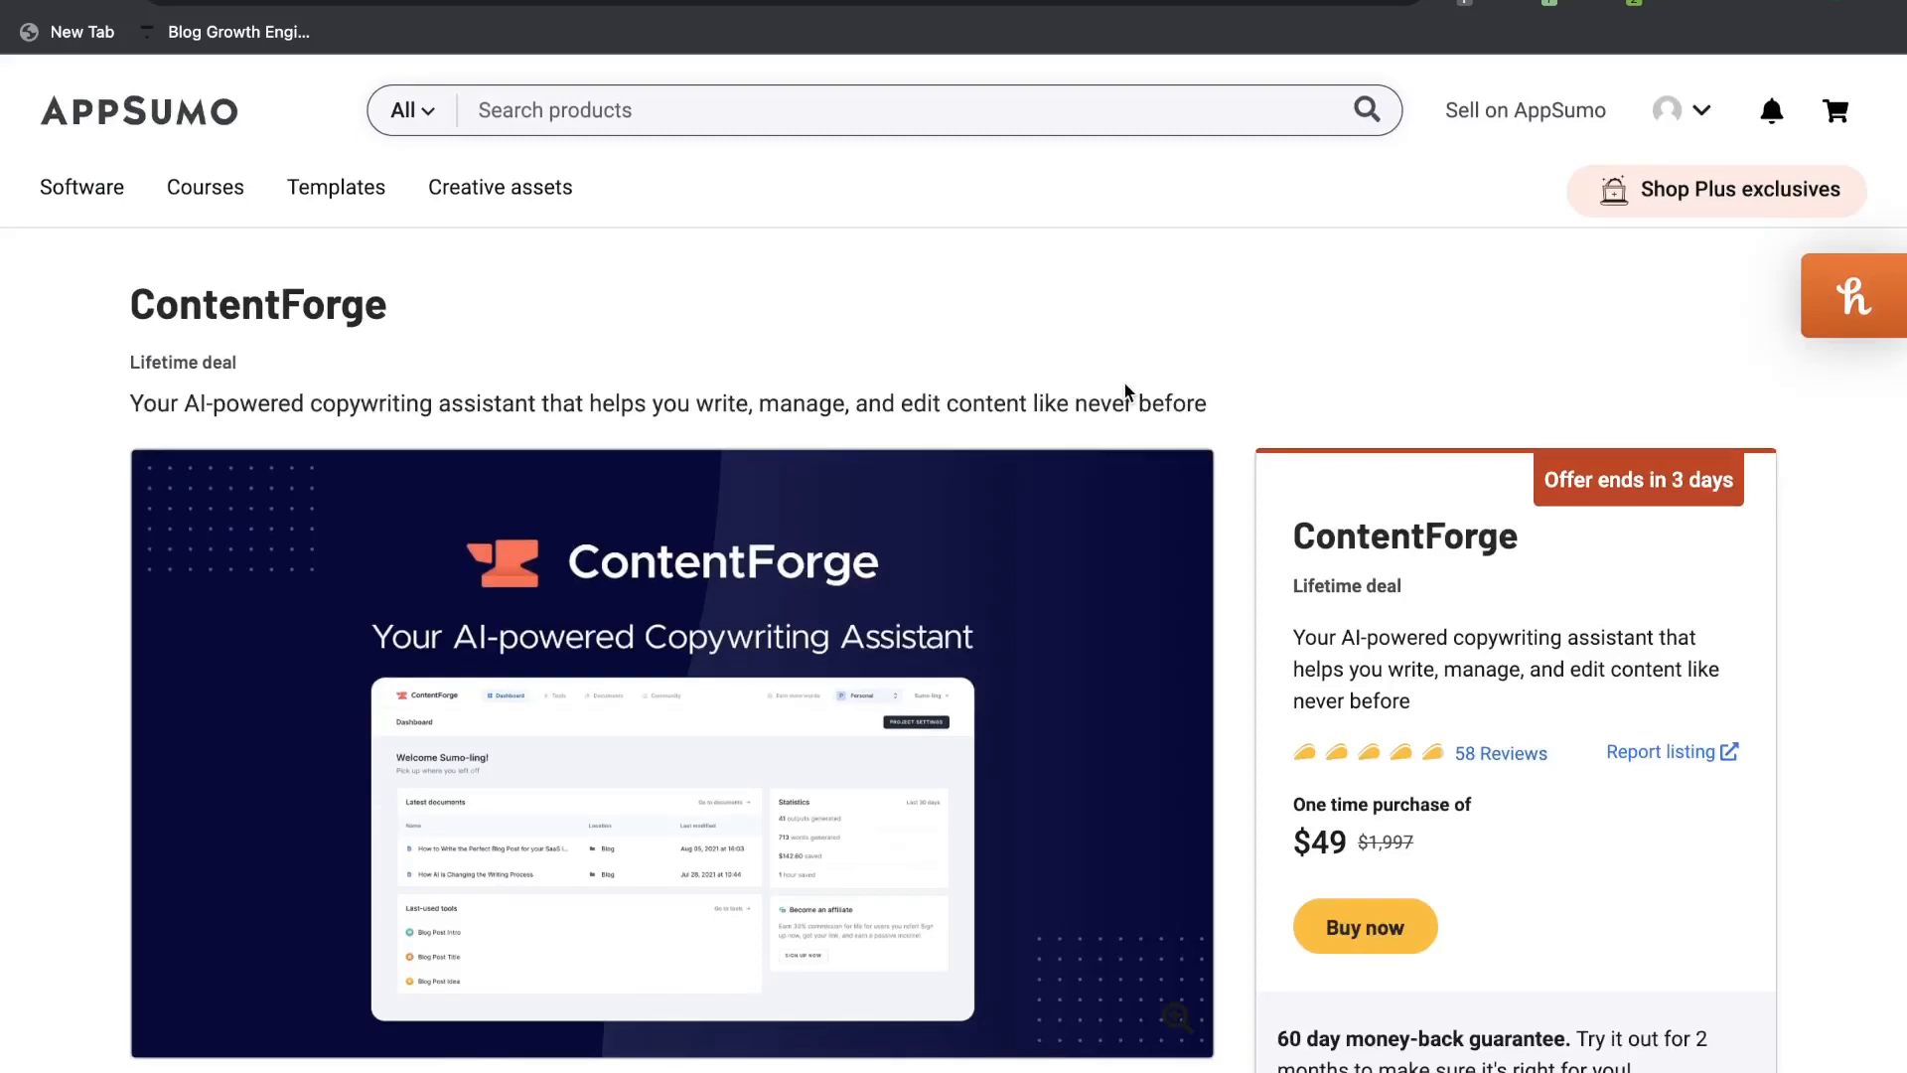
- Scroll the deal page down to the $49 plan's features and code-stacking word upgrades
scroll("down", 3)
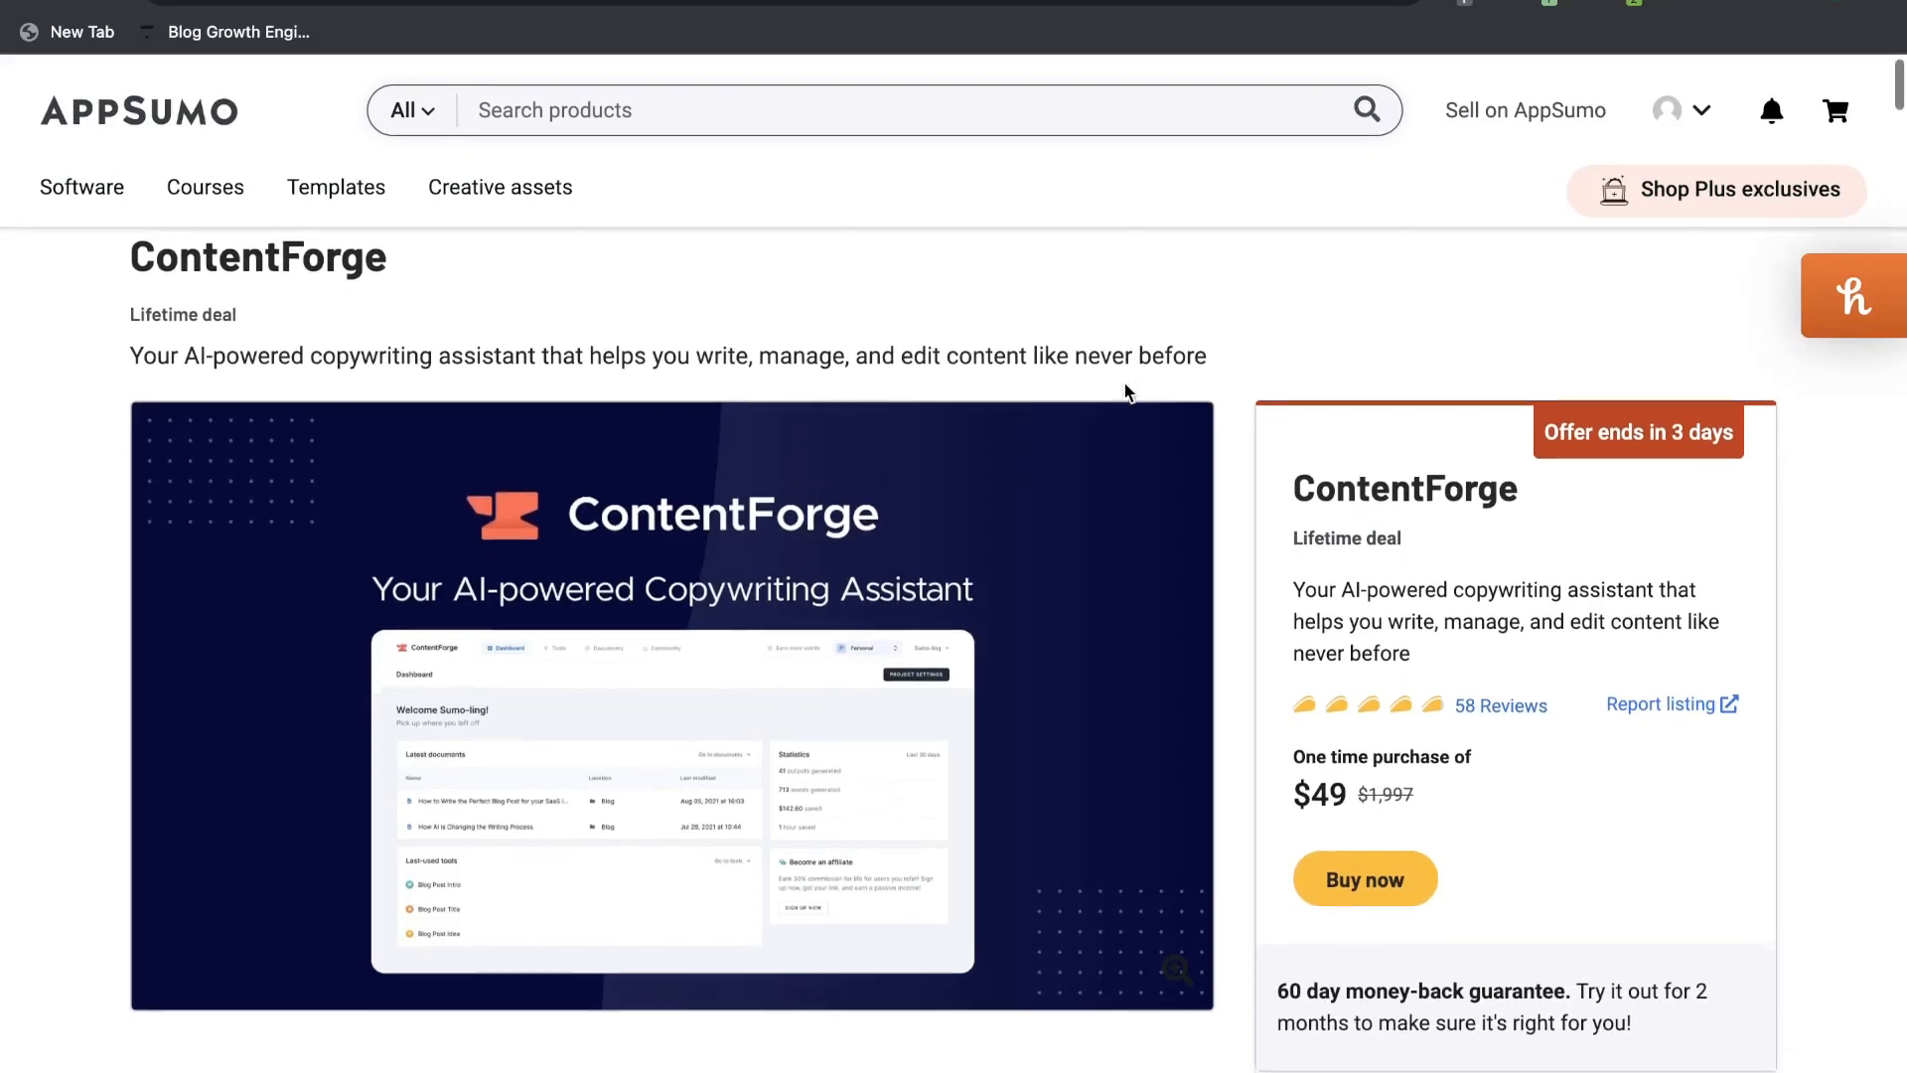
scroll("down", 3)
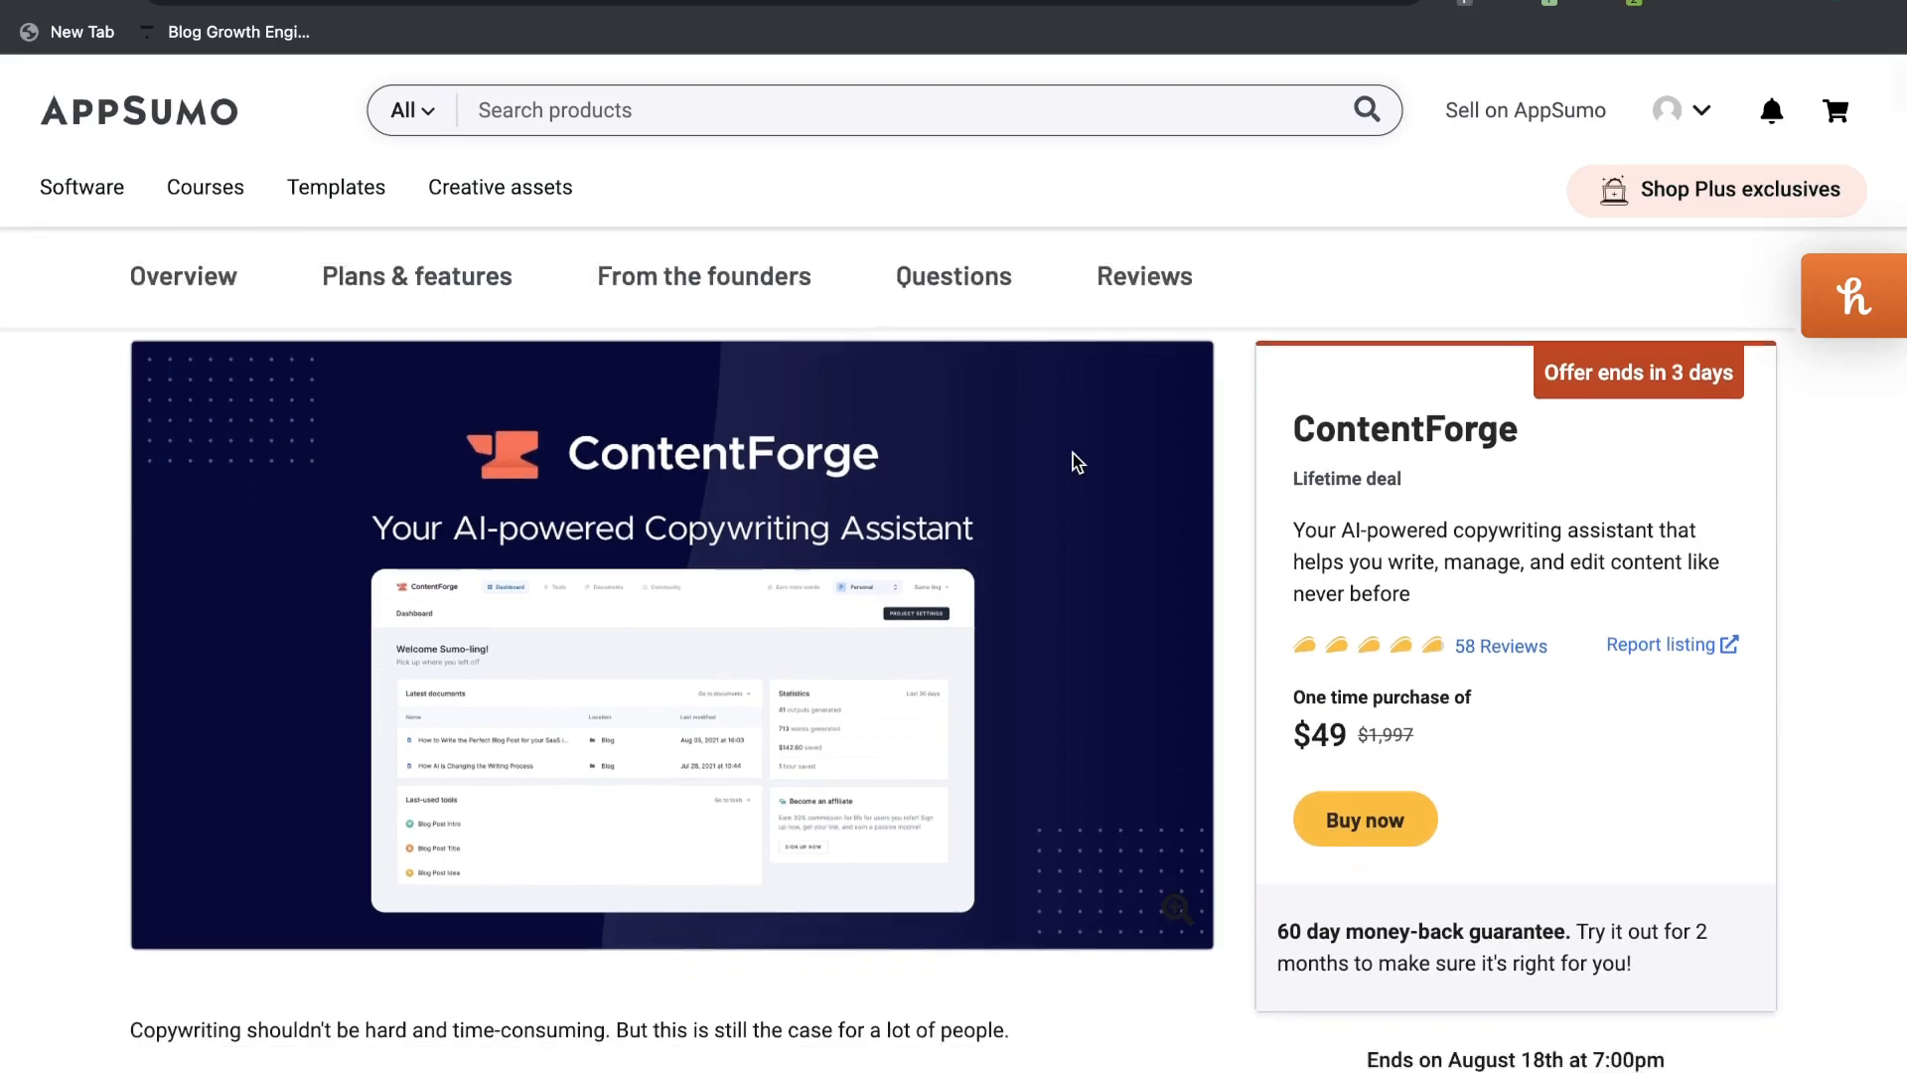
scroll("down", 3)
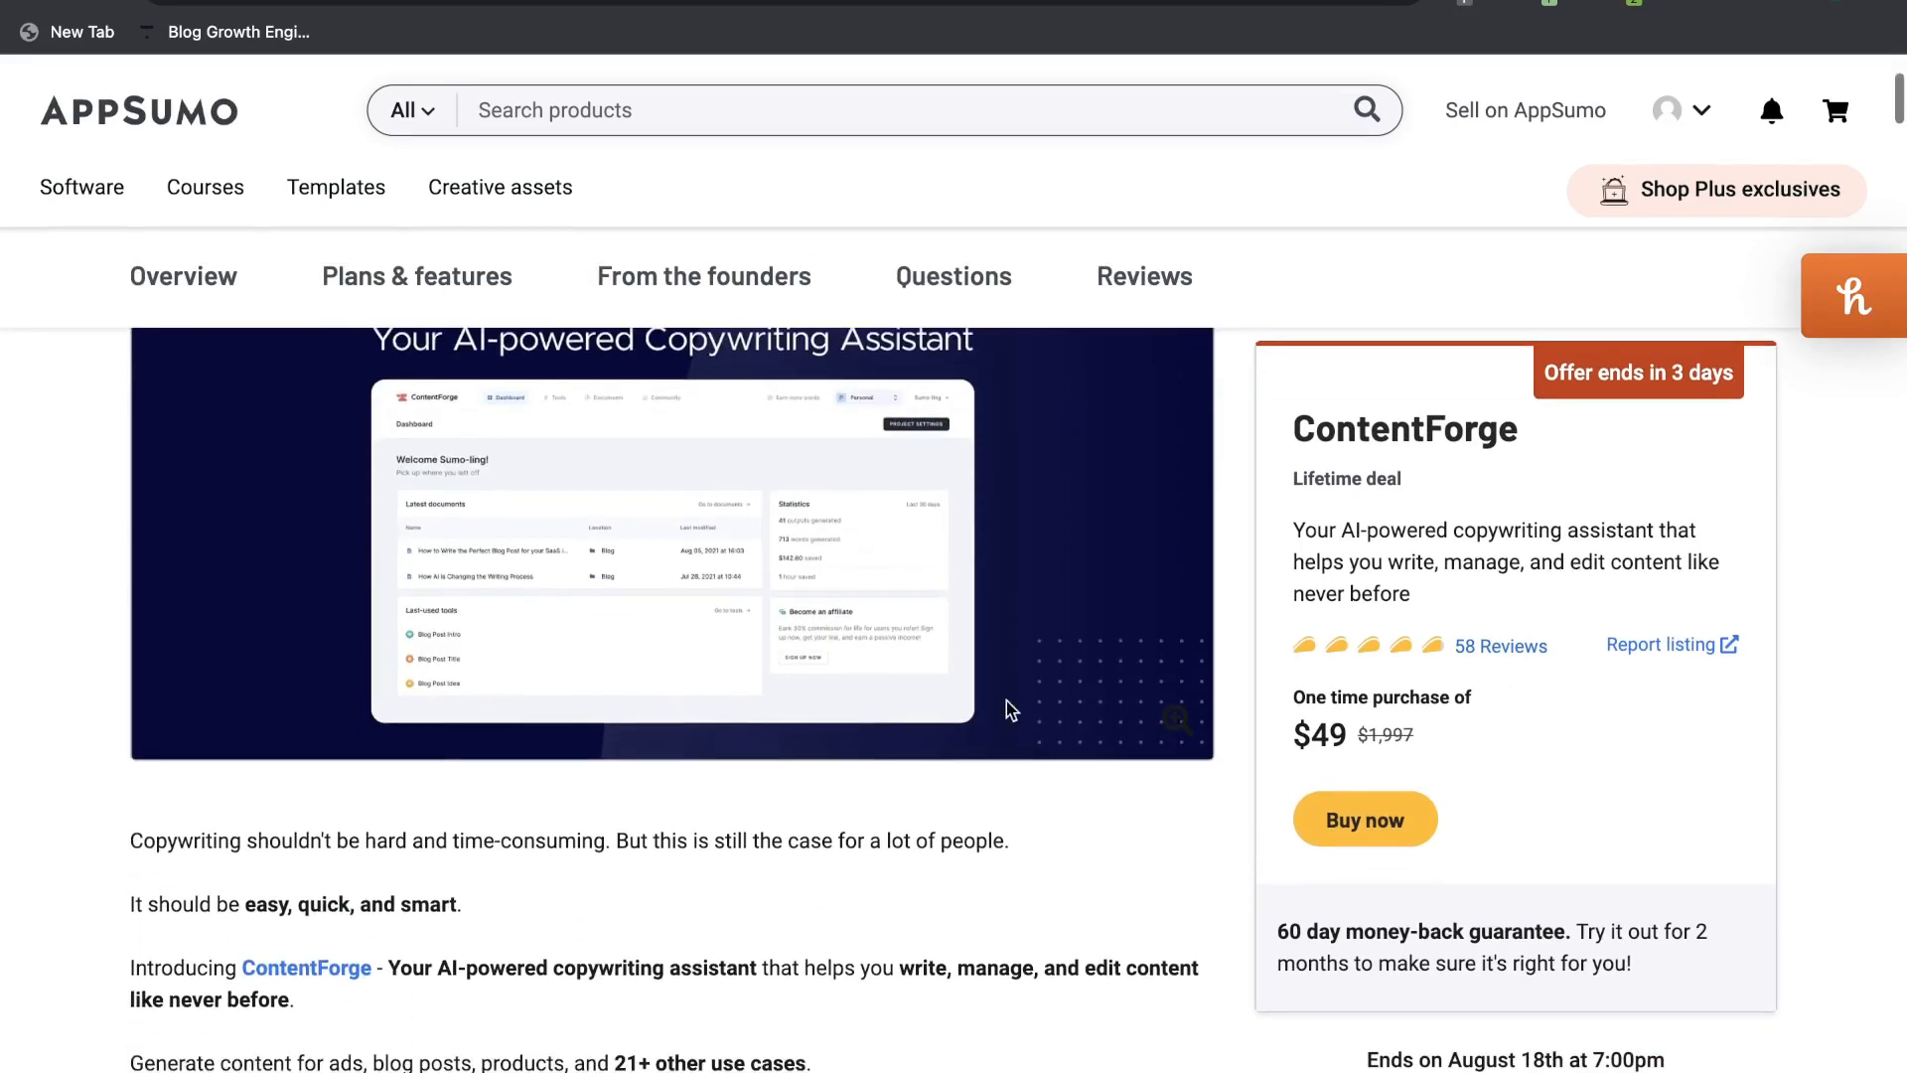
scroll("down", 3)
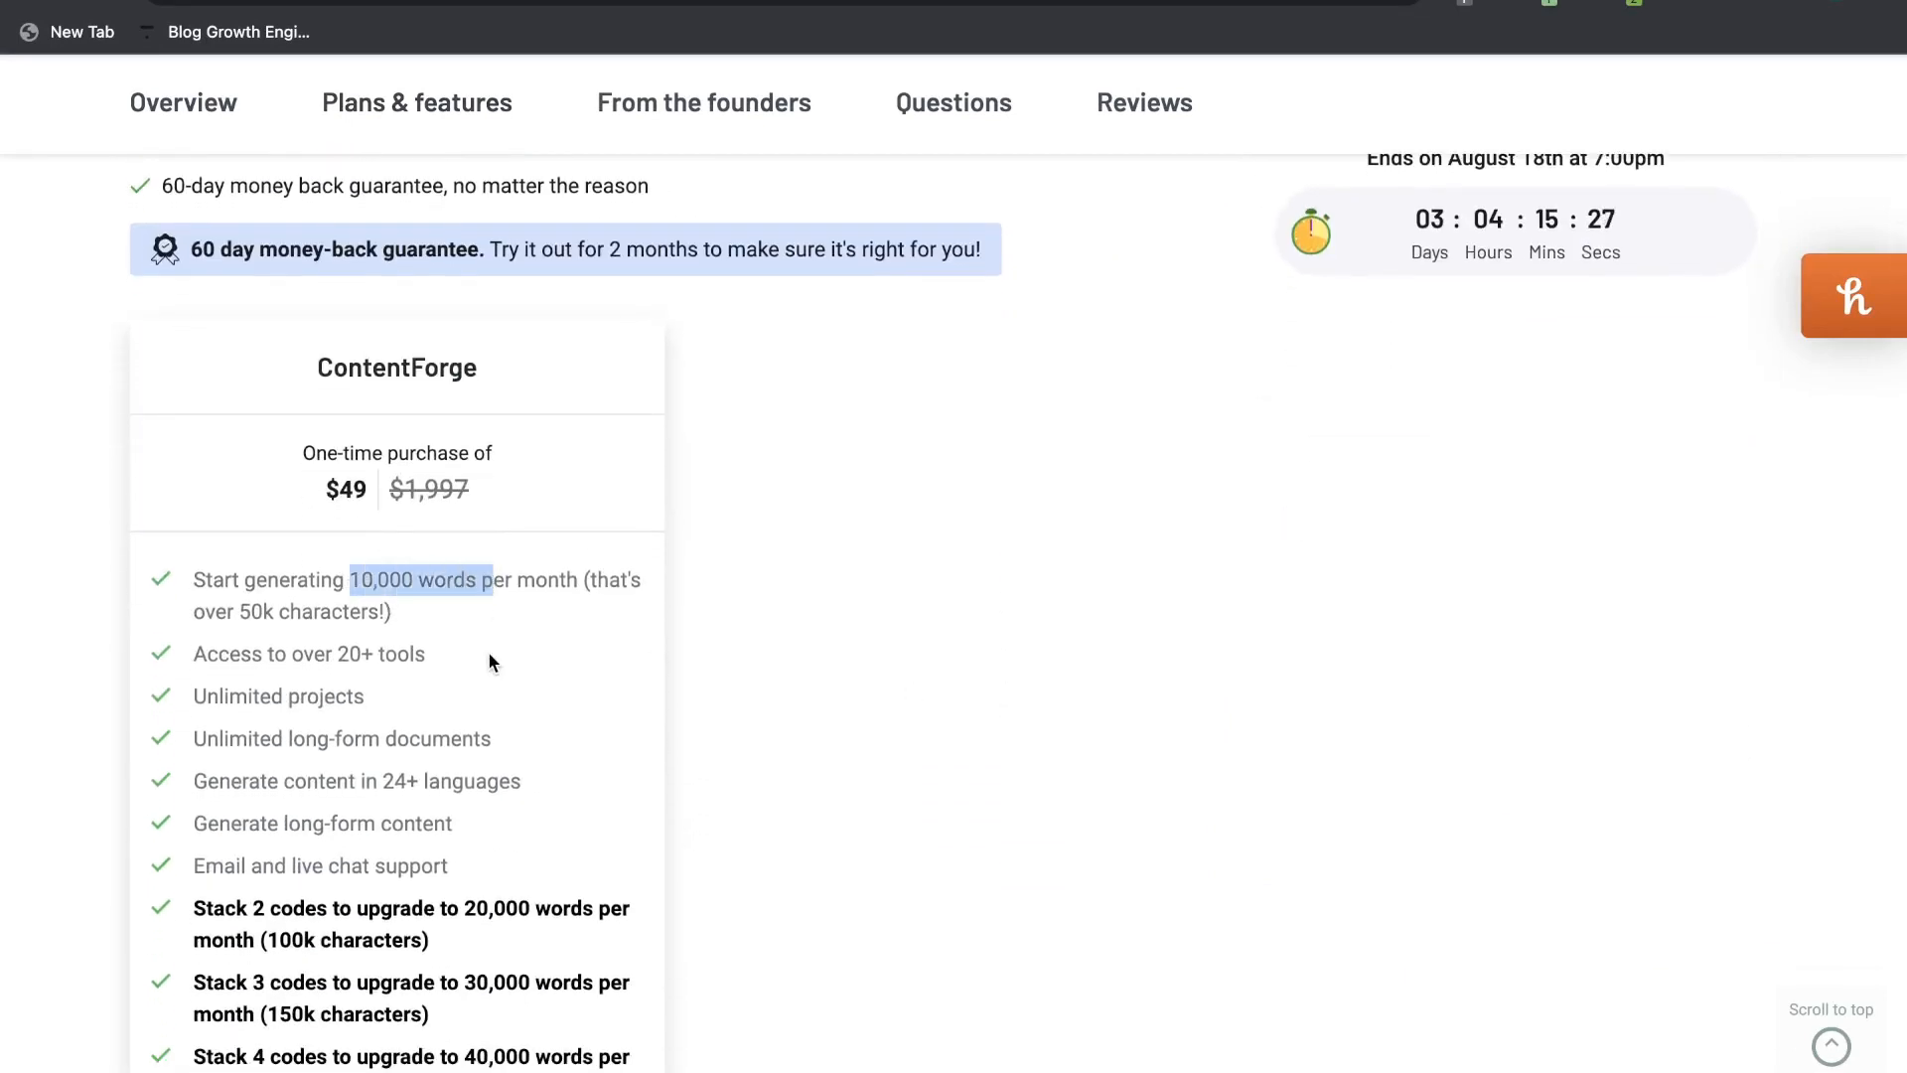
scroll("down", 3)
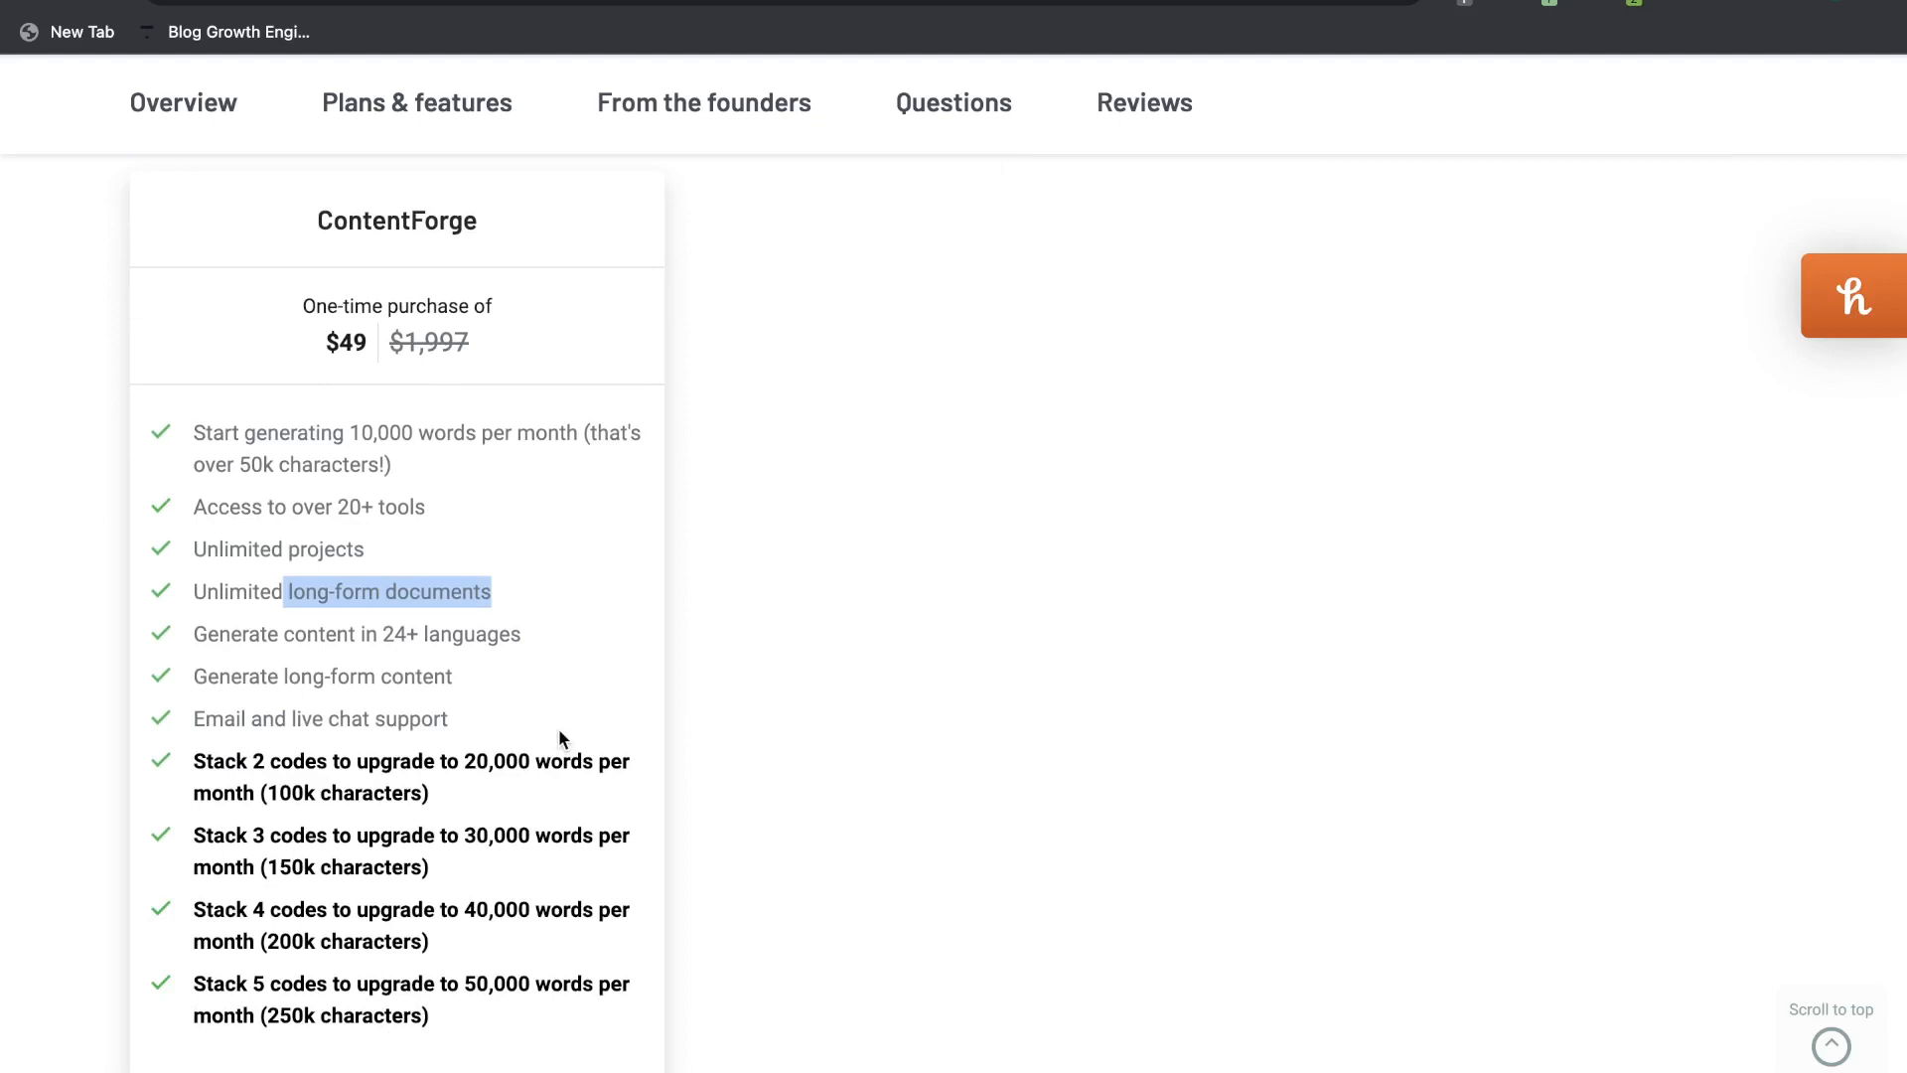
scroll("down", 3)
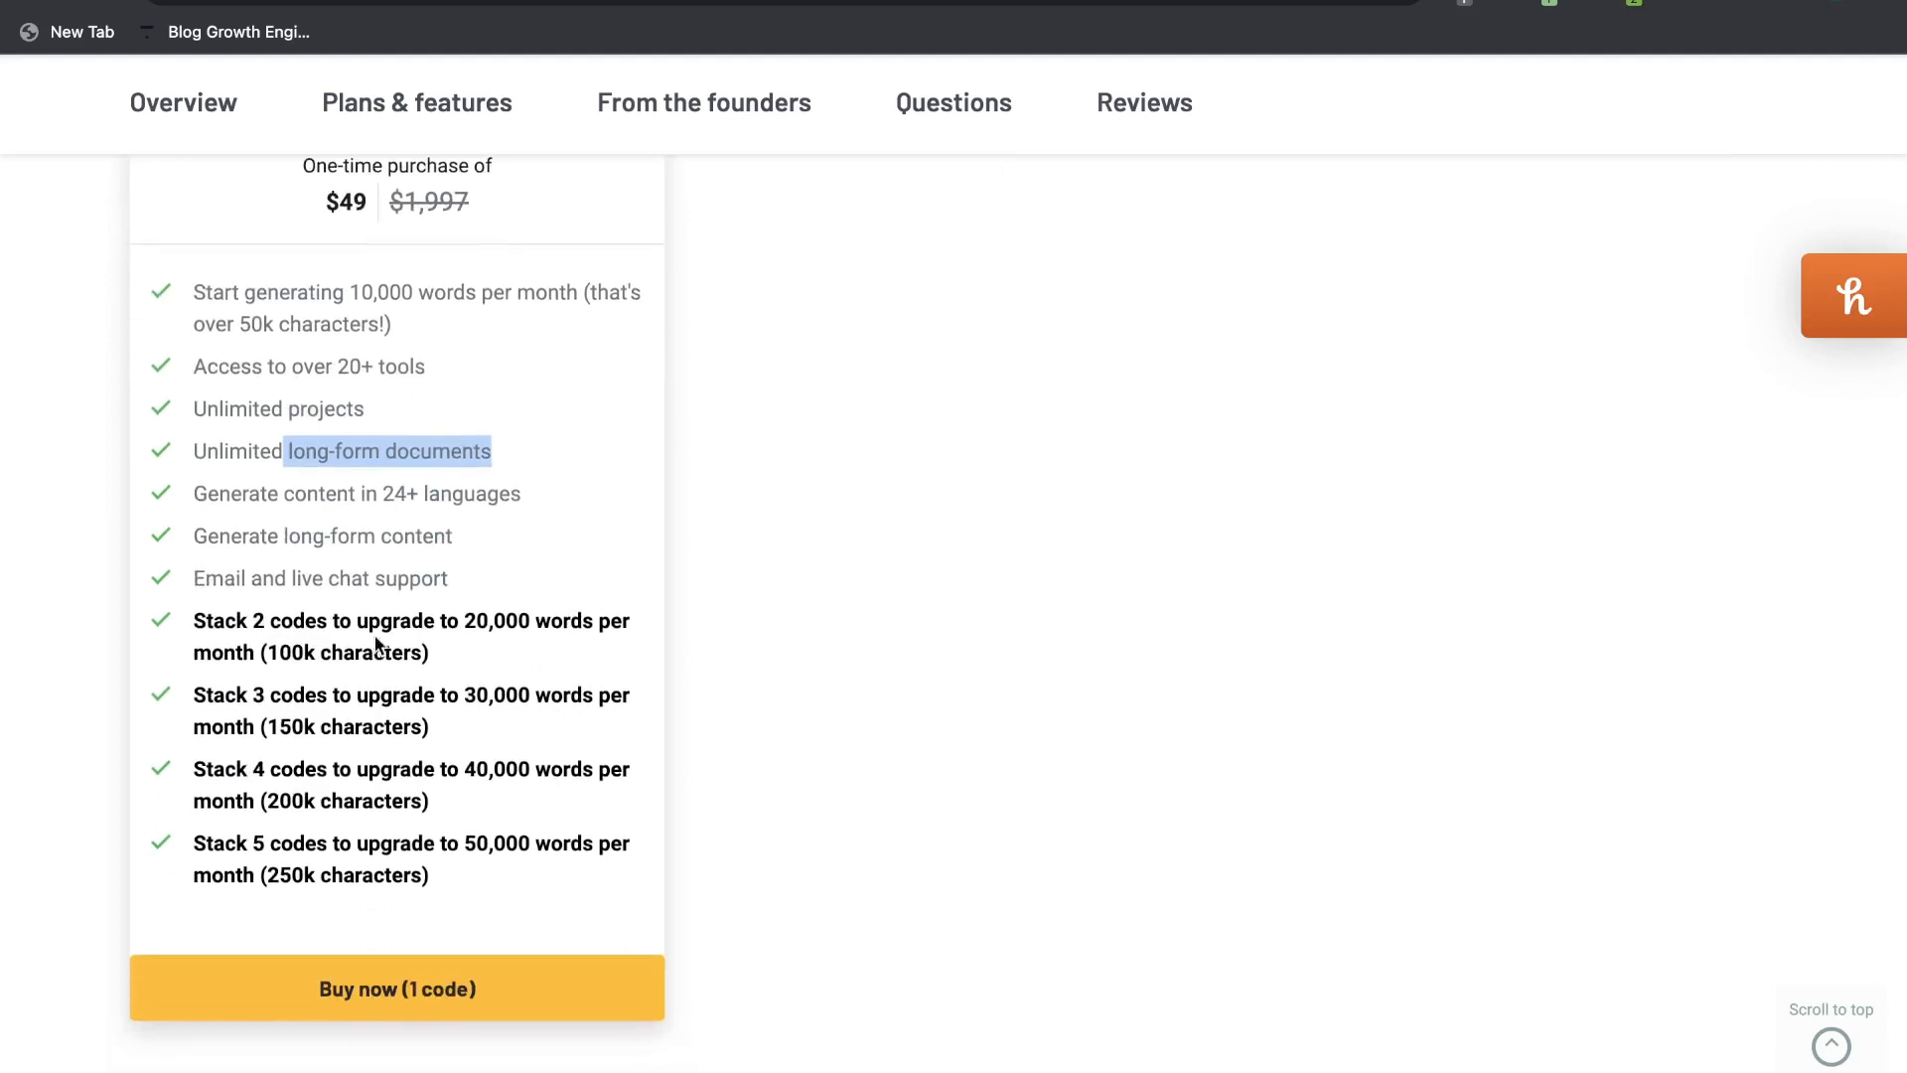
mouse_move(405, 270)
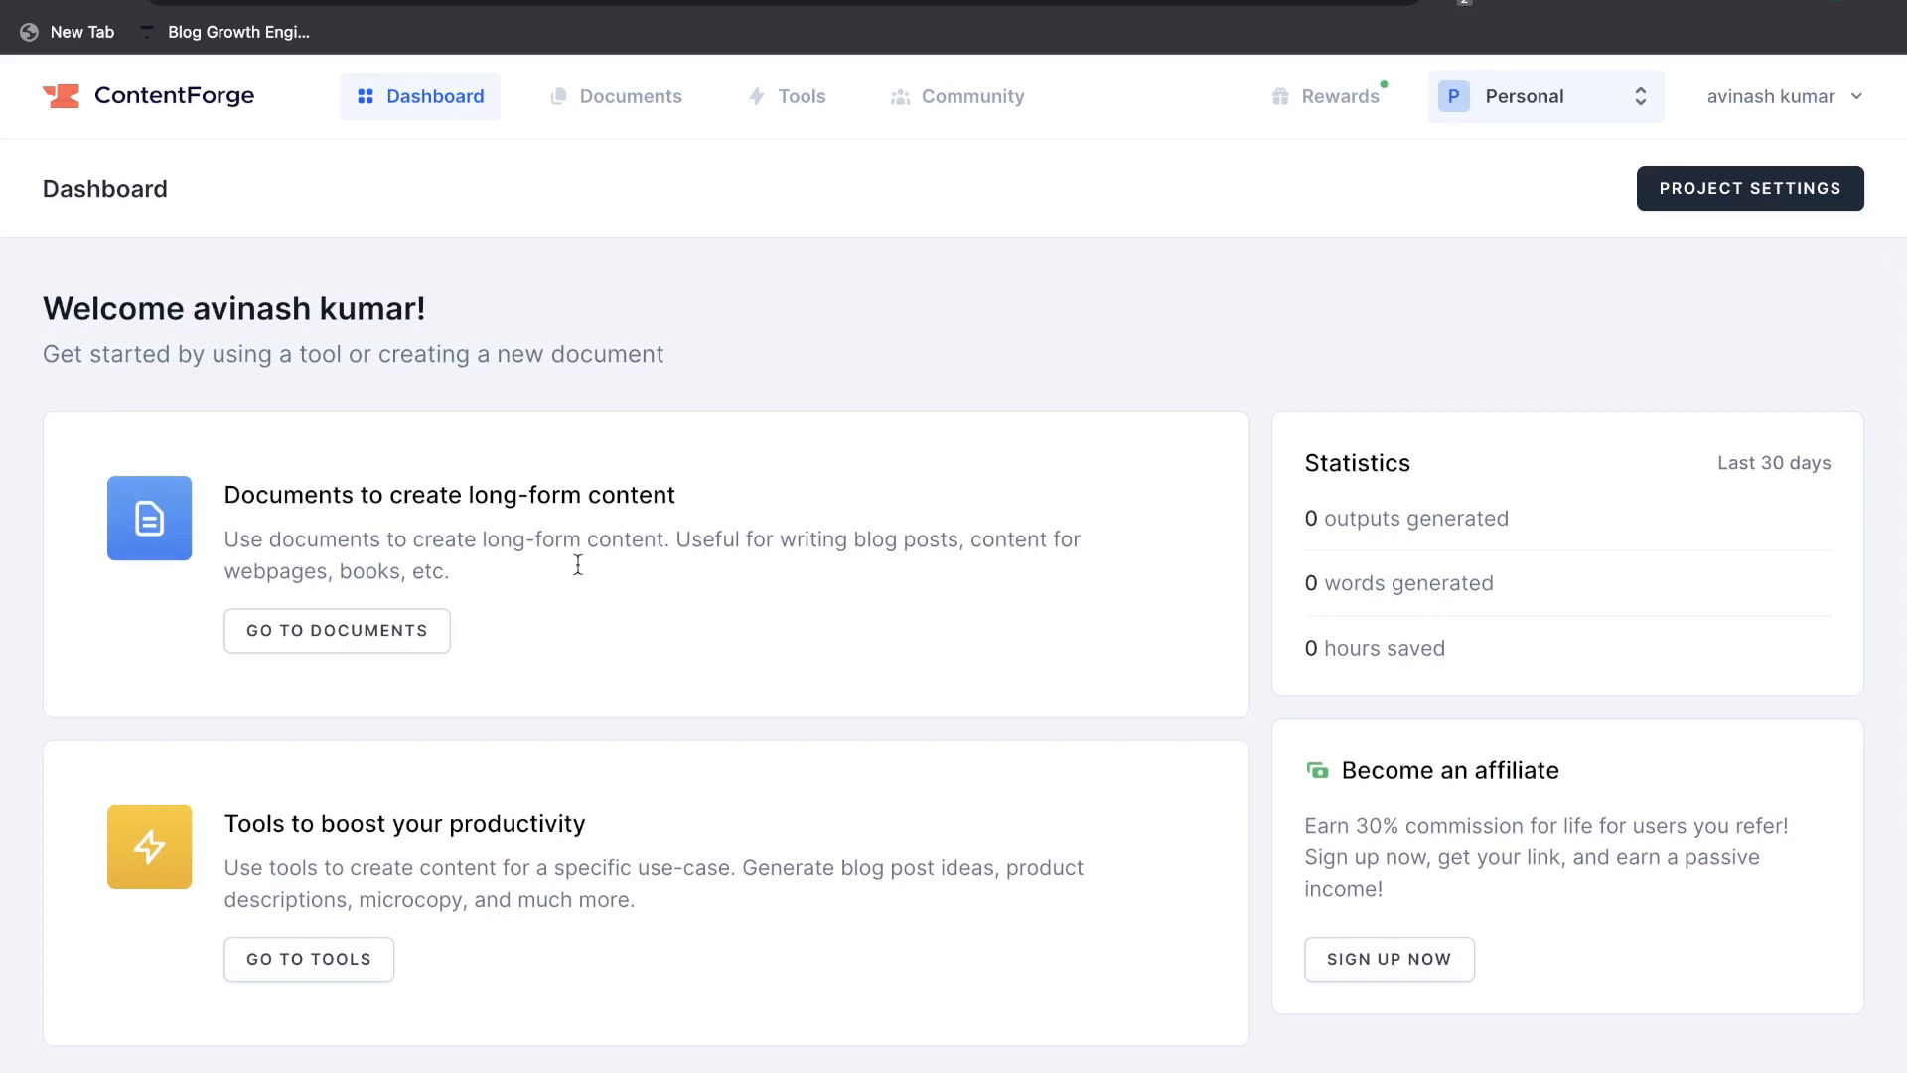
mouse_move(425, 596)
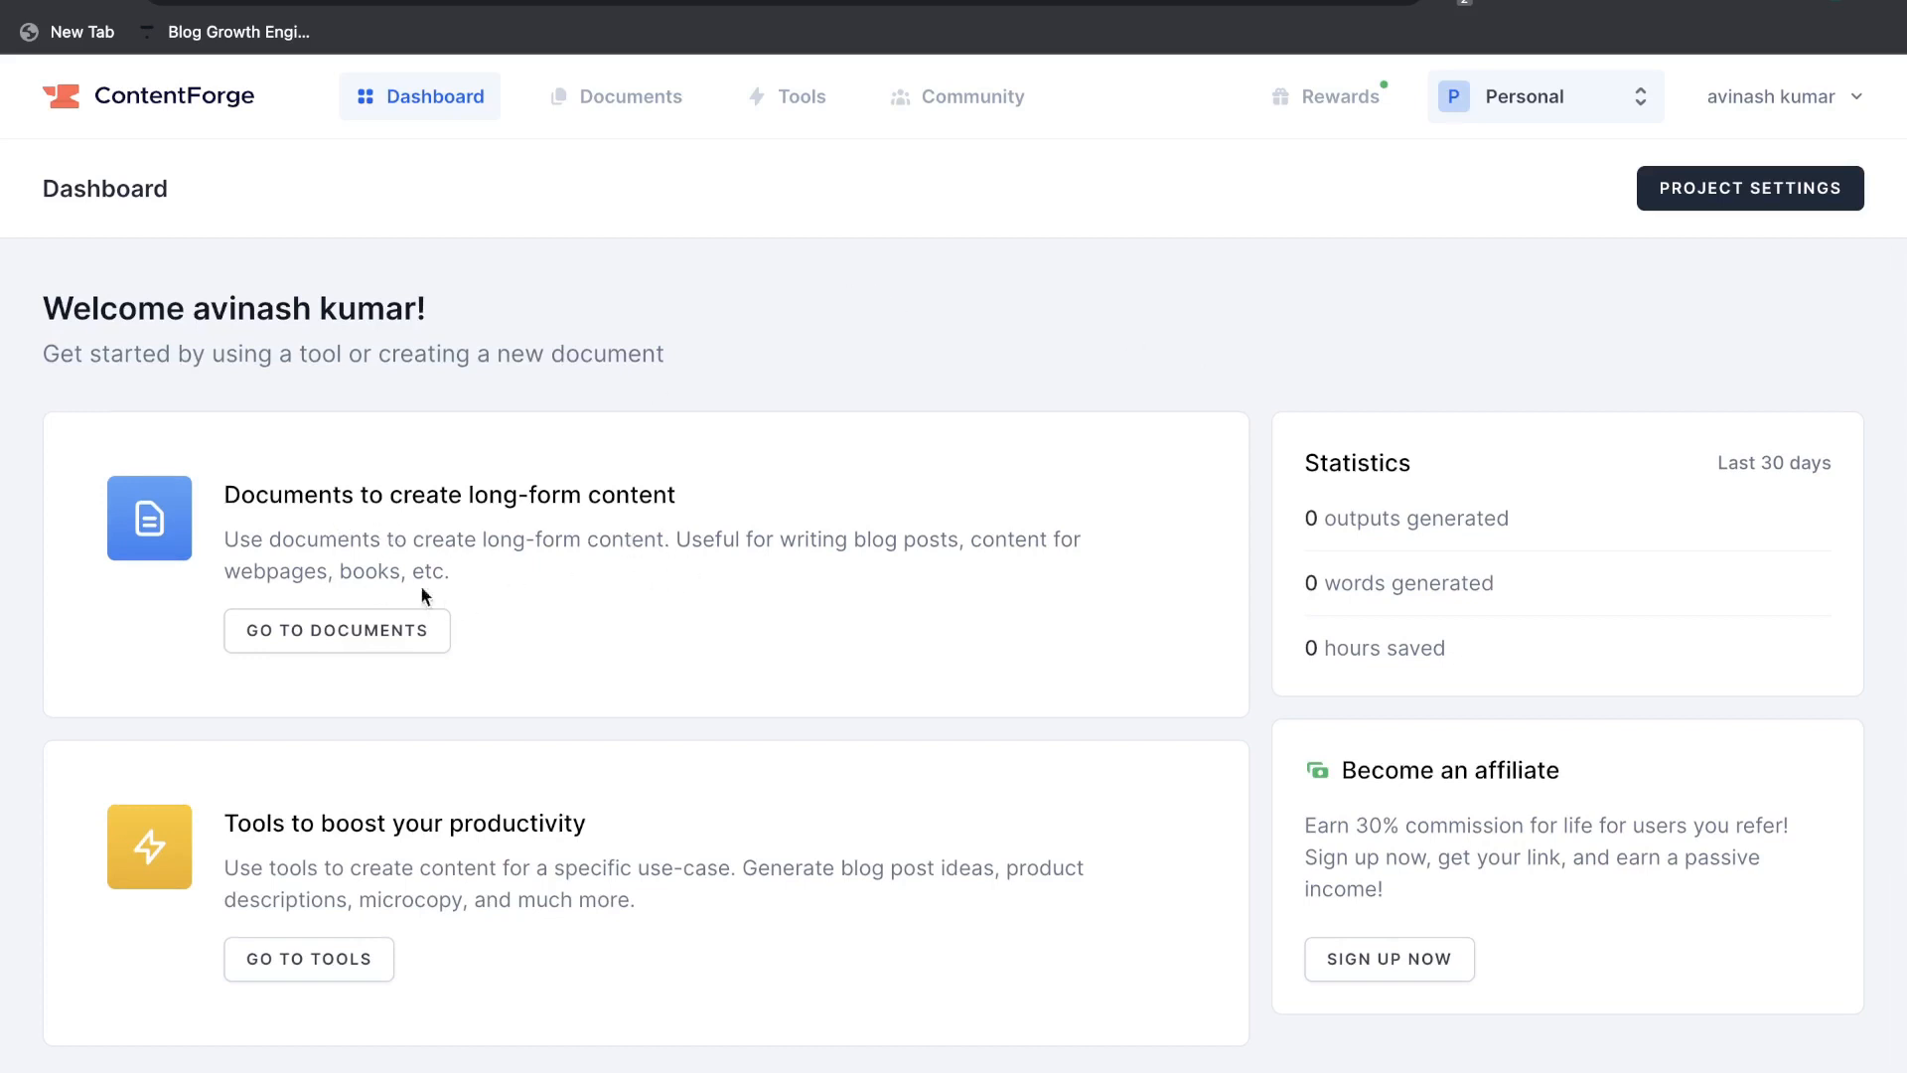
mouse_move(358, 860)
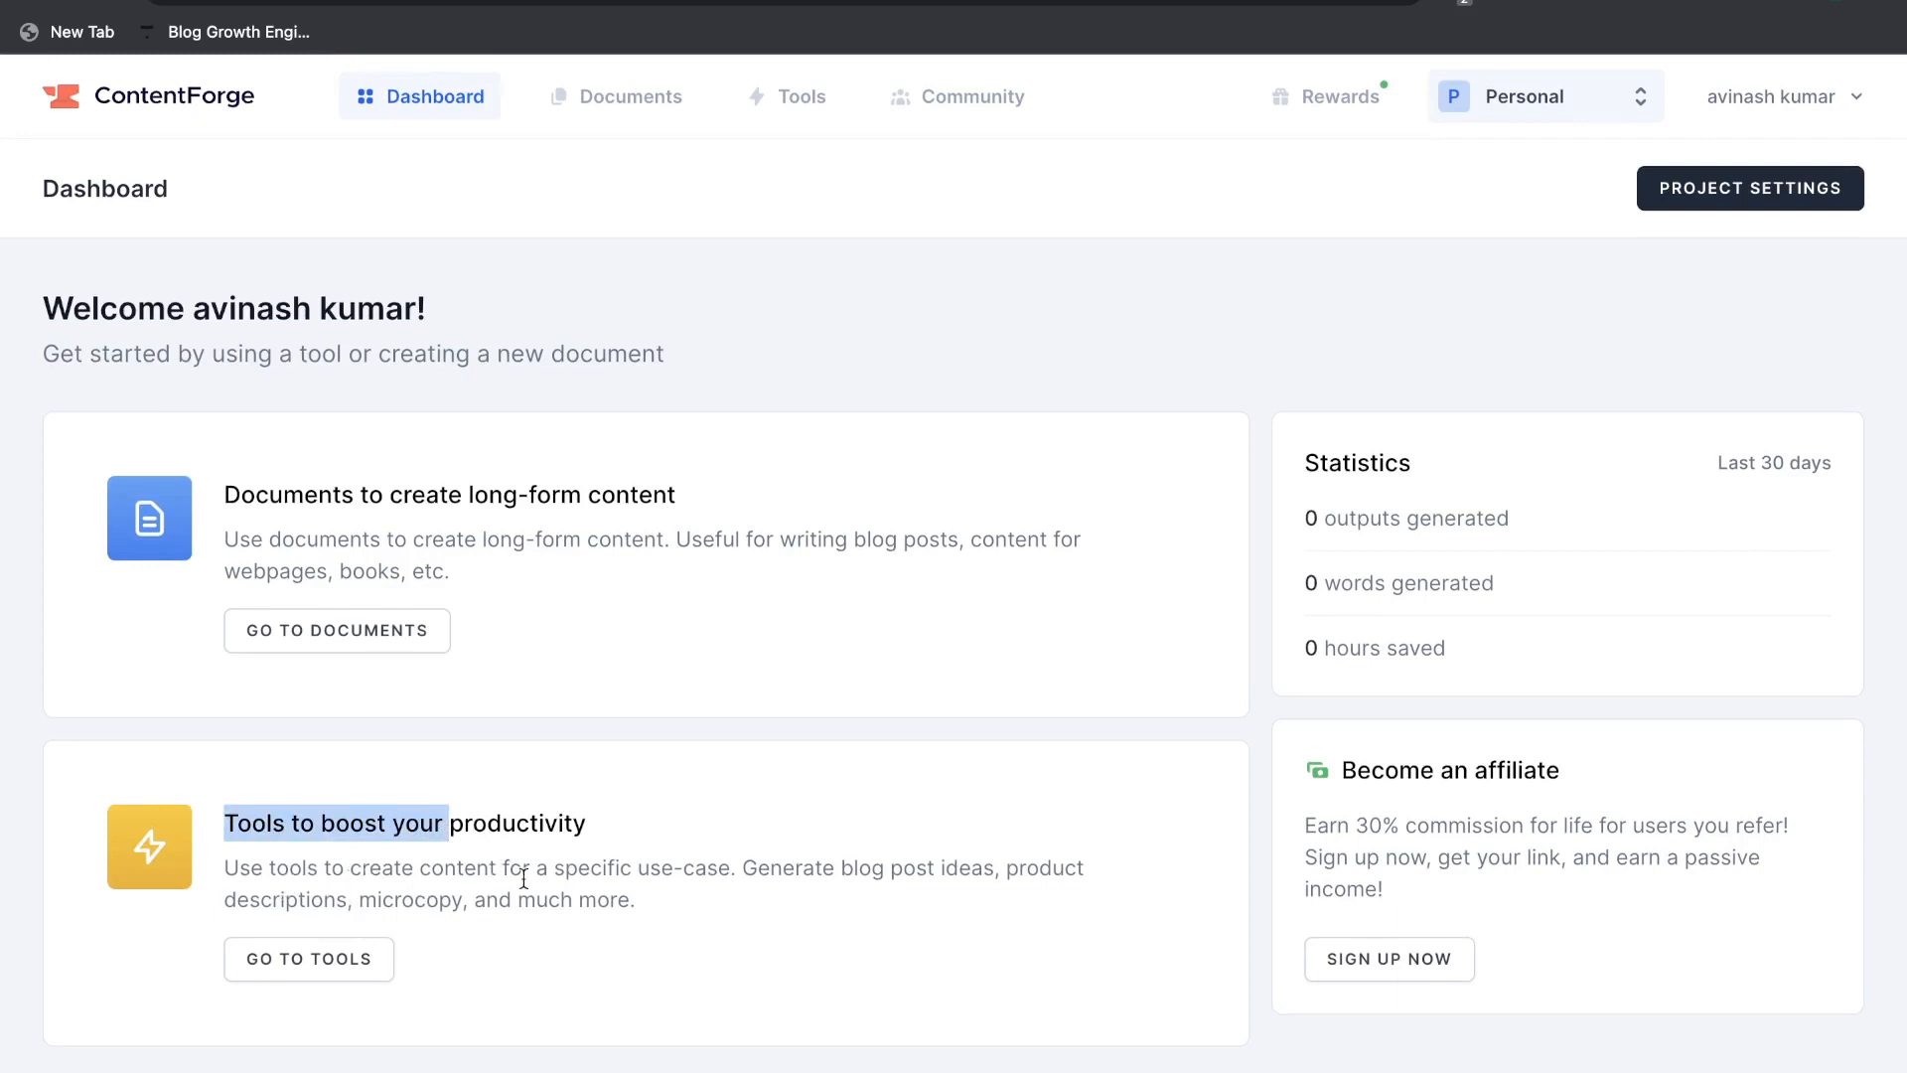
mouse_move(838, 892)
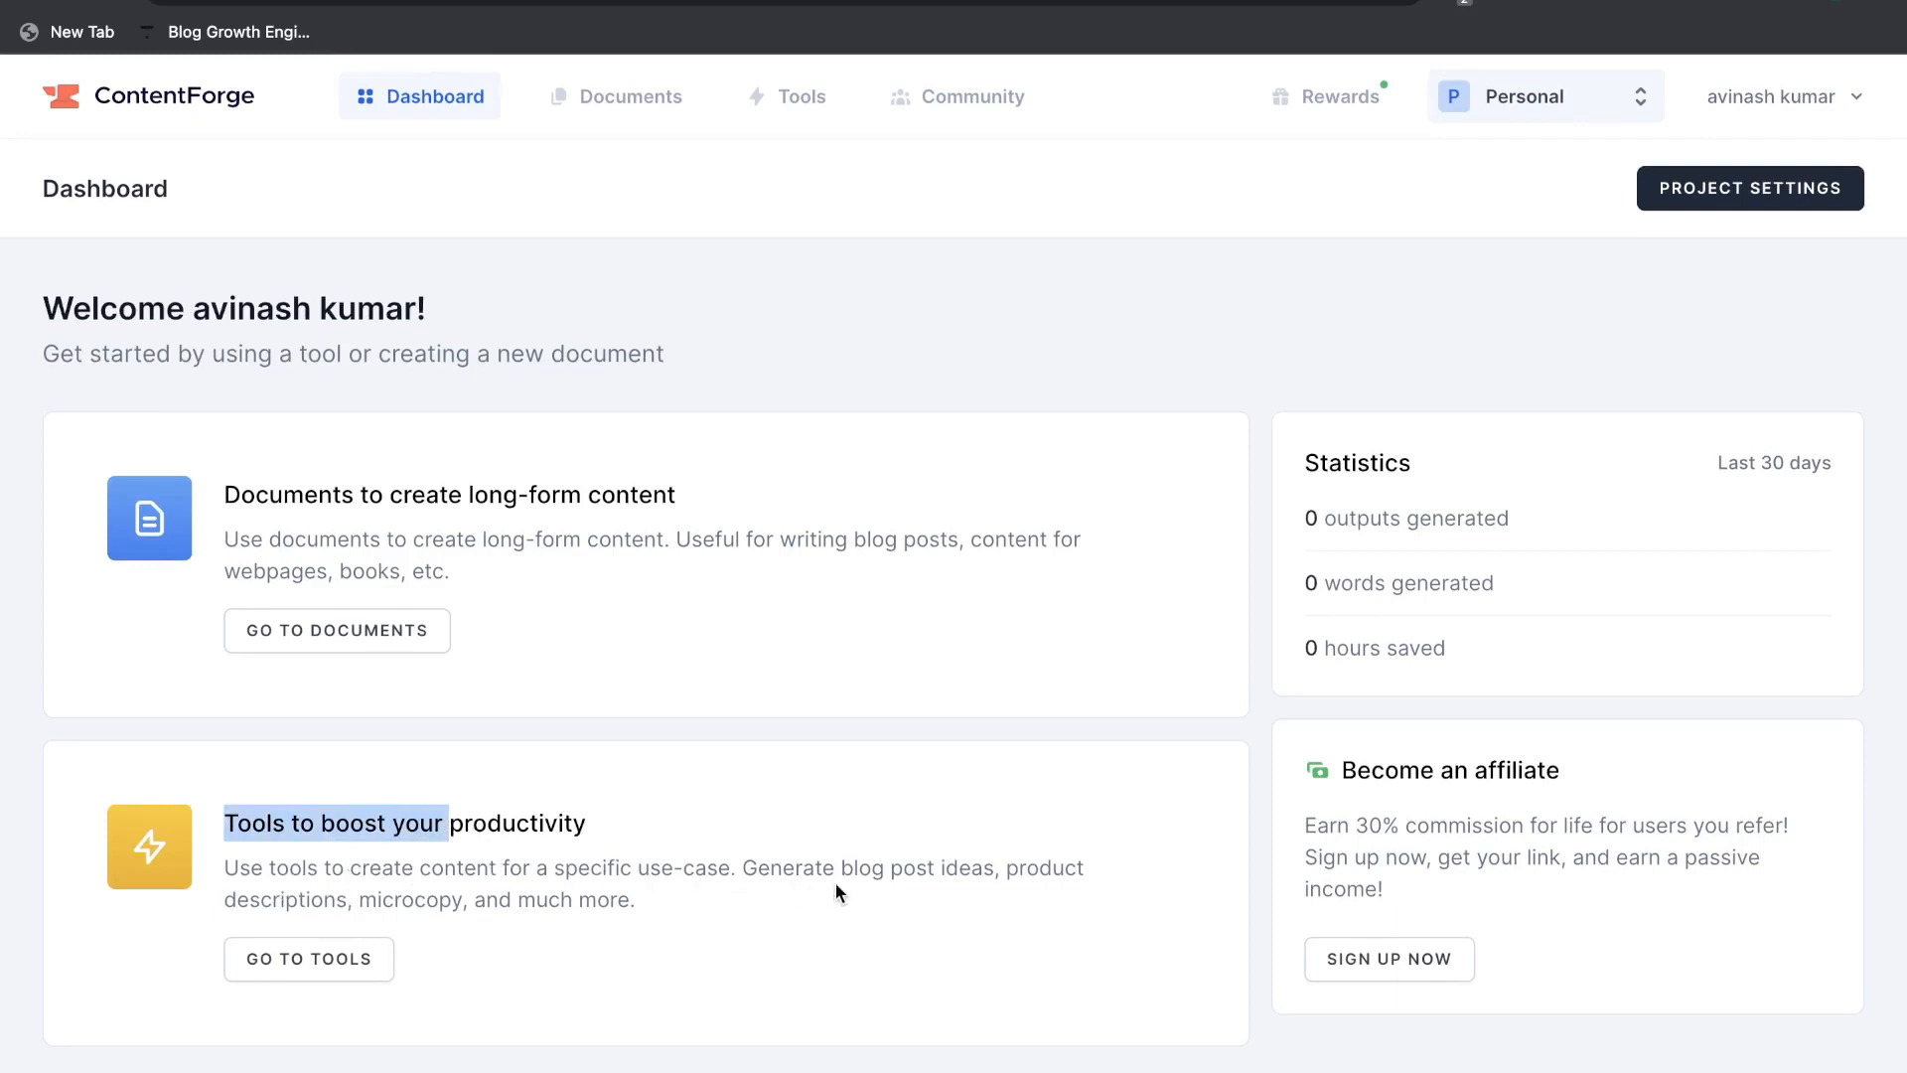
mouse_move(985, 902)
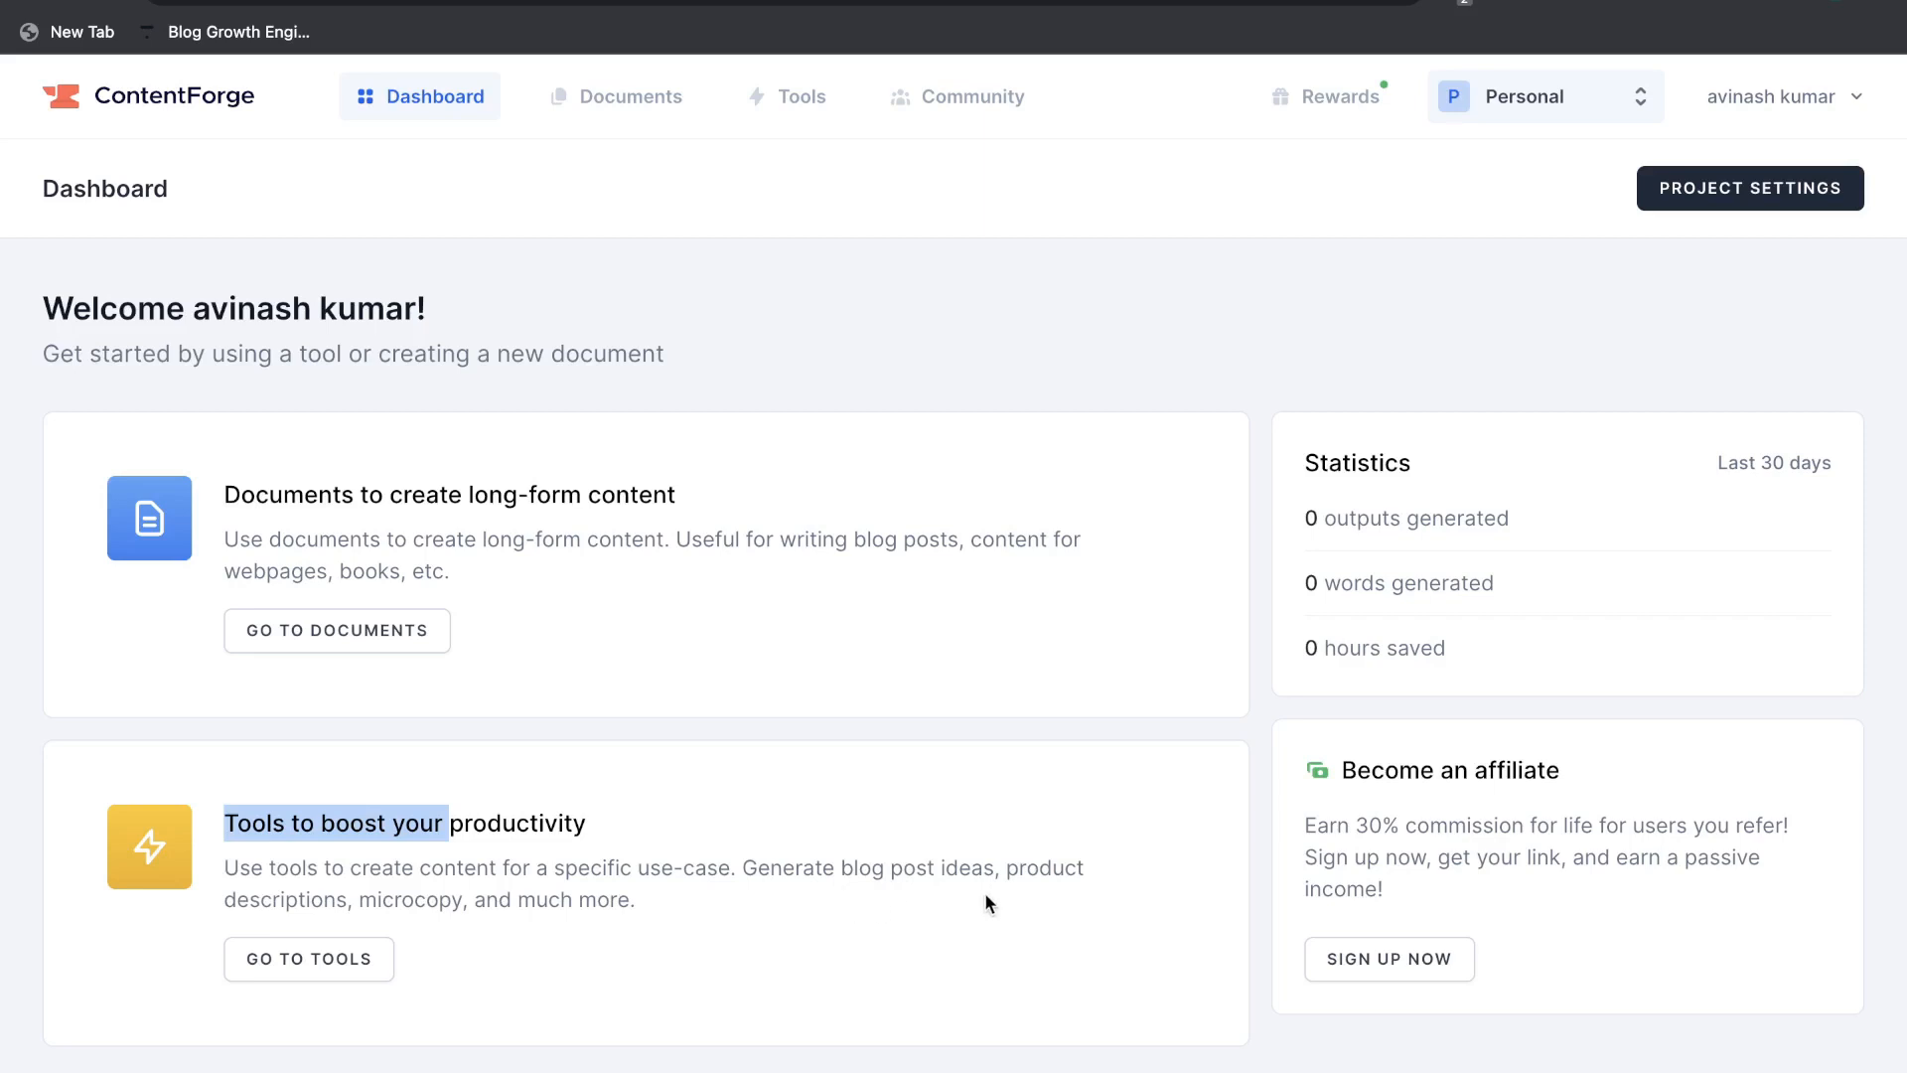
mouse_move(488, 933)
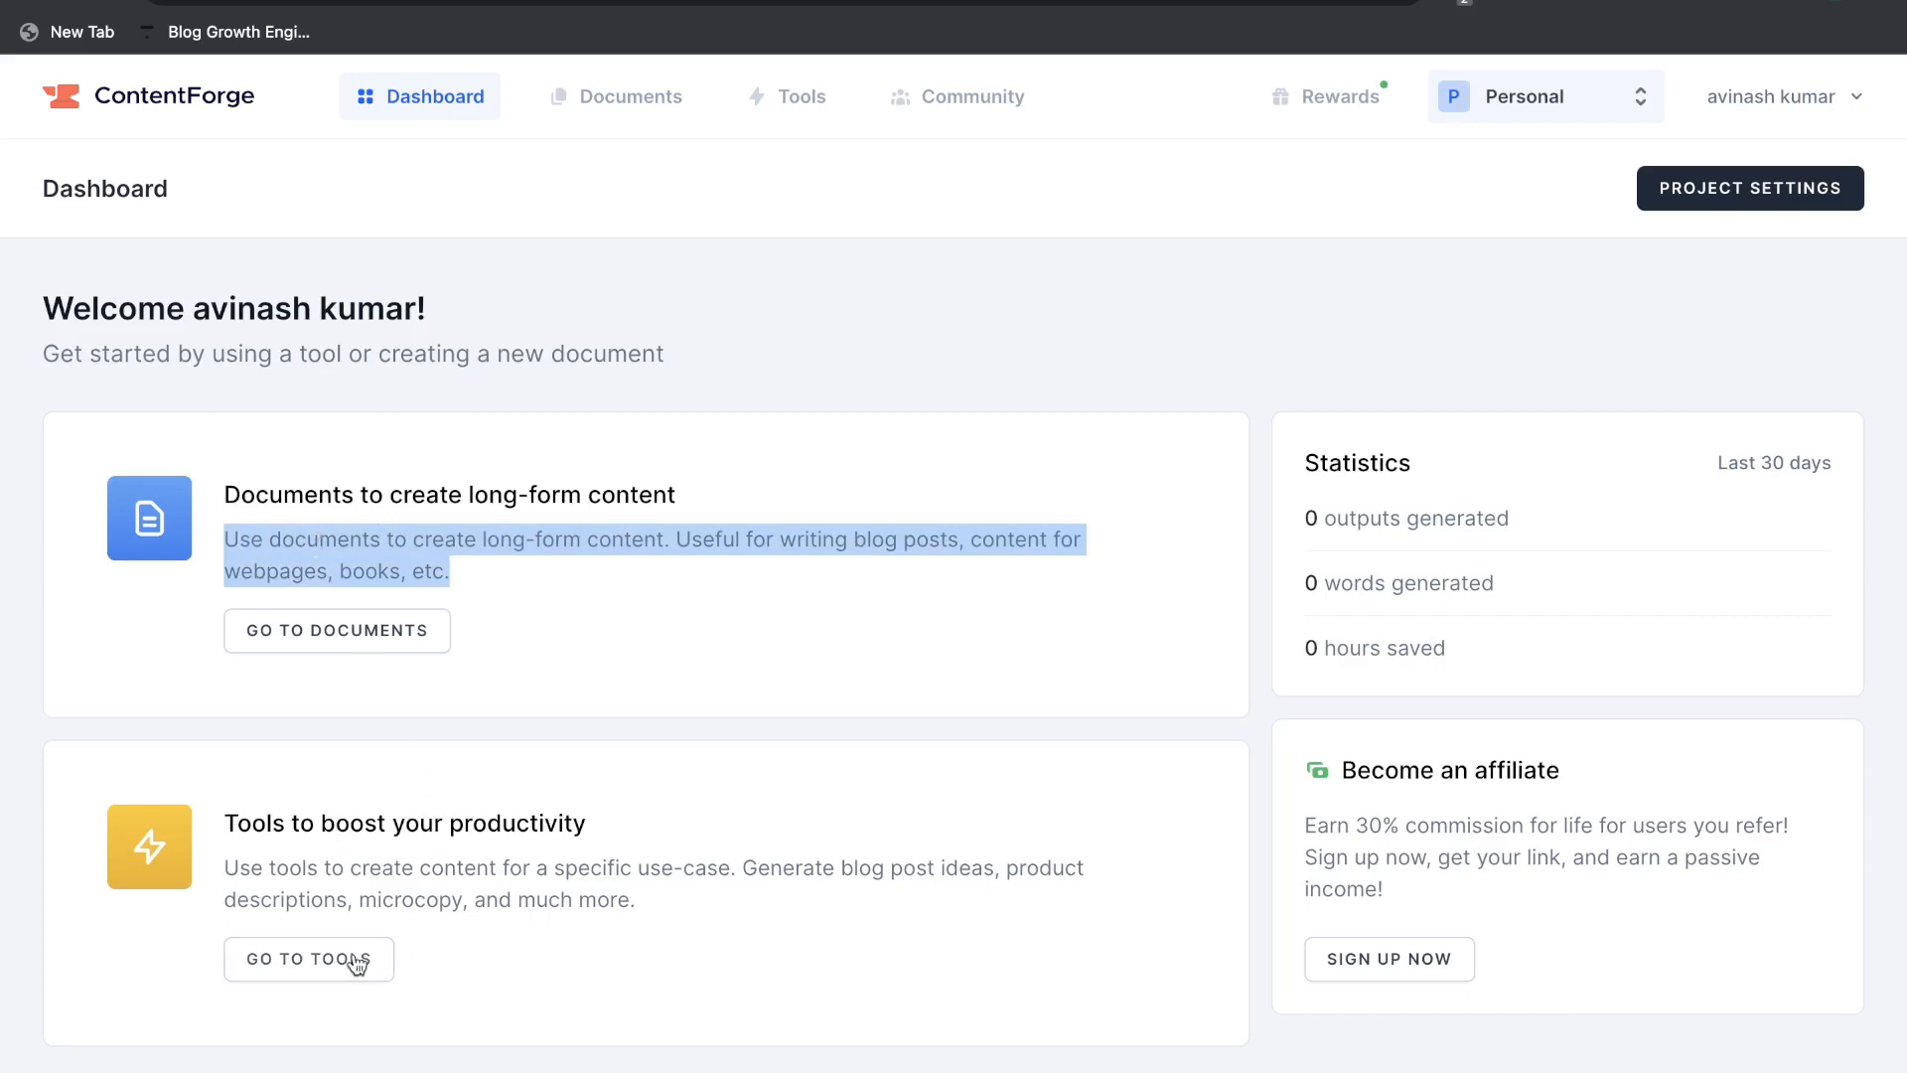
left_click(310, 959)
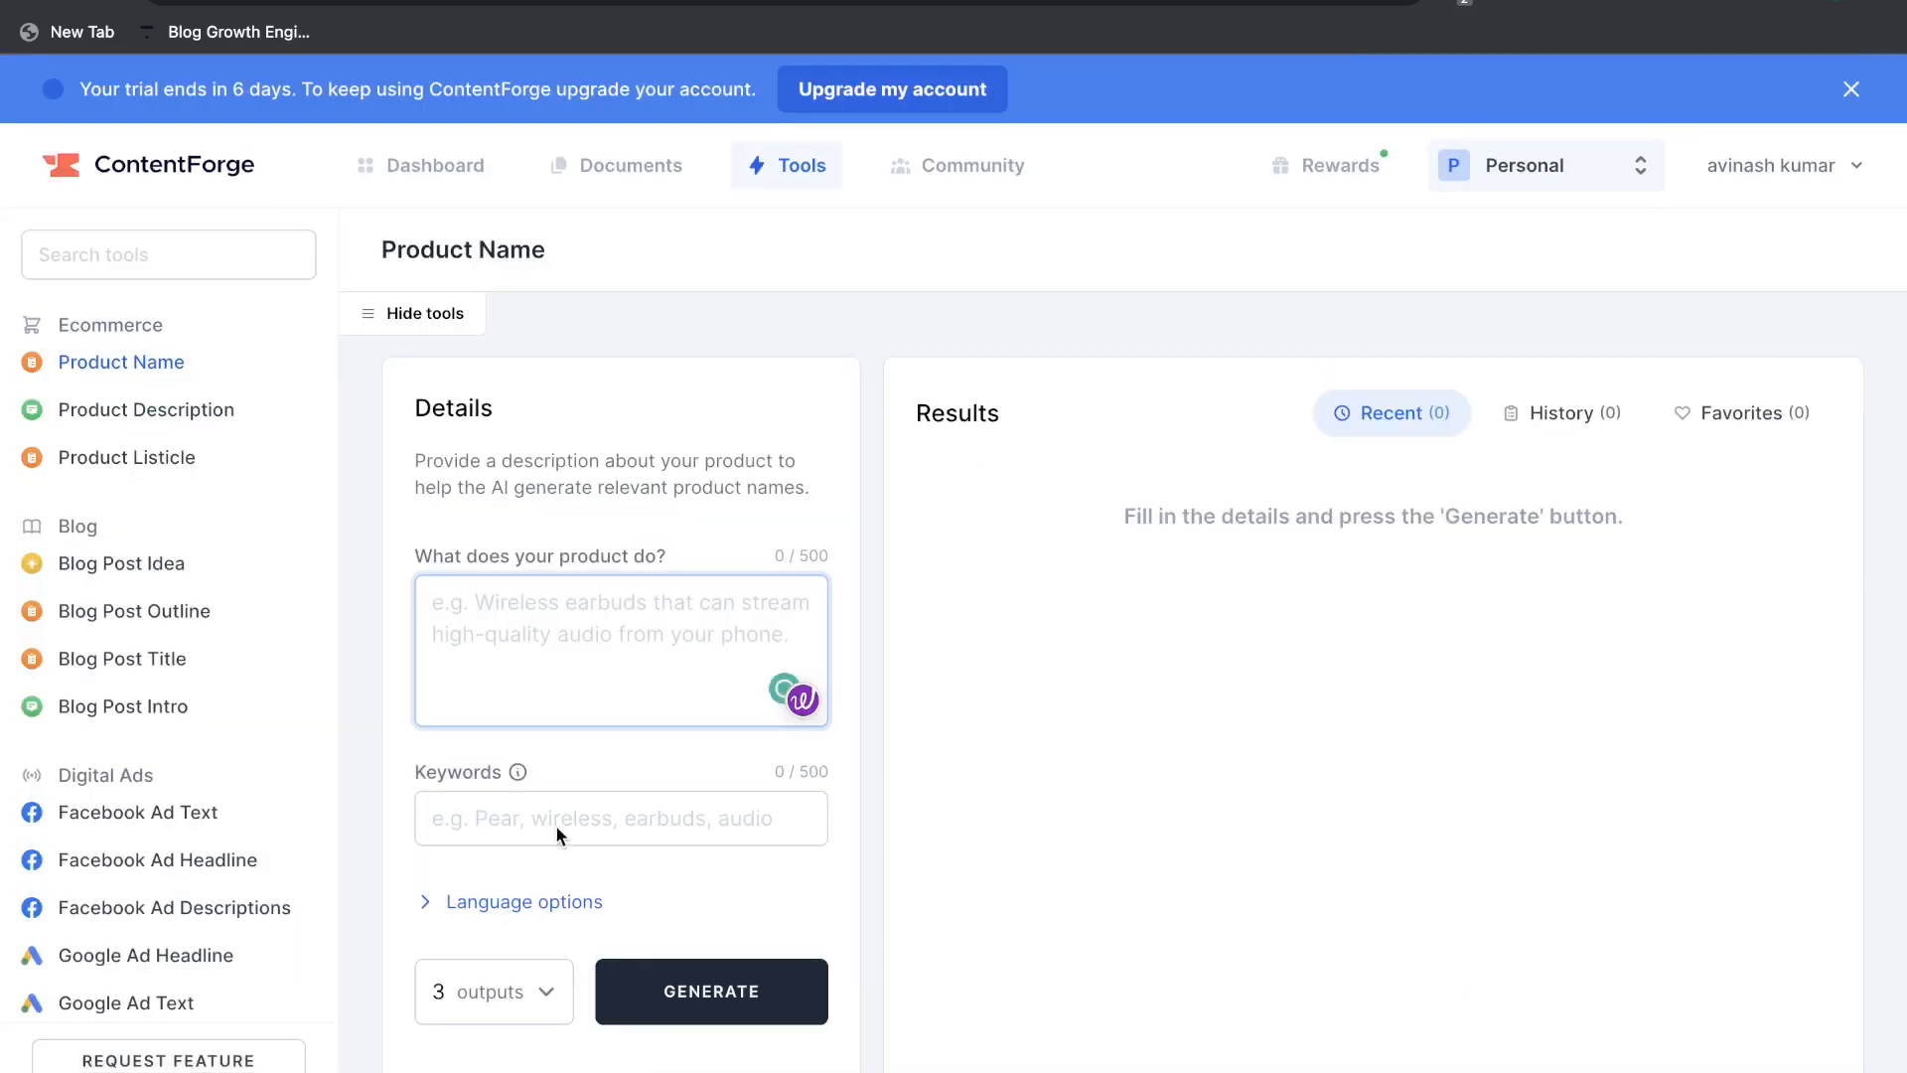
left_click(433, 165)
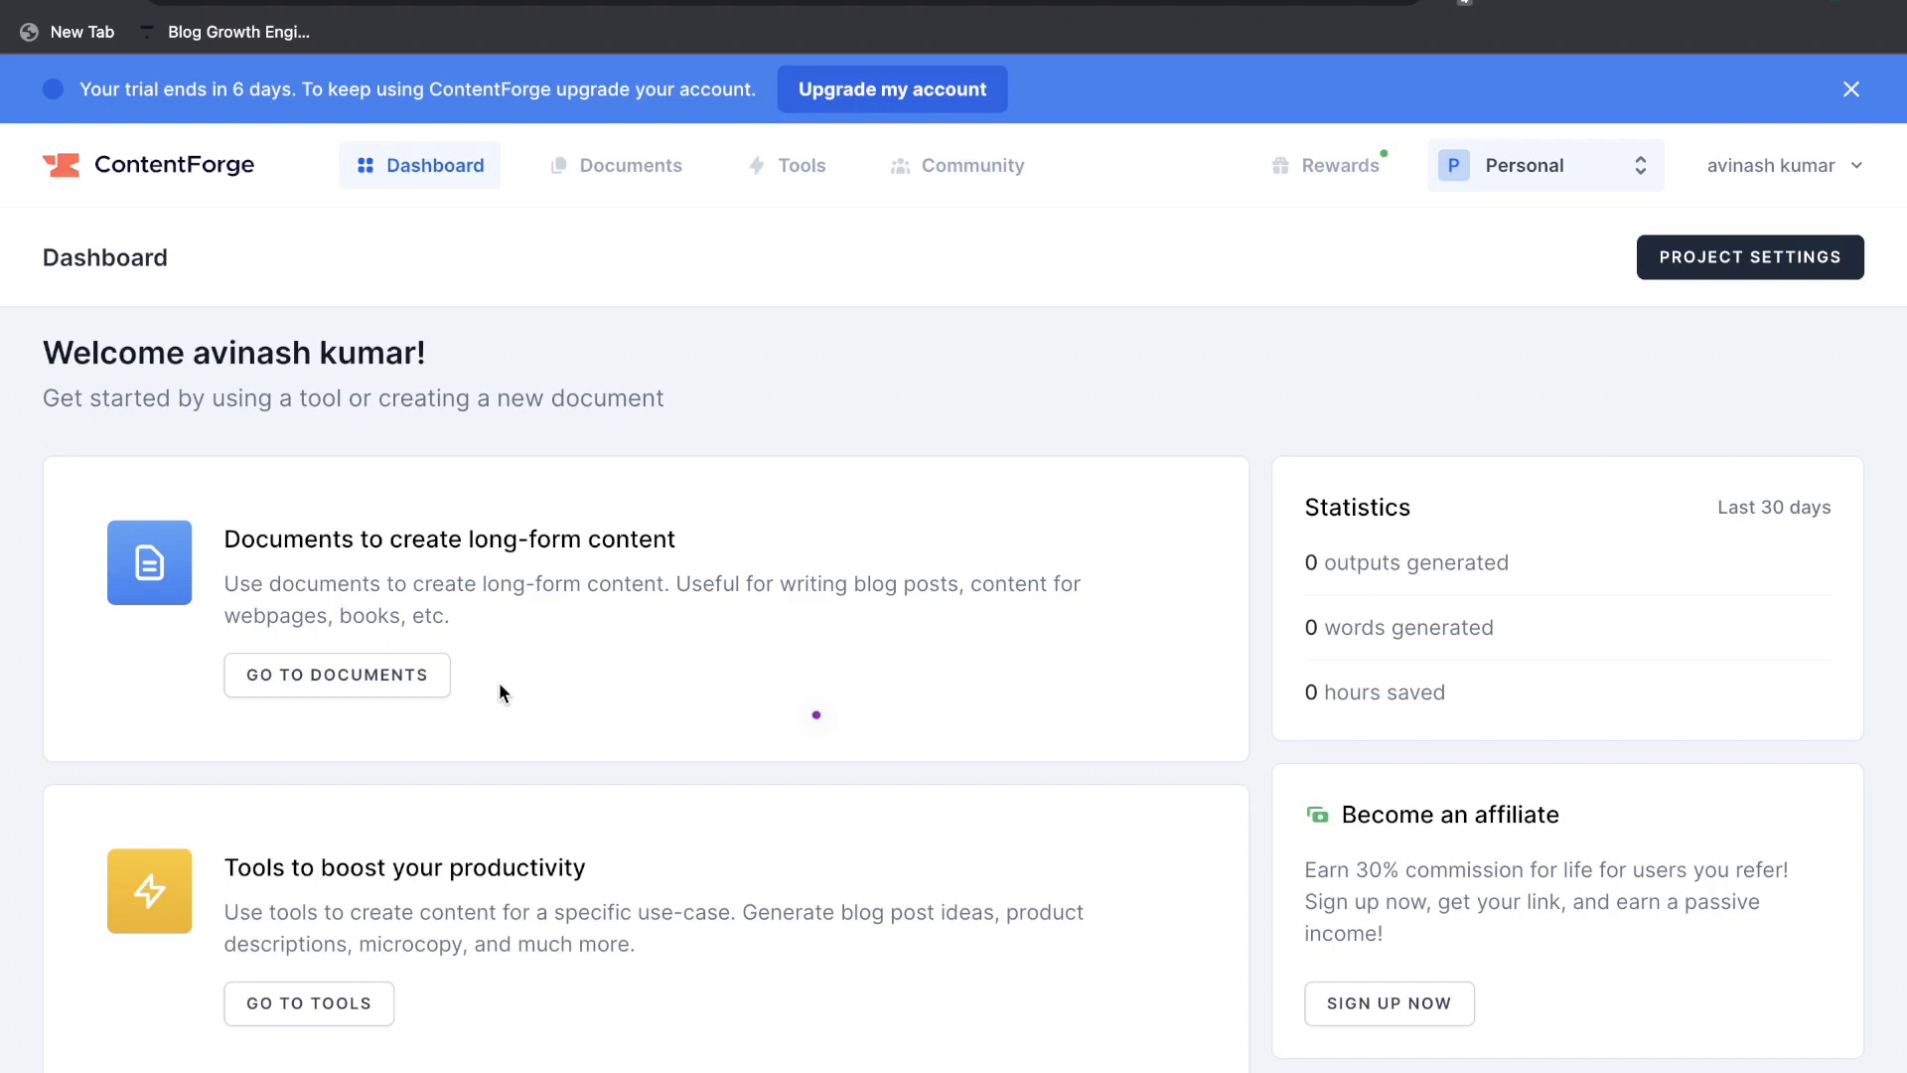
- From Documents, start a new document using the 'Document with wizard' option
left_click(632, 165)
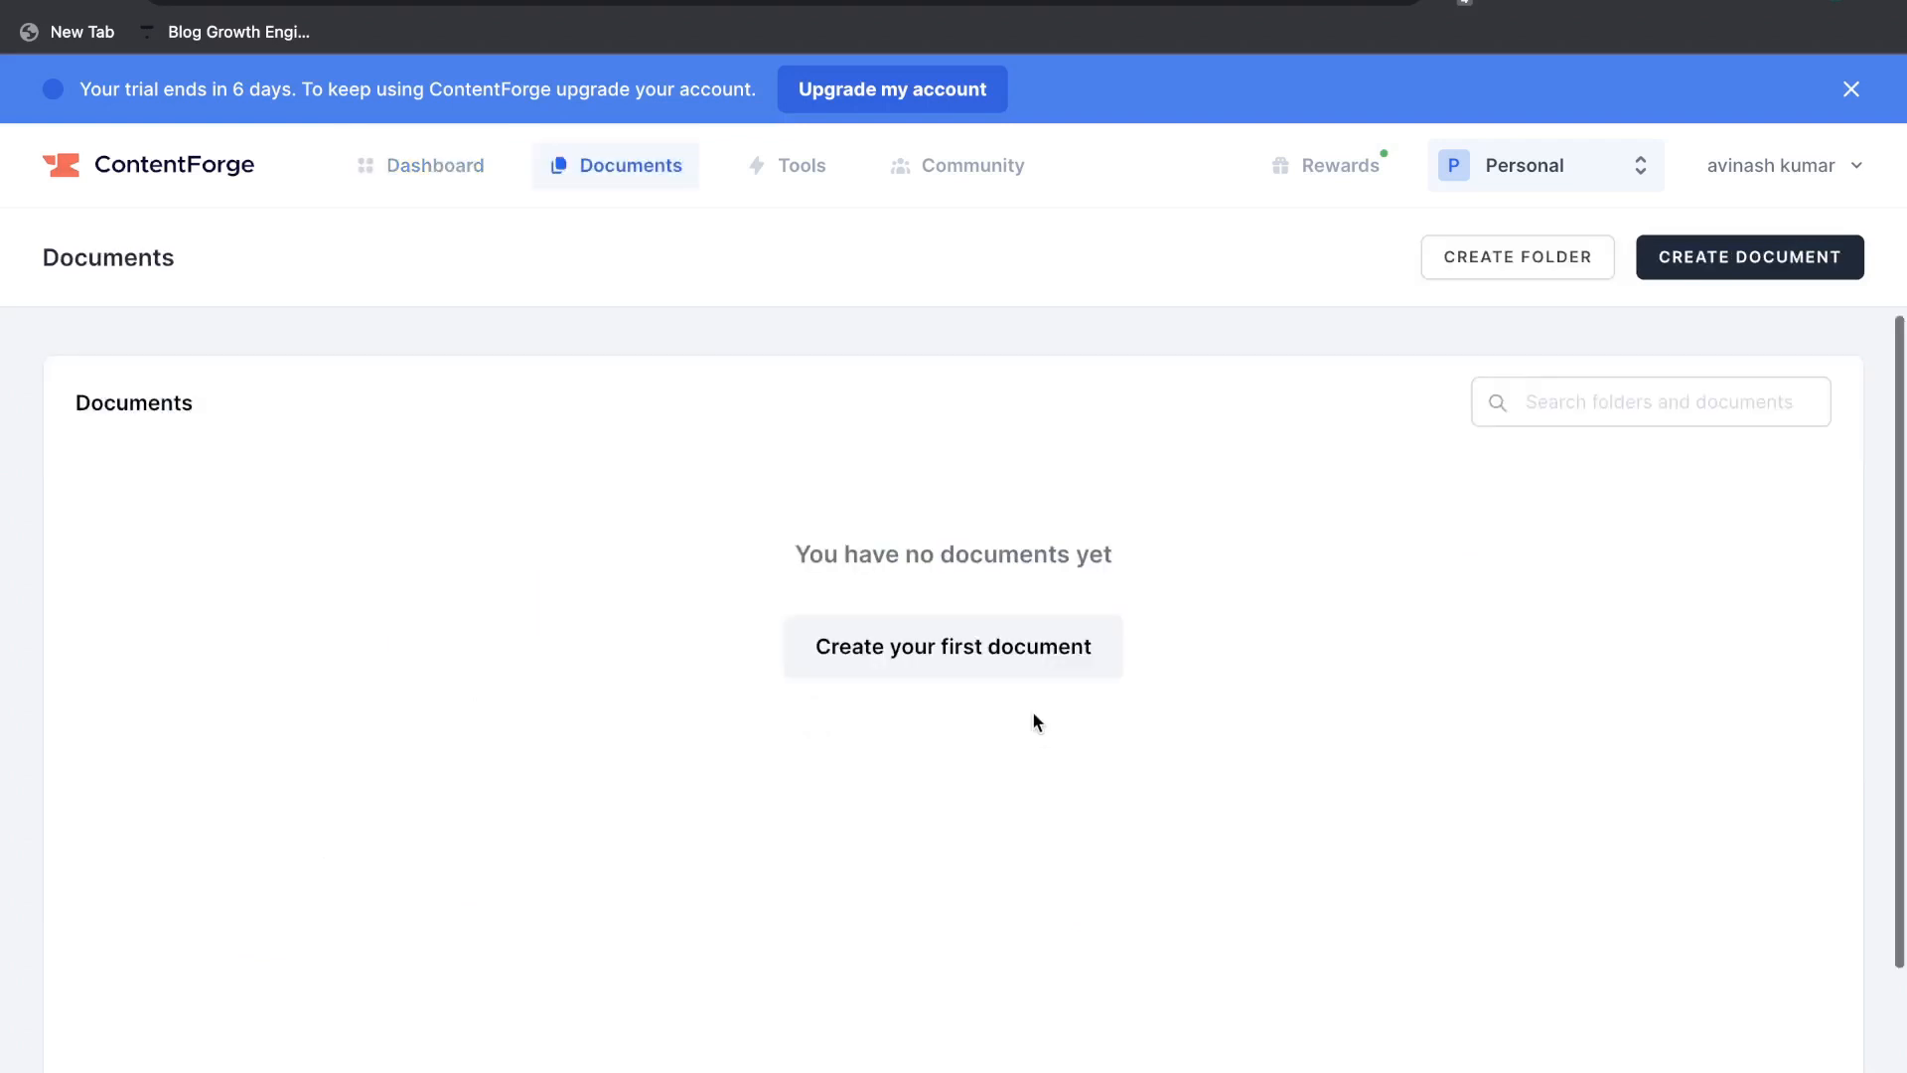
left_click(1747, 256)
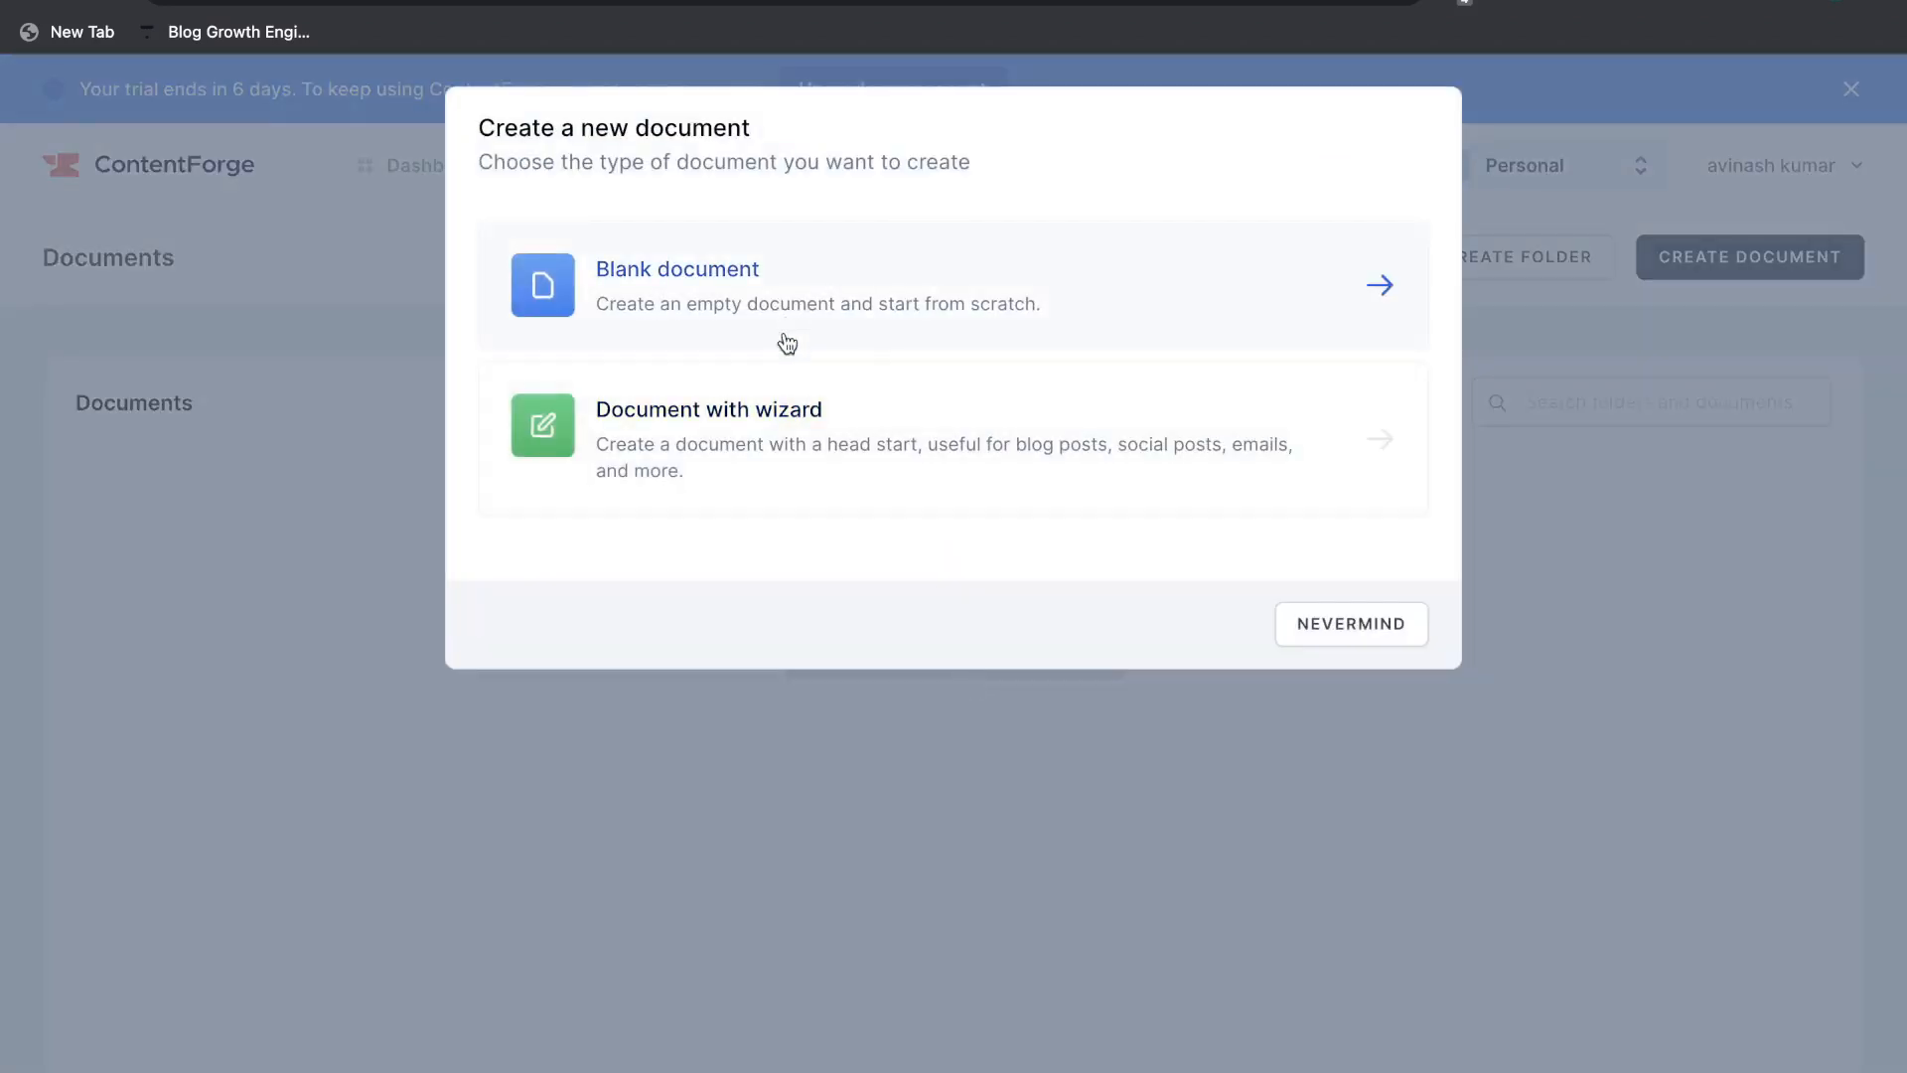
mouse_move(771, 464)
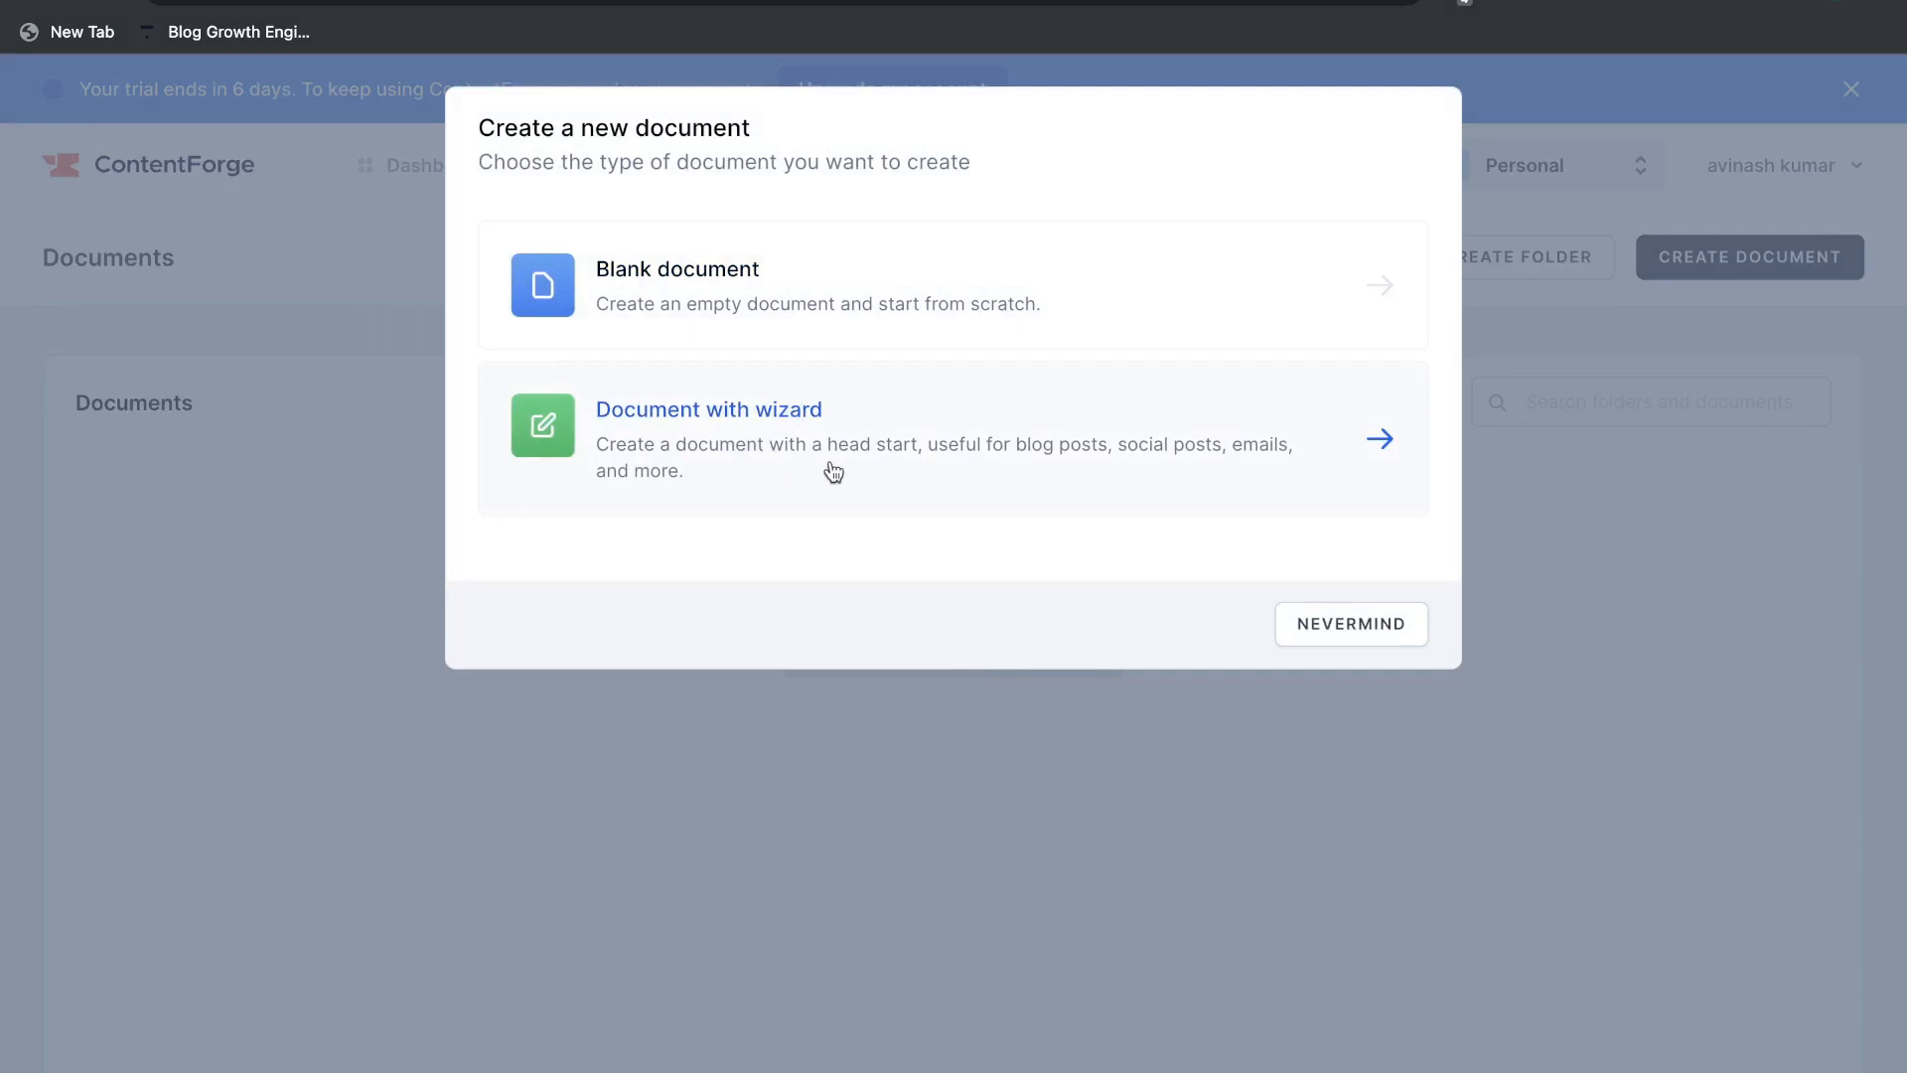
mouse_move(1114, 474)
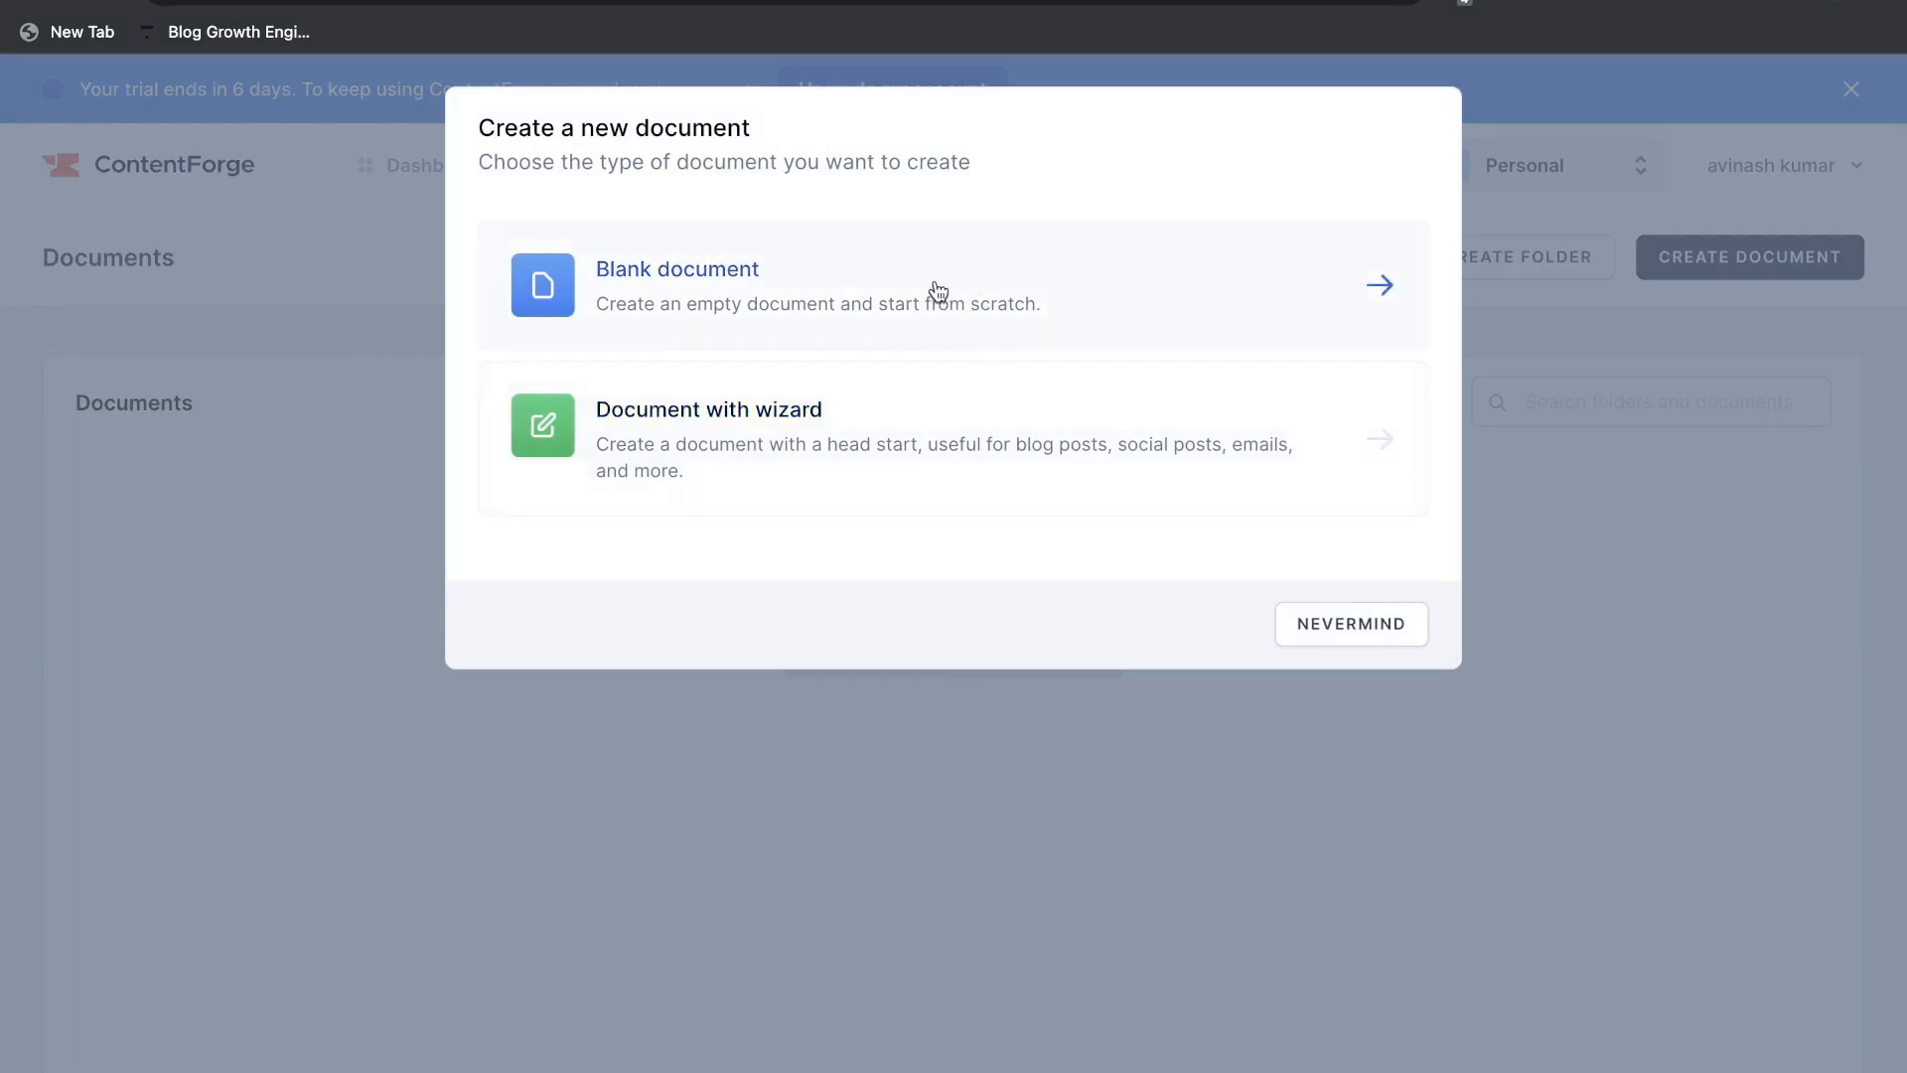
mouse_move(900, 292)
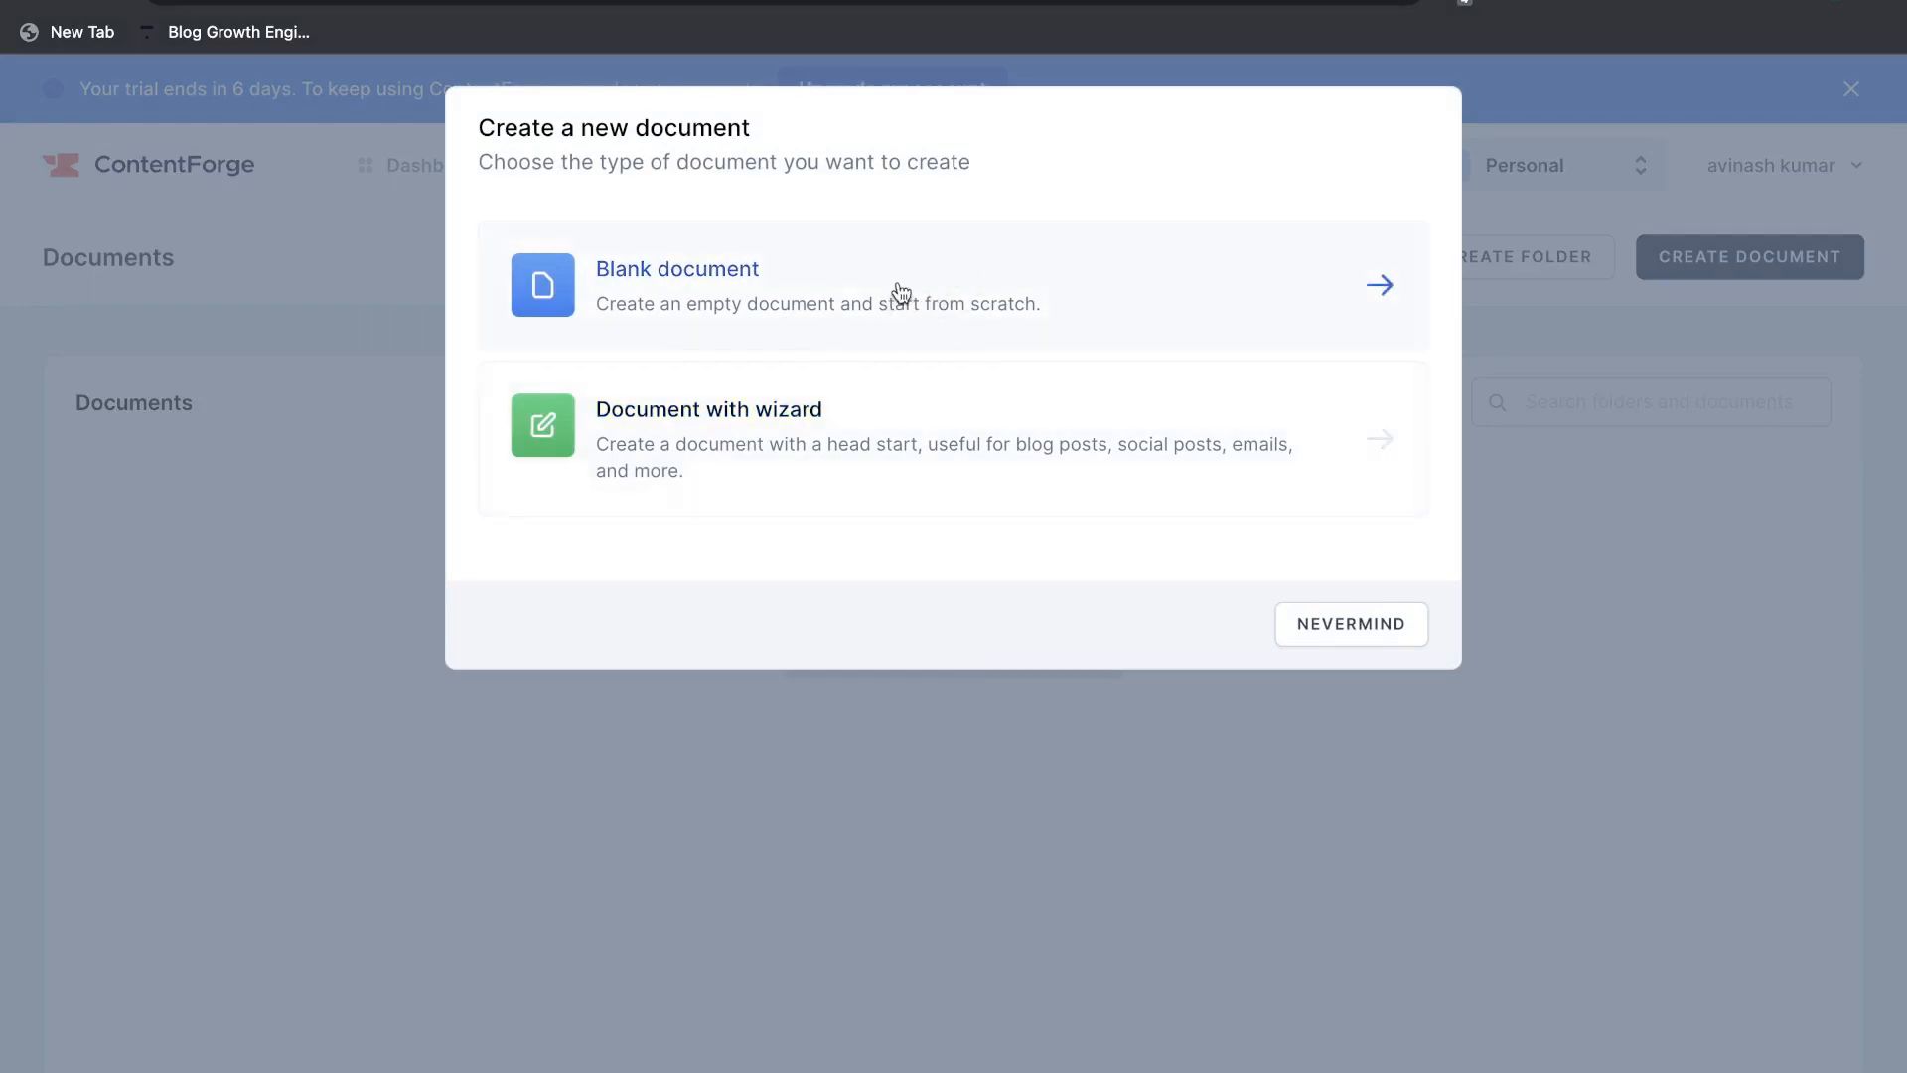
left_click(707, 437)
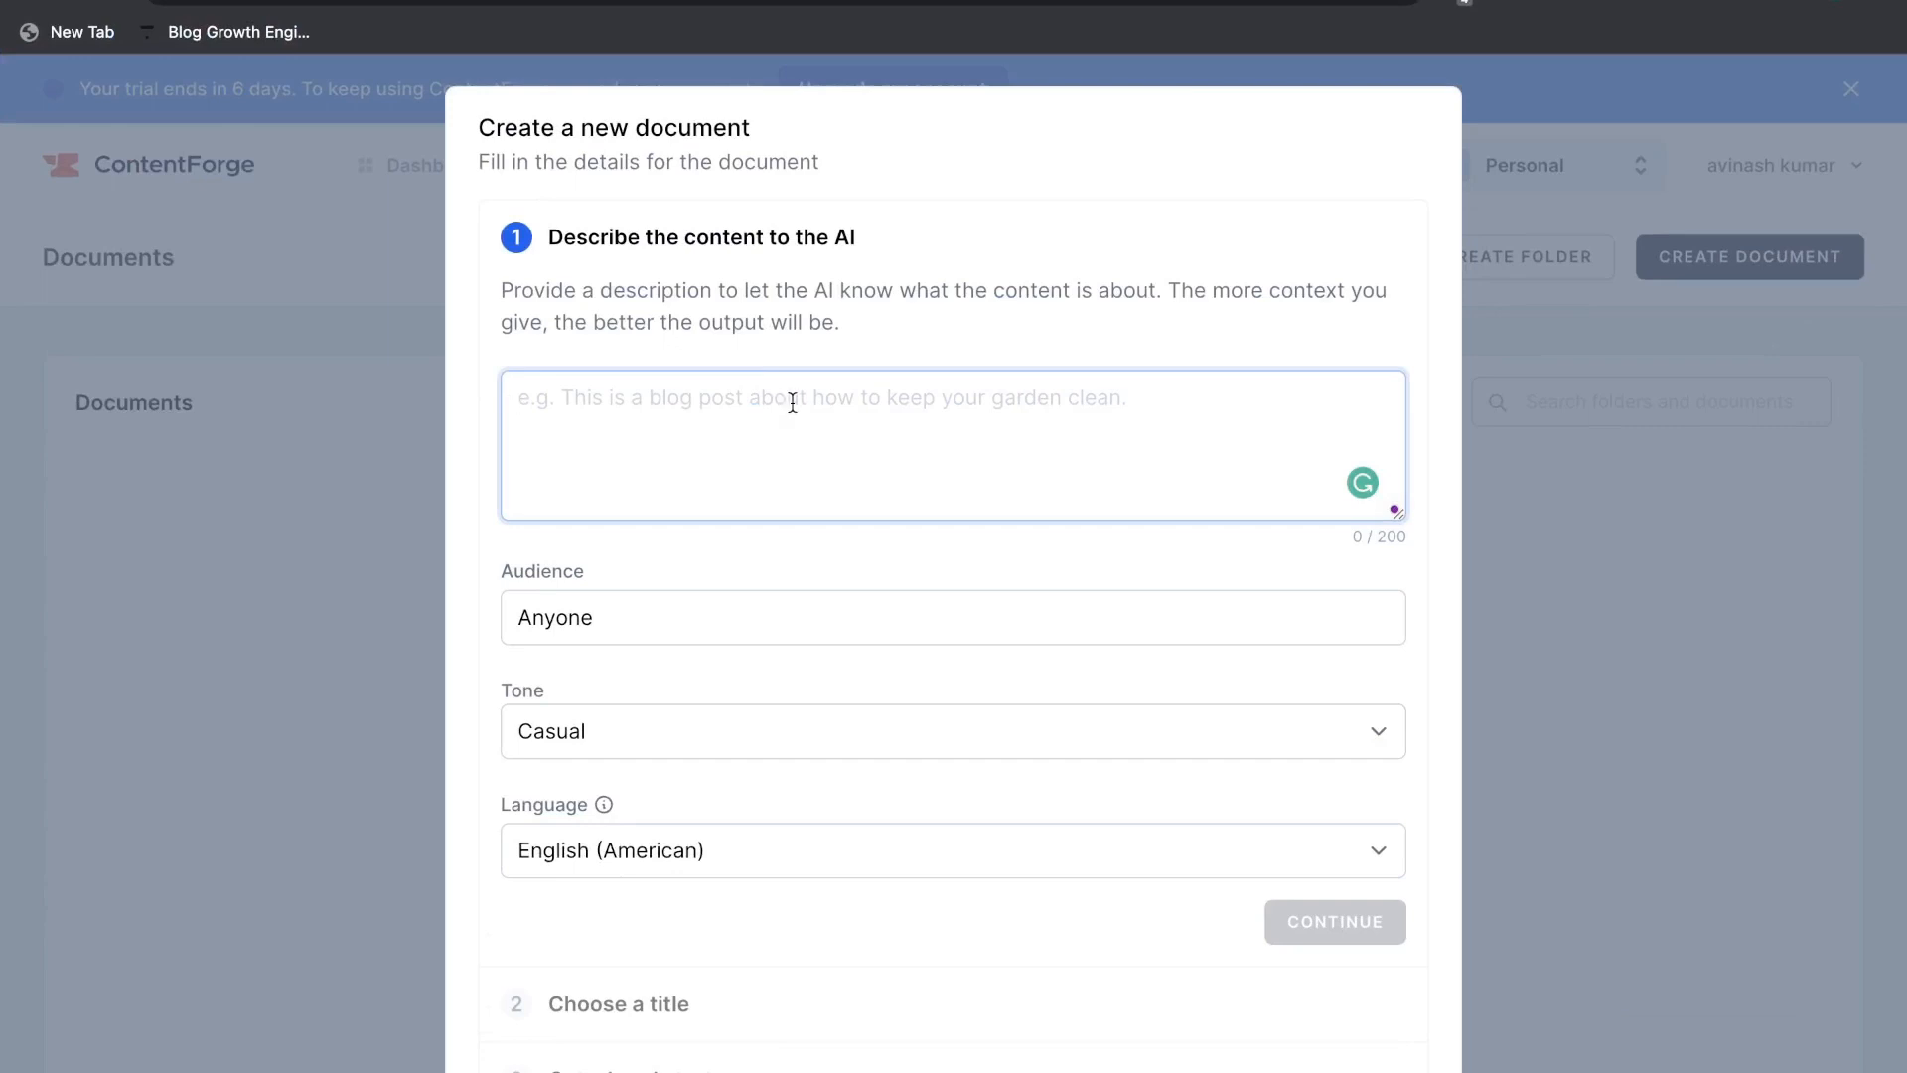
- Describe the post as a beginner's guide to starting an online business and choose the Professional tone
left_click_drag(500, 290, 837, 322)
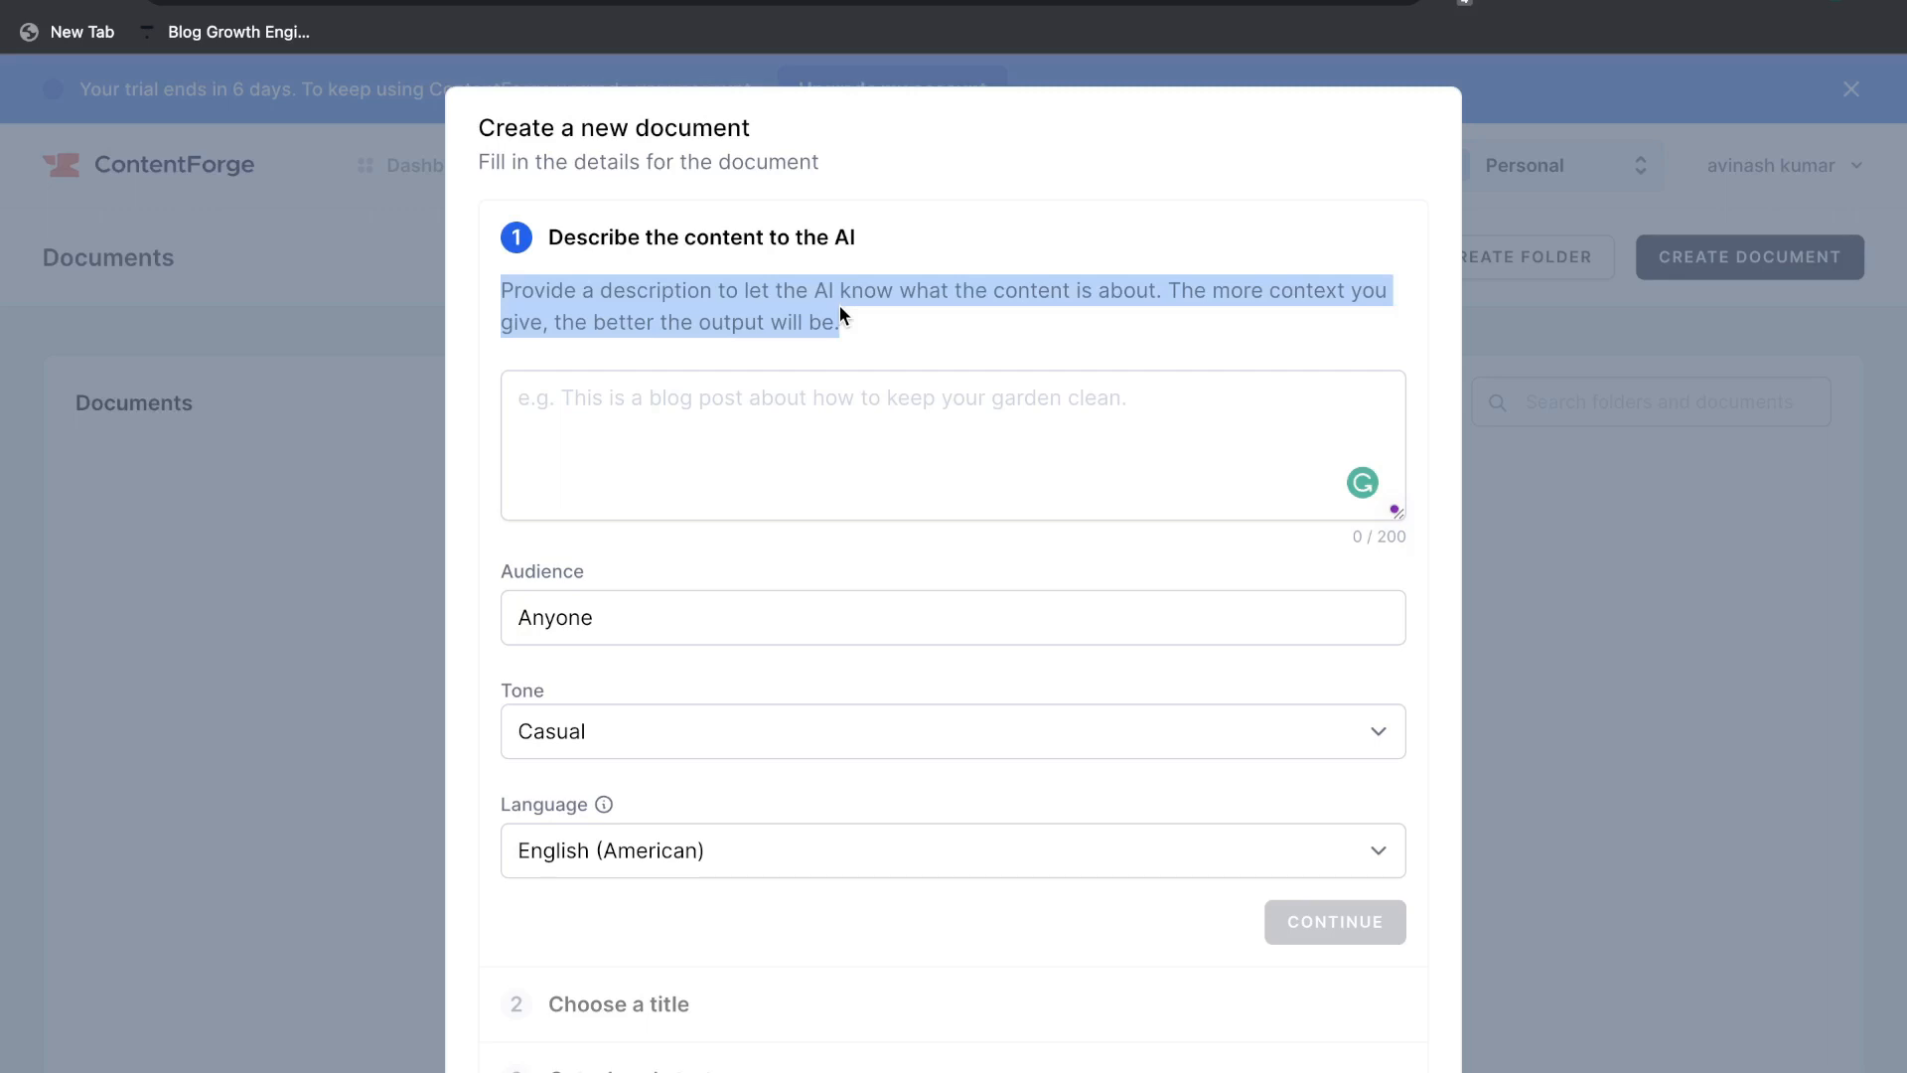
type("This is a blog post about how to start an online business as a beginner with no experience or money")
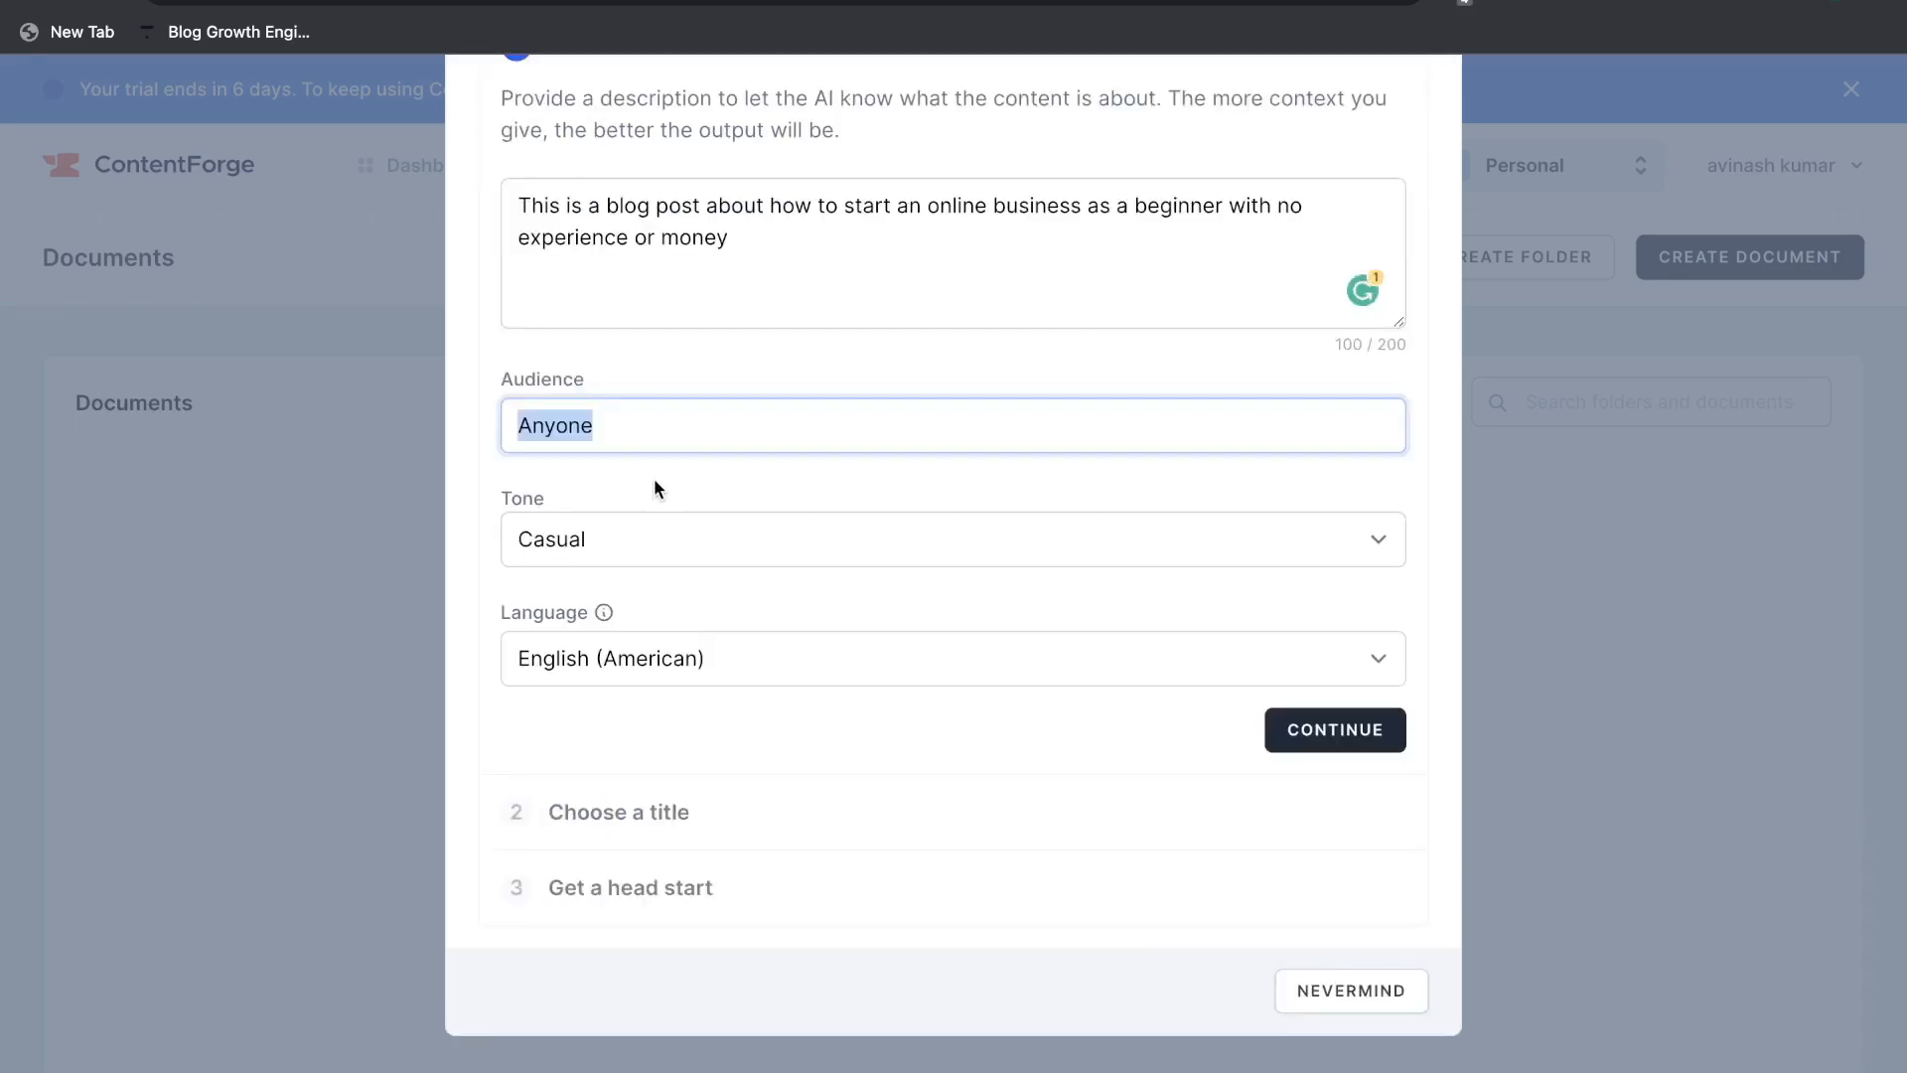
left_click(951, 538)
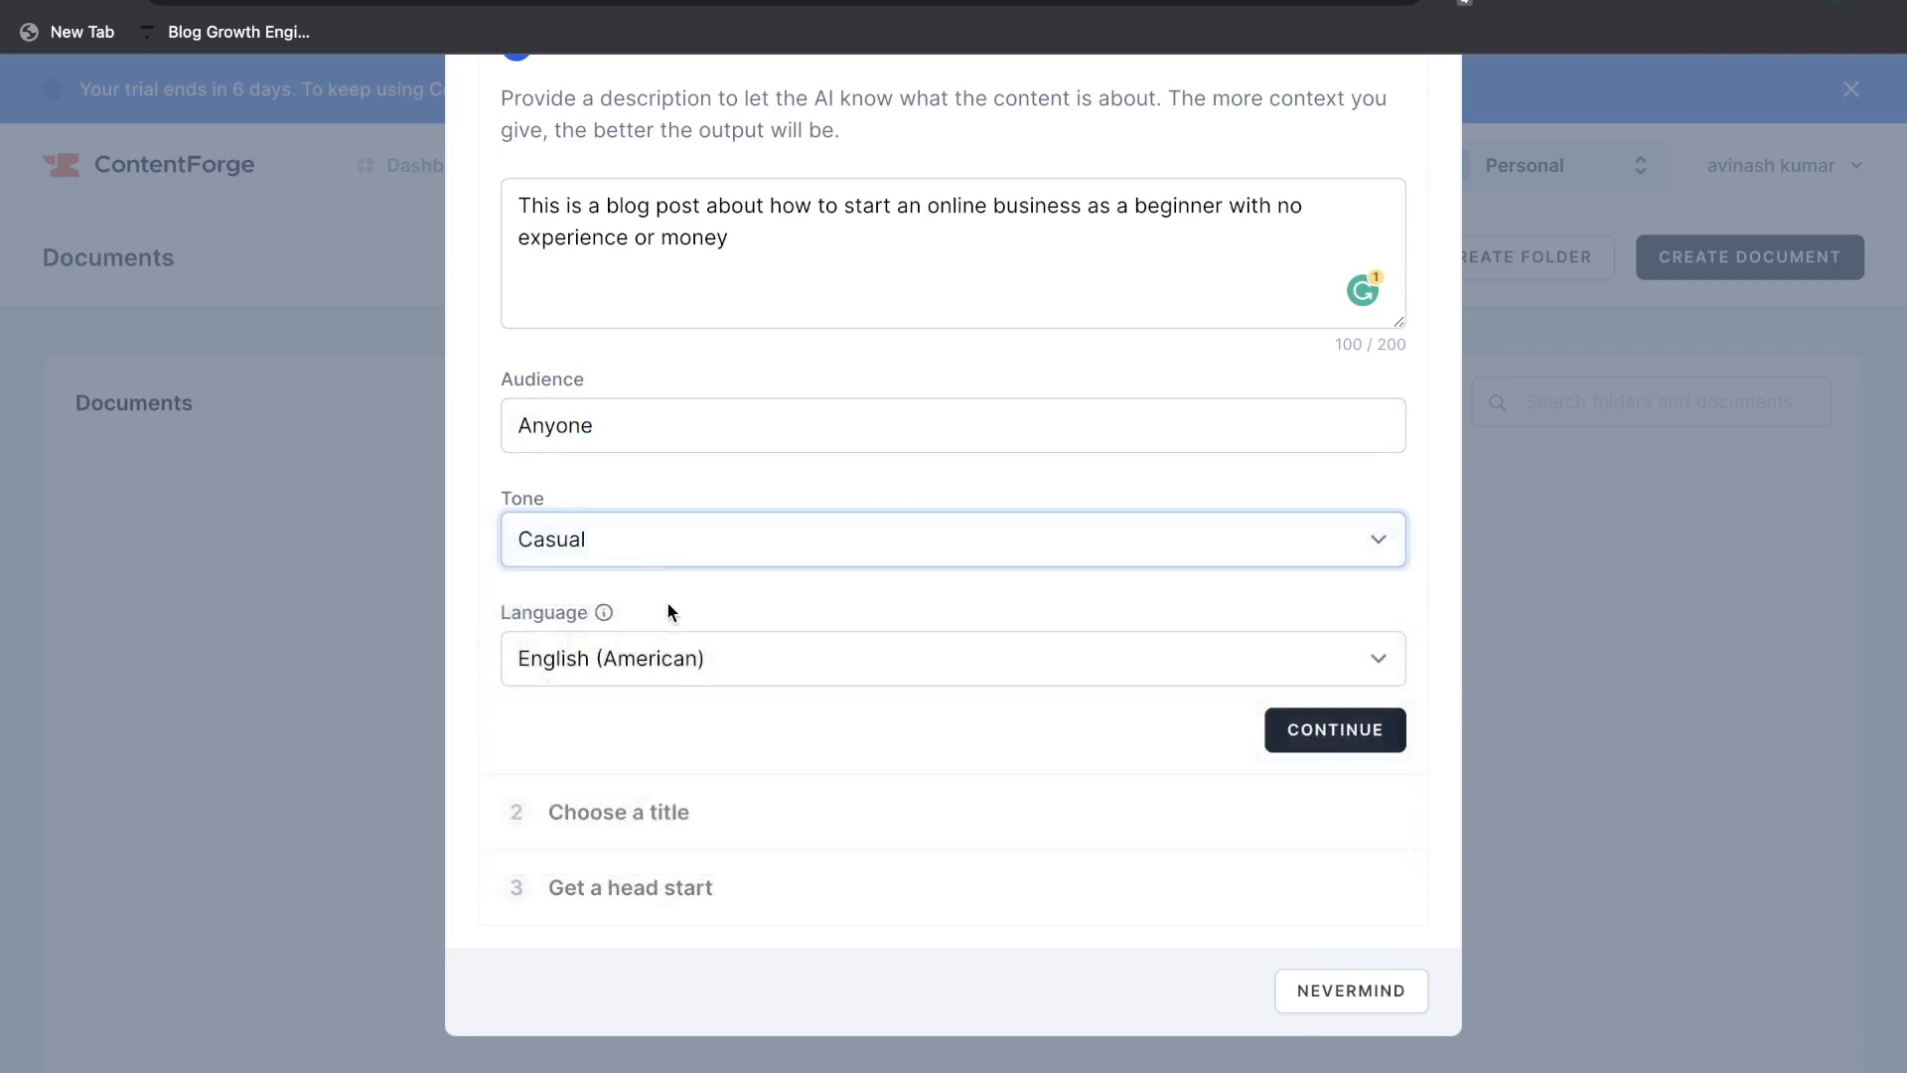
left_click(951, 538)
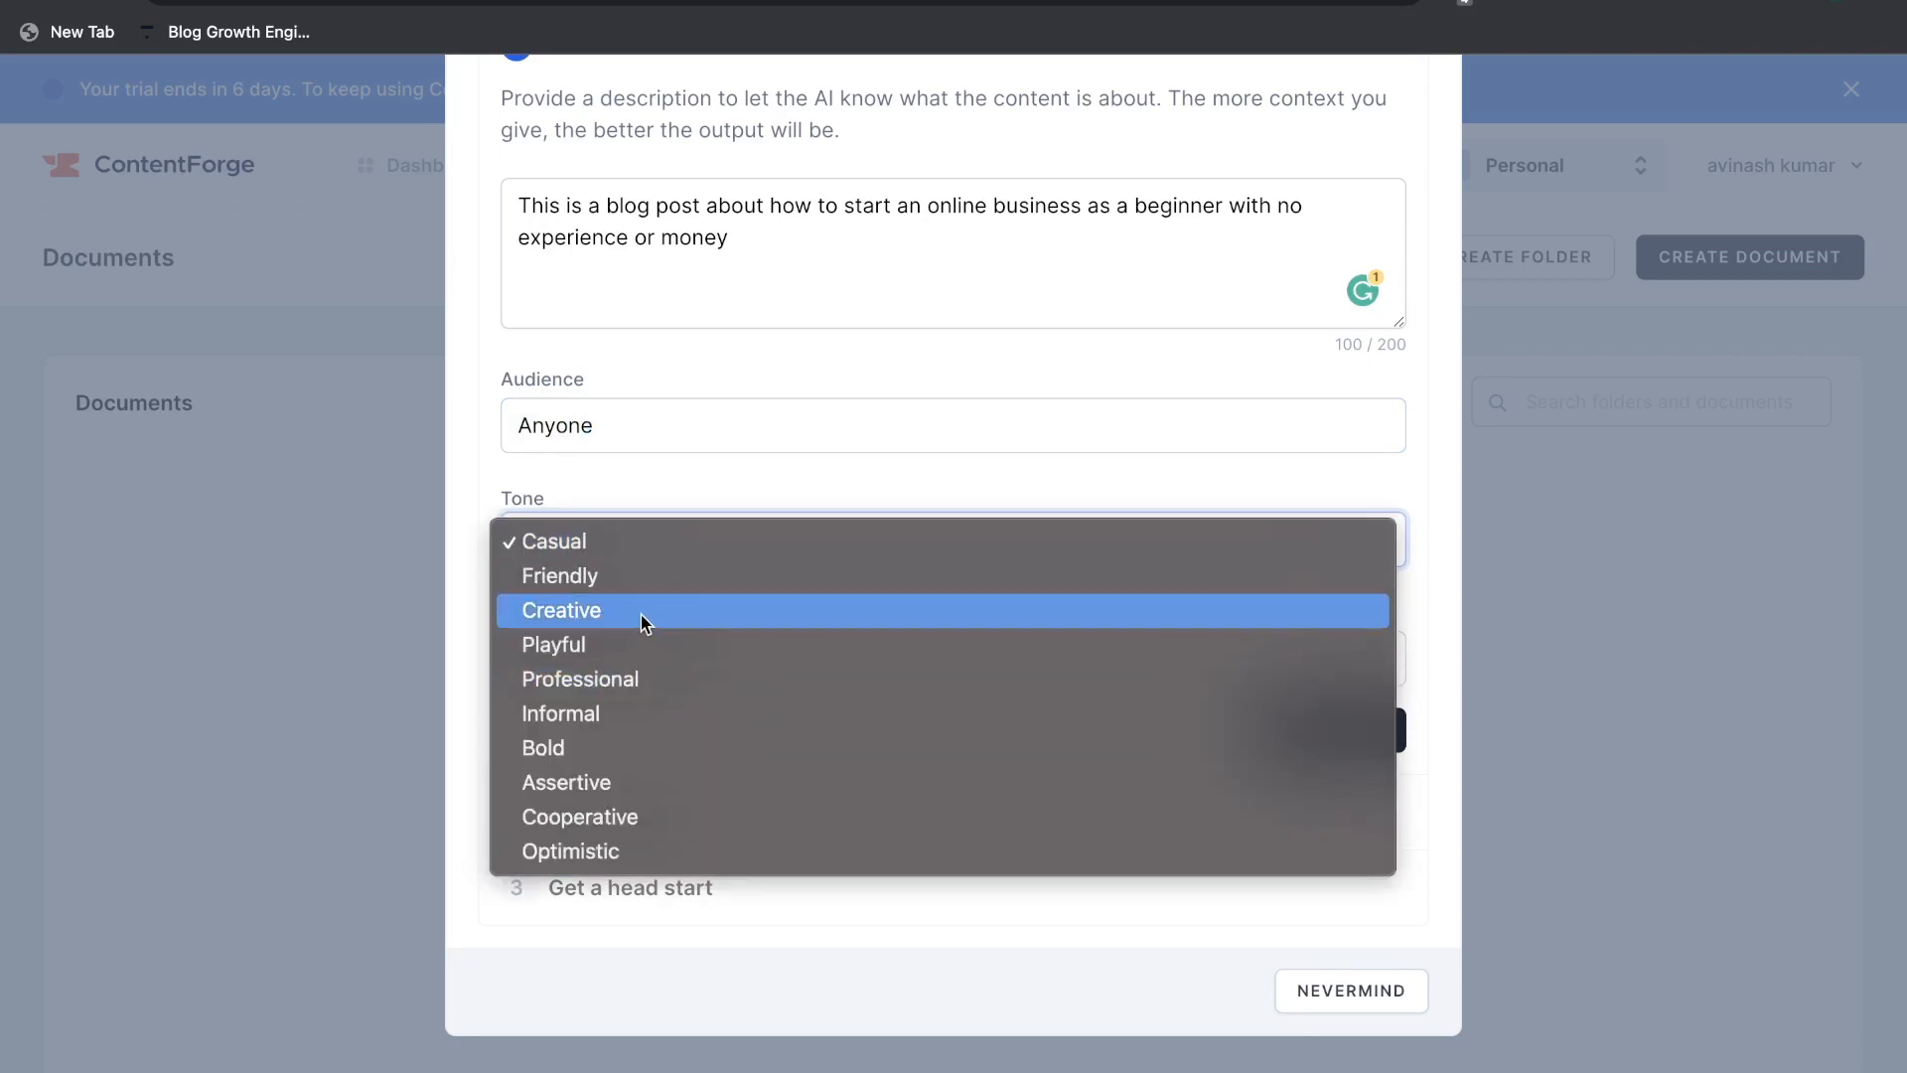
mouse_move(619, 611)
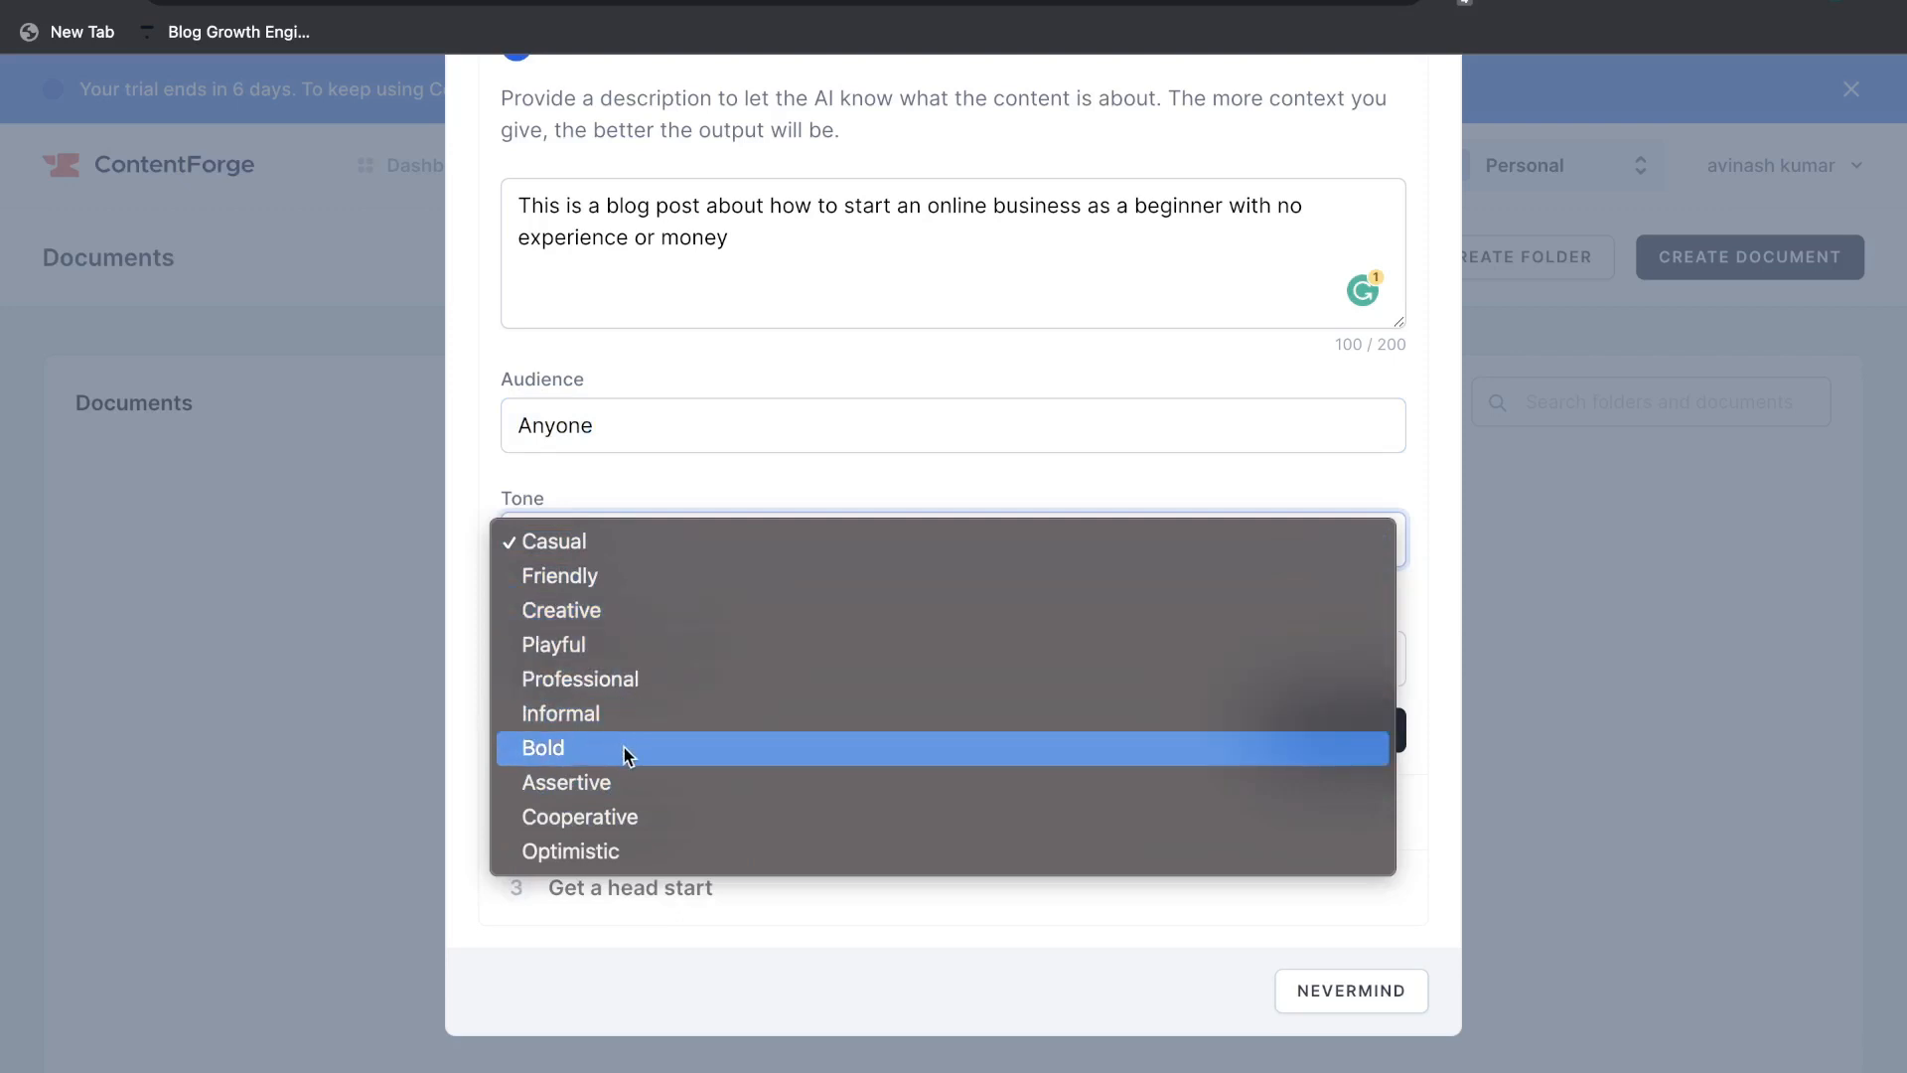
left_click(580, 679)
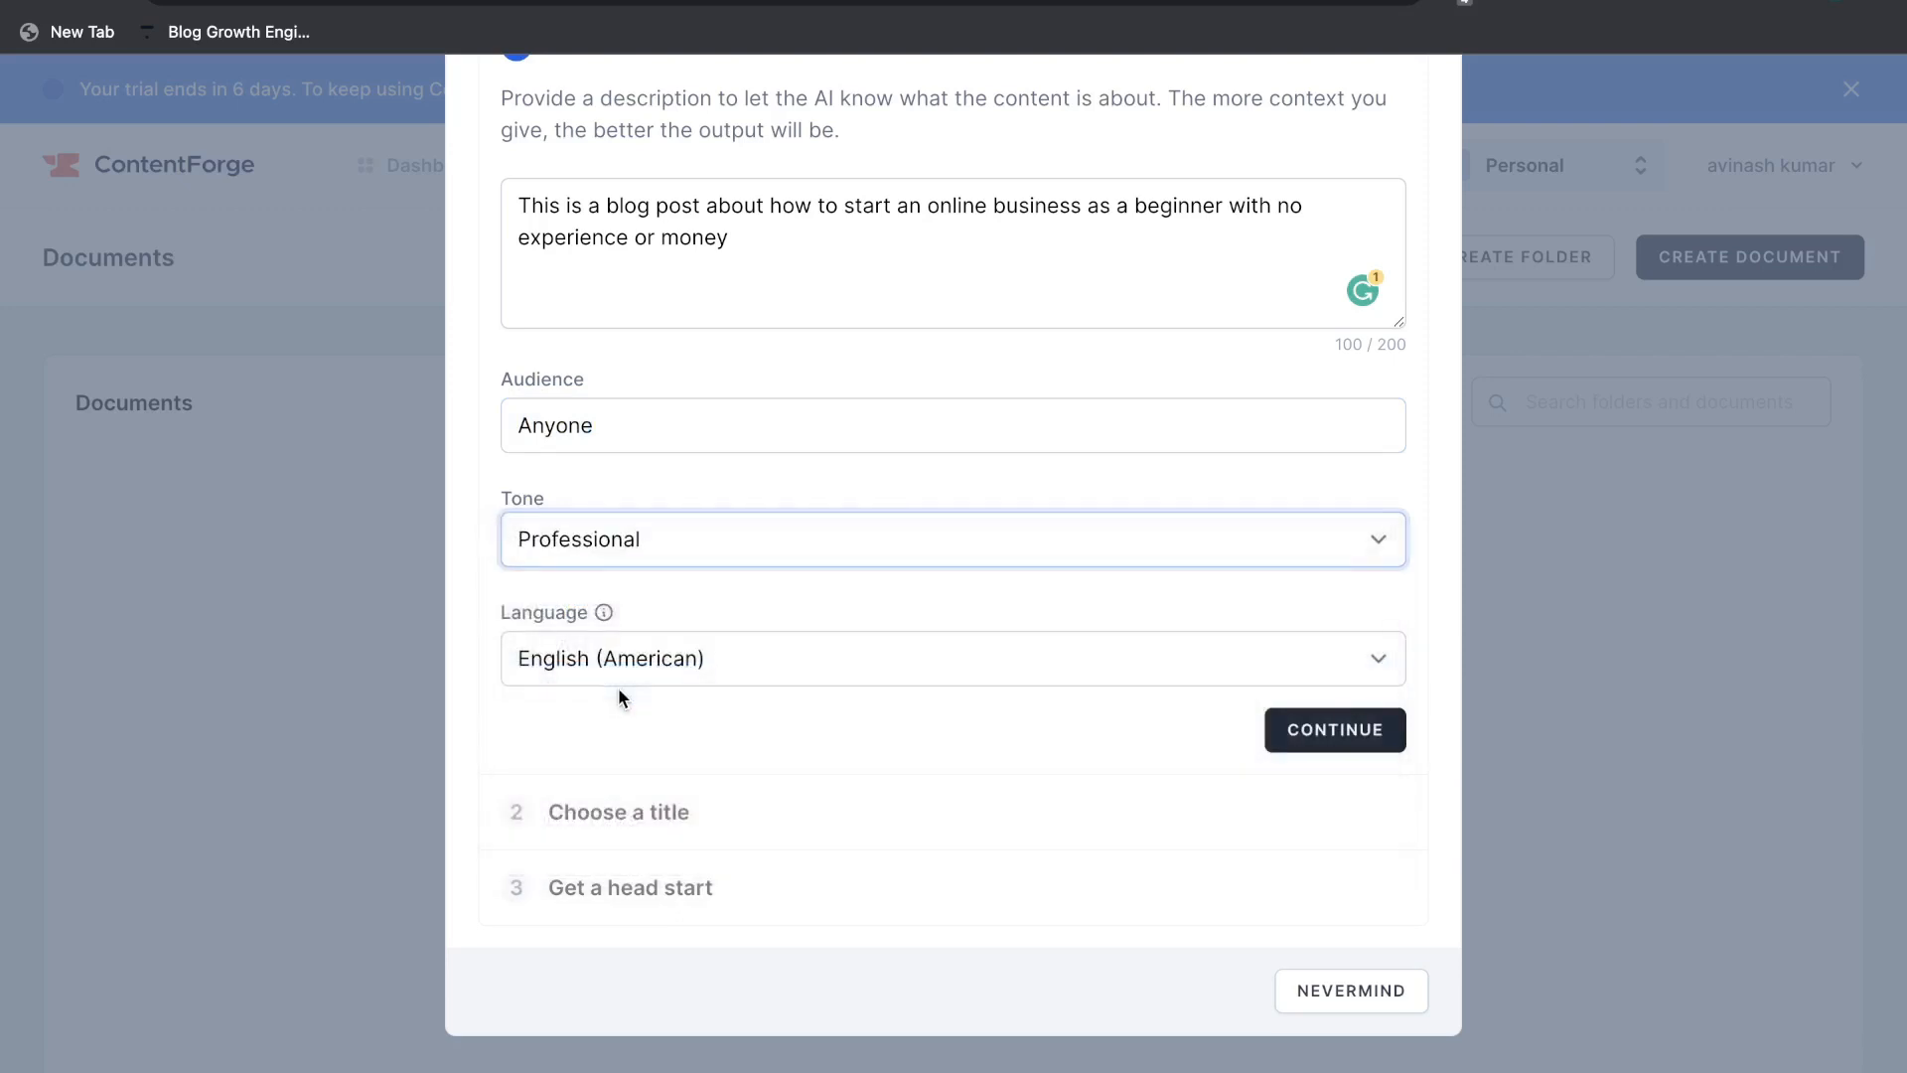
mouse_move(701, 719)
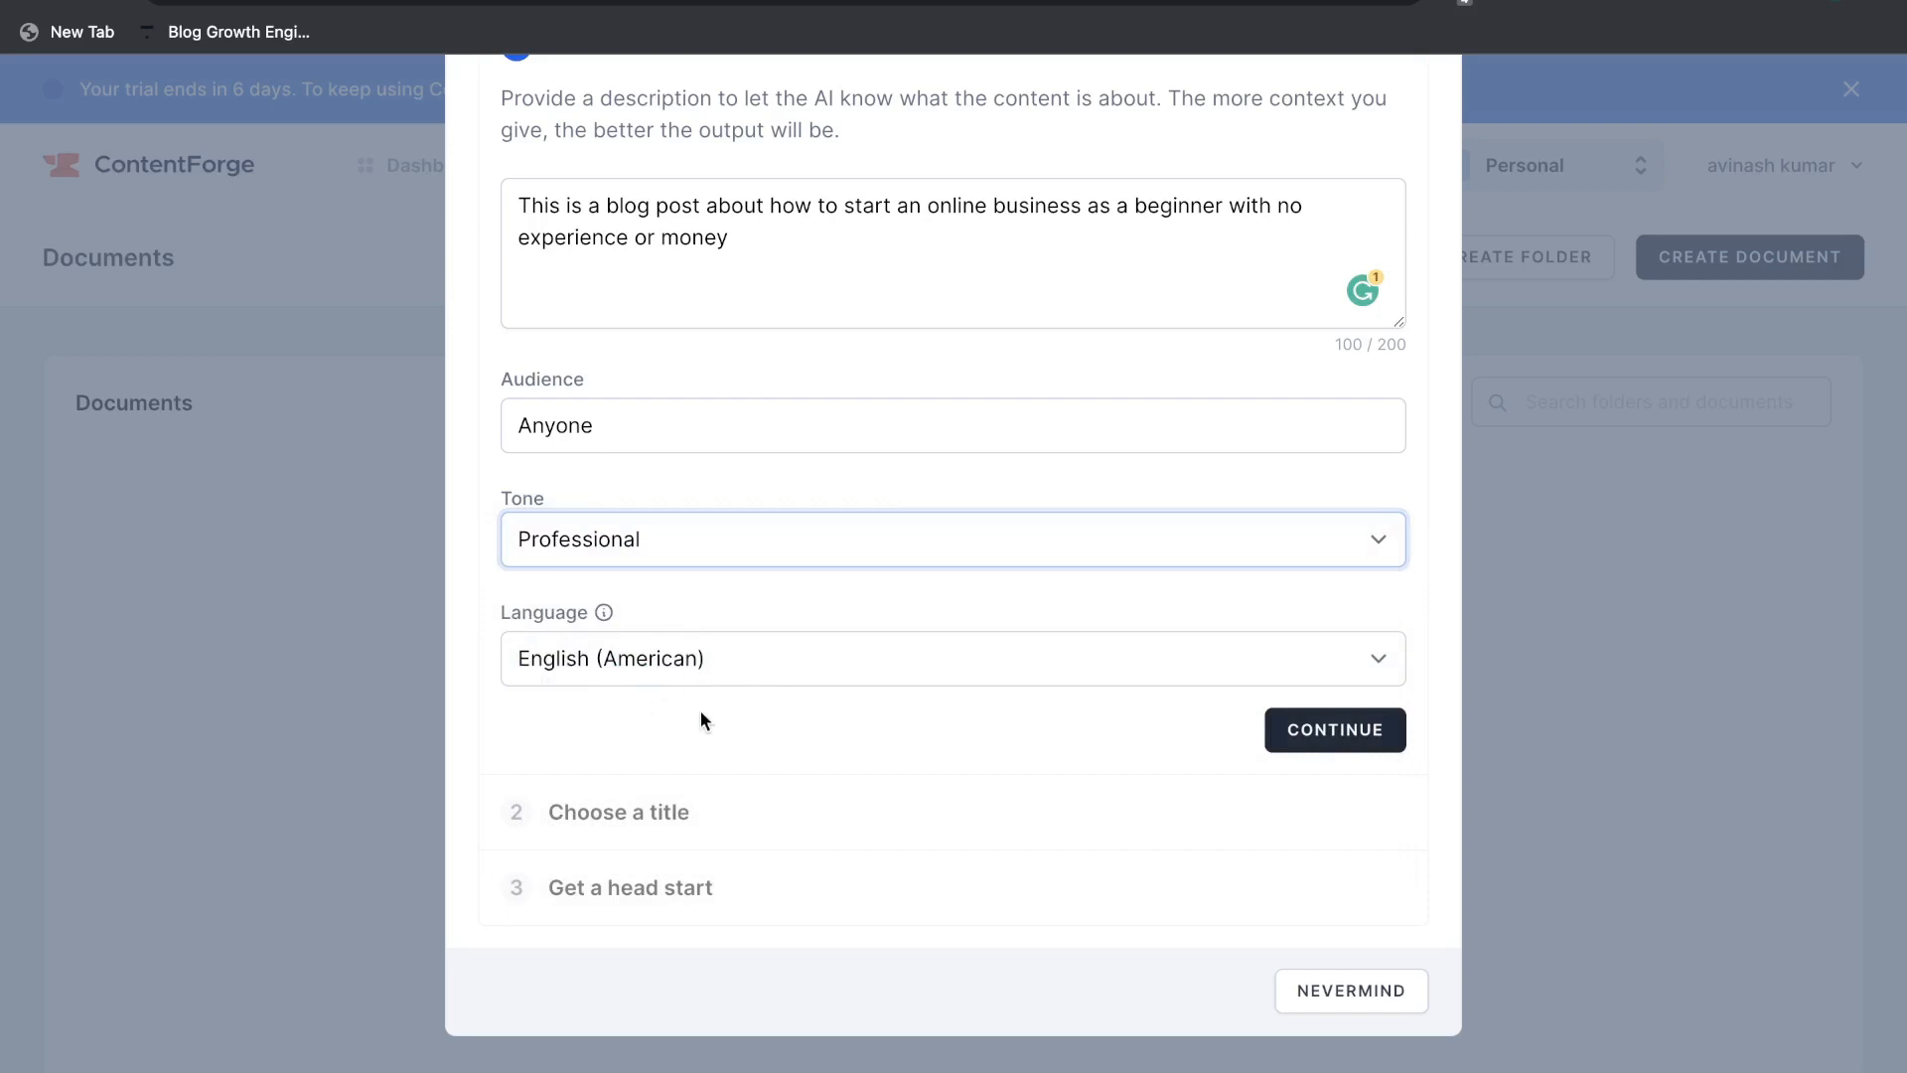
- Generate title suggestions, accept 'How to Start an Online Business as a Beginner', and continue
left_click(1335, 729)
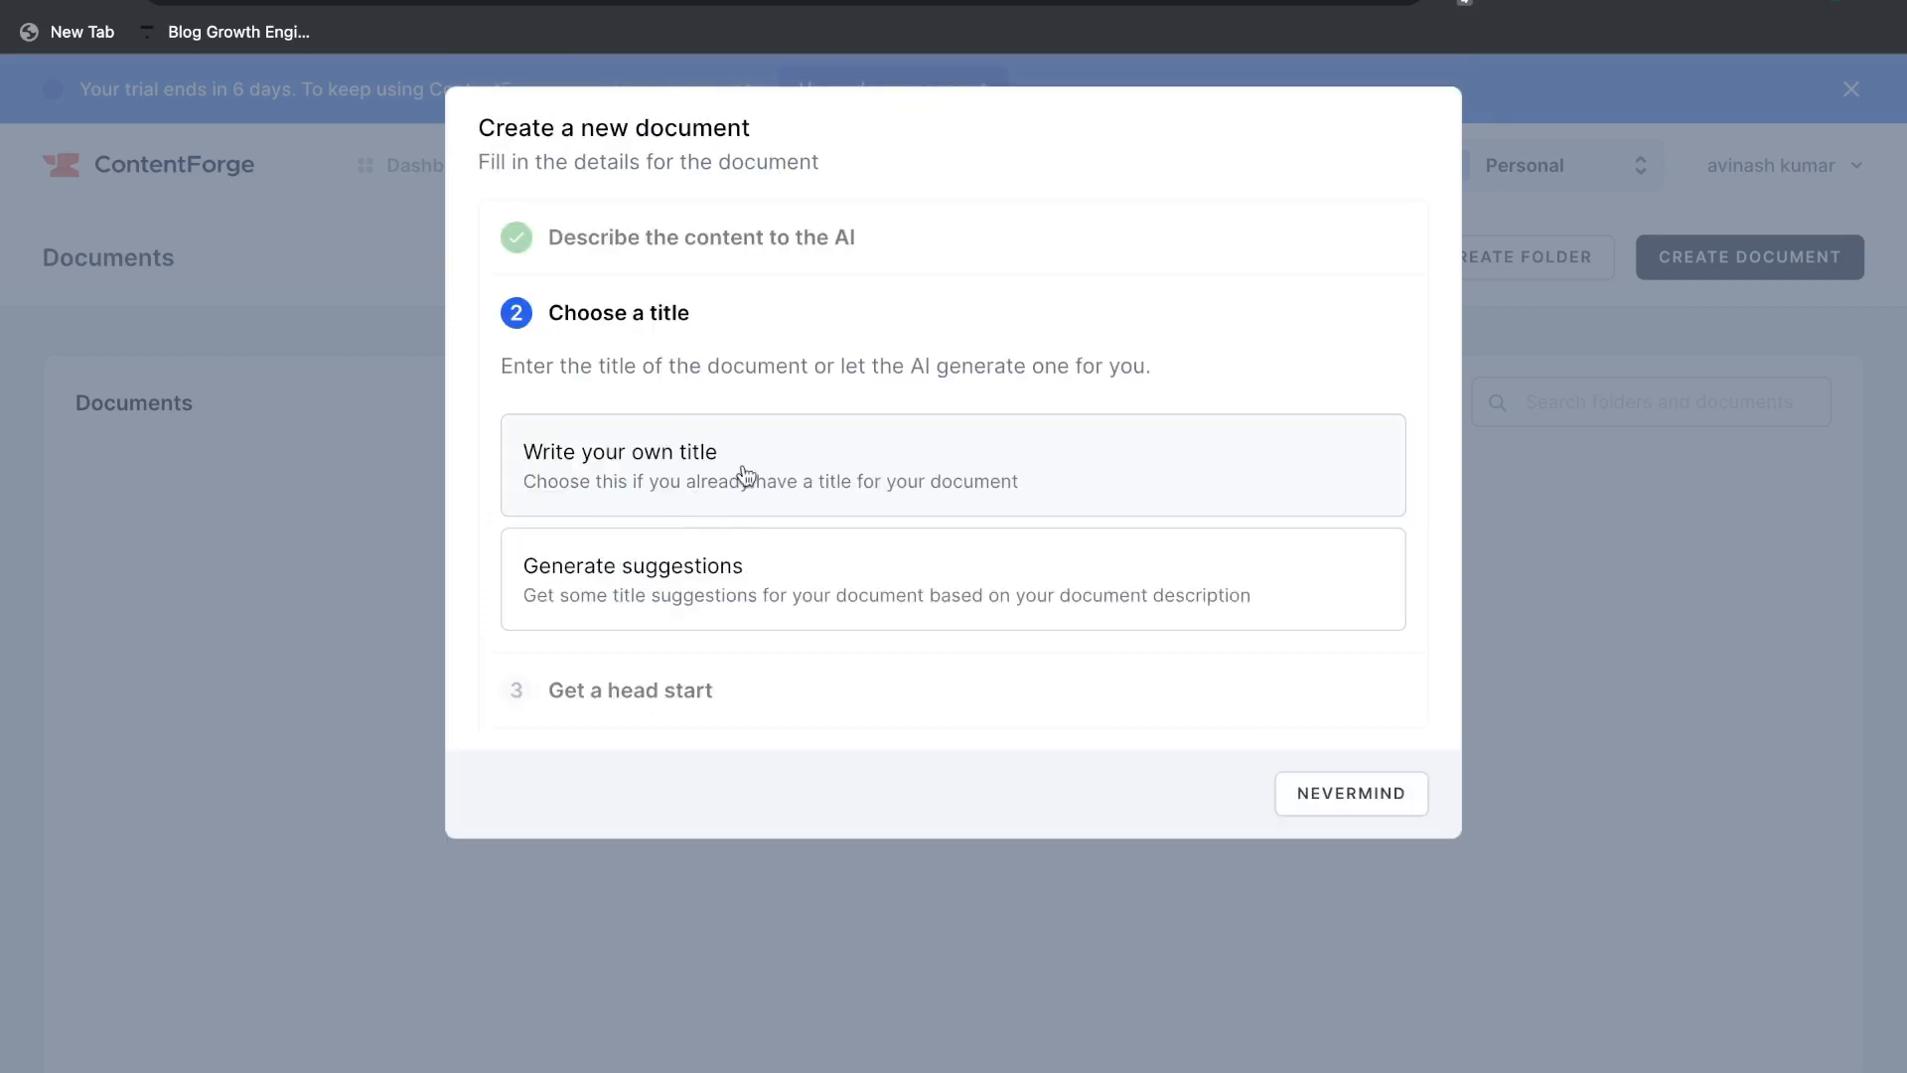
mouse_move(676, 480)
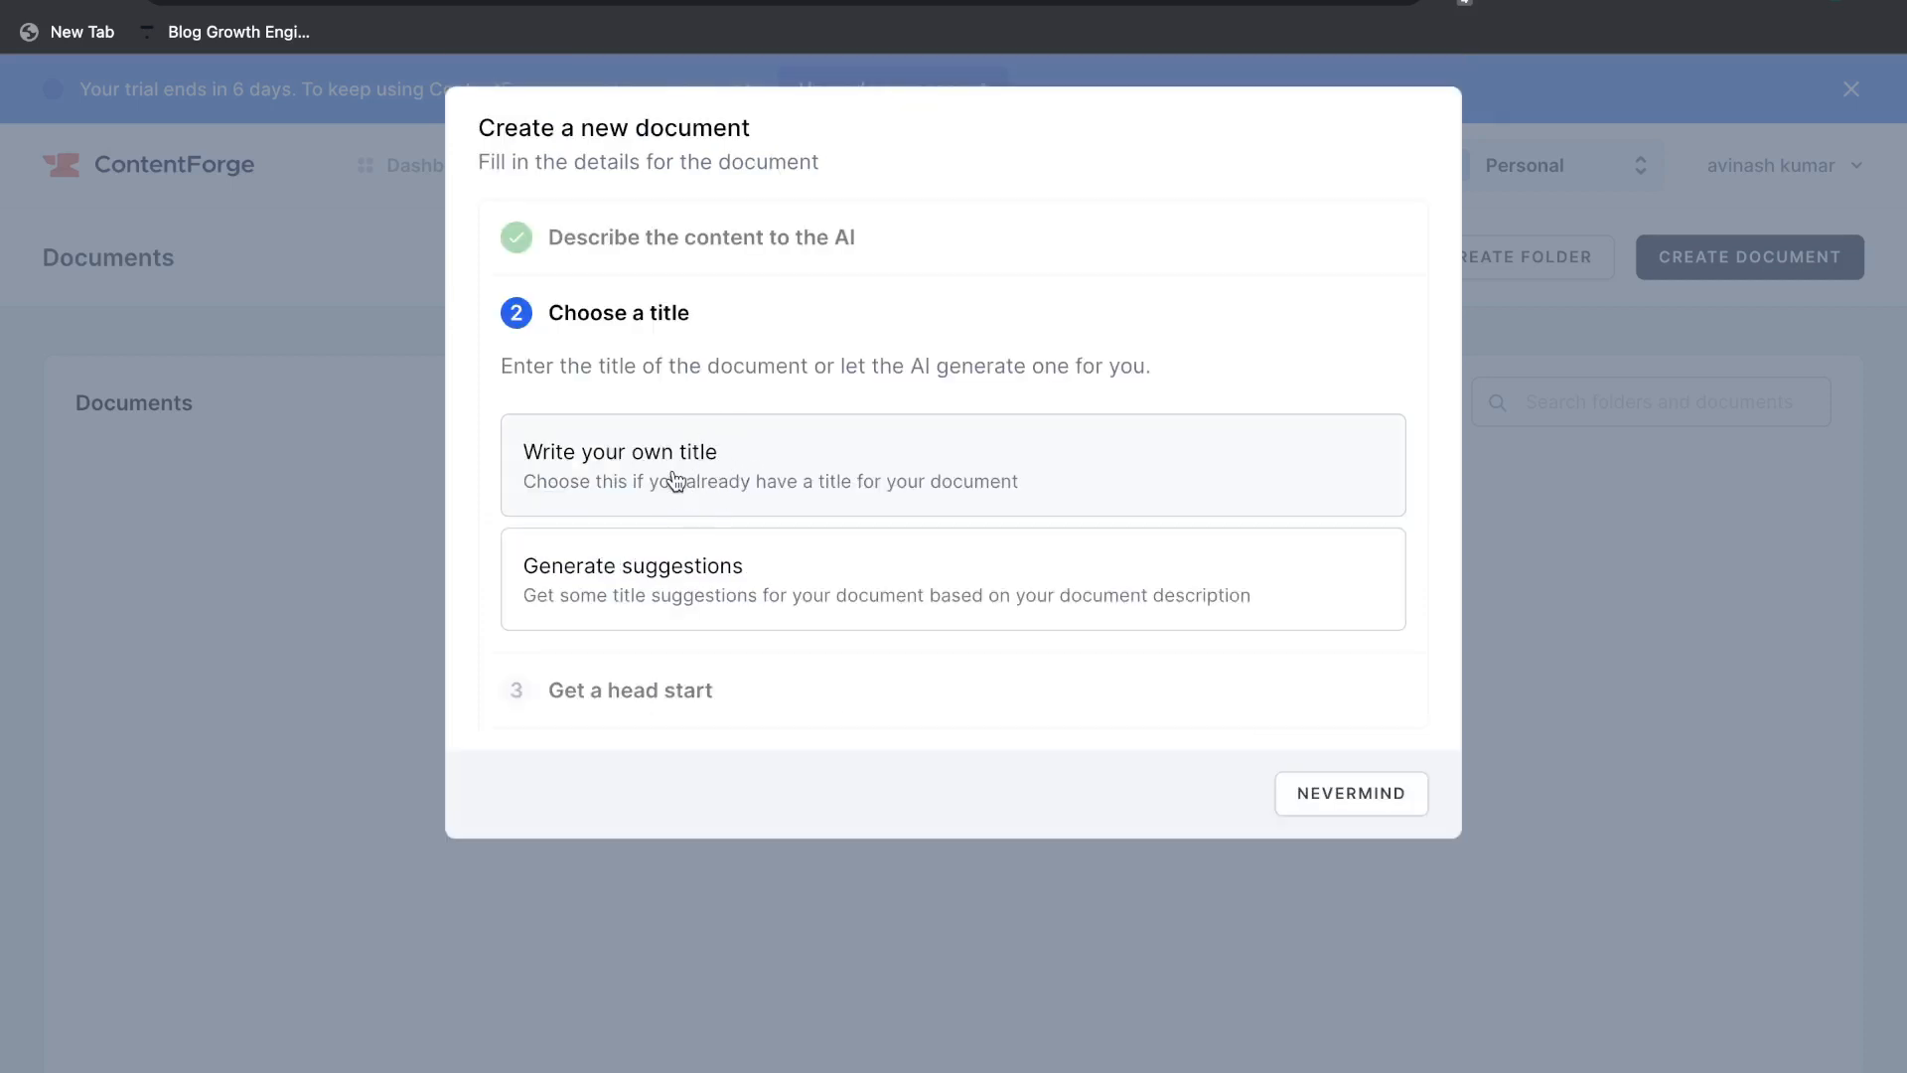
left_click(951, 578)
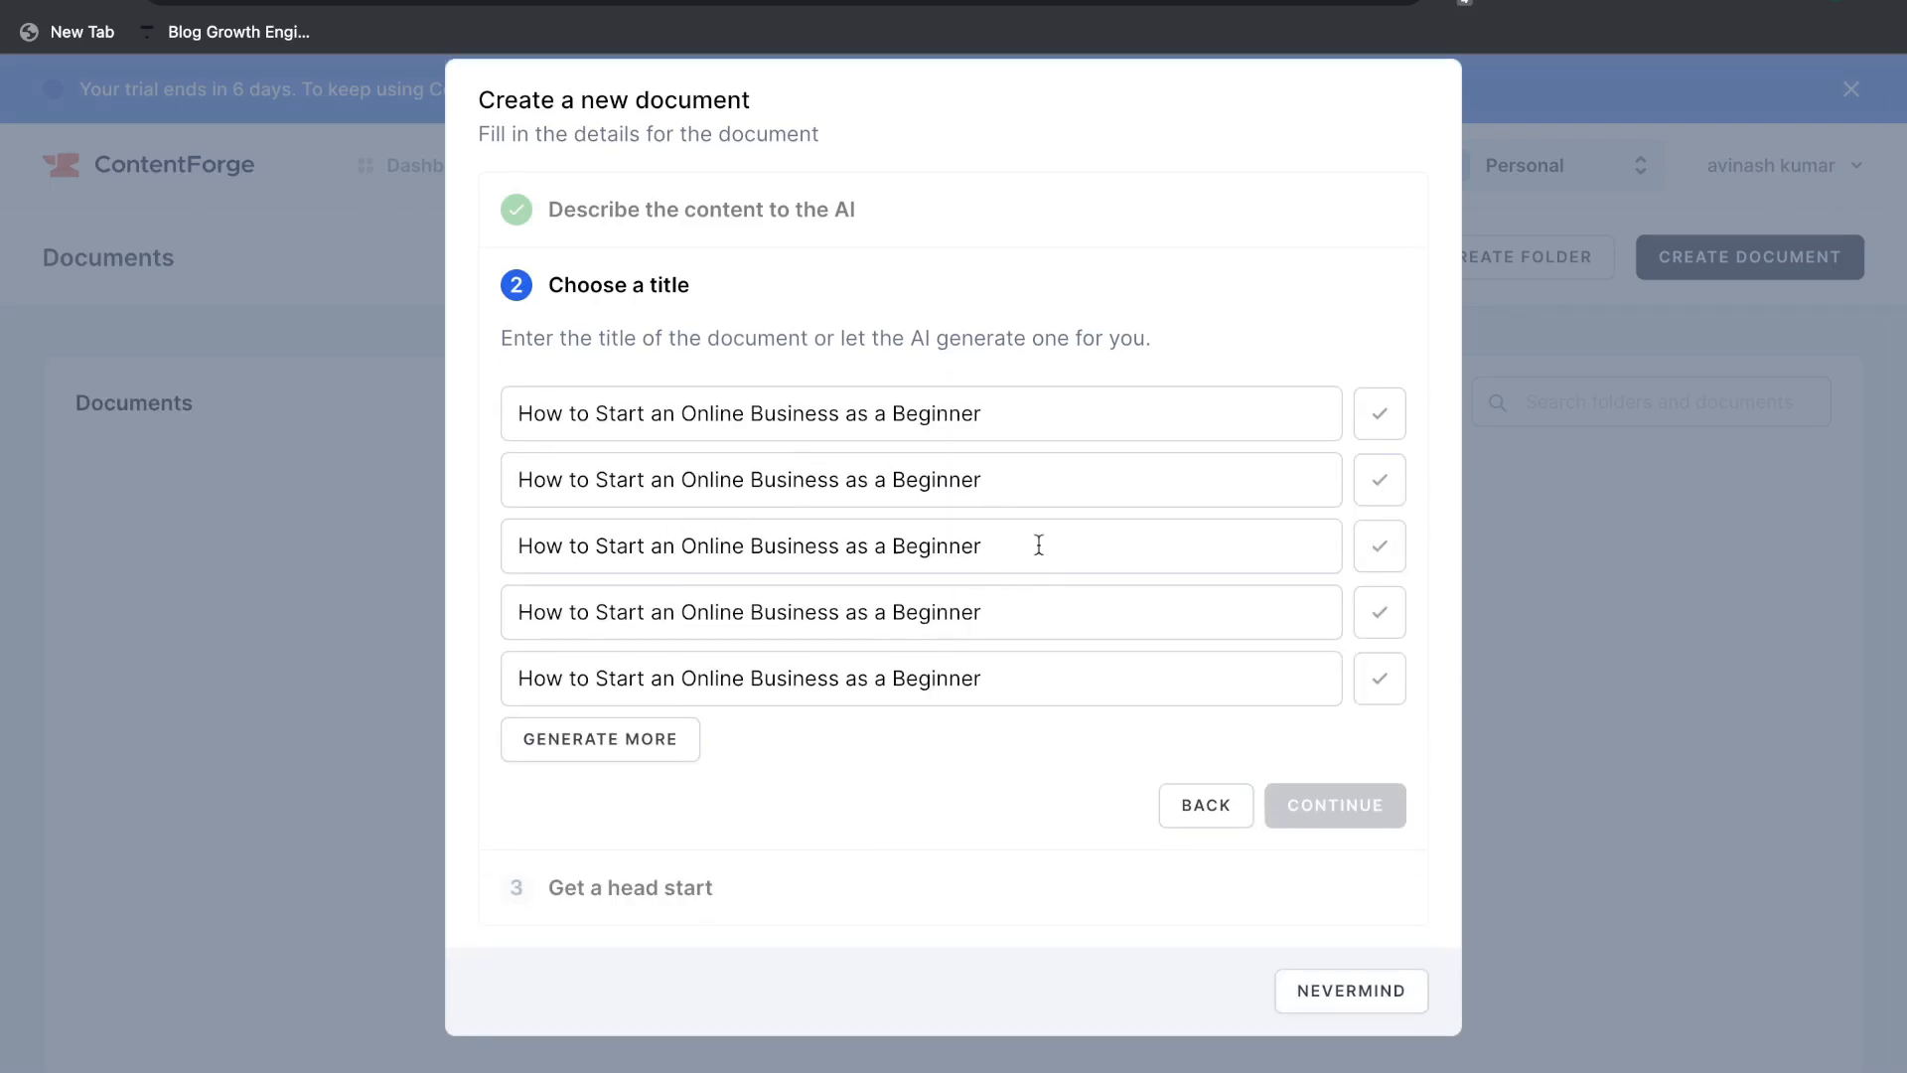
left_click(1378, 413)
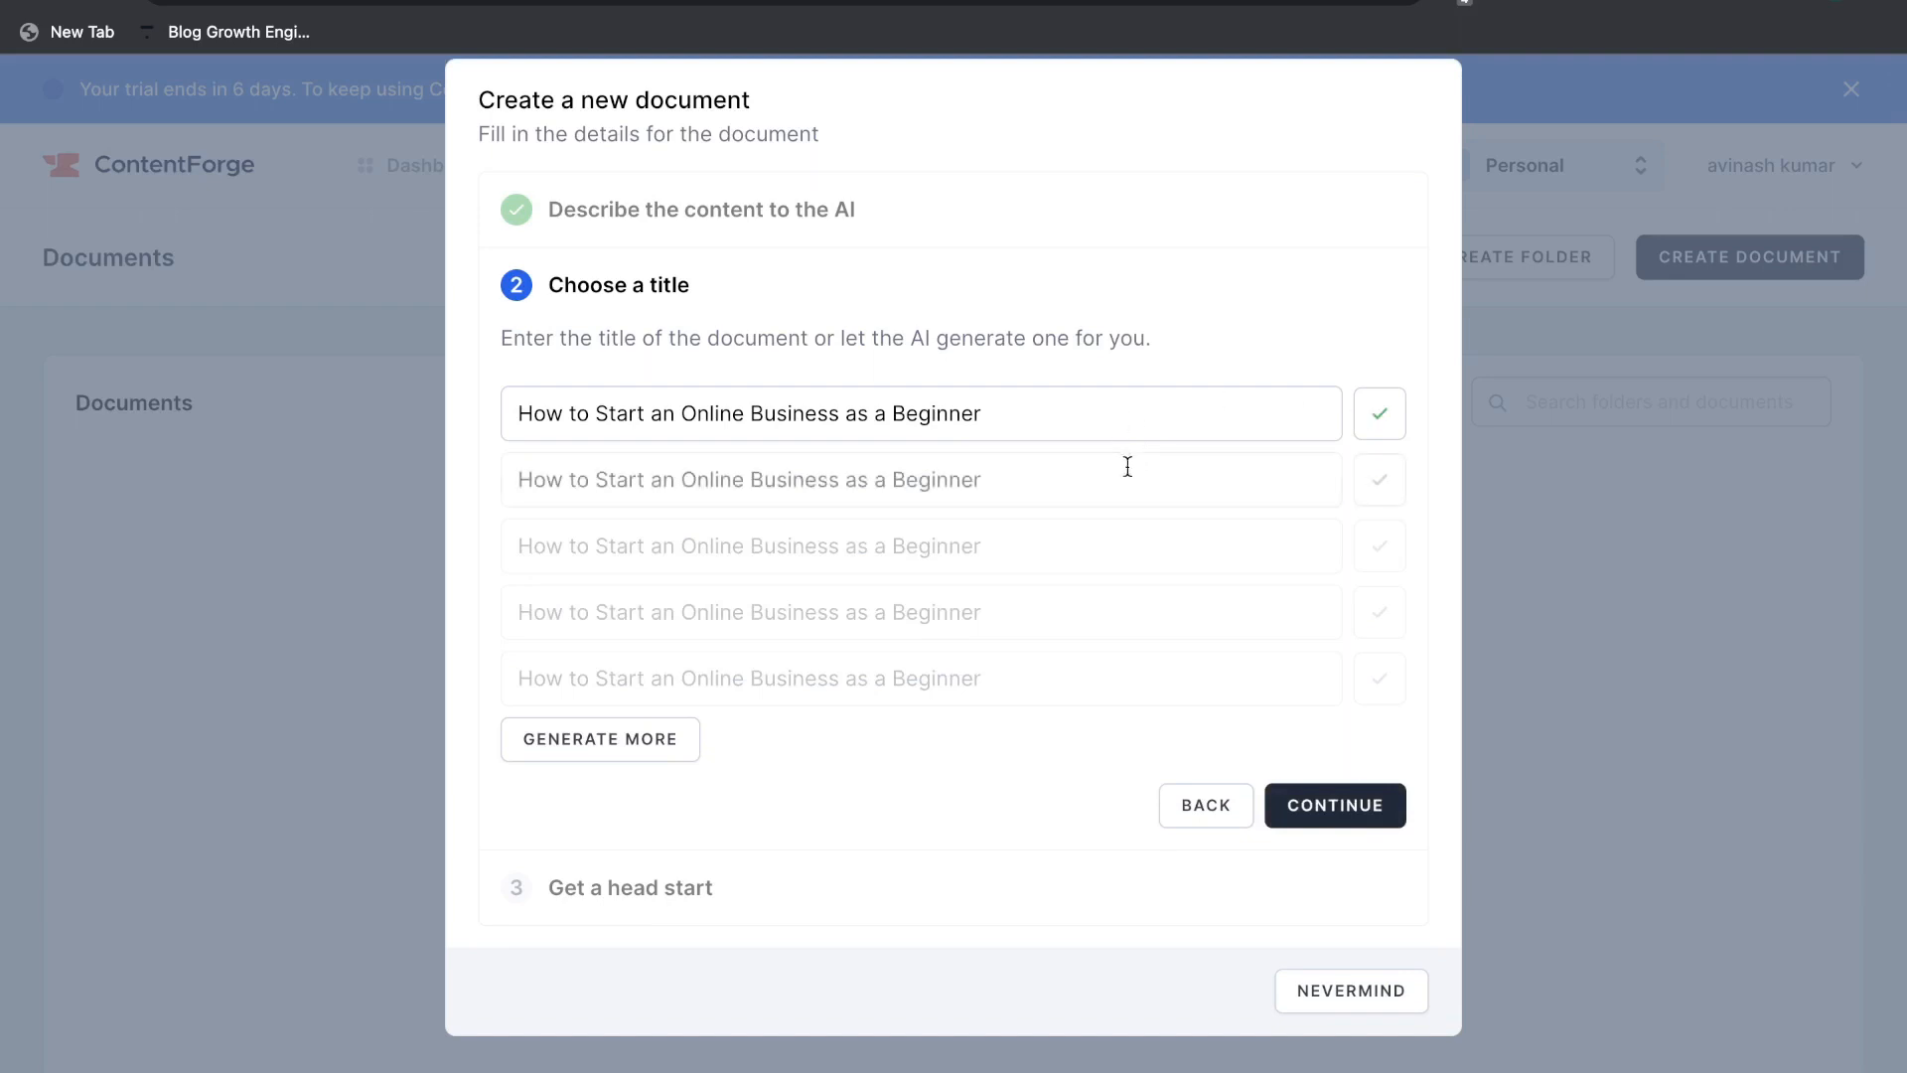
left_click(1333, 805)
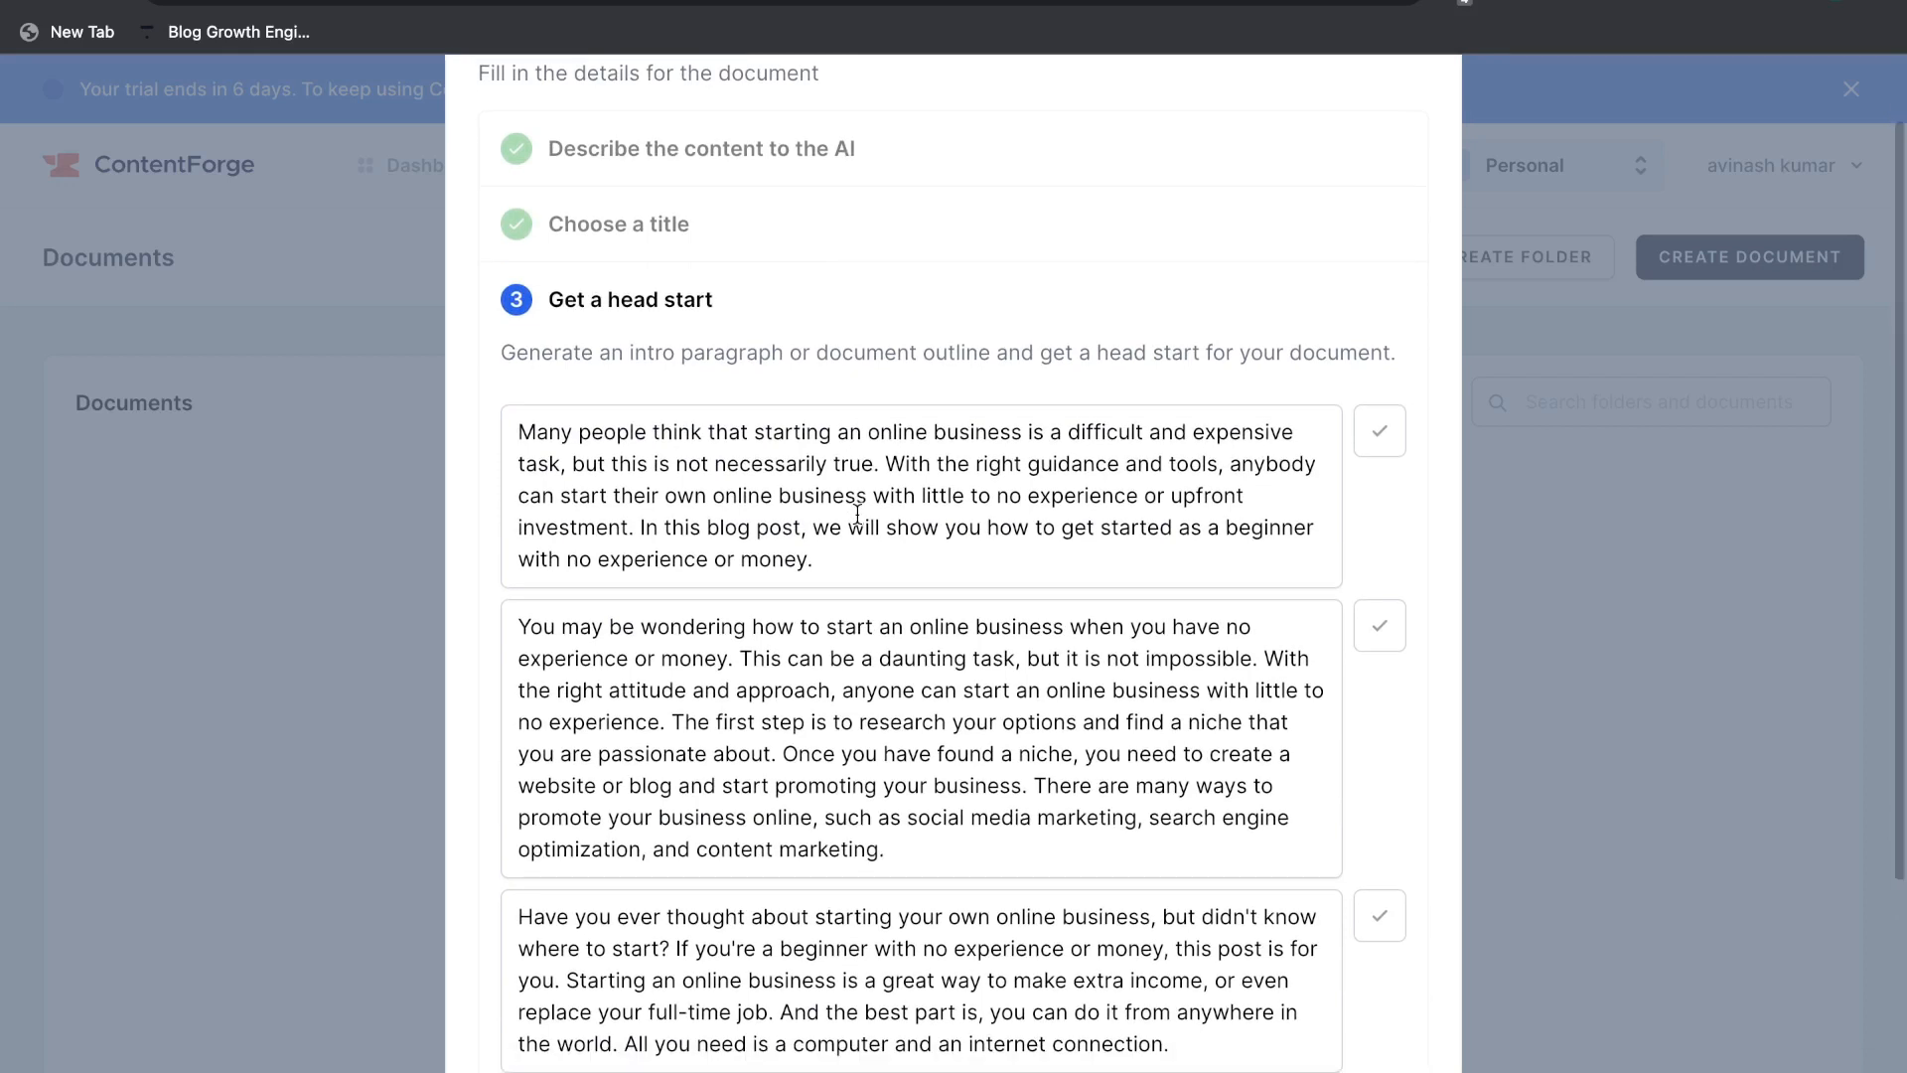
mouse_move(868, 625)
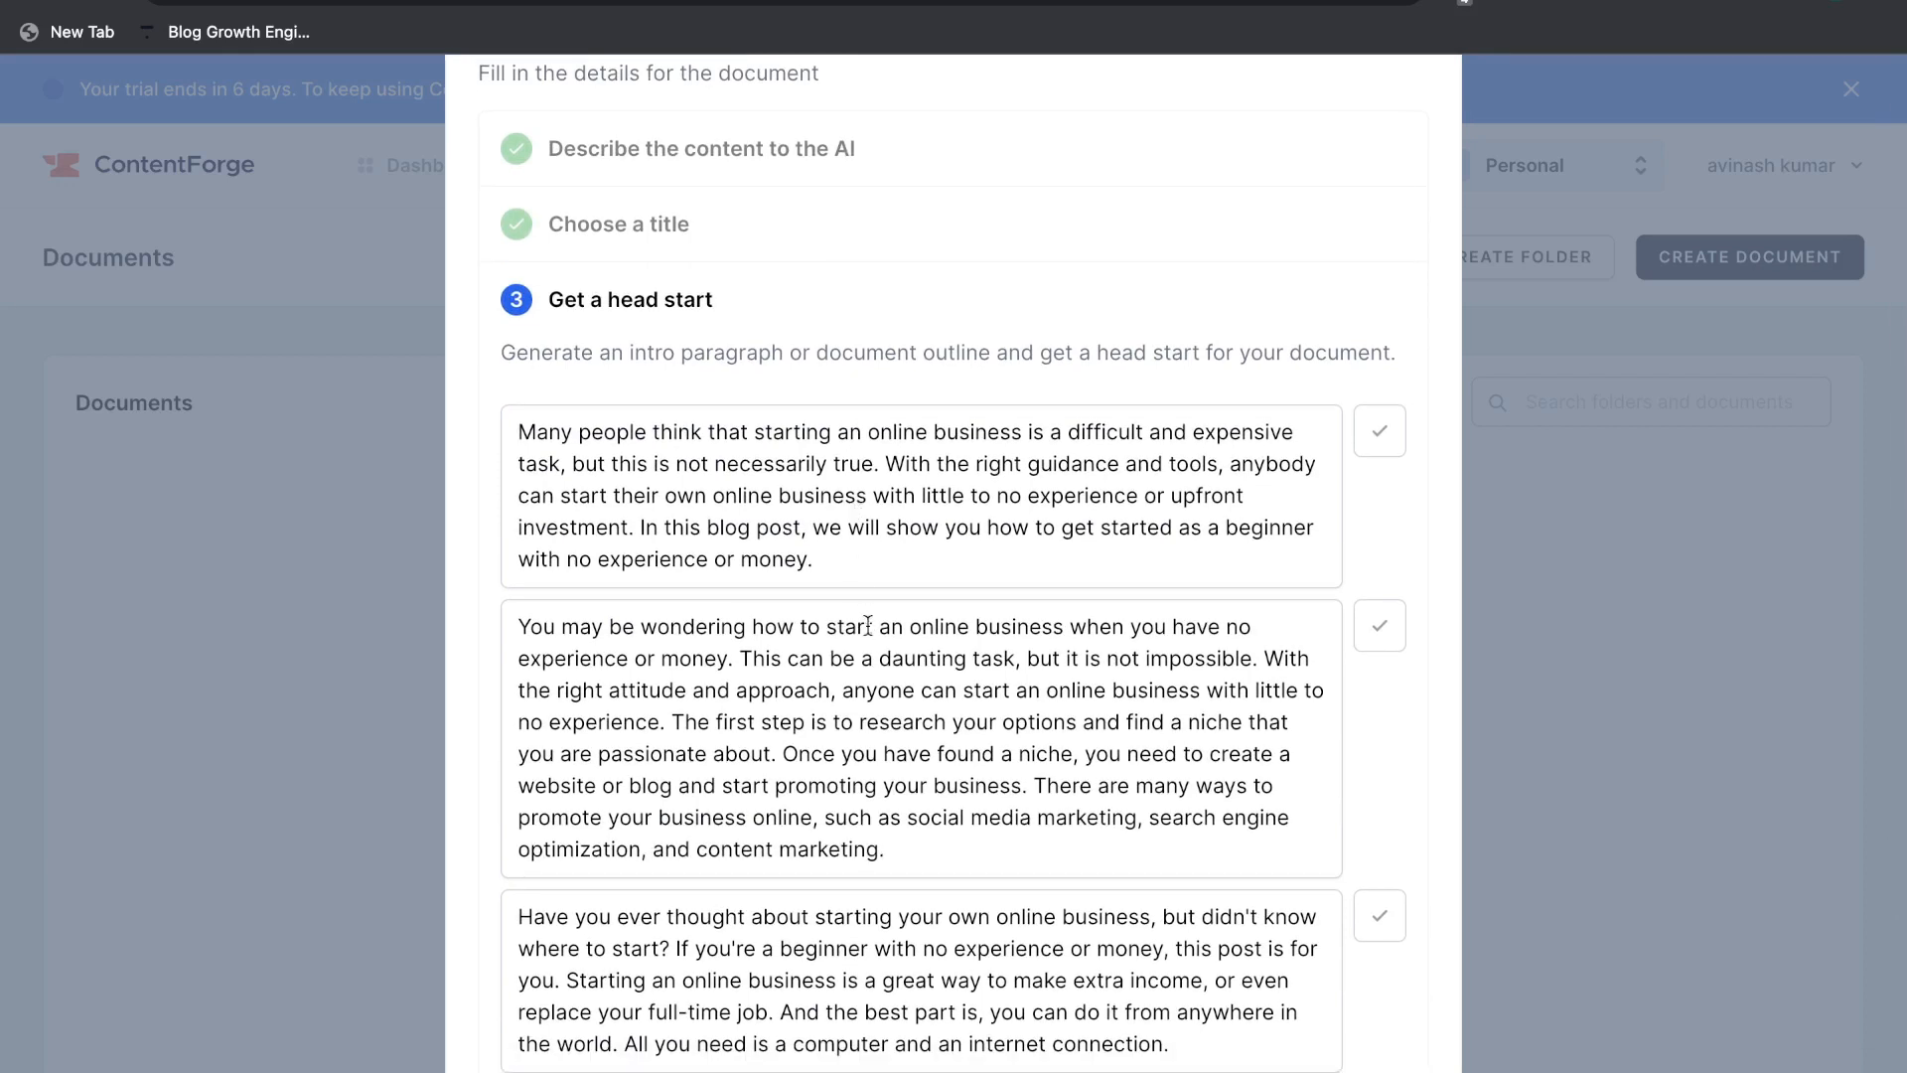
- Tick the third intro paragraph as the head start and continue to the final step
scroll("down", 3)
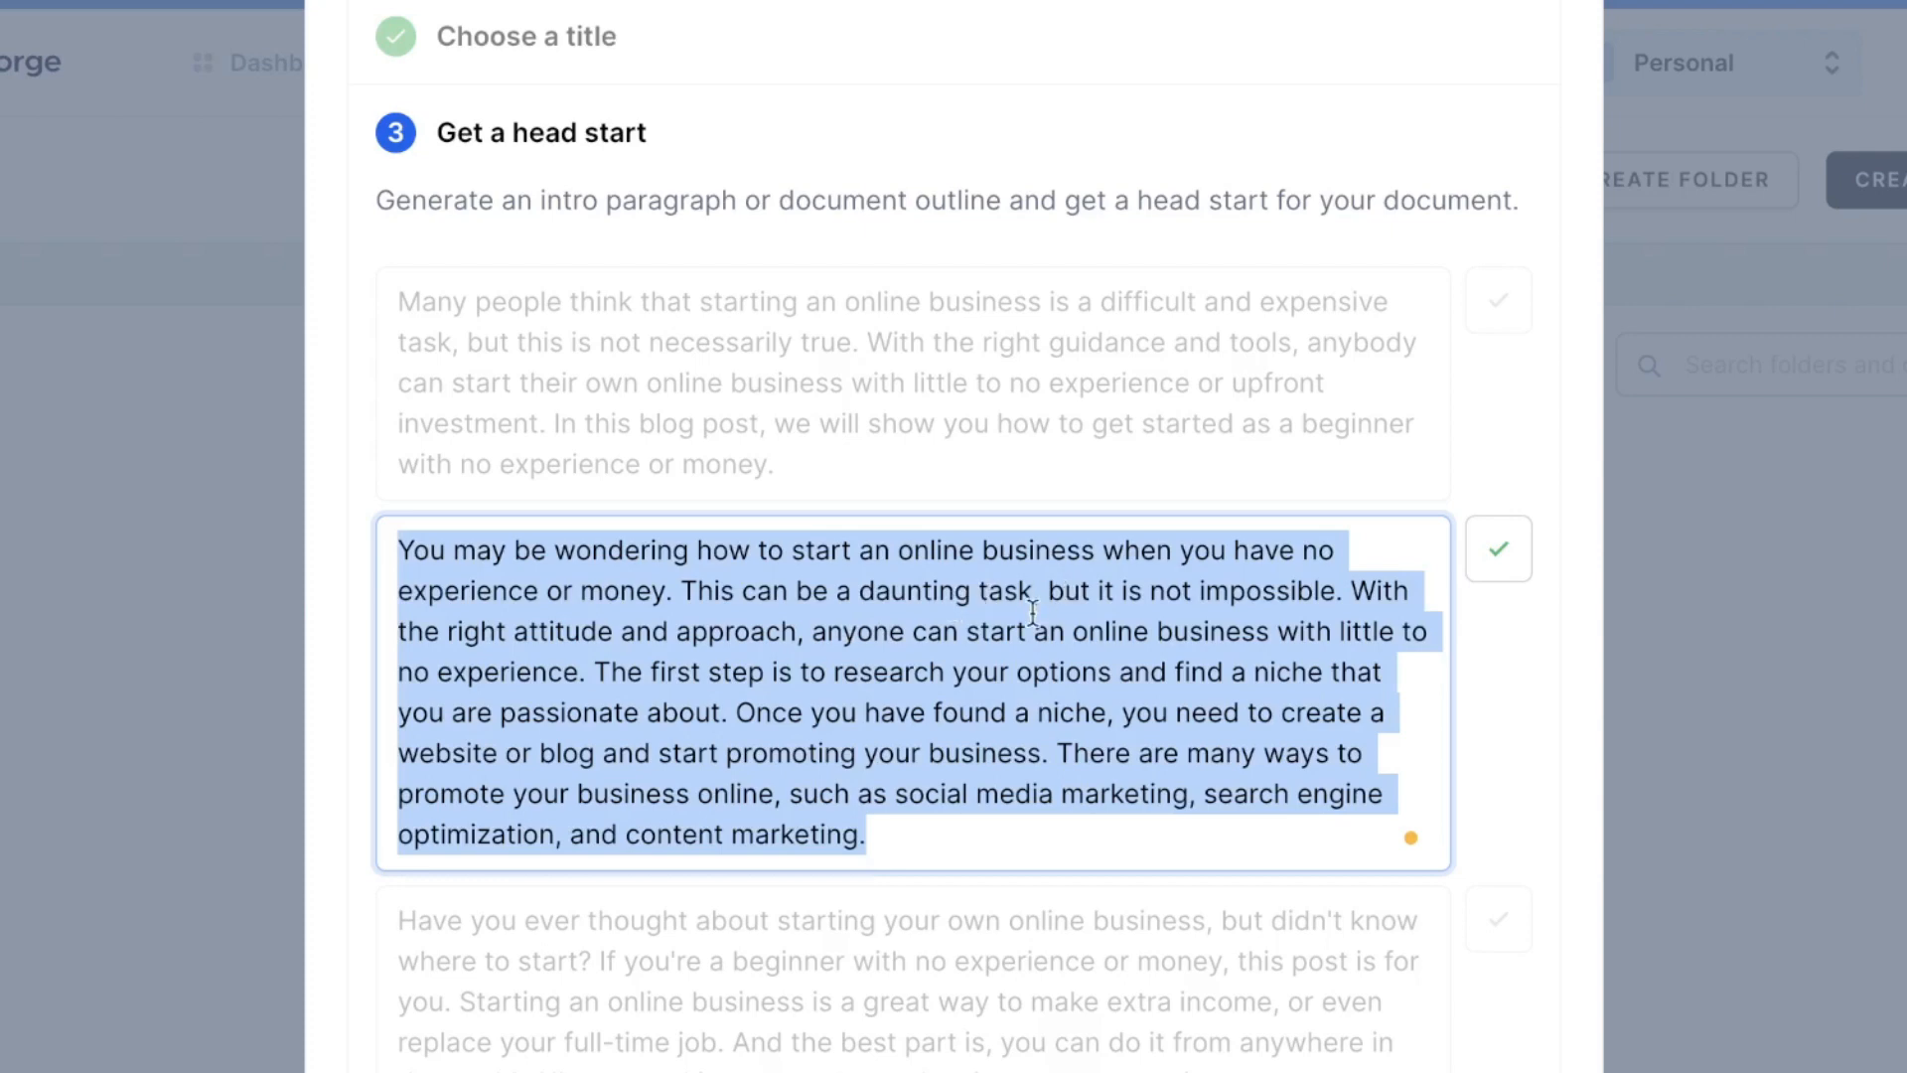
scroll("down", 3)
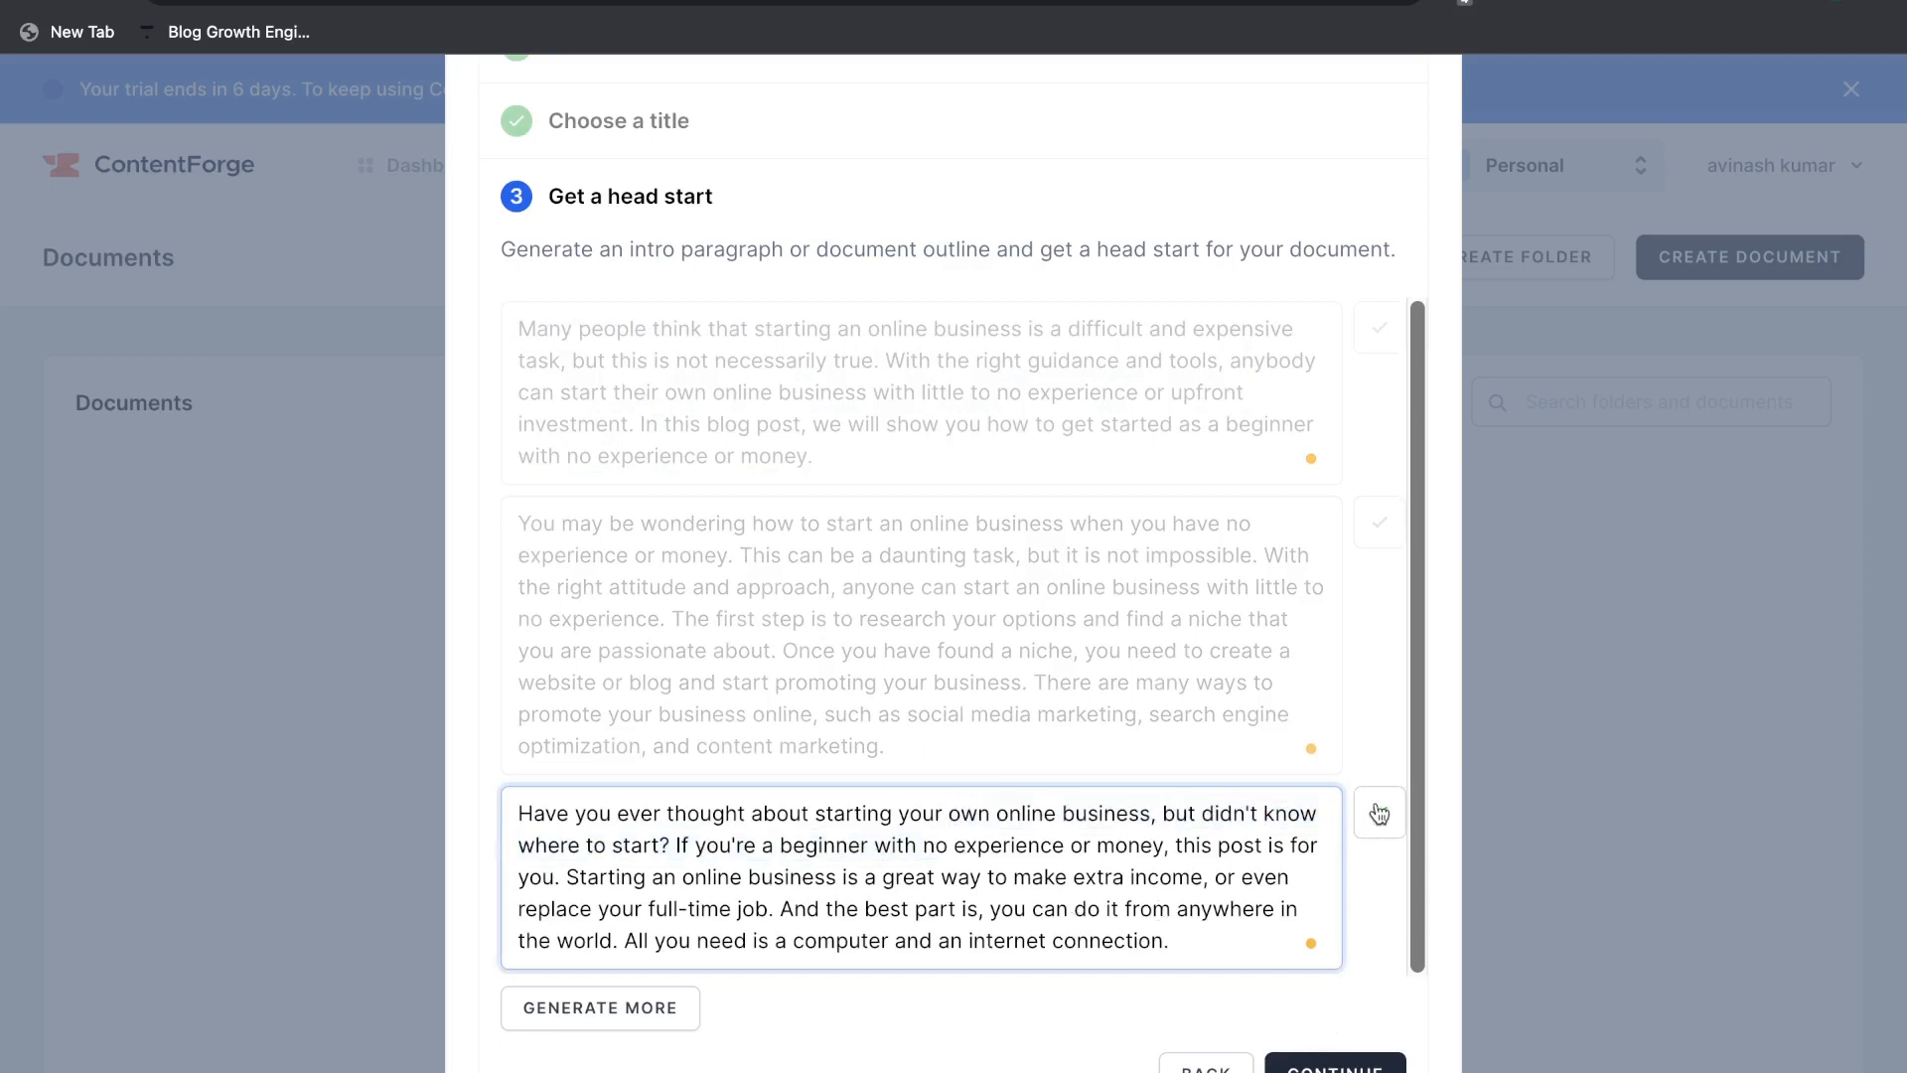
left_click(1378, 811)
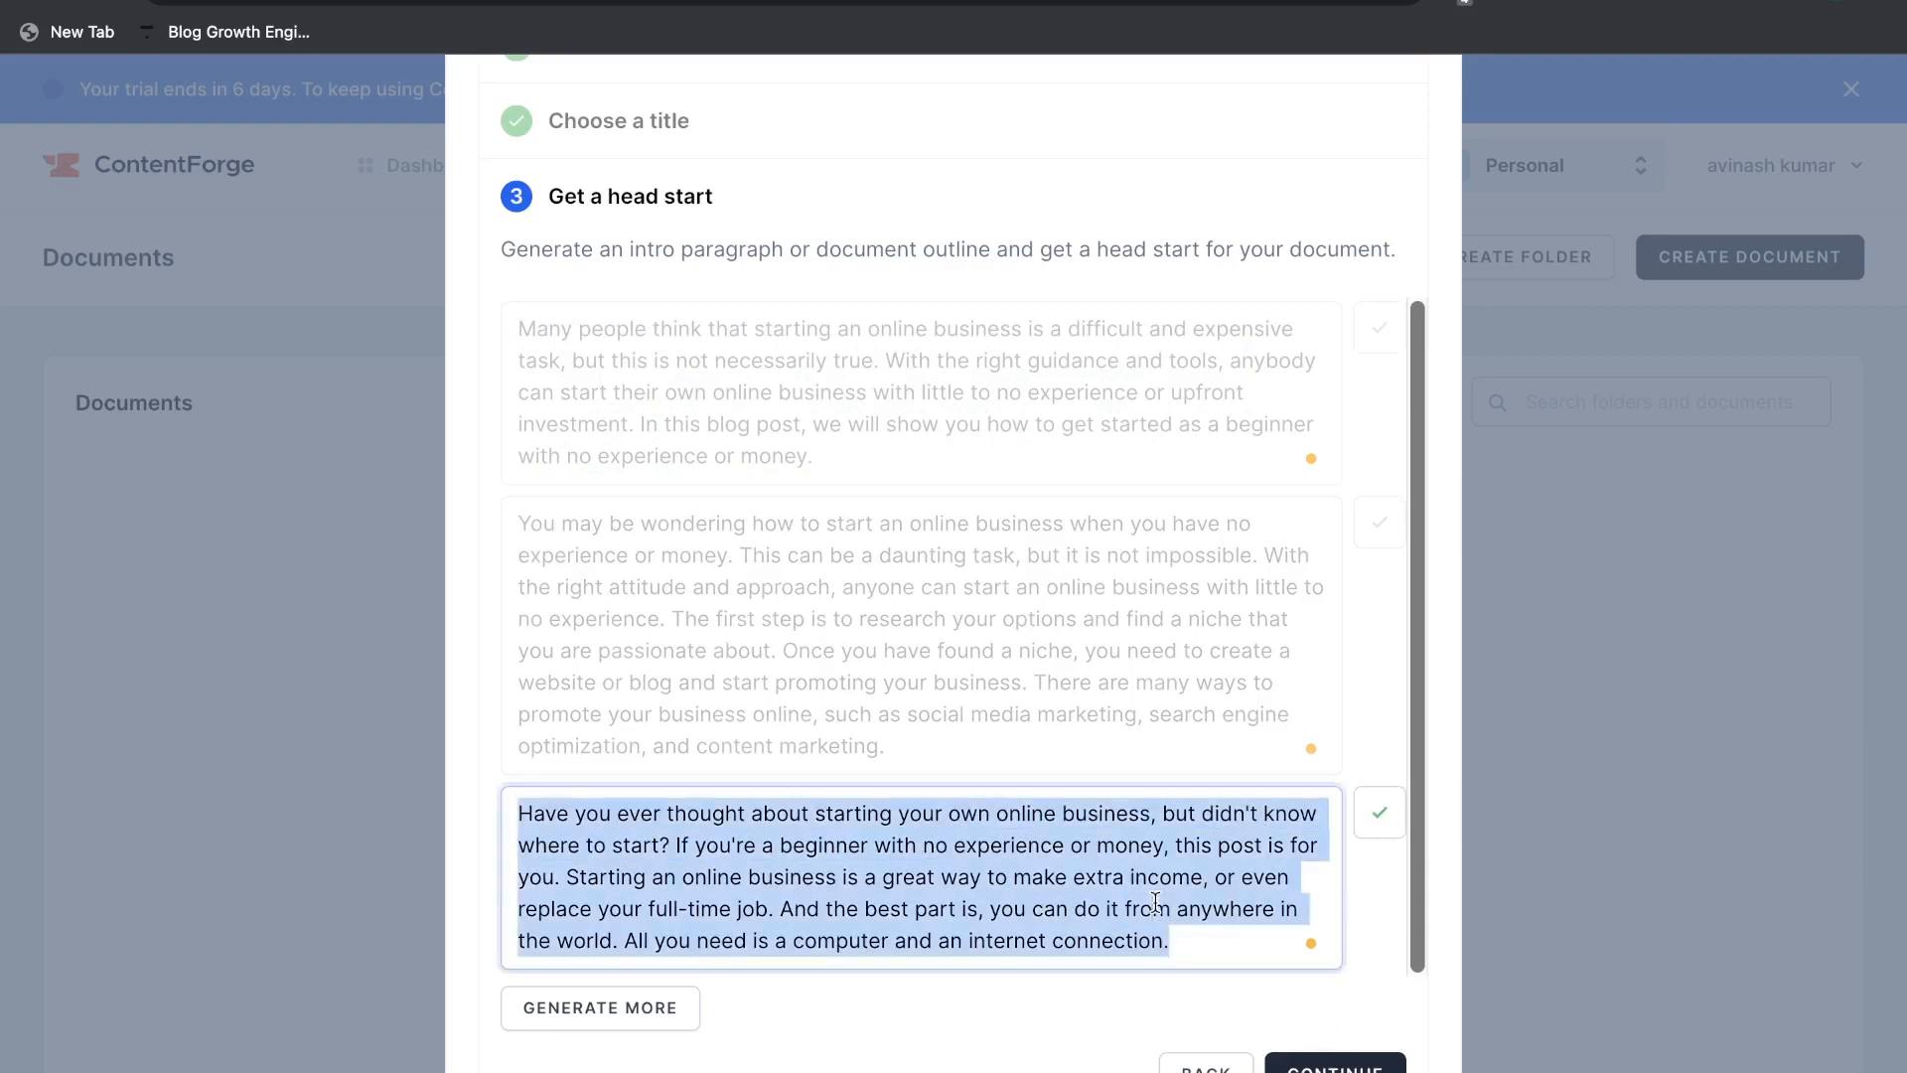
left_click(1331, 1067)
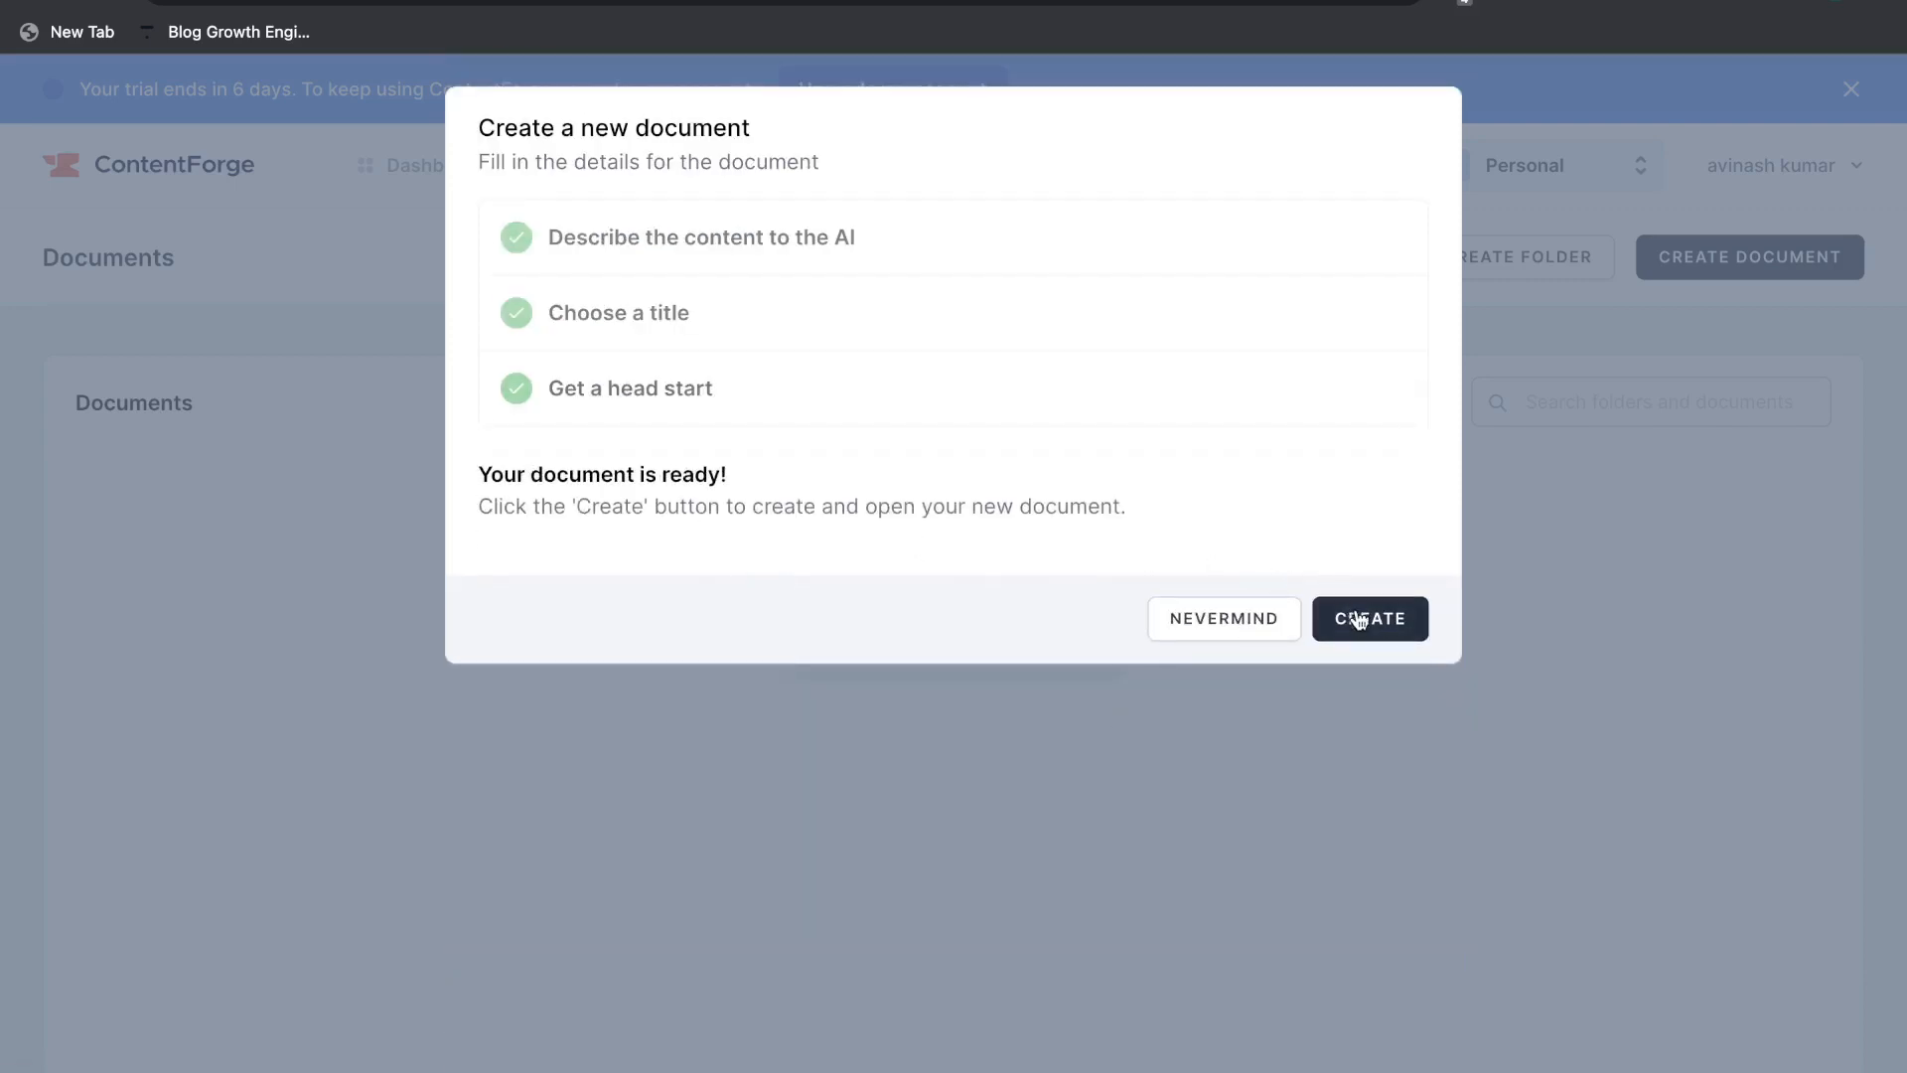
- Create the document, try Generate content below the intro, then undo the generated niche section
left_click(1369, 620)
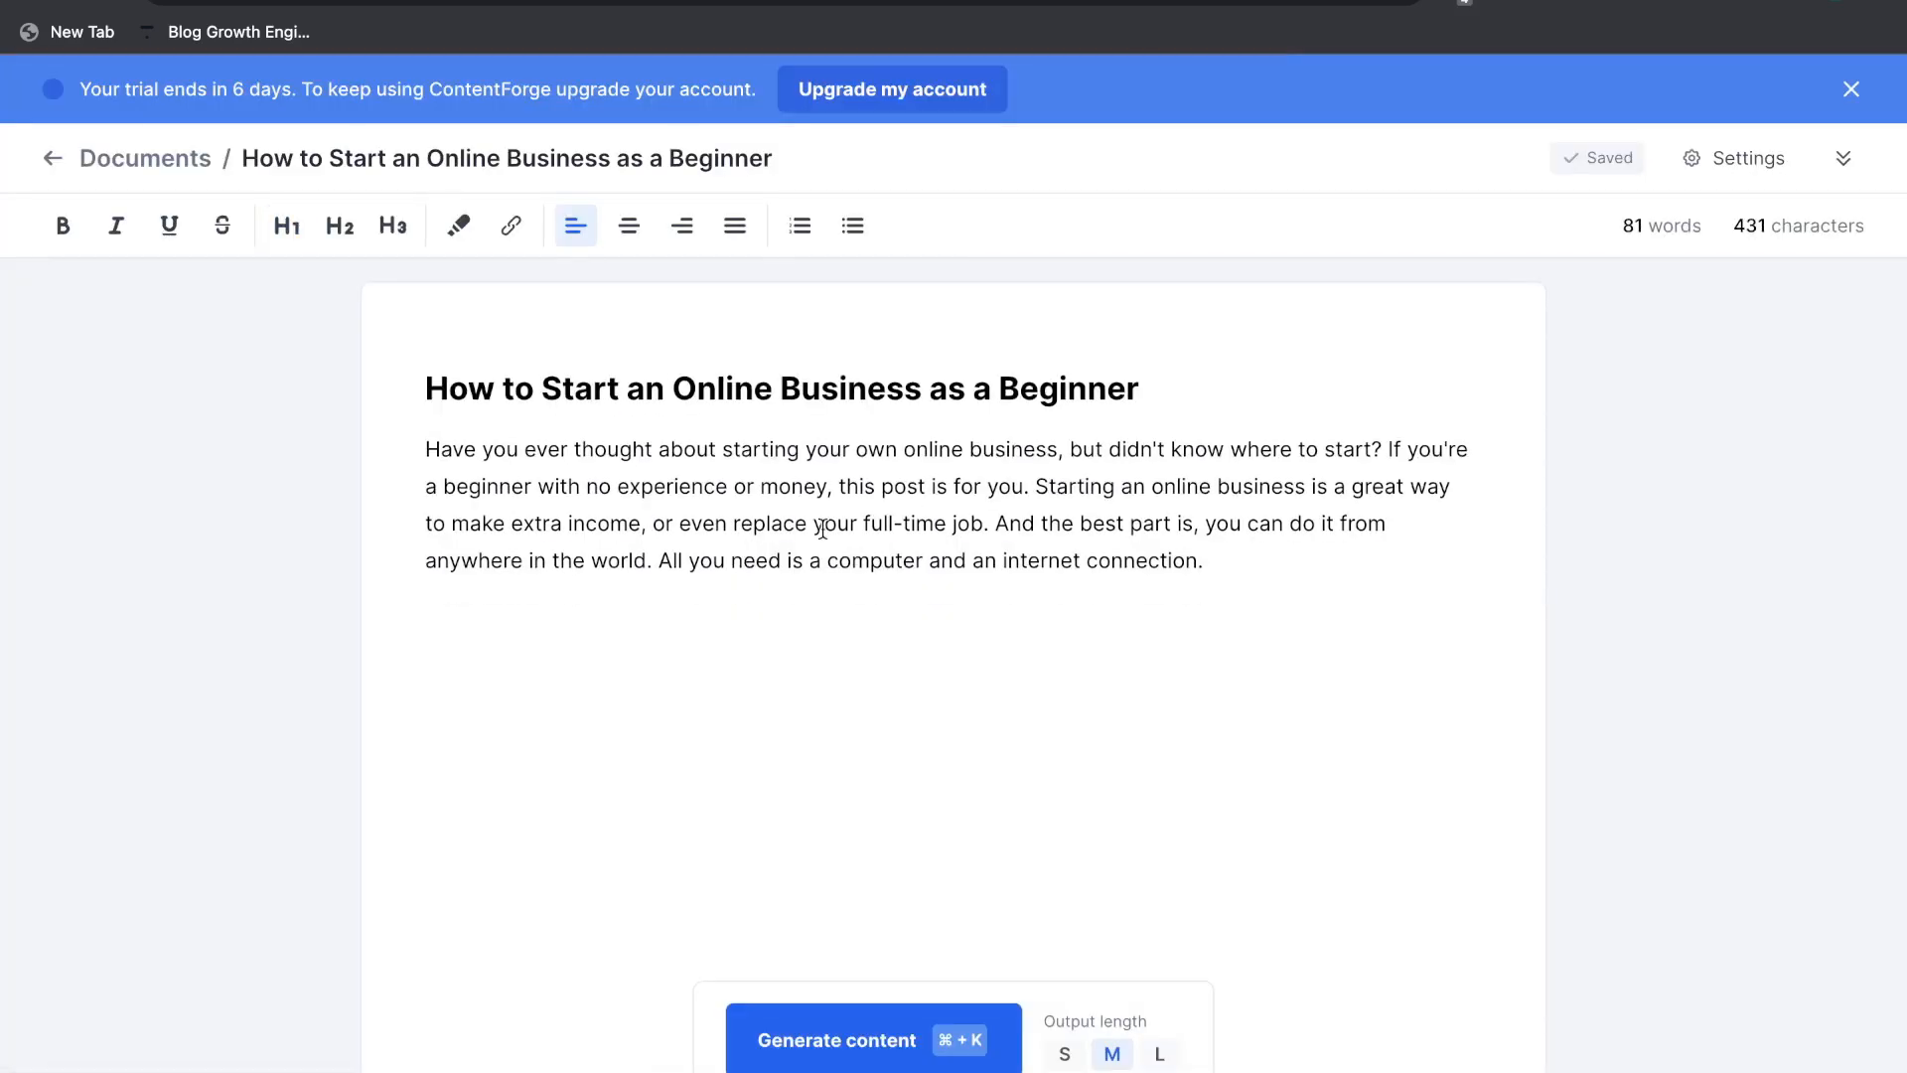
left_click_drag(425, 449, 1204, 561)
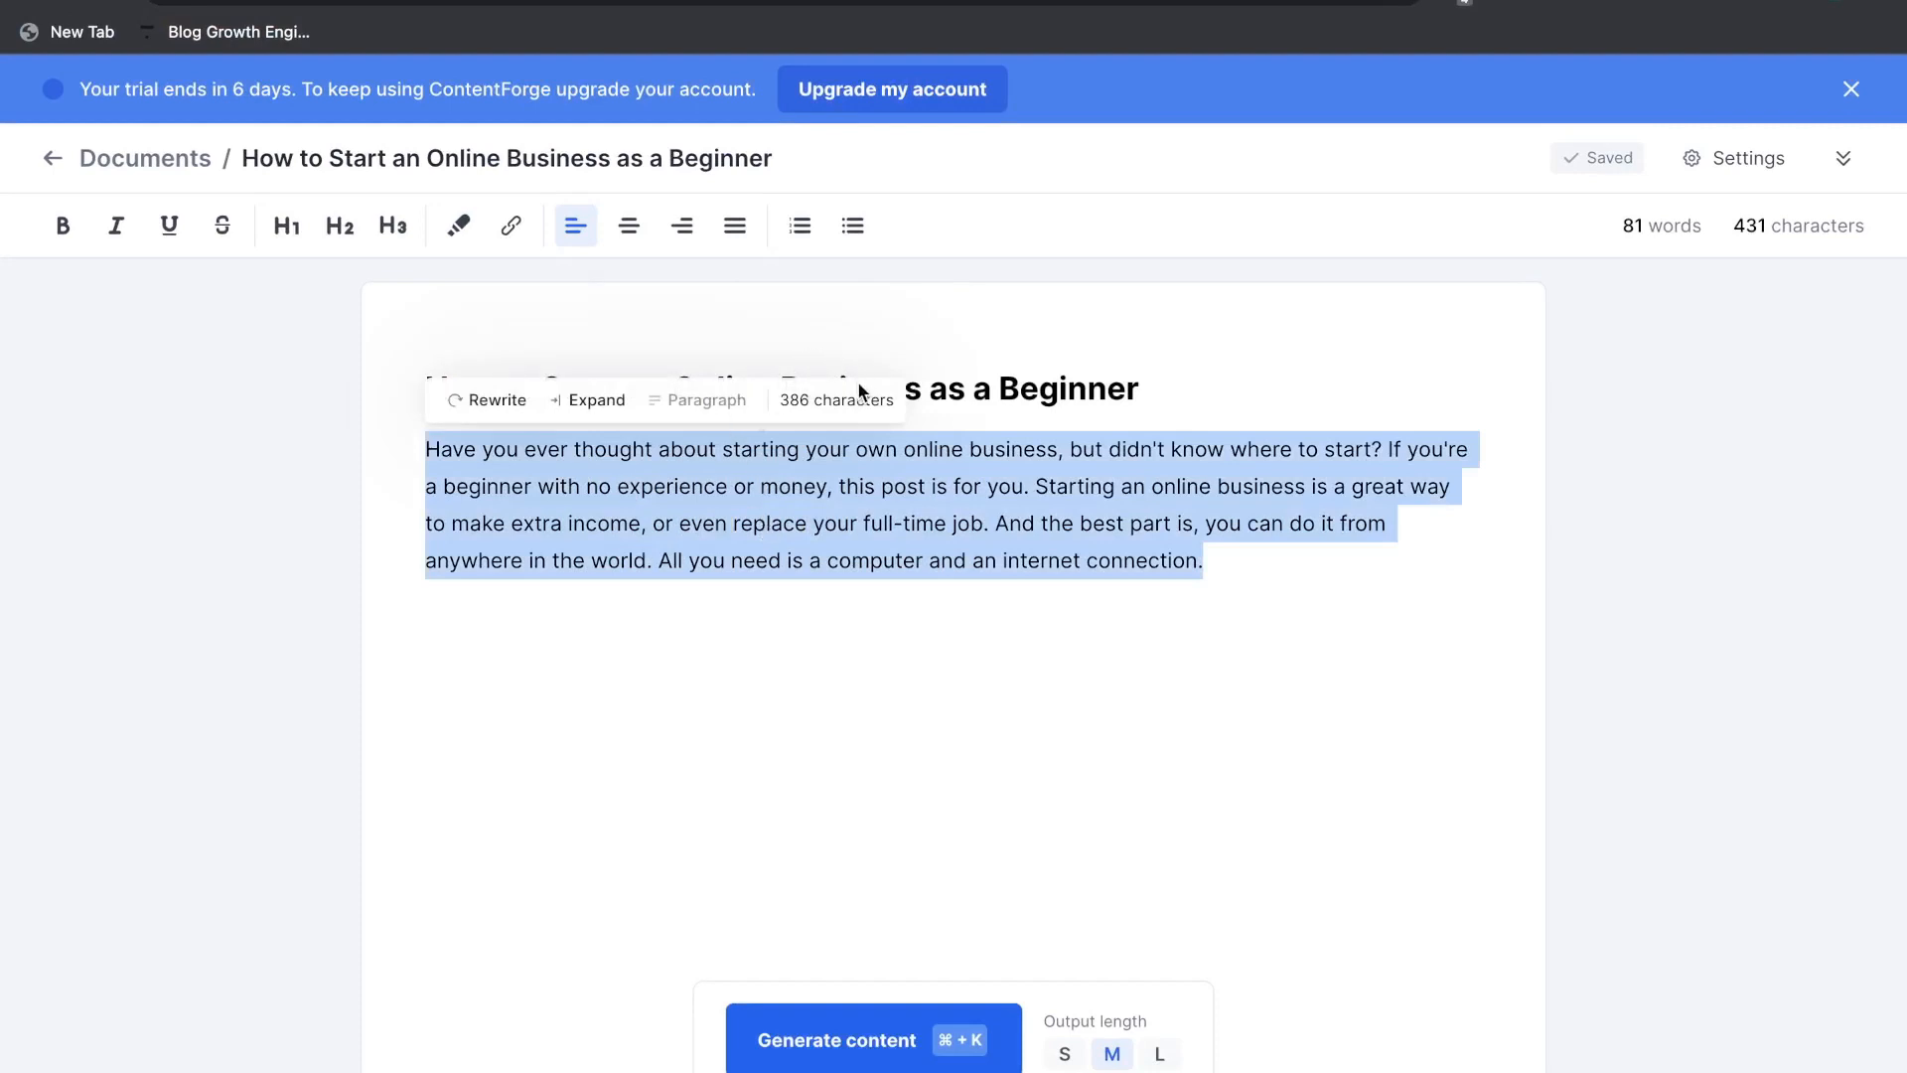
left_click(613, 631)
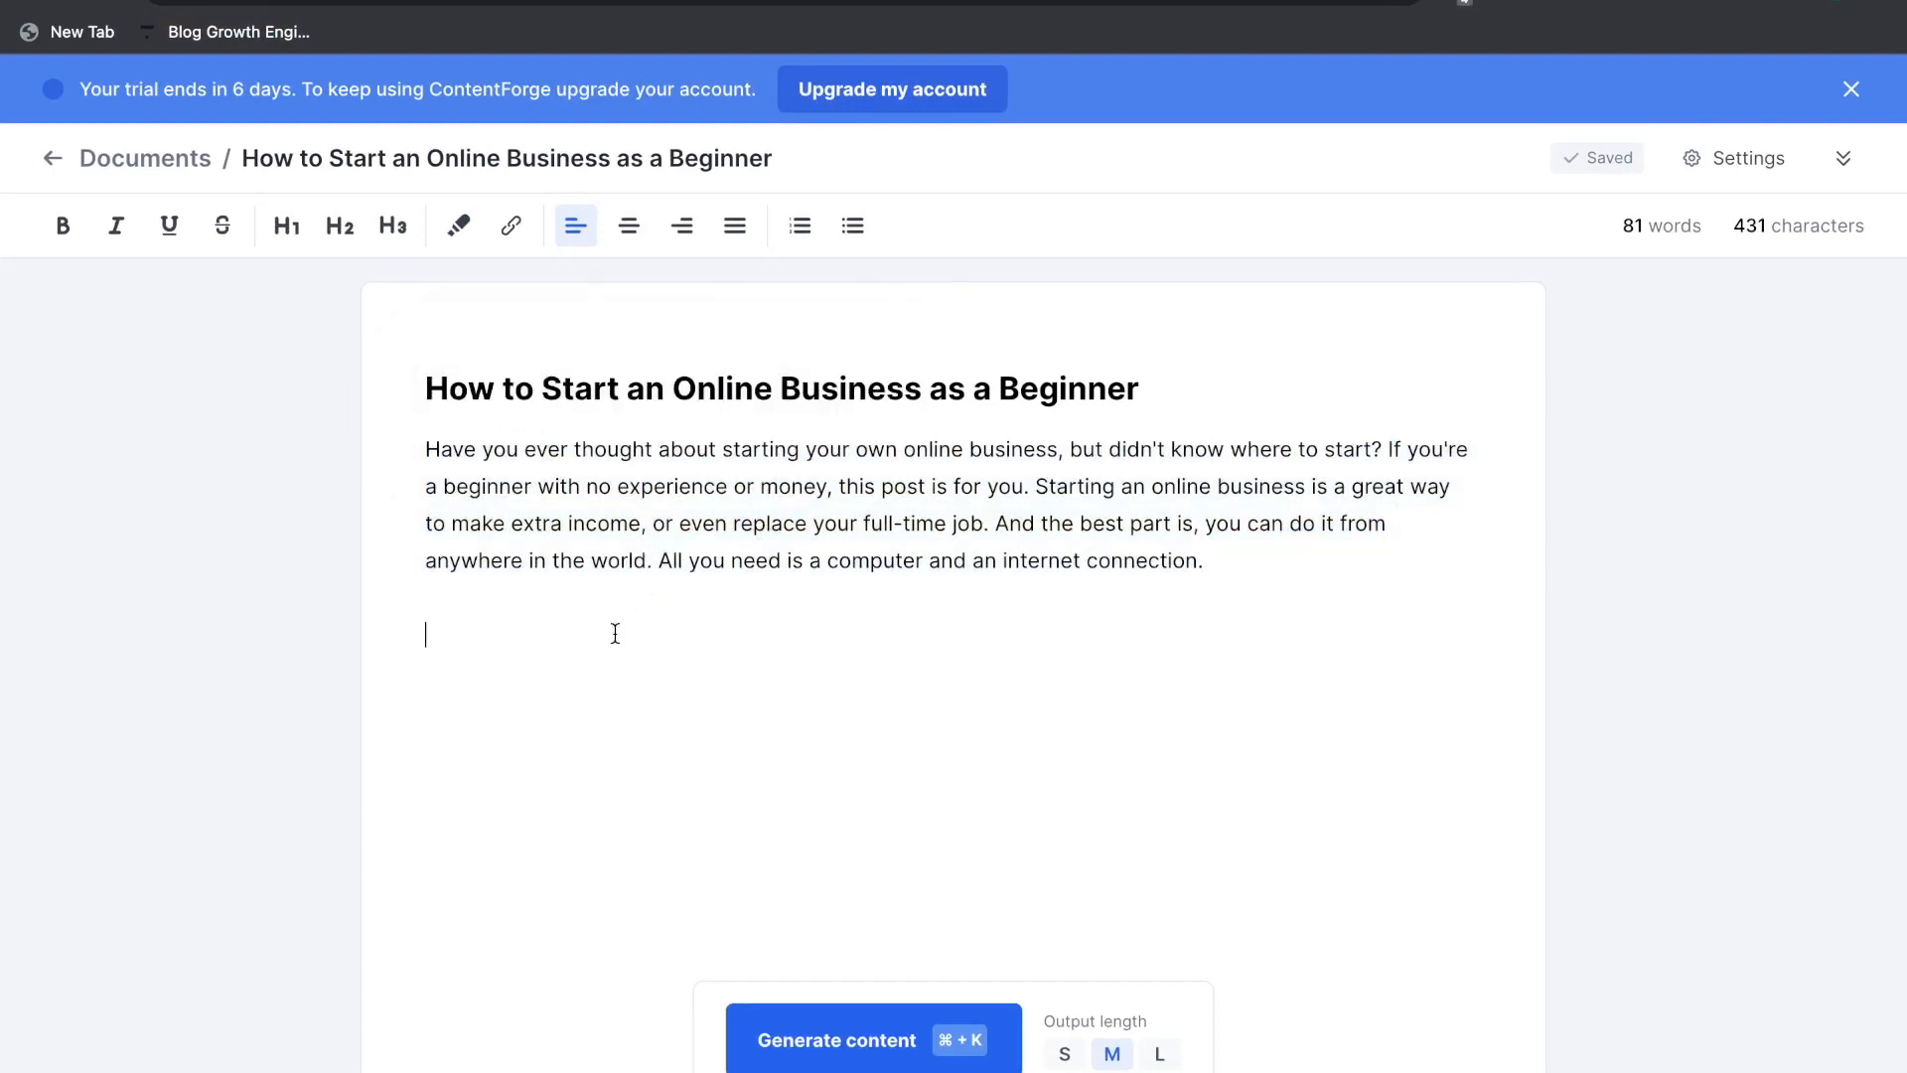
mouse_move(127, 256)
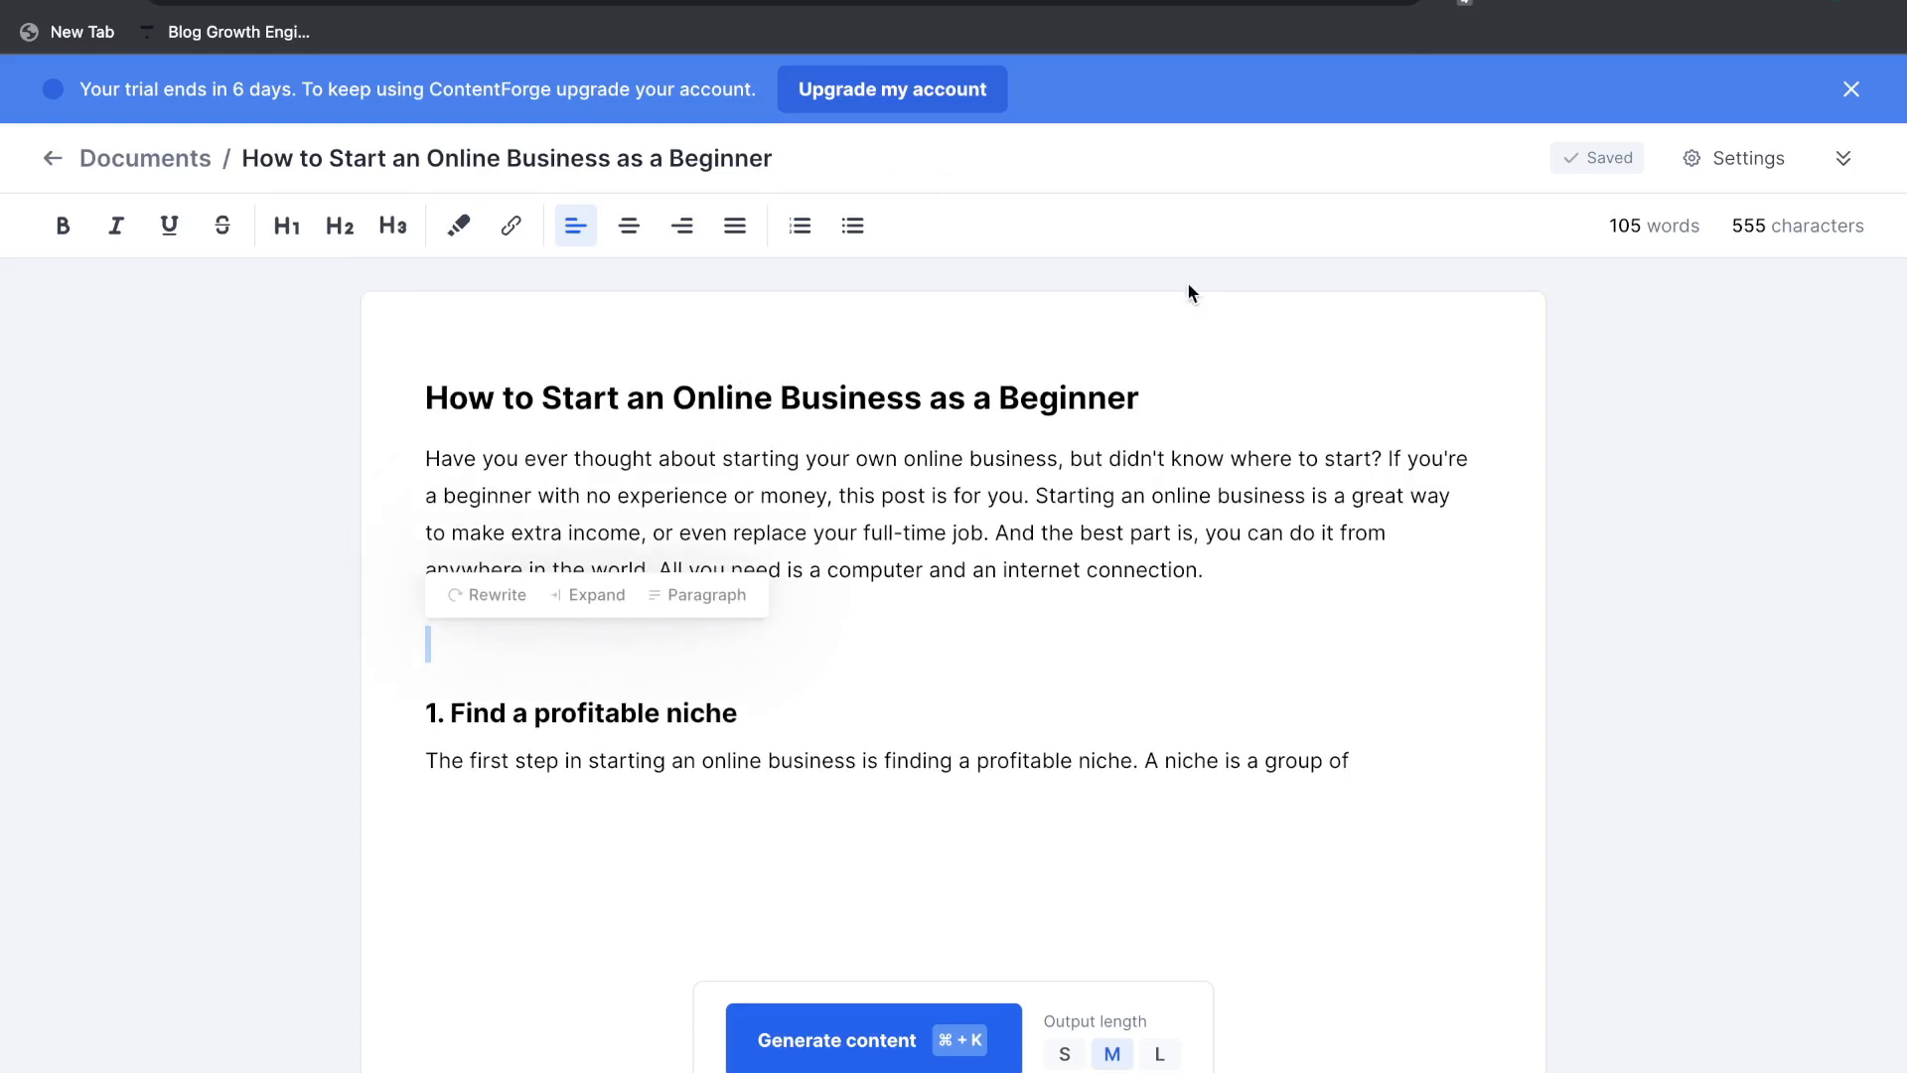
scroll("down", 3)
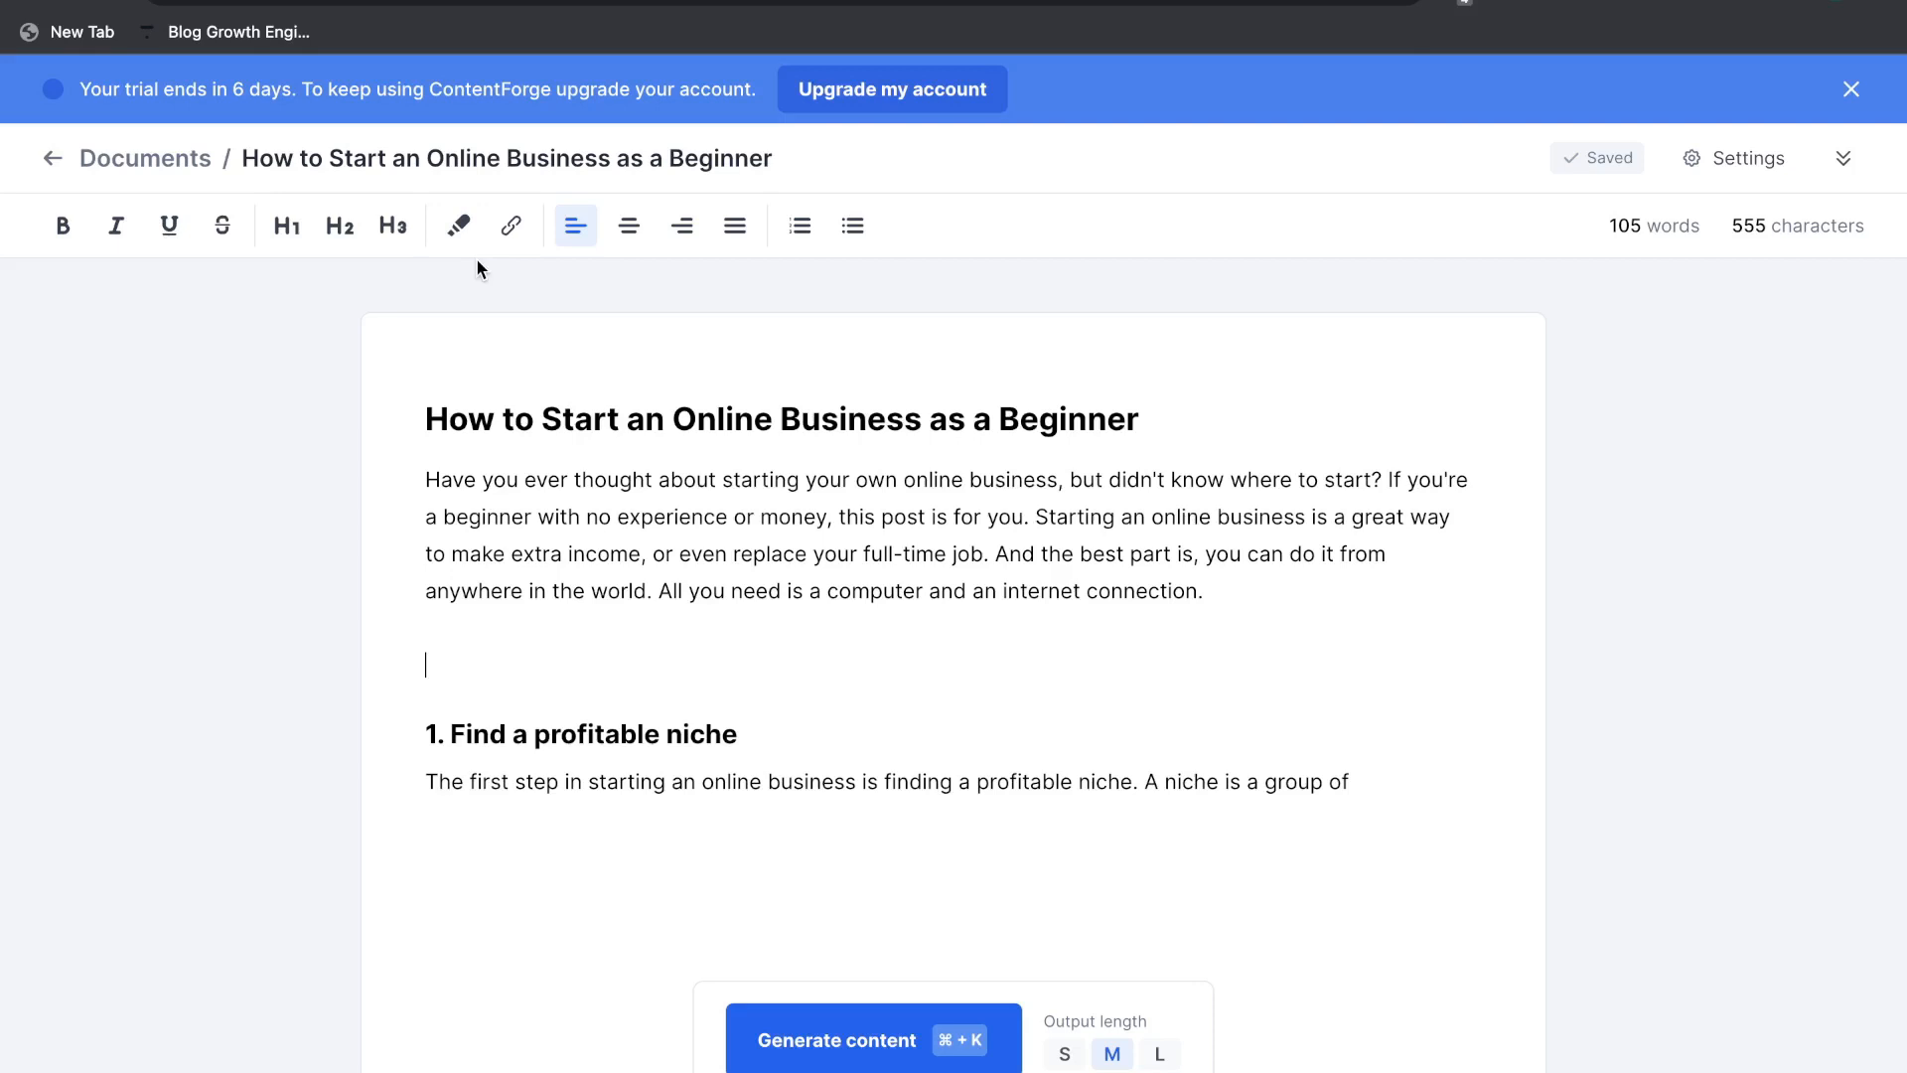
left_click(340, 225)
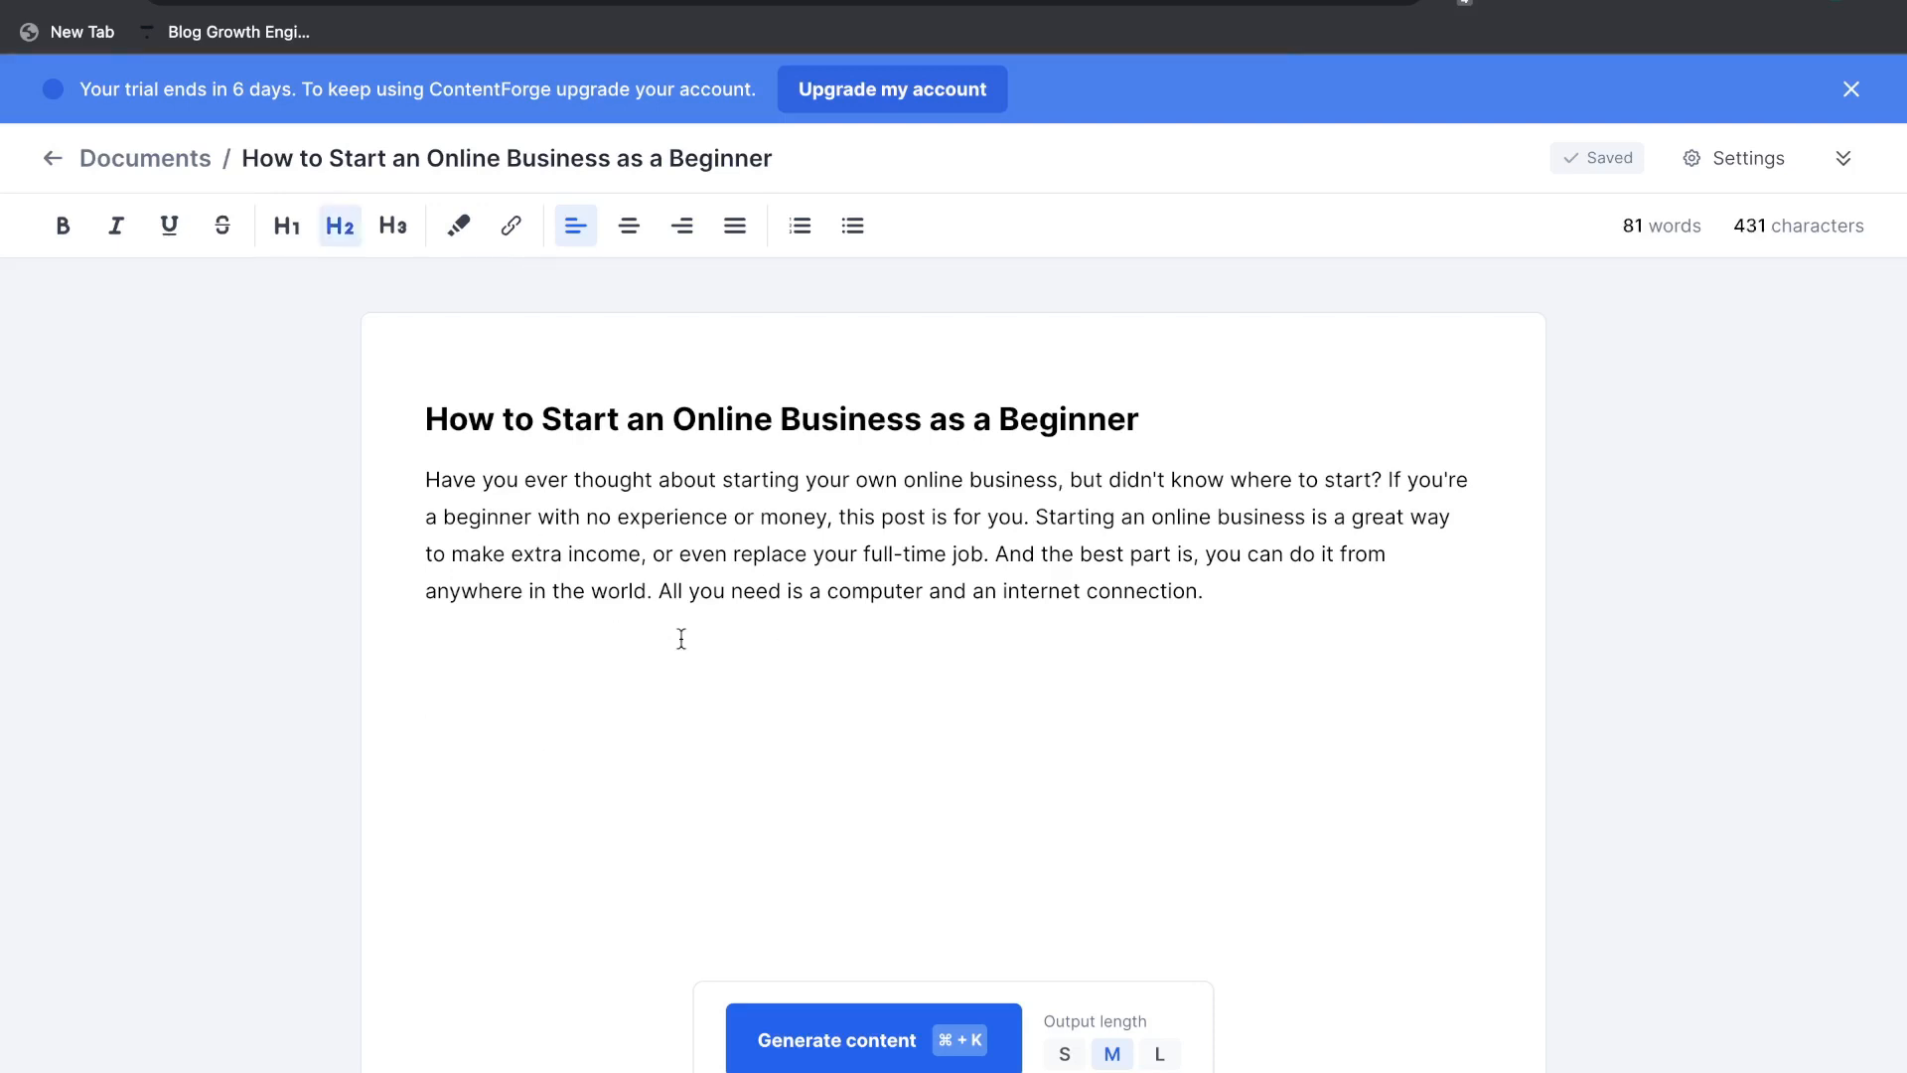
mouse_move(811, 354)
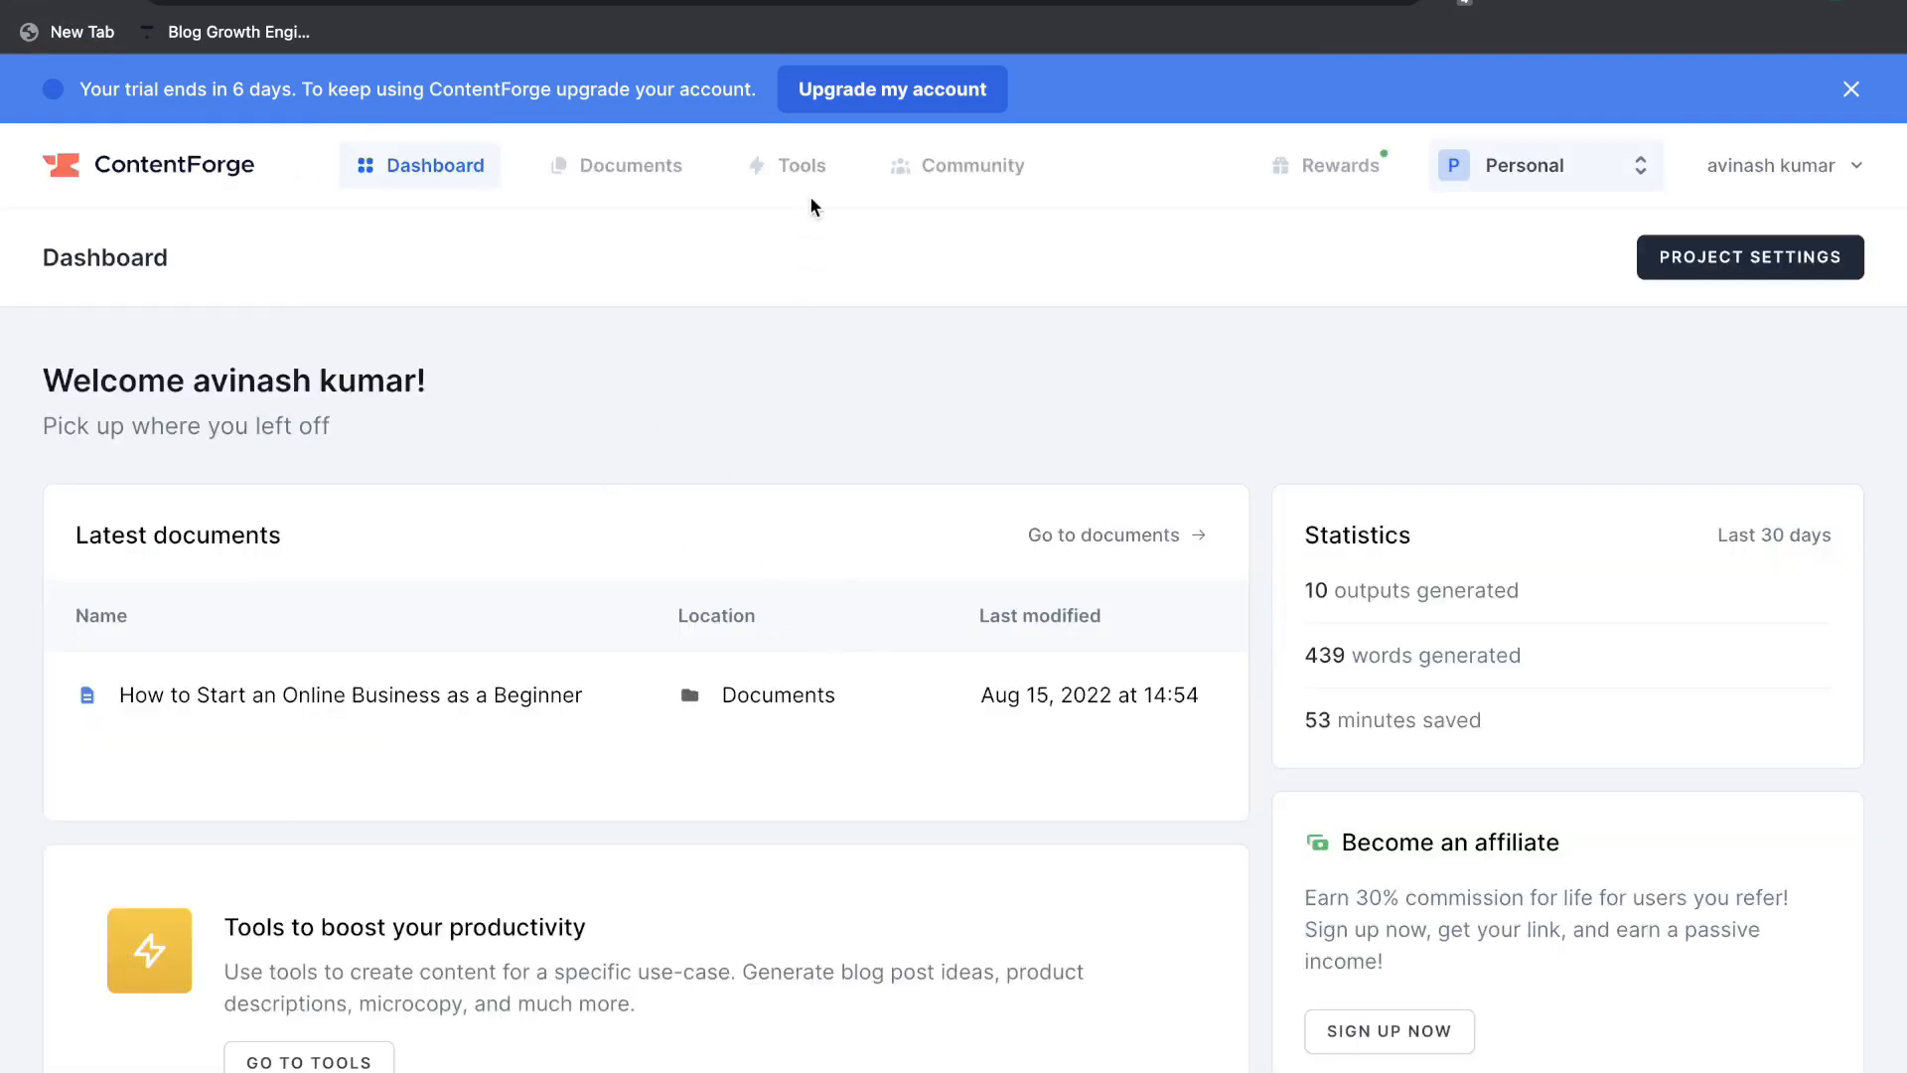
- Use the Blog Post Outline tool with brand and topic filled in to generate outlines
left_click(789, 165)
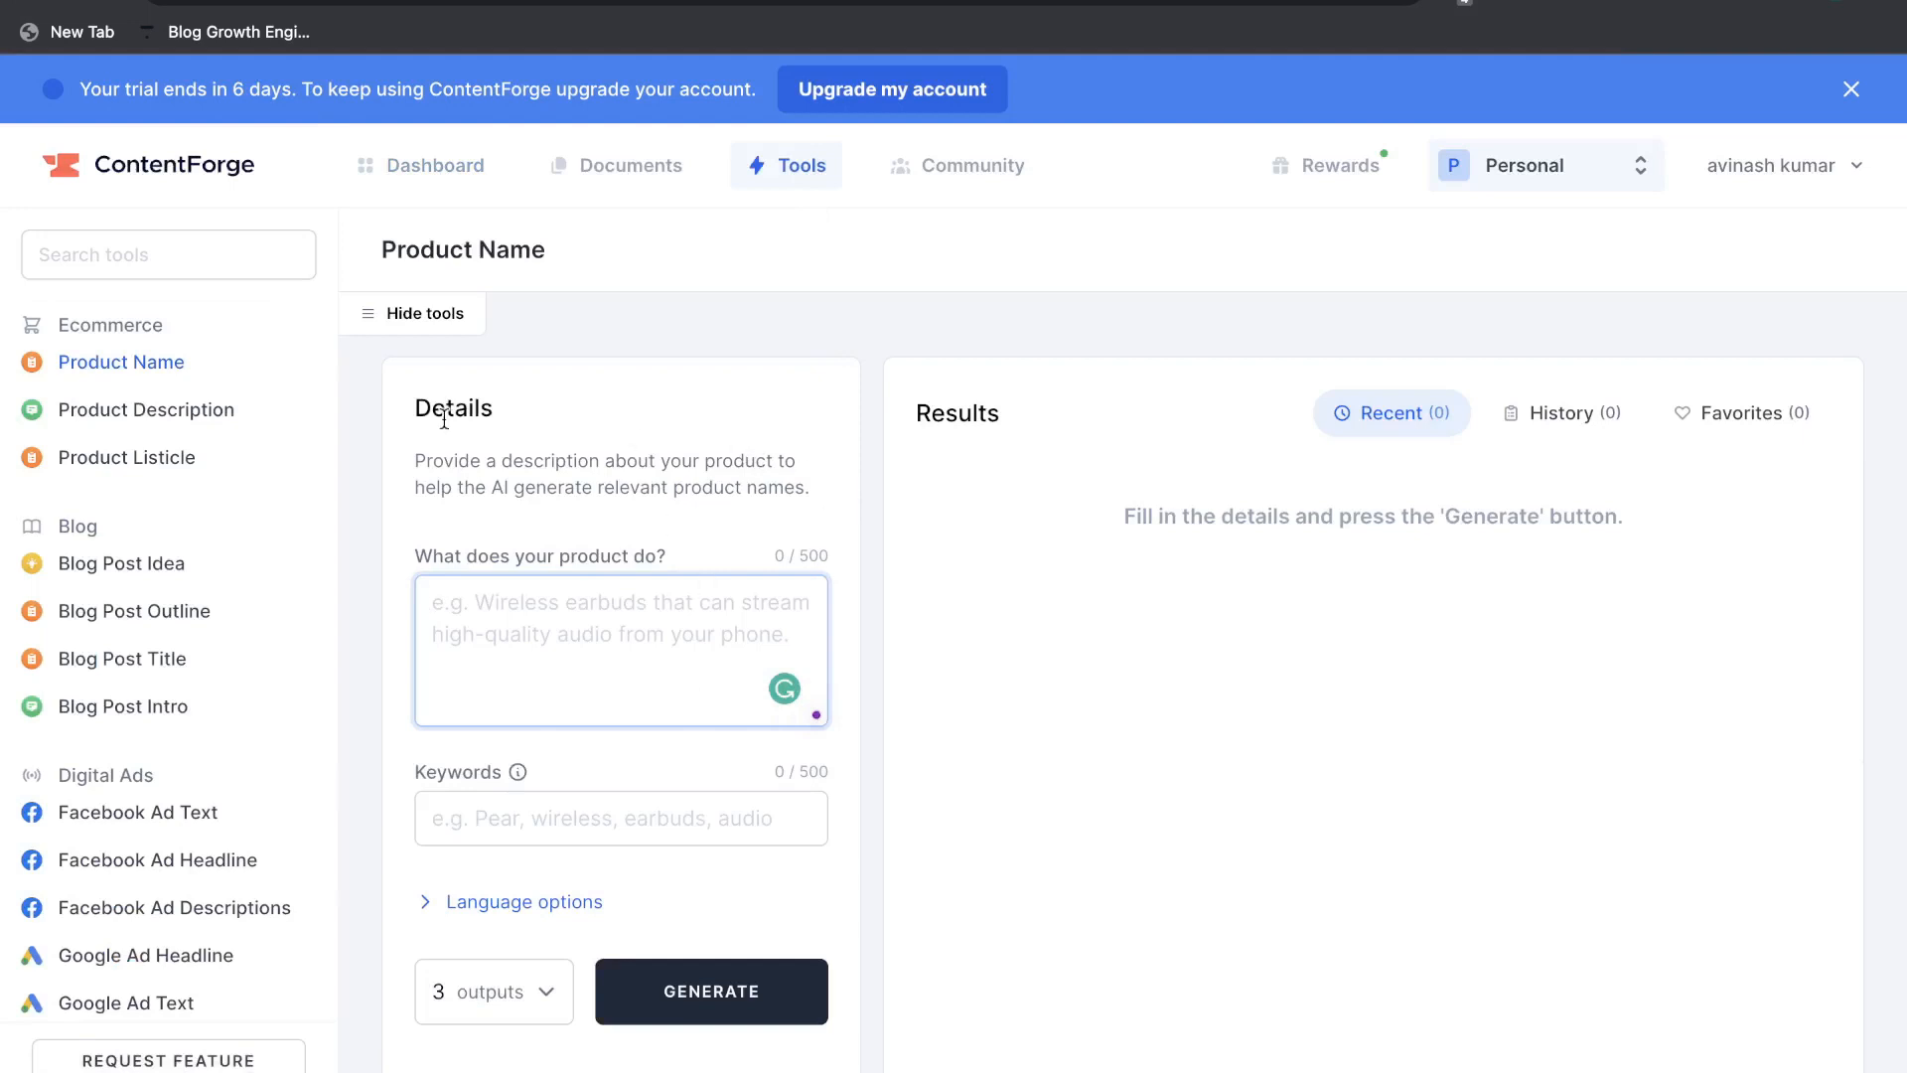
mouse_move(133, 610)
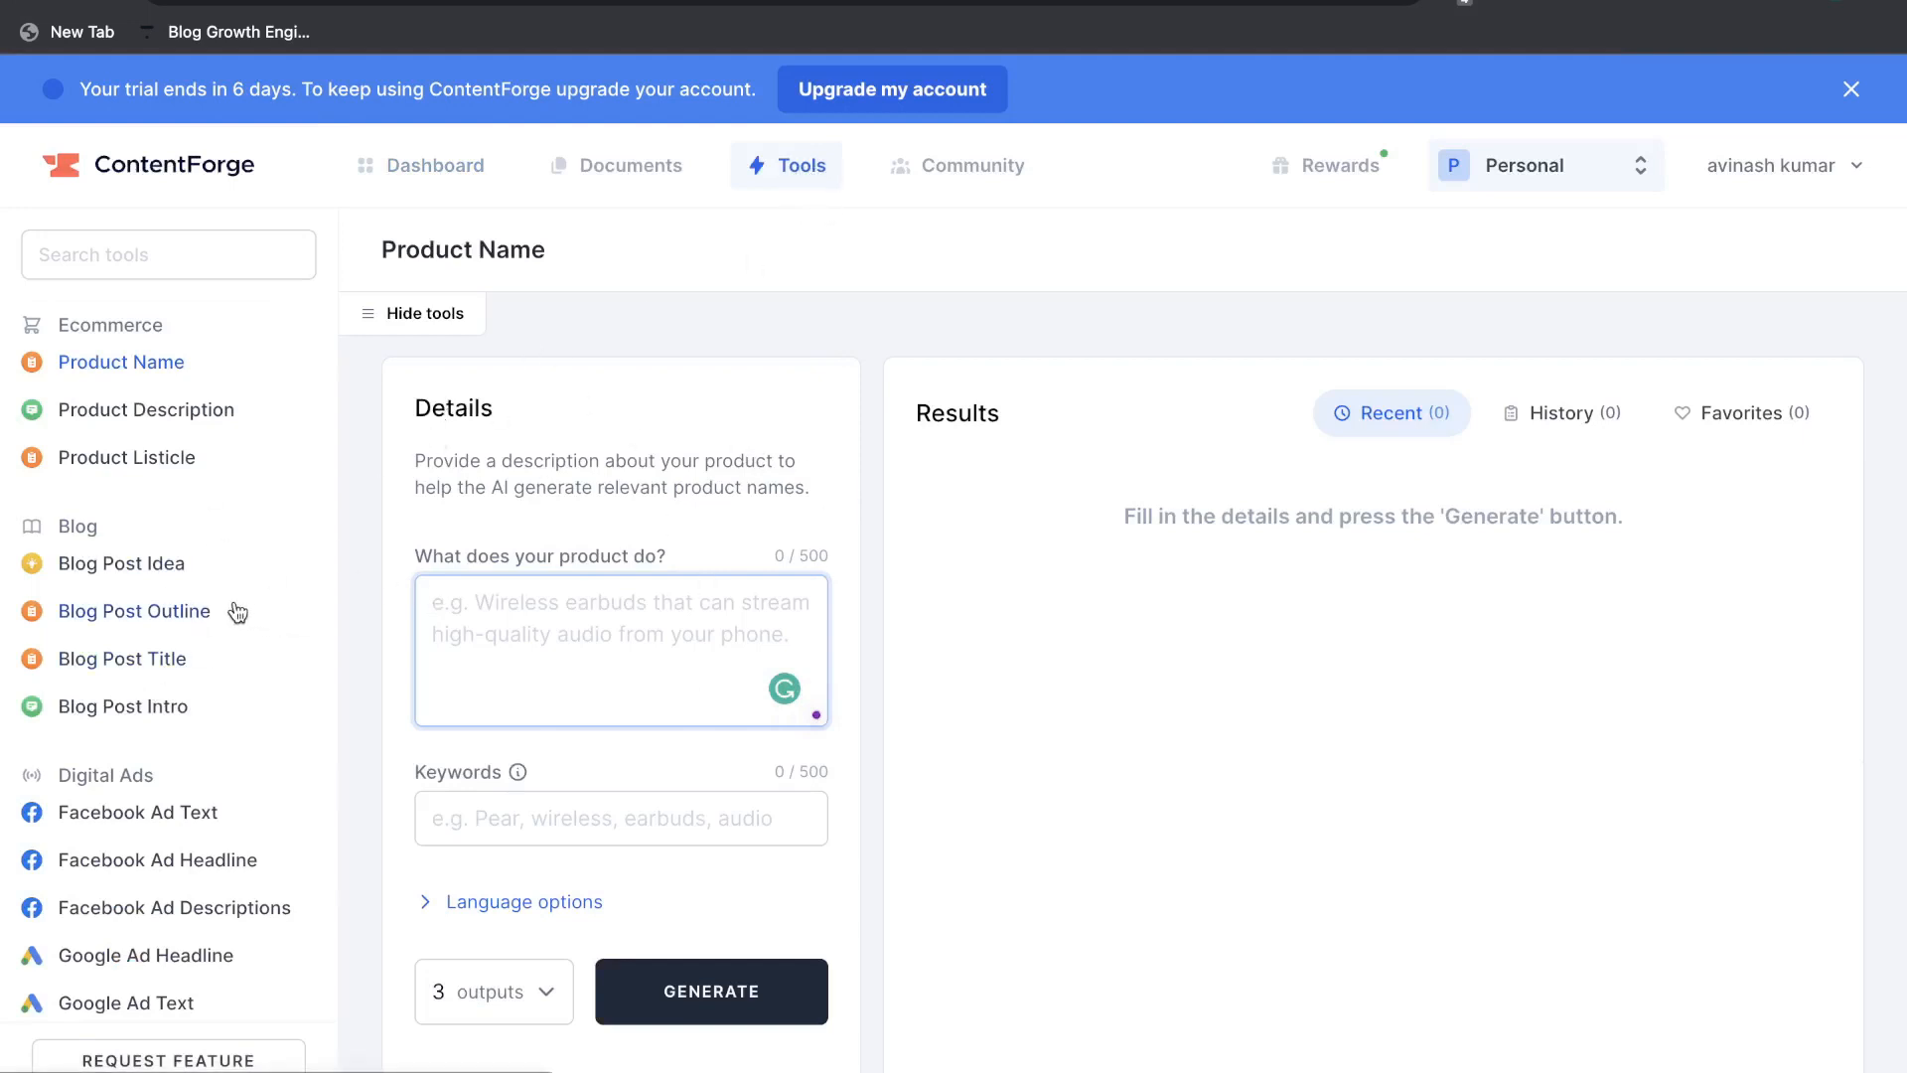
left_click(135, 609)
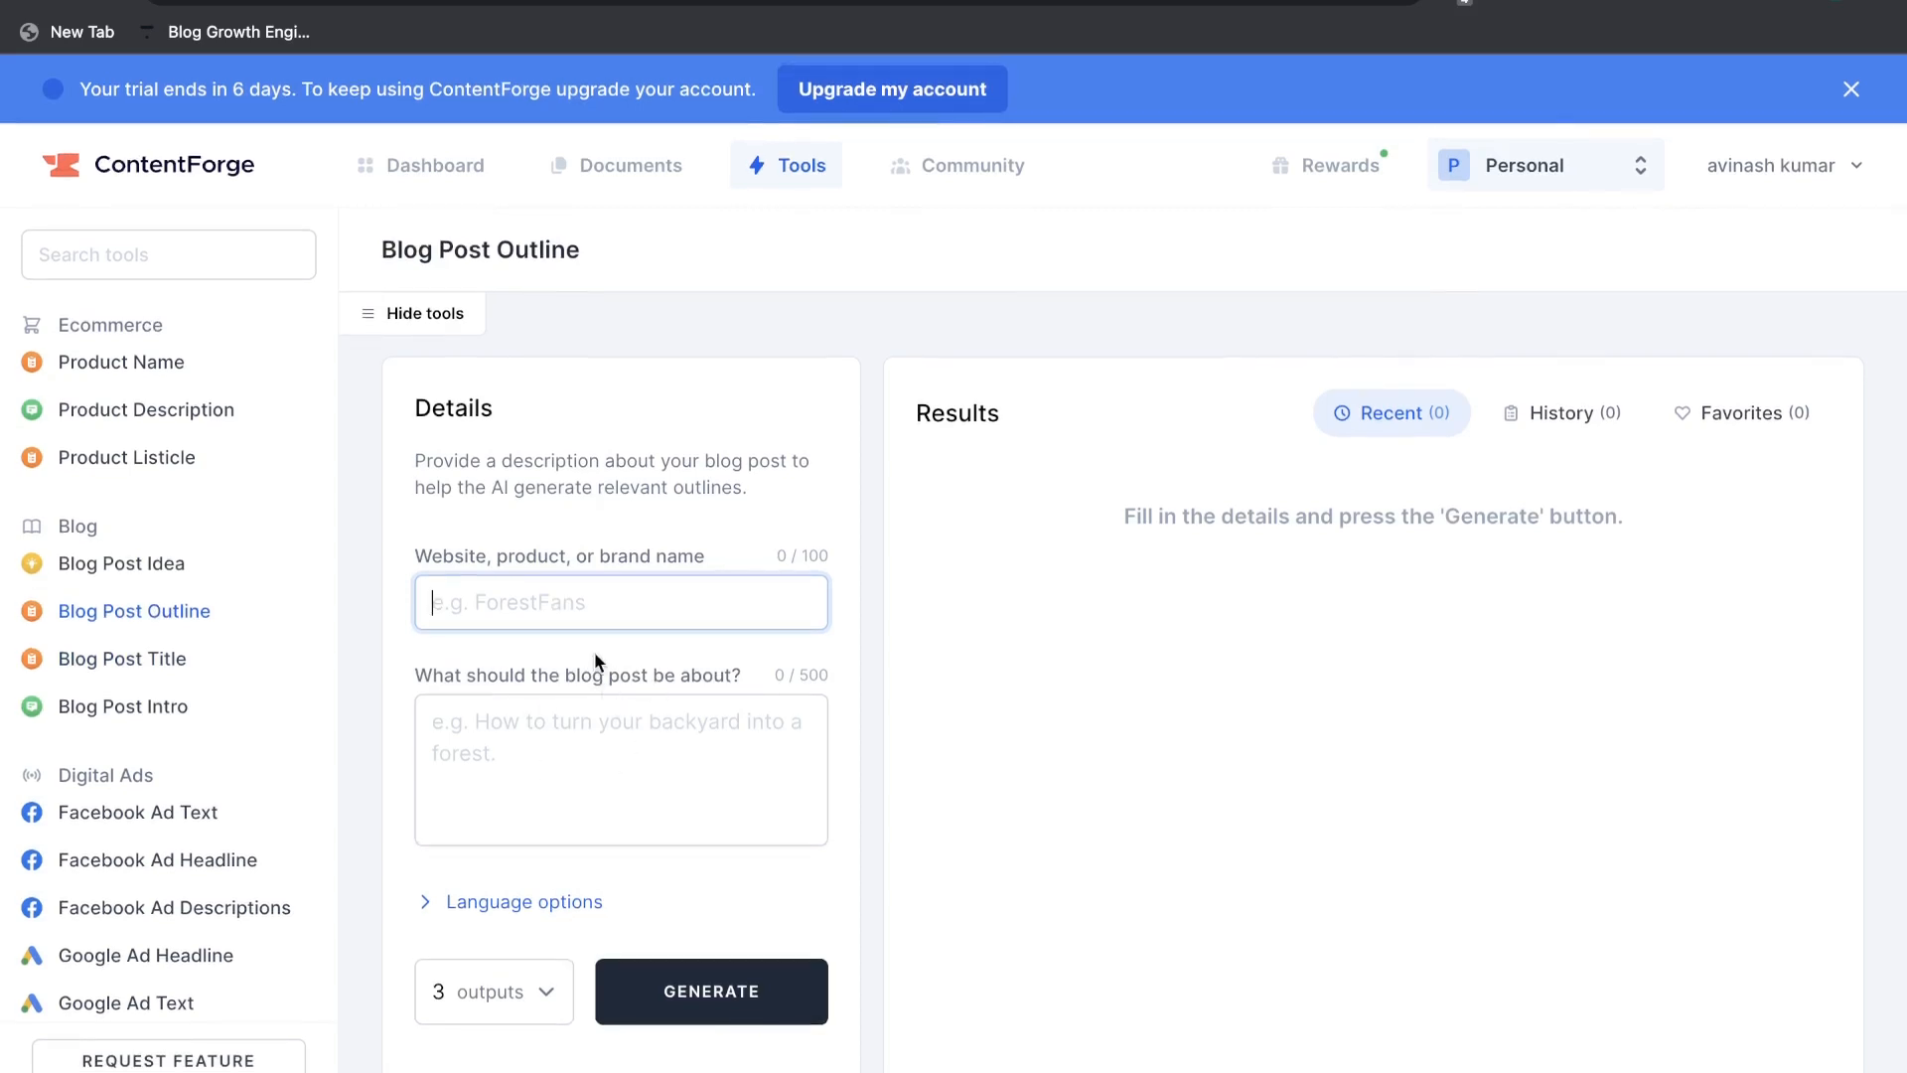
mouse_move(1017, 663)
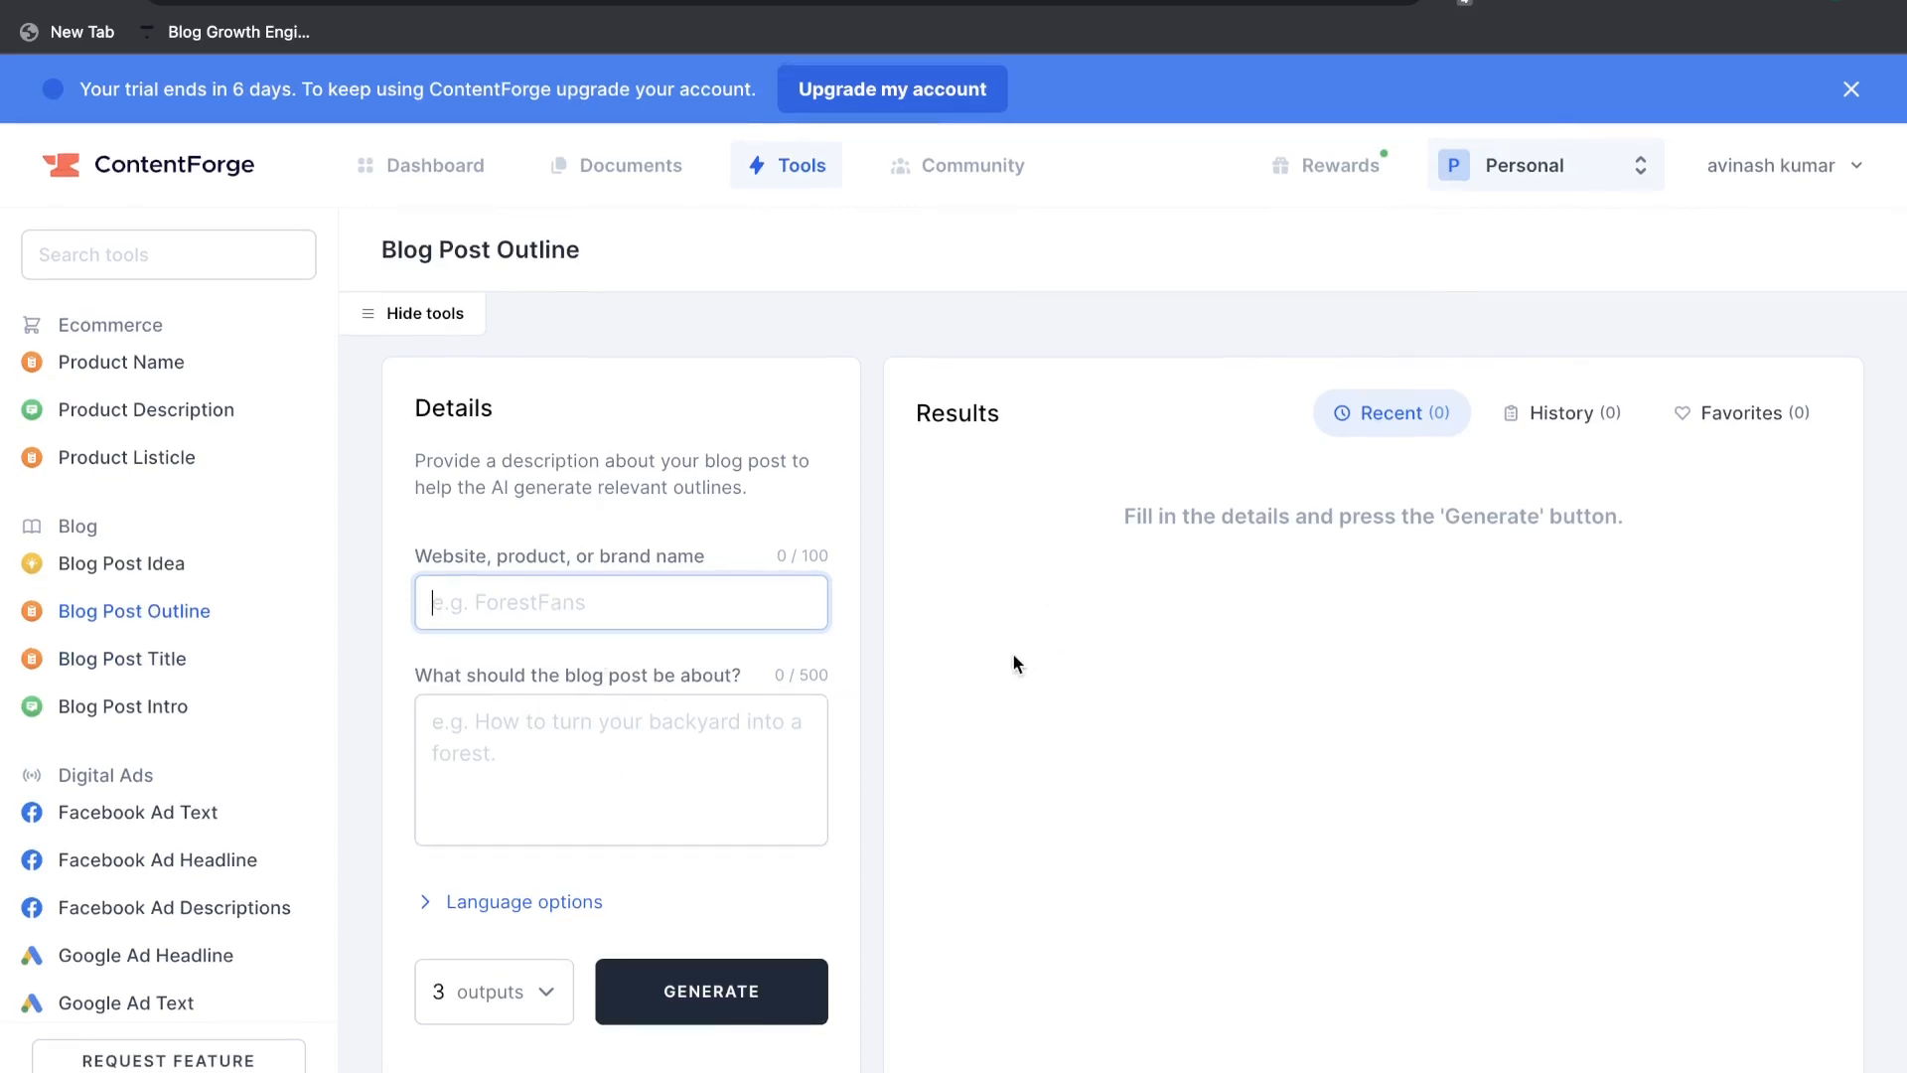
left_click(711, 991)
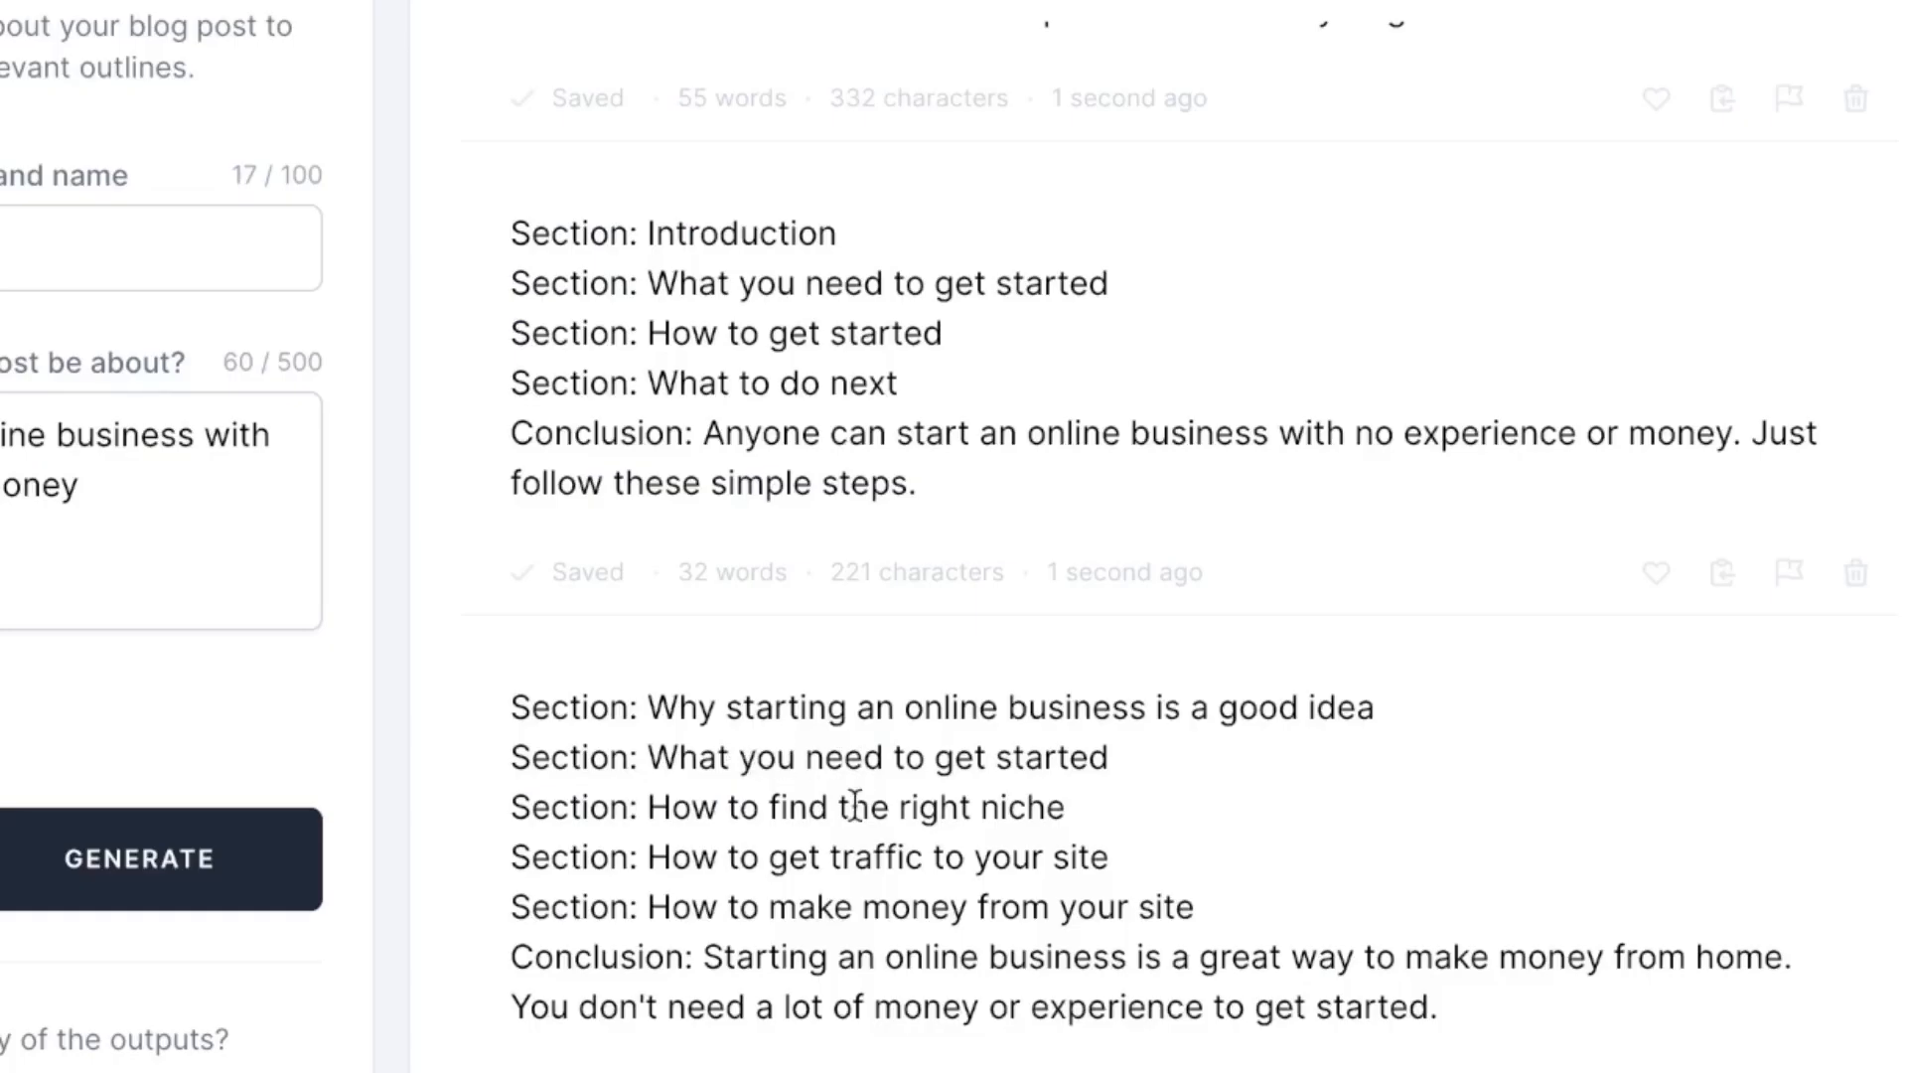
mouse_move(860, 885)
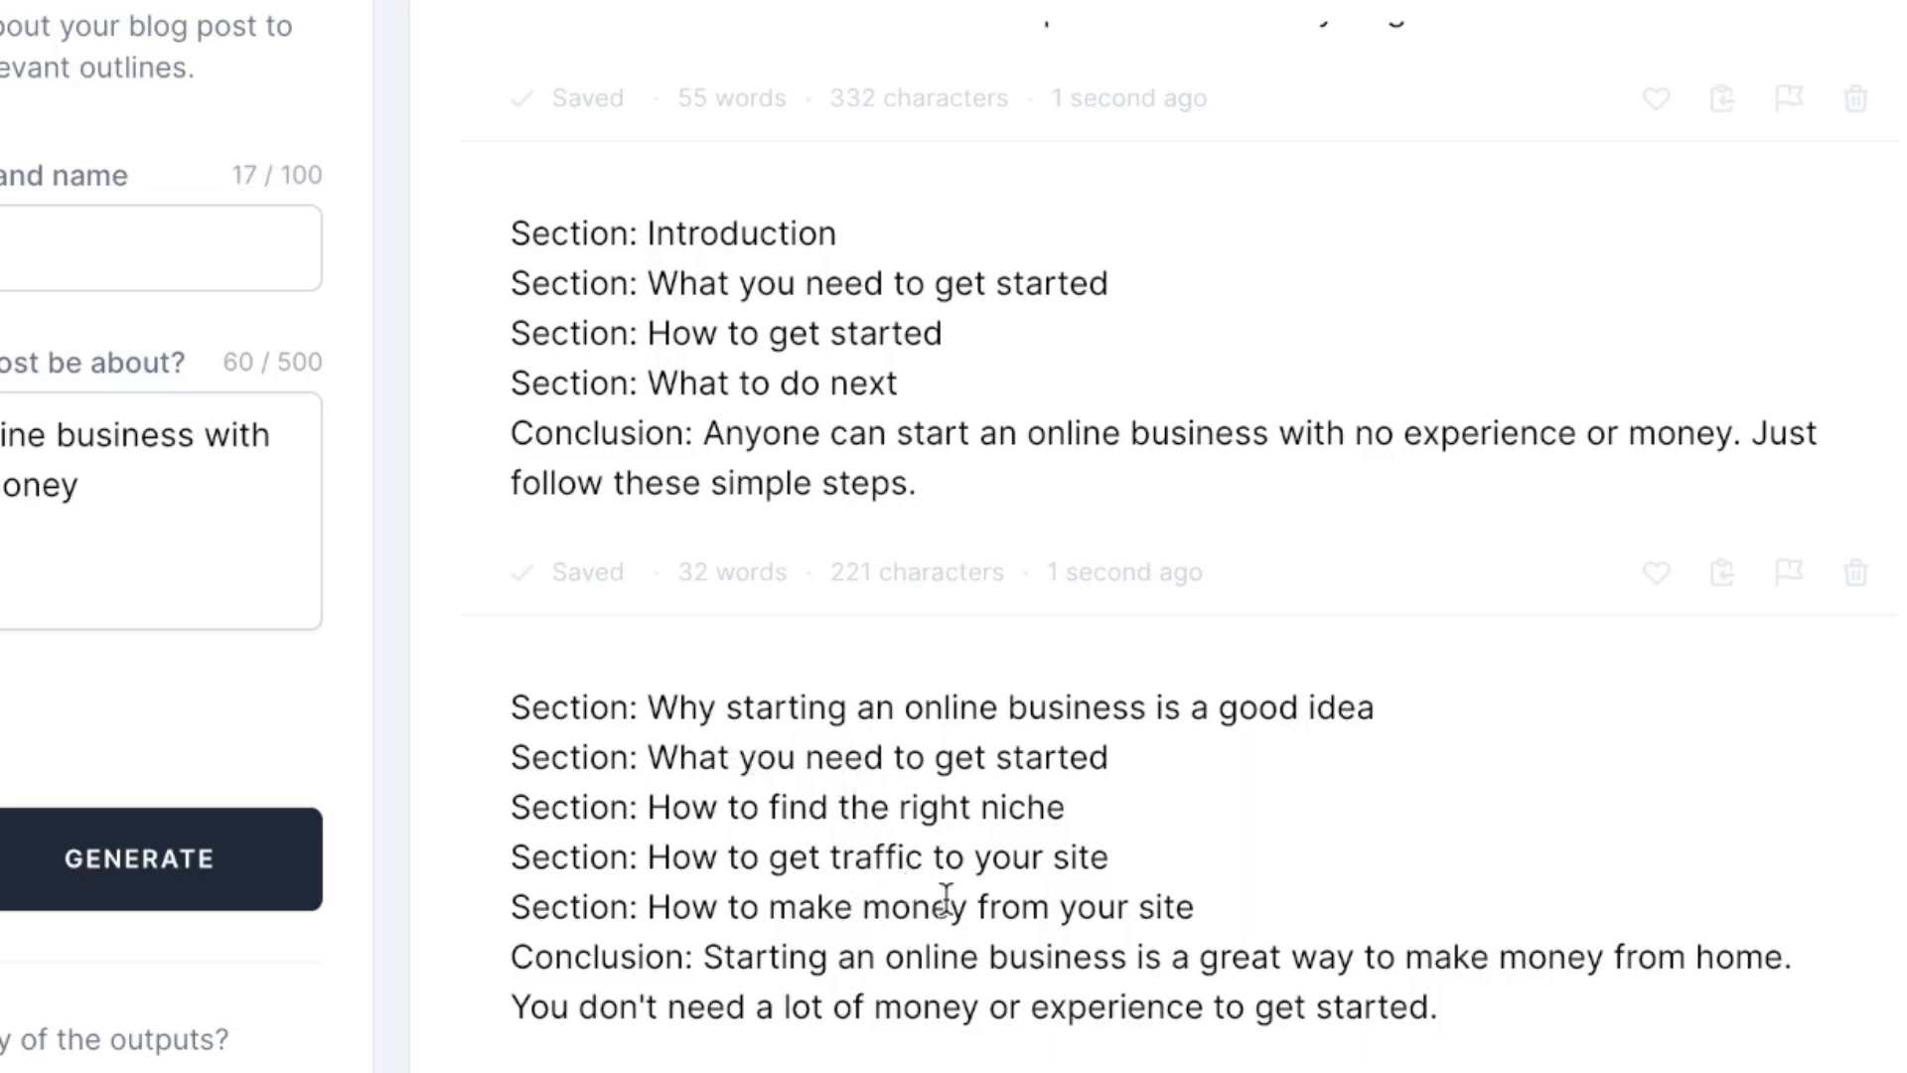
mouse_move(1648, 1025)
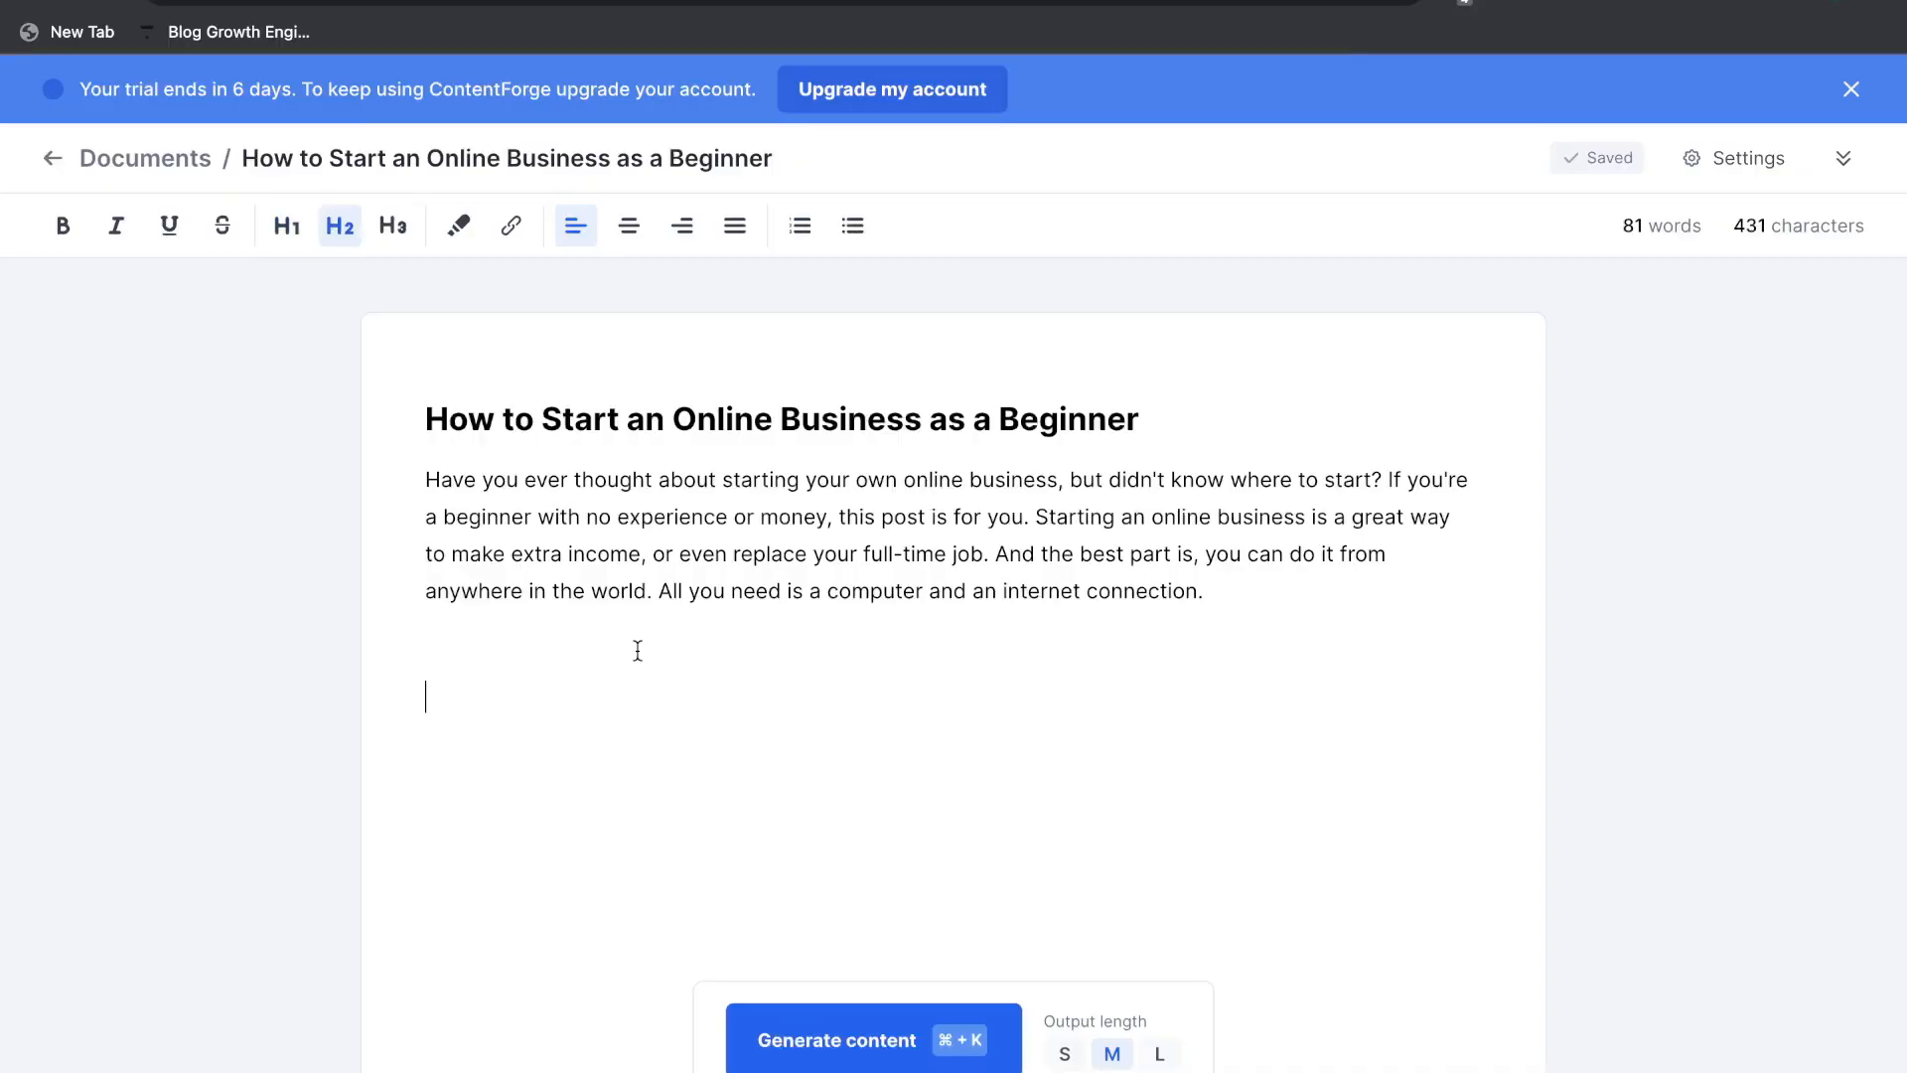
- Paste the outline below the intro and generate a paragraph under 'Why starting an online business'
left_click(836, 1039)
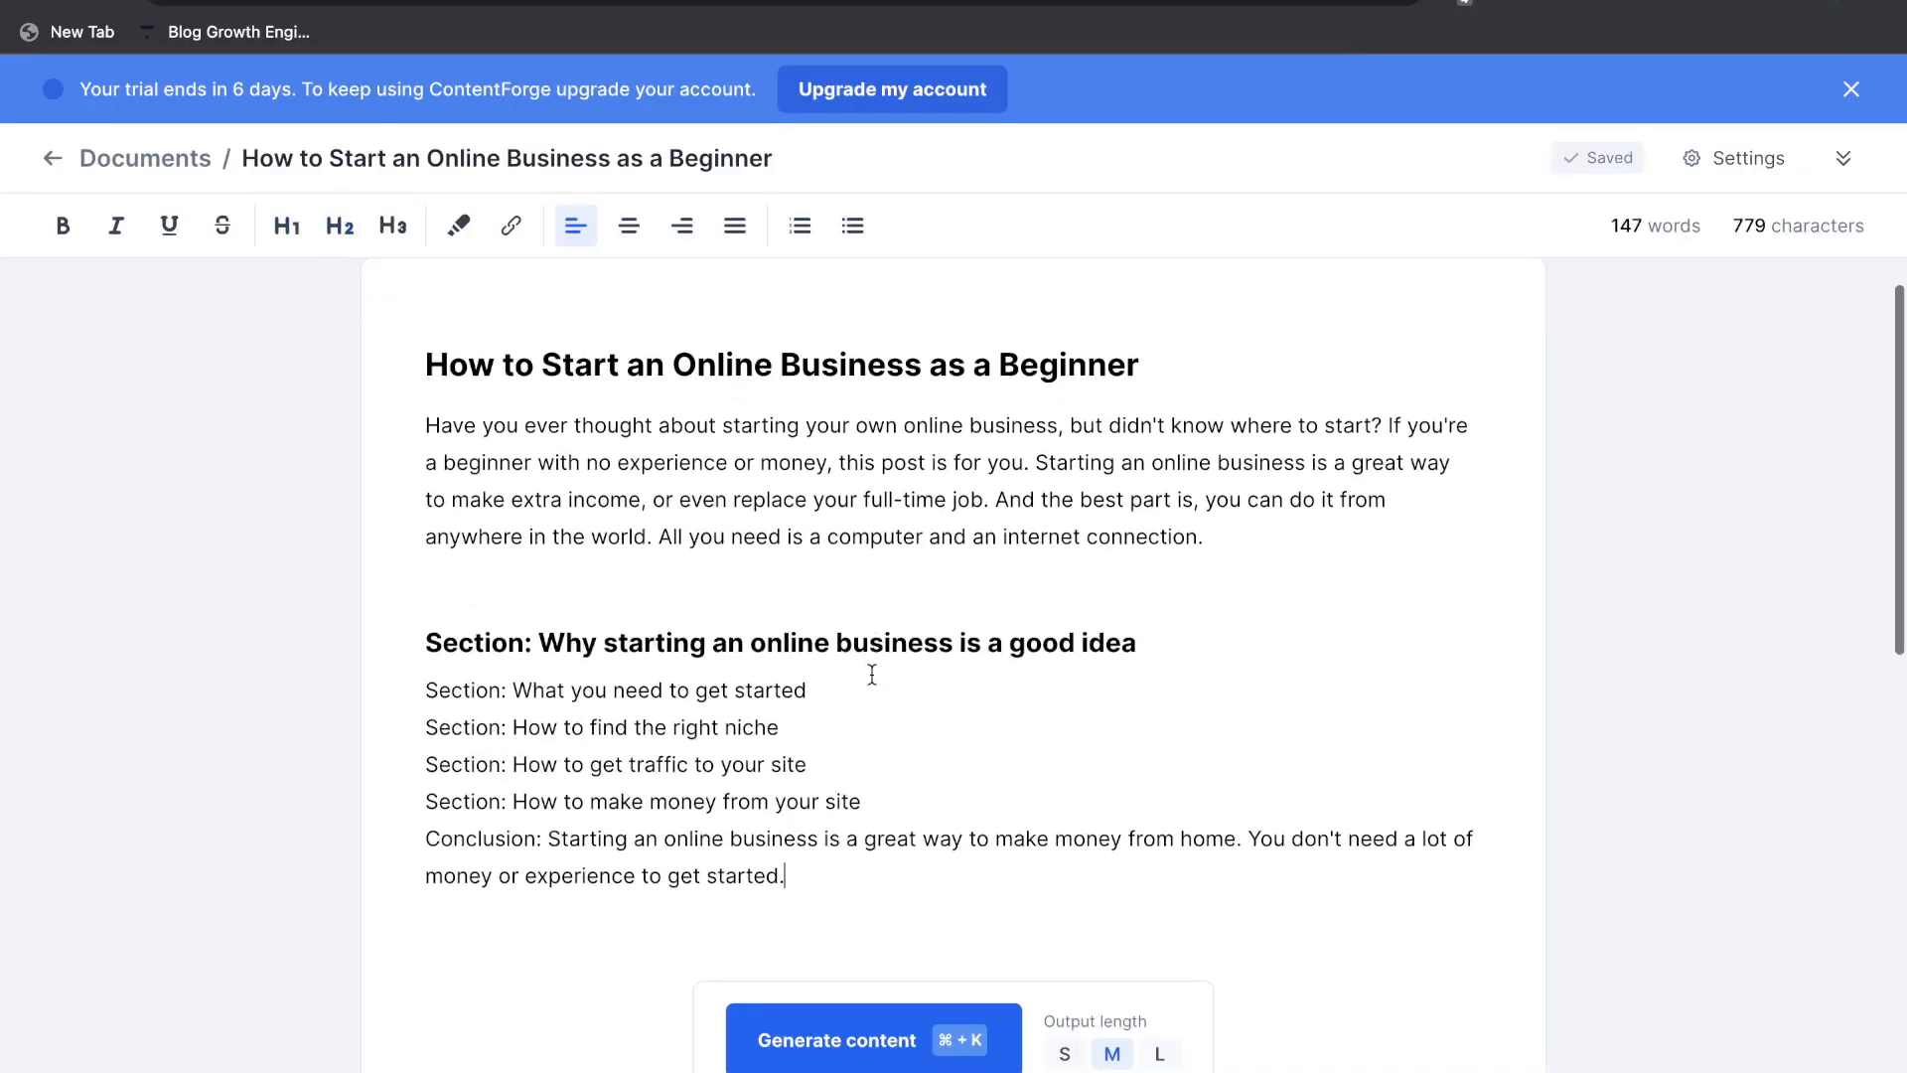
triple_click(779, 641)
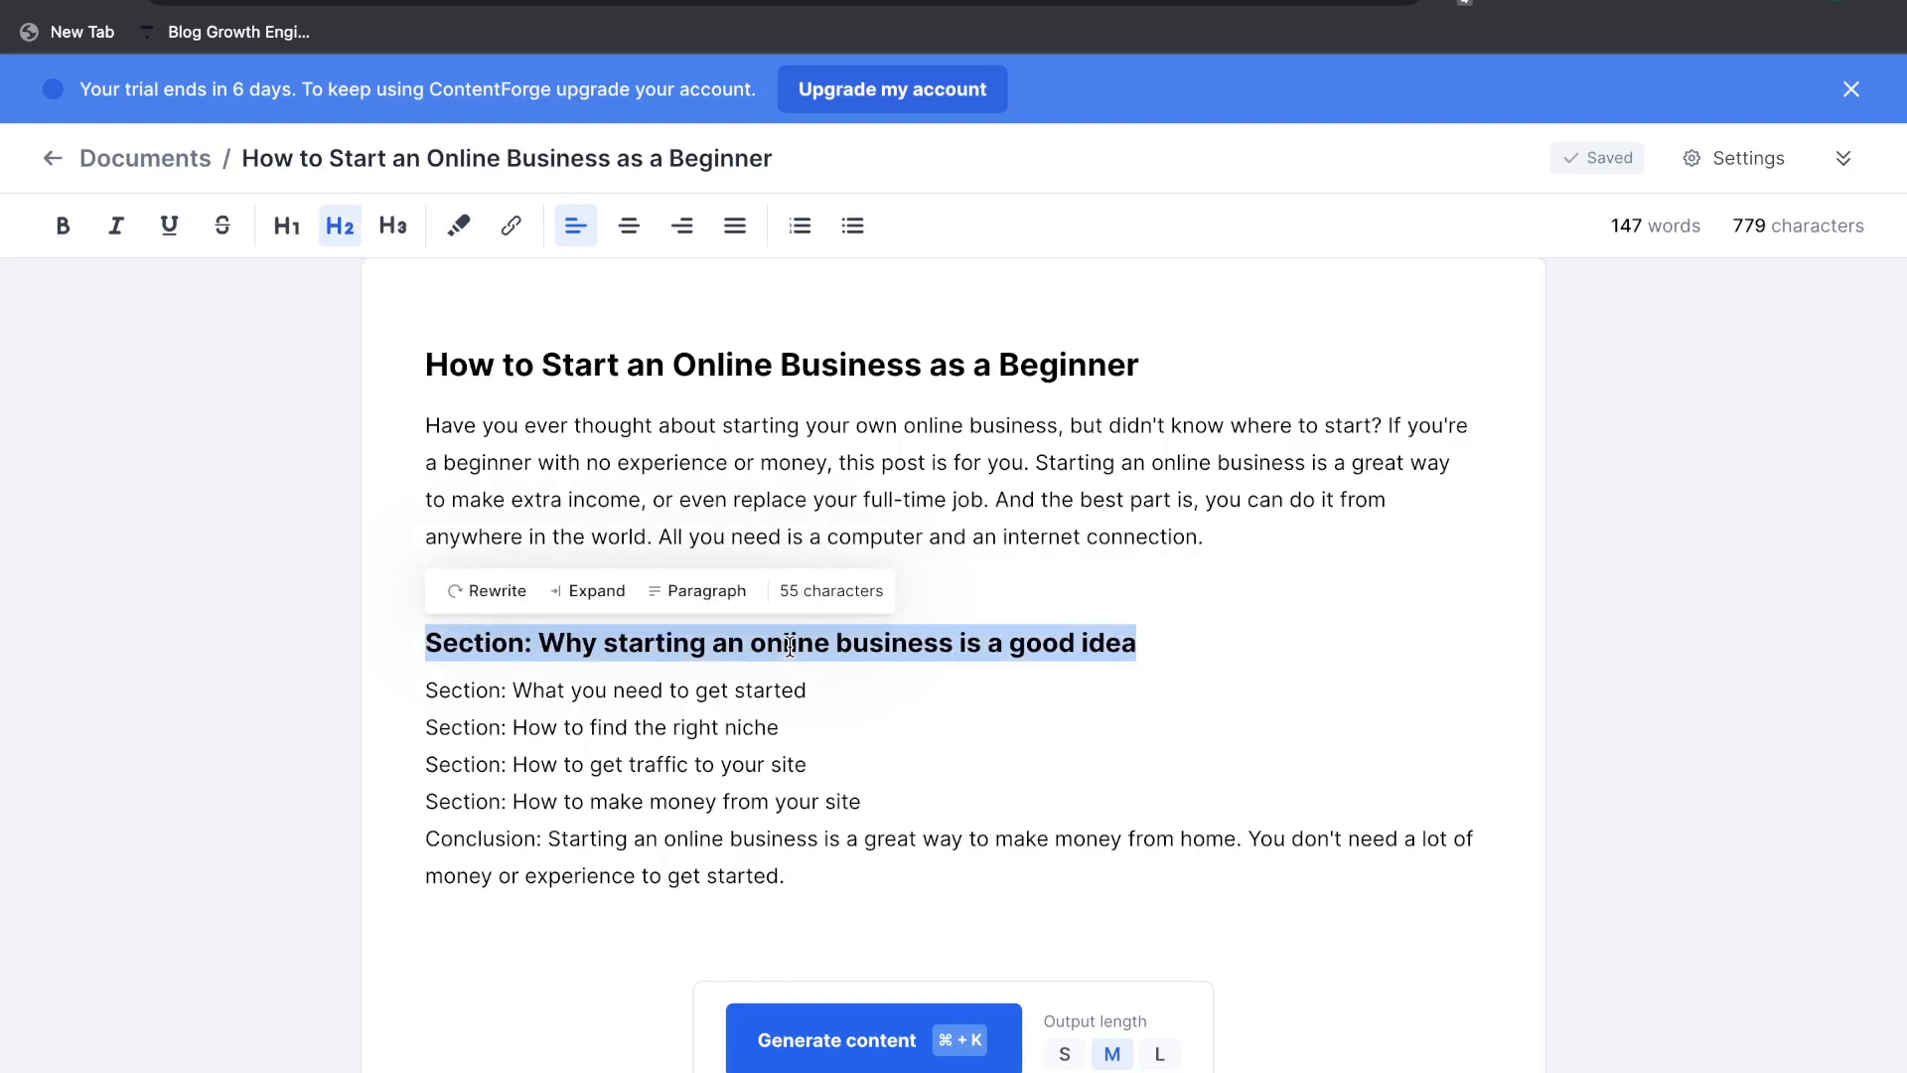
mouse_move(491, 615)
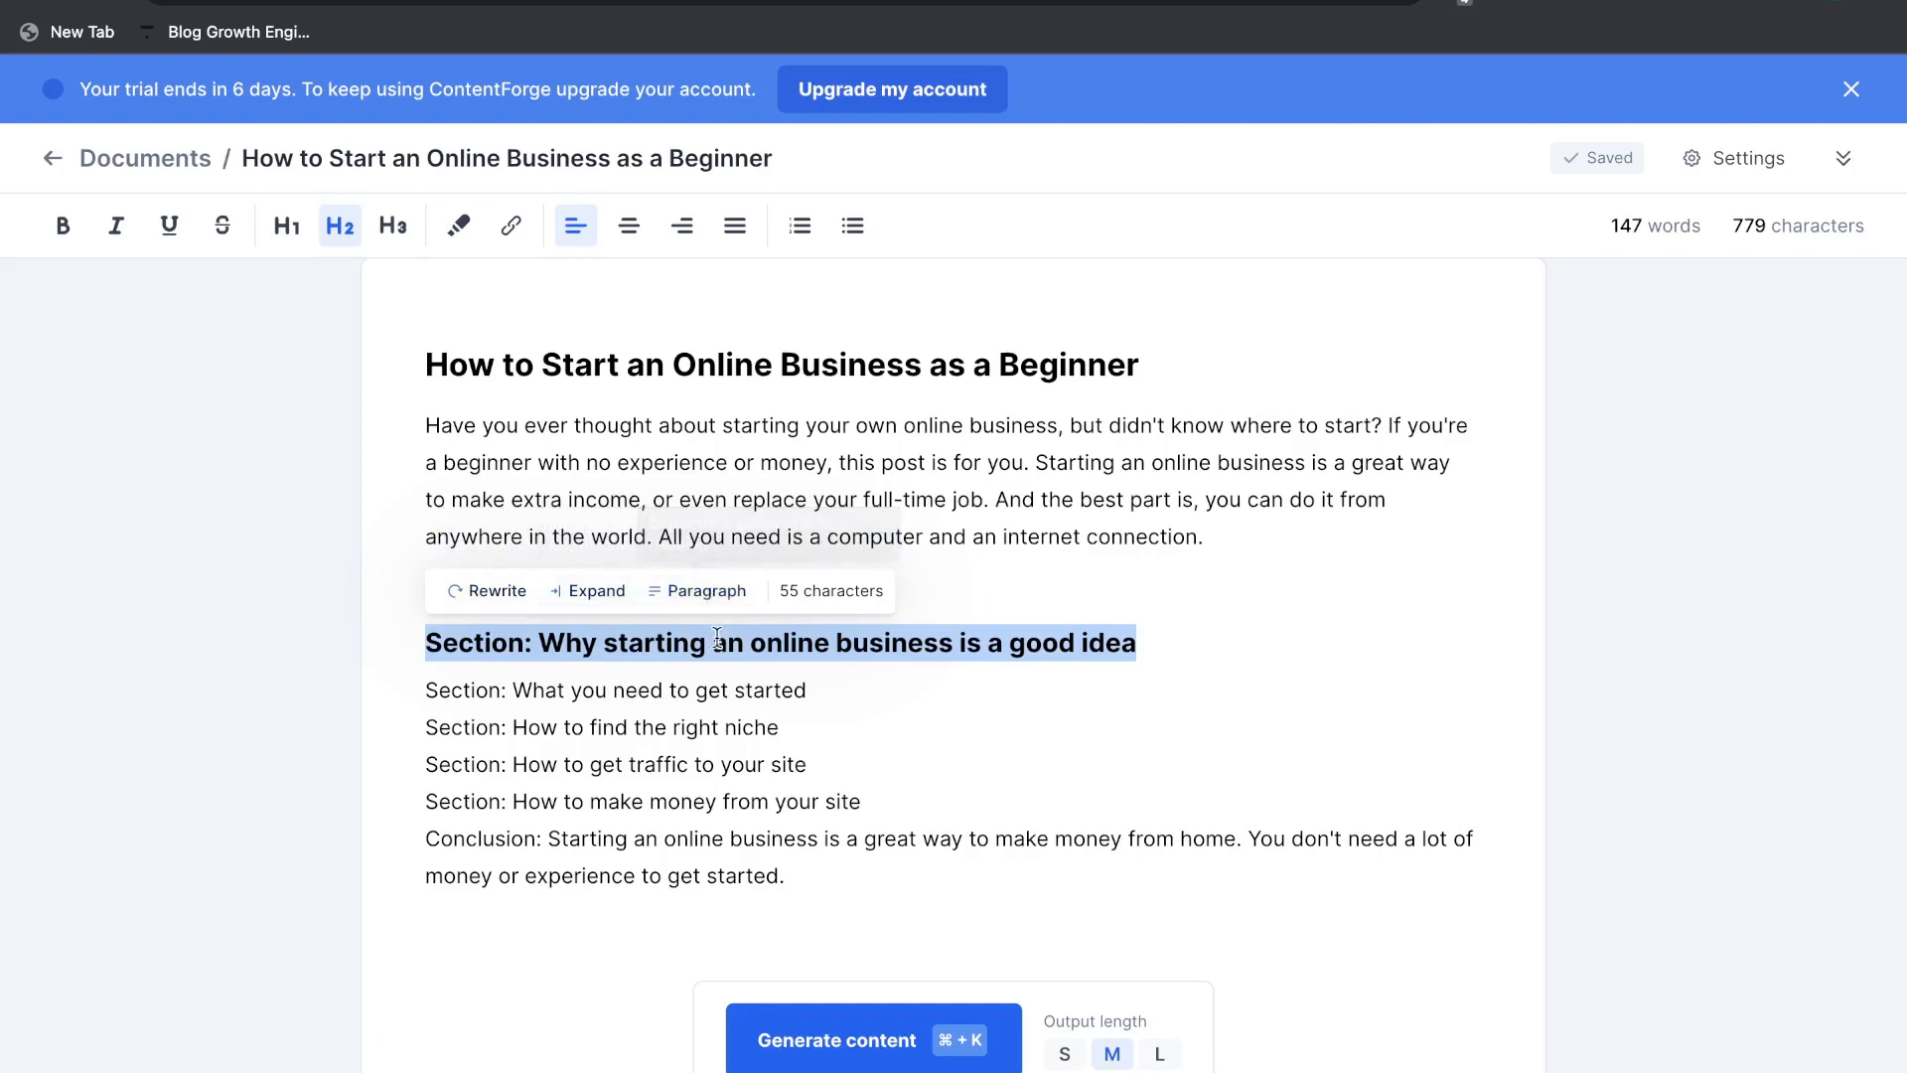
left_click(836, 1039)
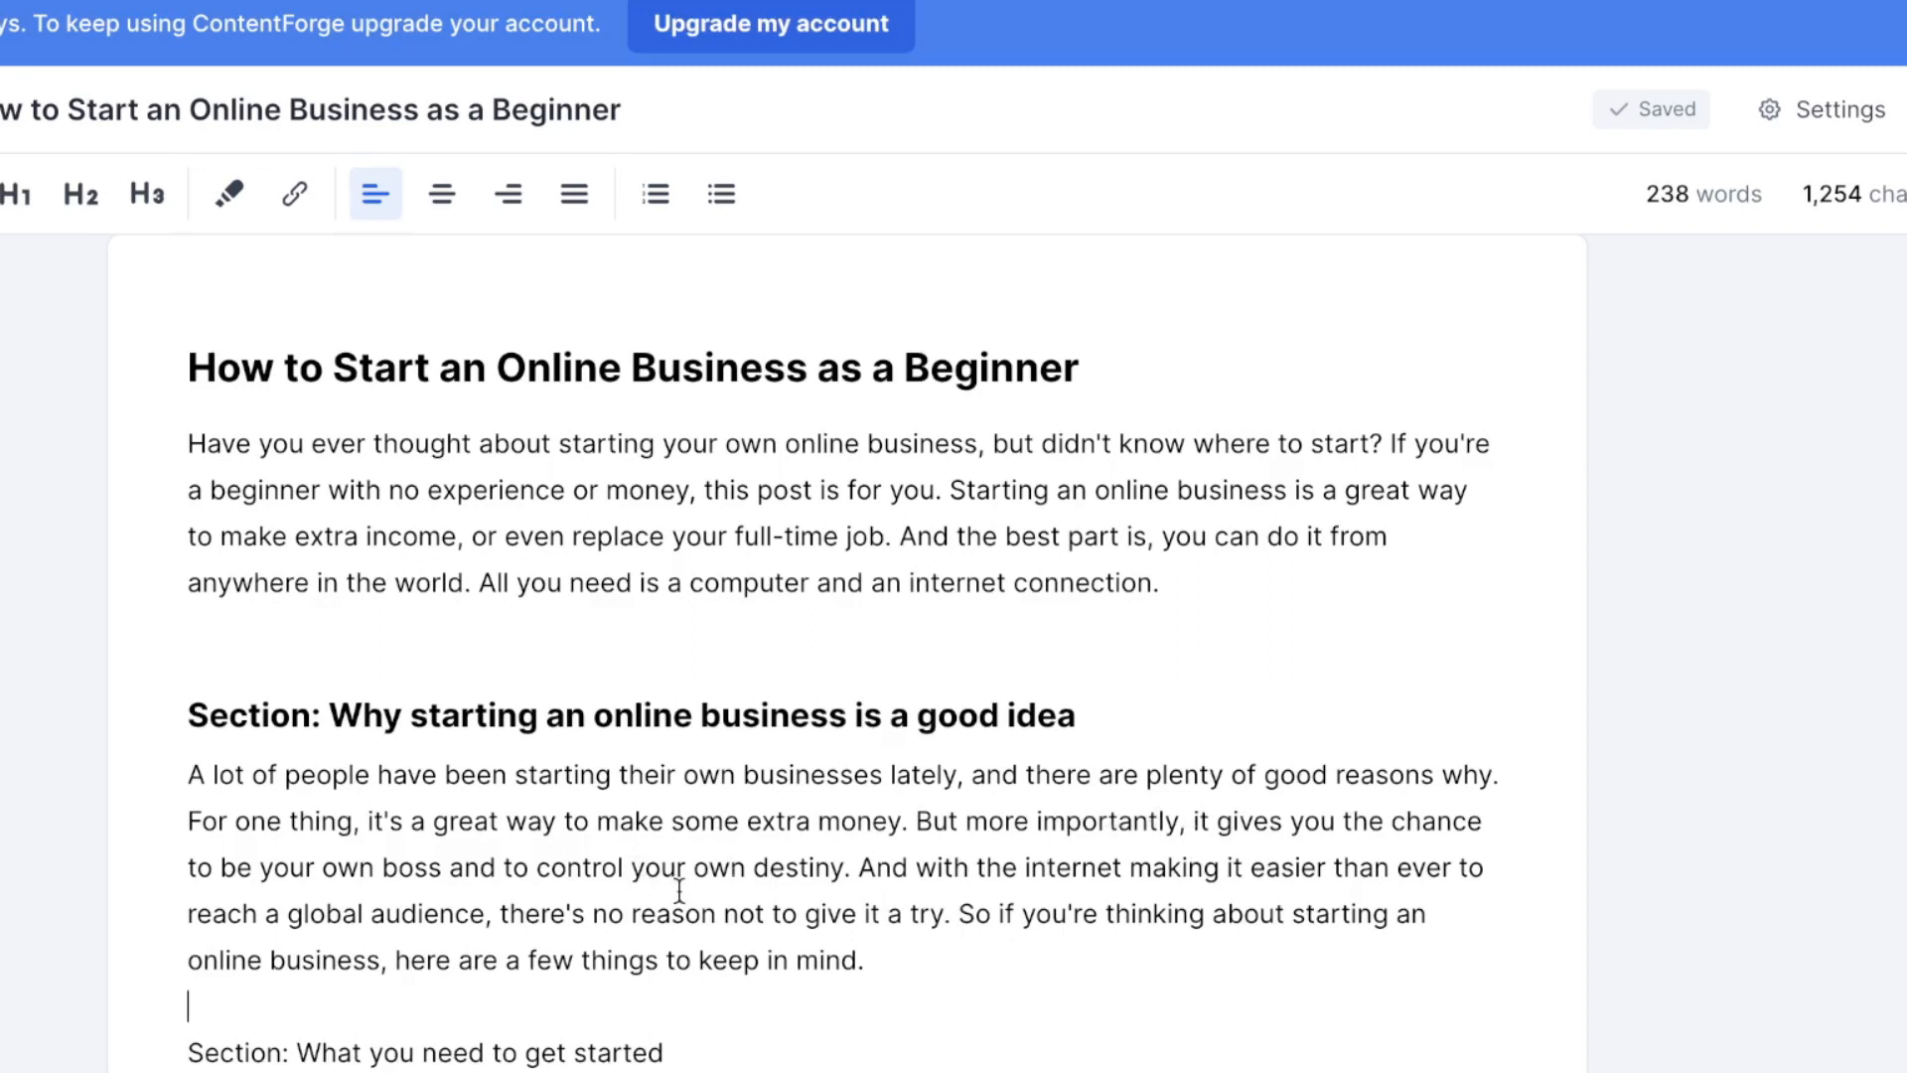
scroll("down", 3)
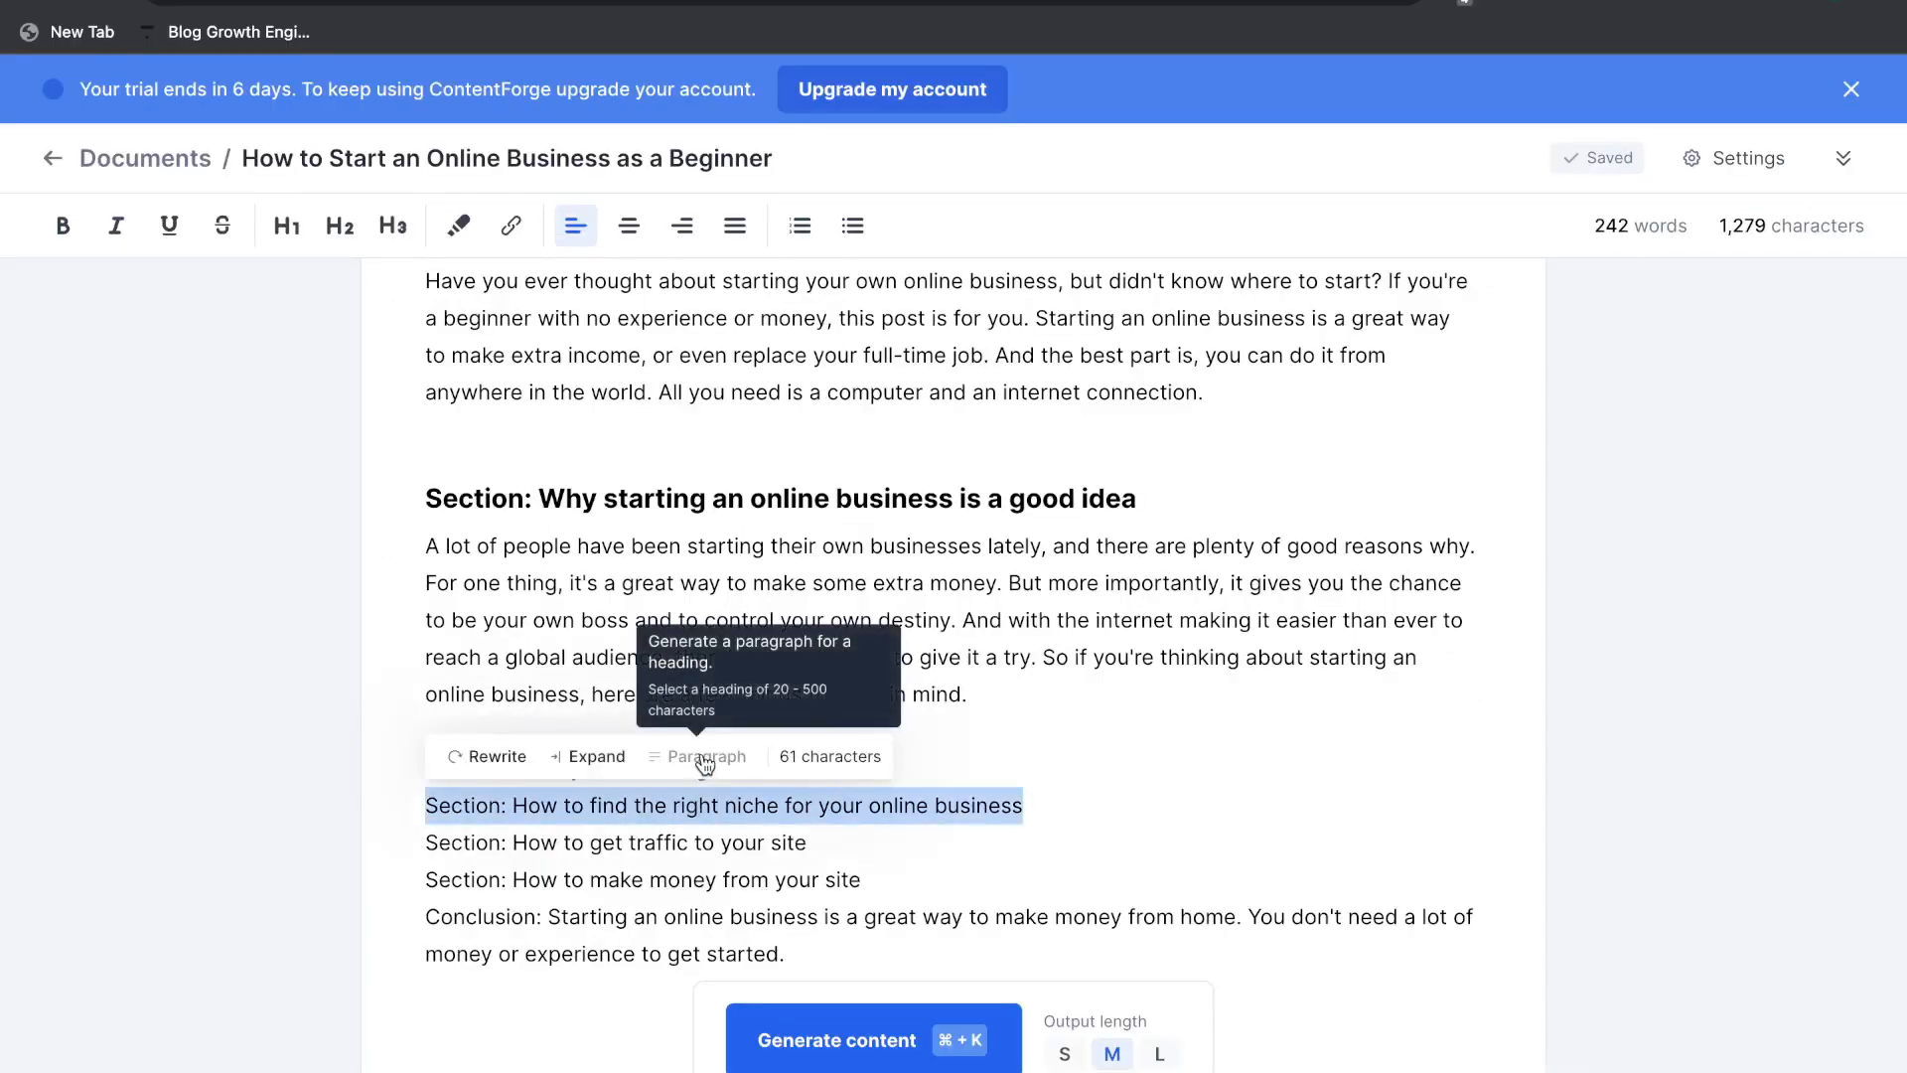
mouse_move(256, 250)
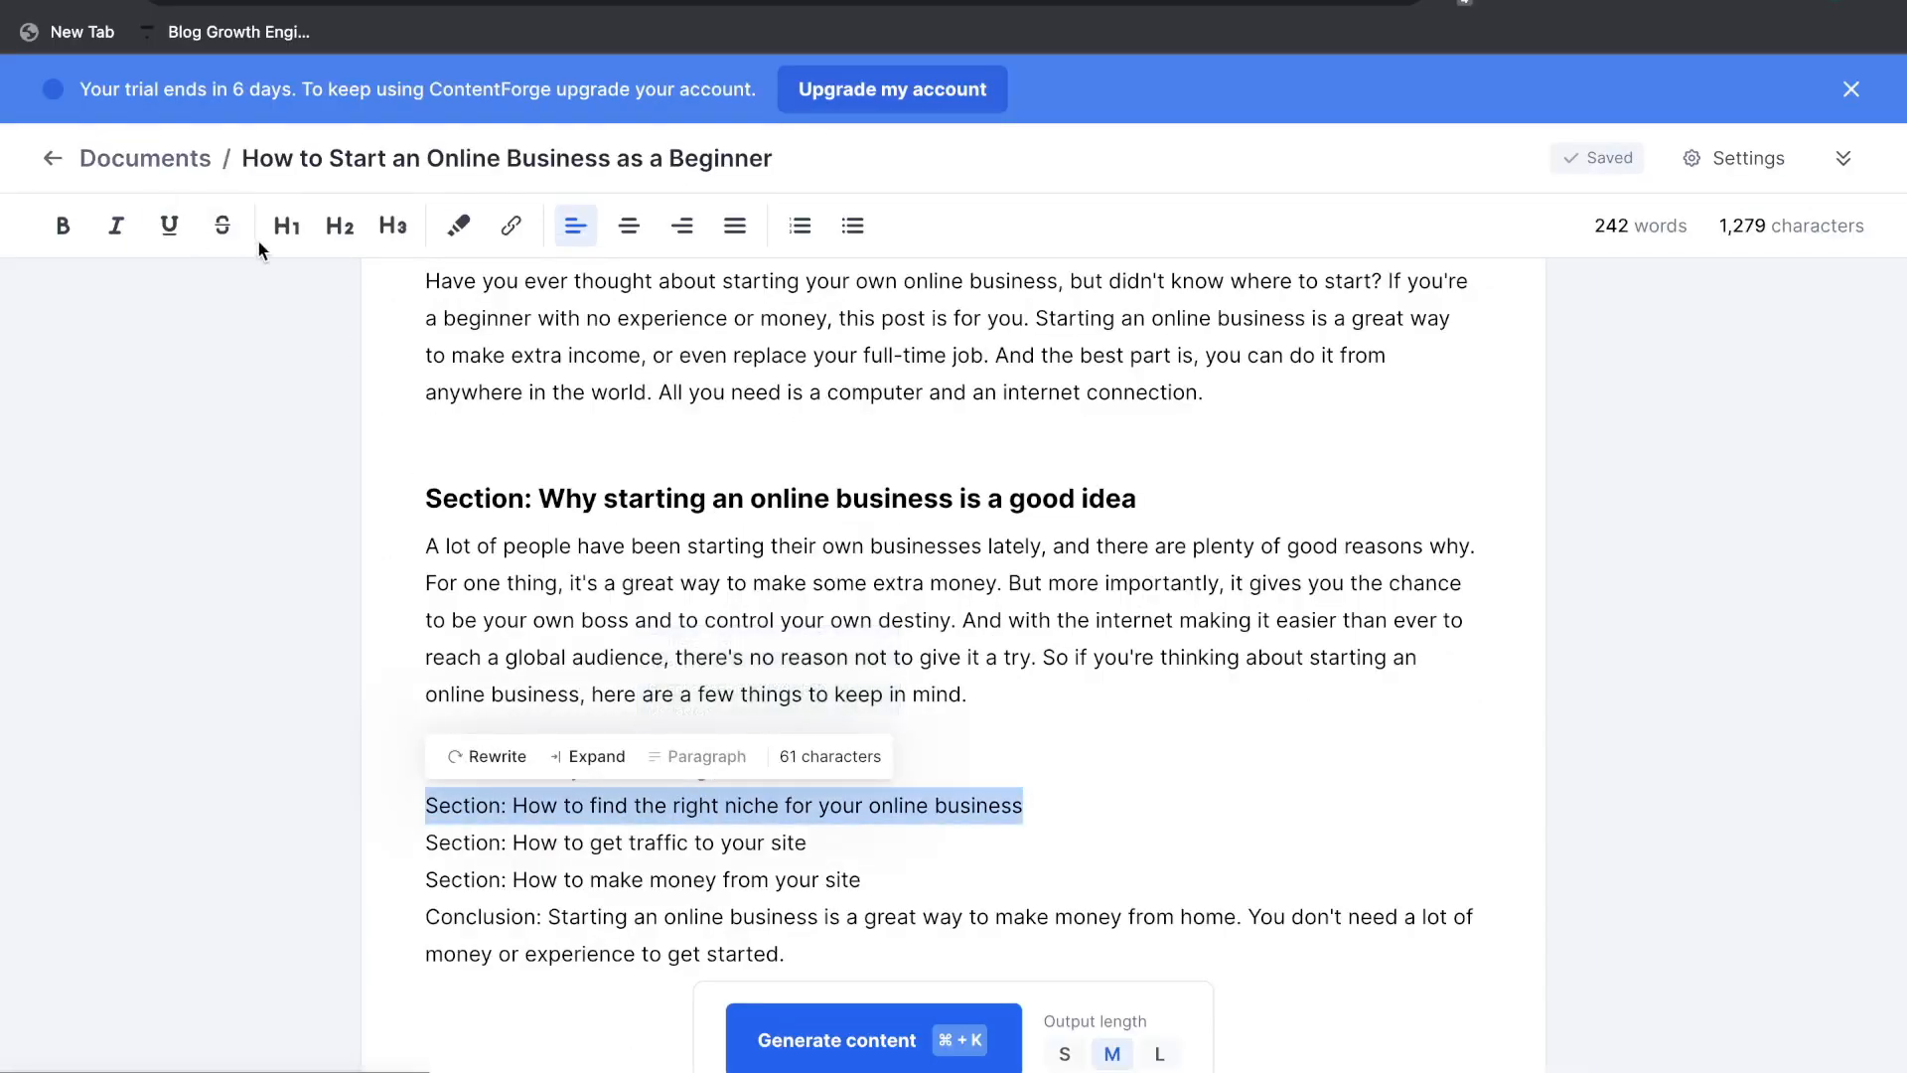
- Make the niche line an H2 heading and generate an opening paragraph beneath it
left_click(338, 226)
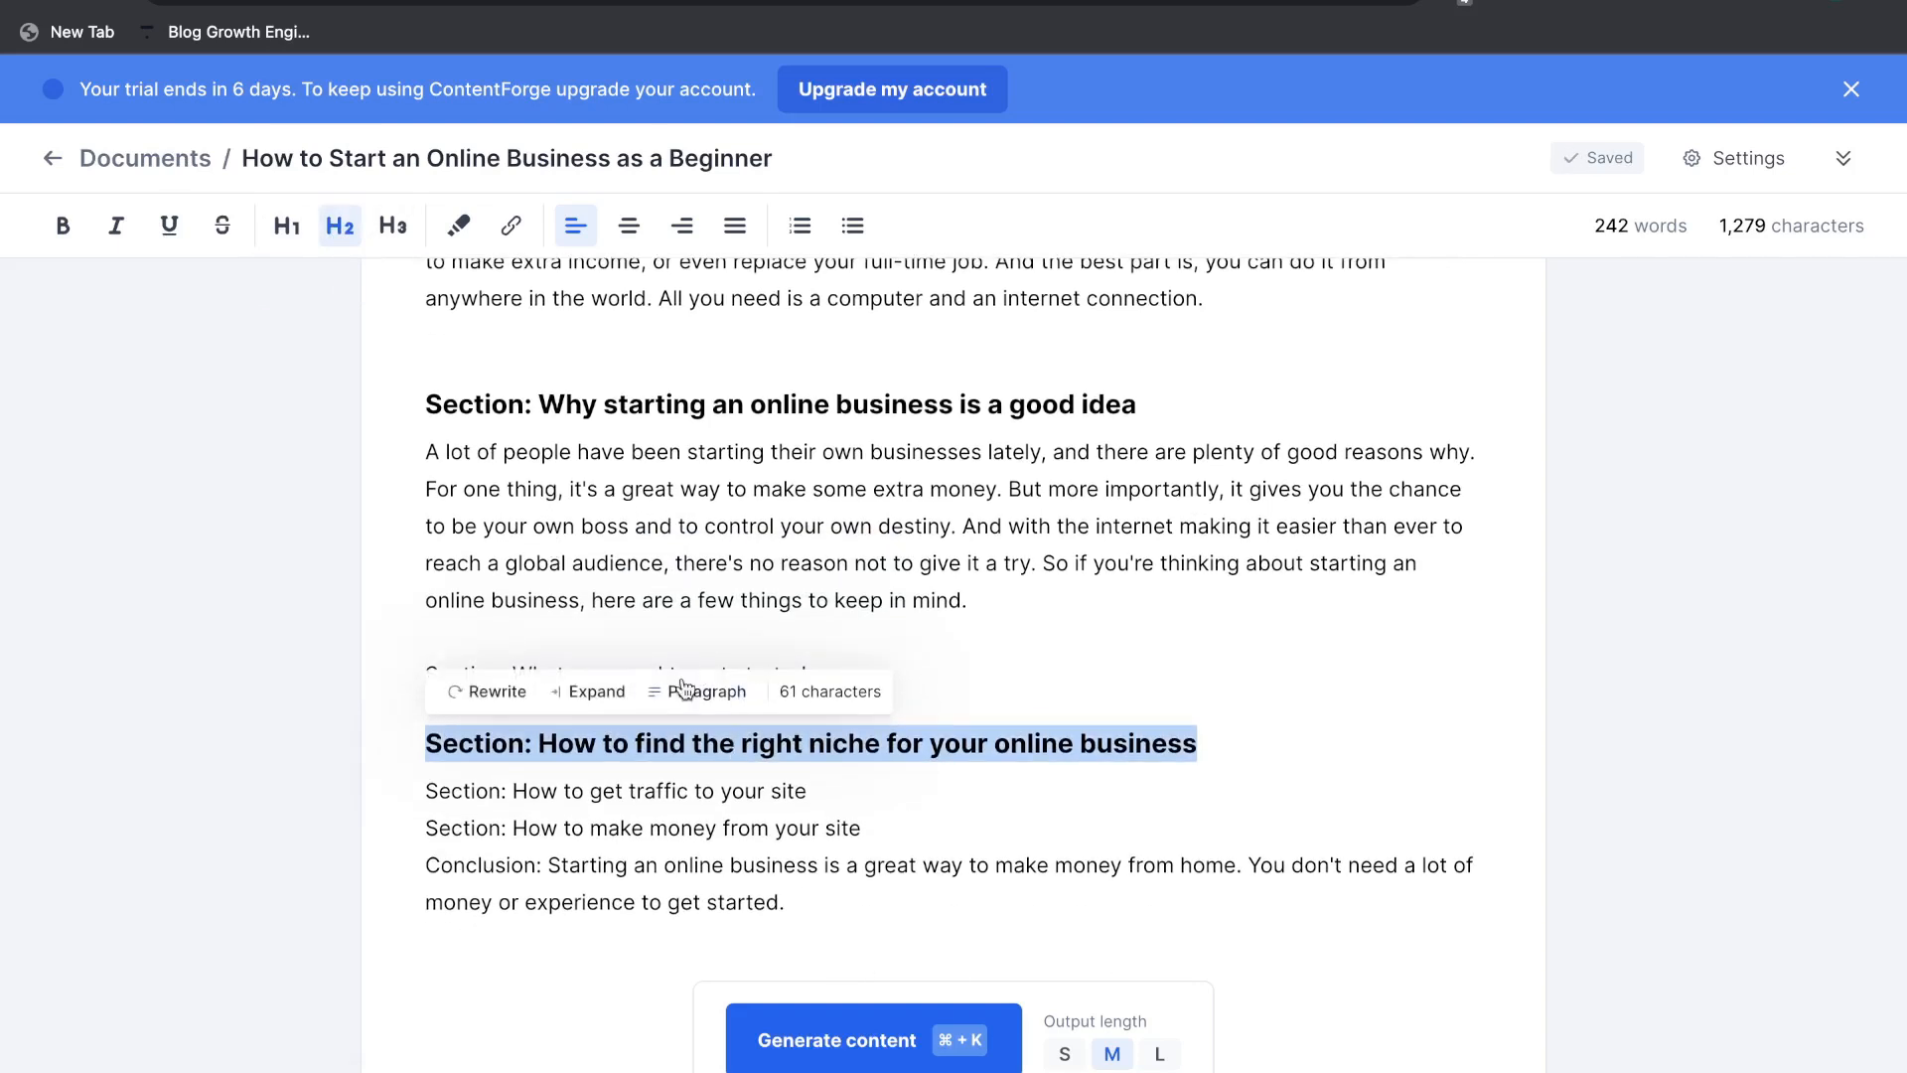
mouse_move(707, 691)
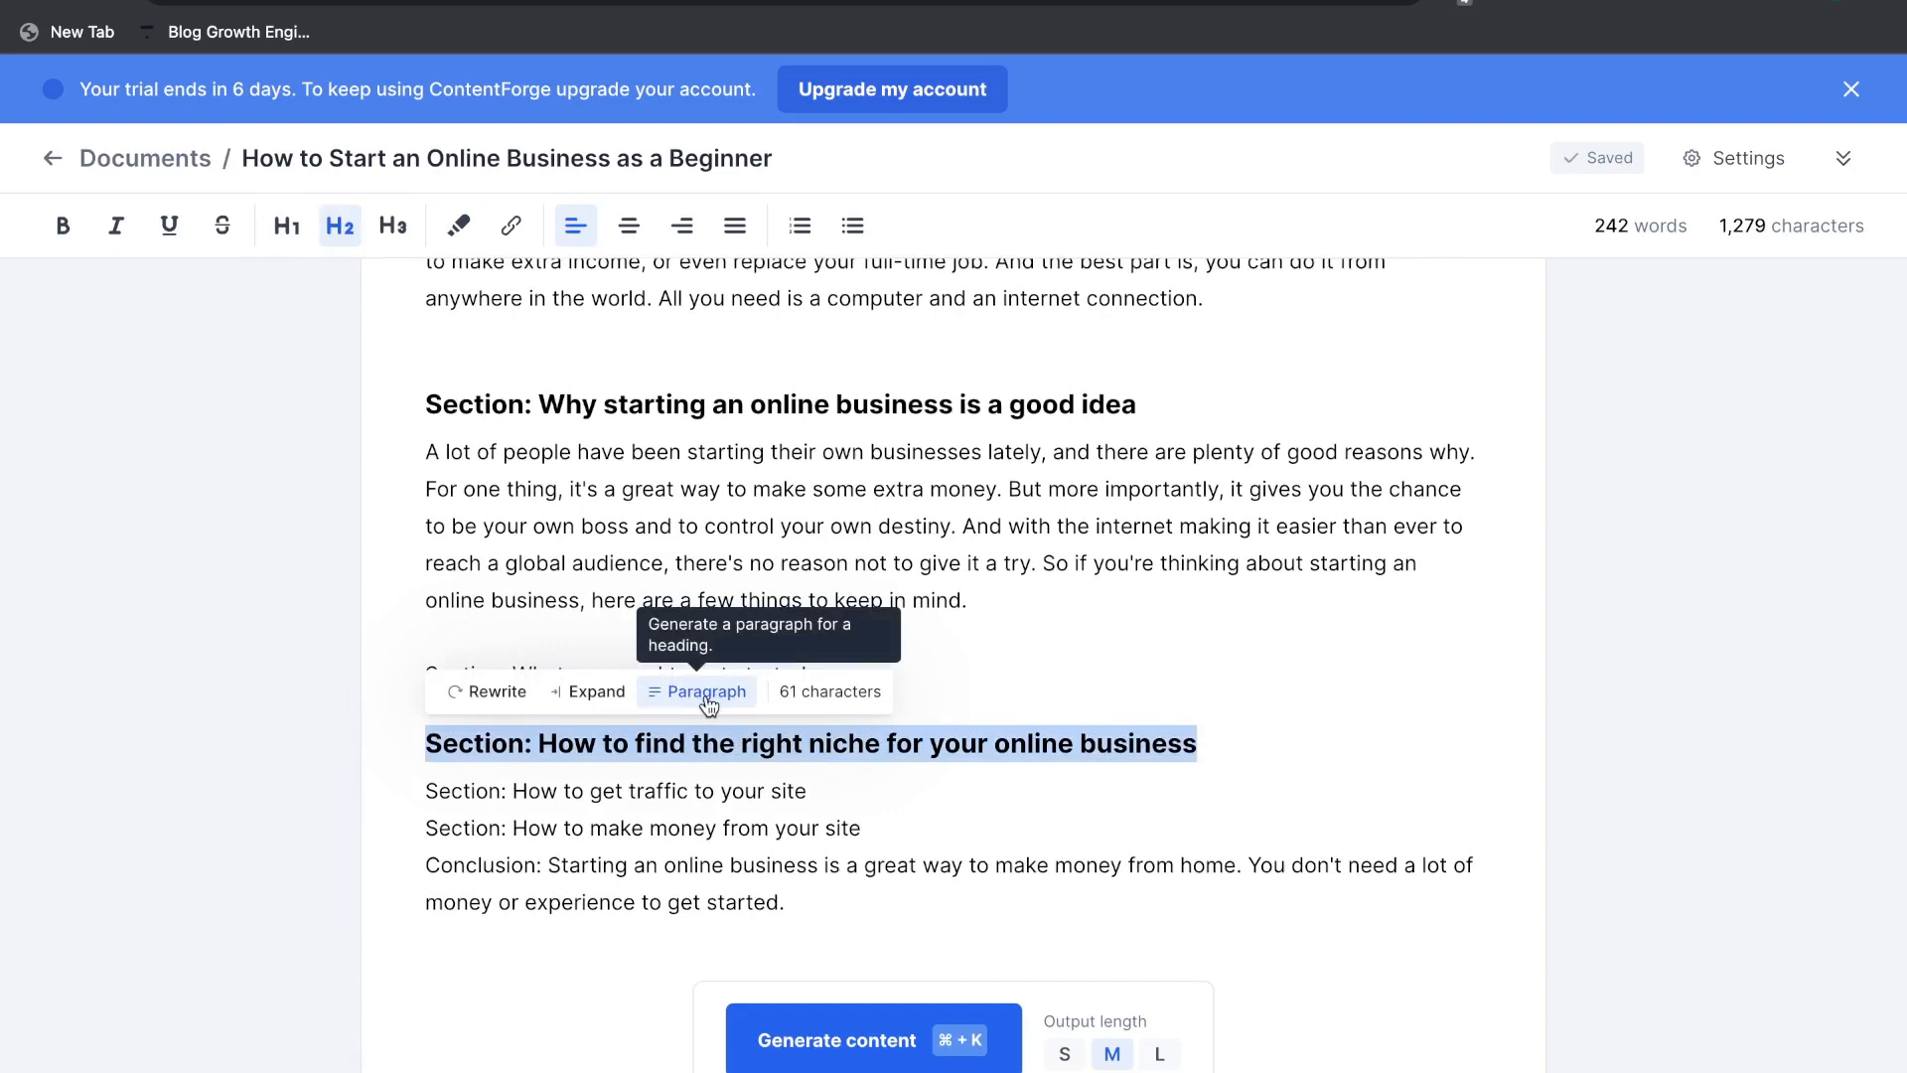
left_click(697, 691)
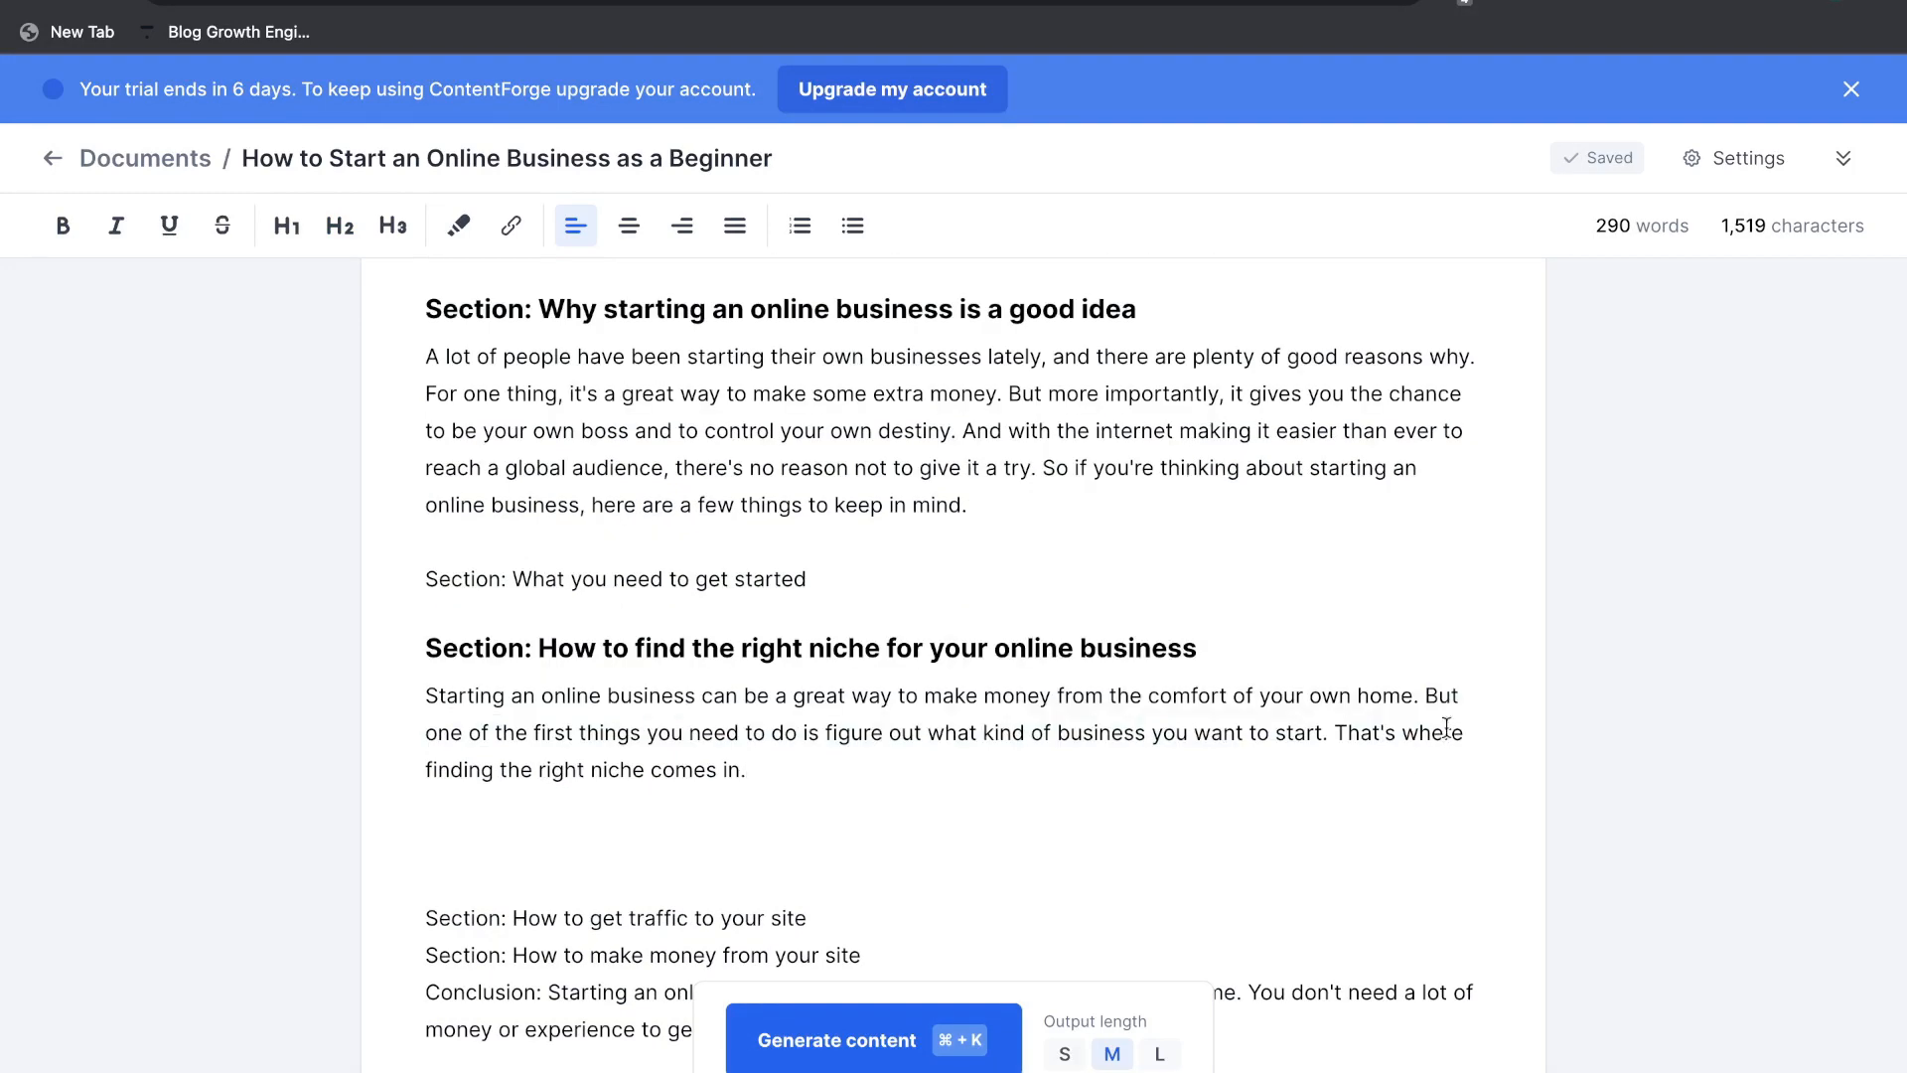
left_click_drag(1448, 696, 745, 769)
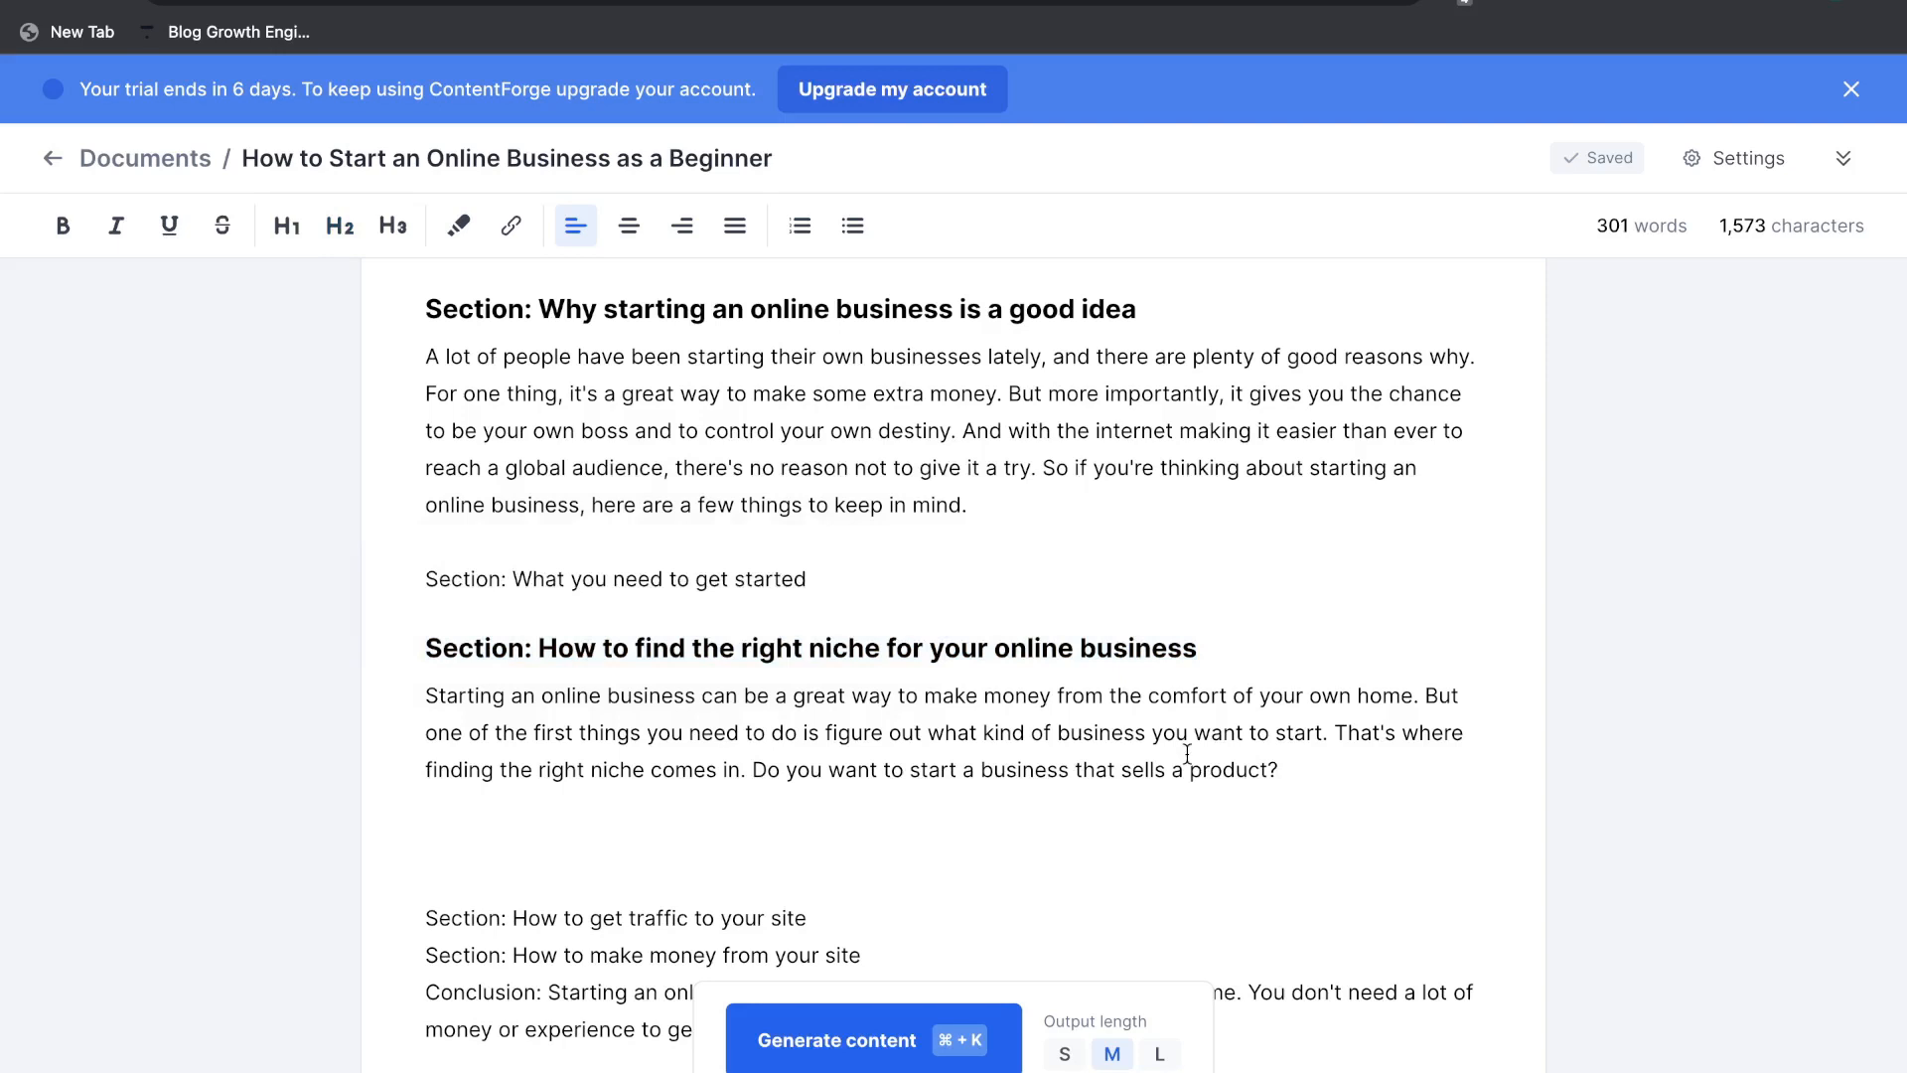
mouse_move(999, 904)
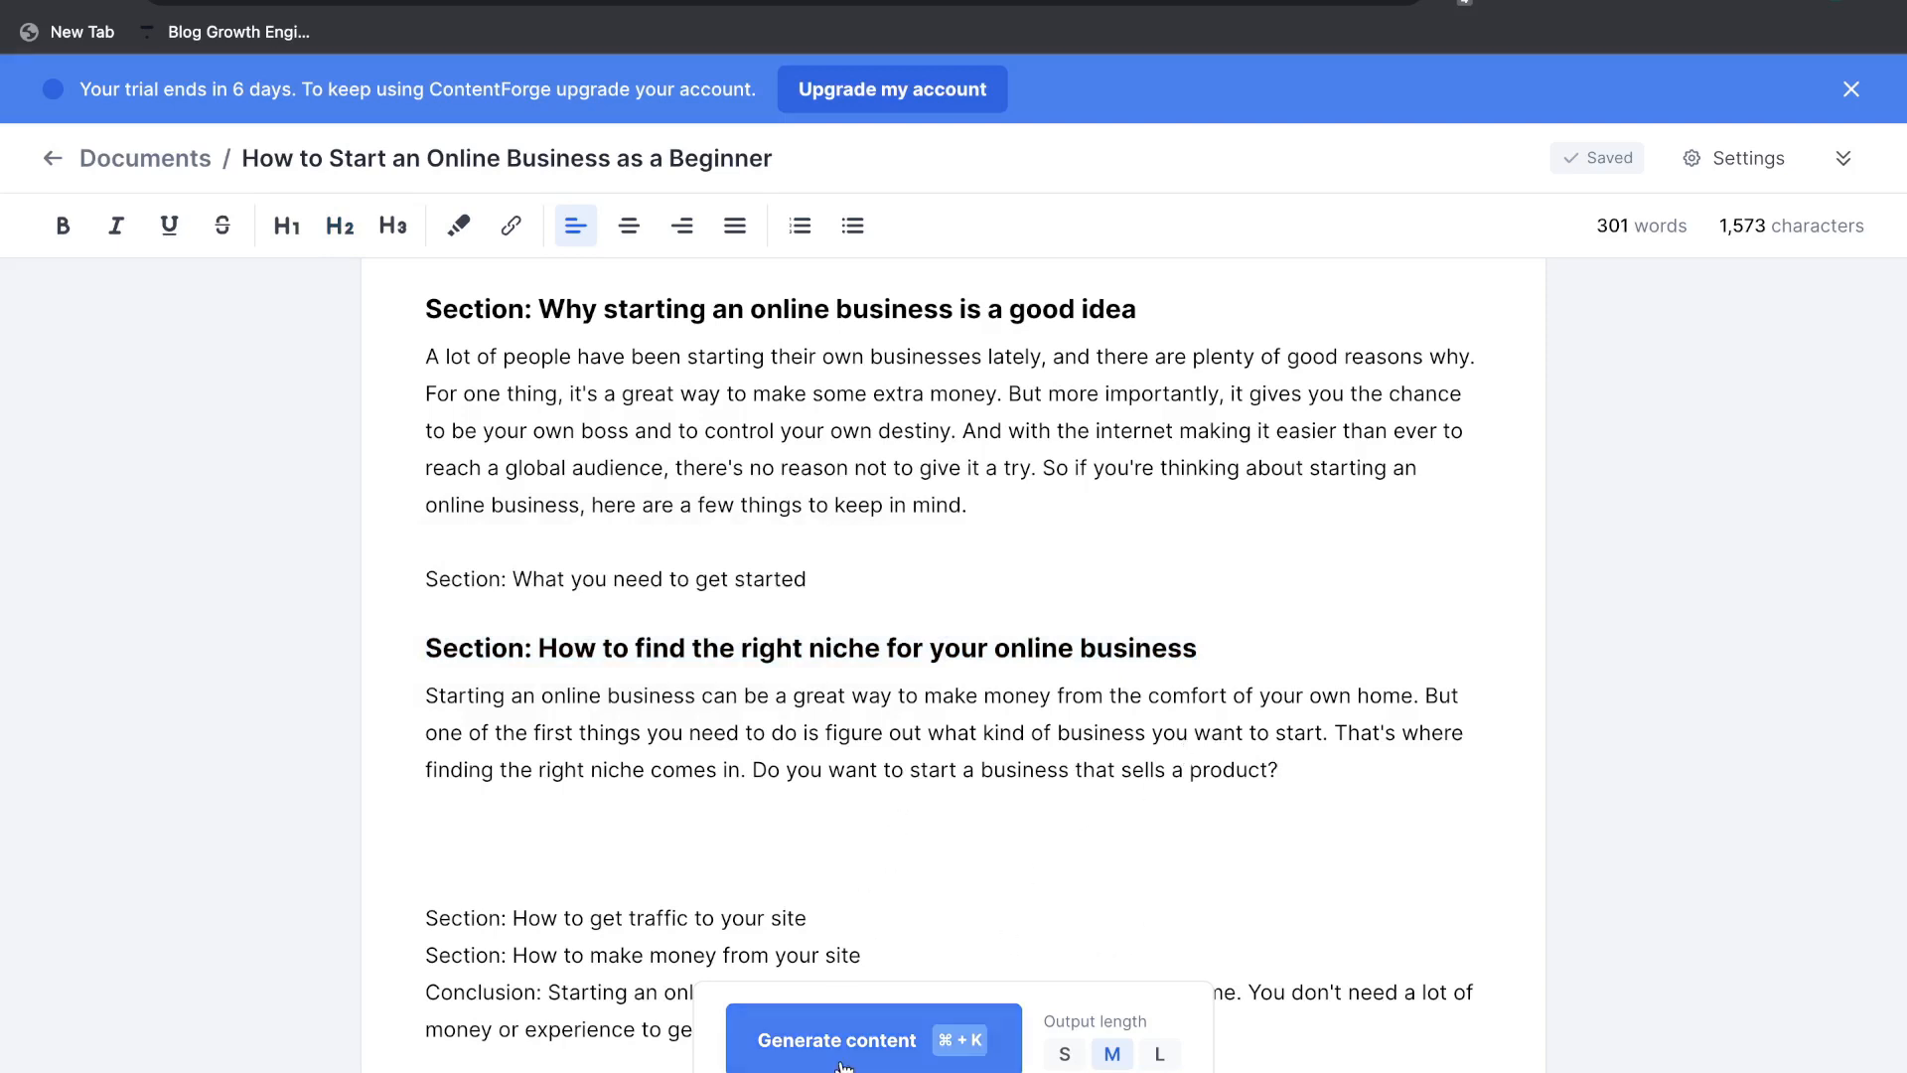
- Generate two more niche paragraphs on researching markets and emulating successful businesses
left_click(872, 1038)
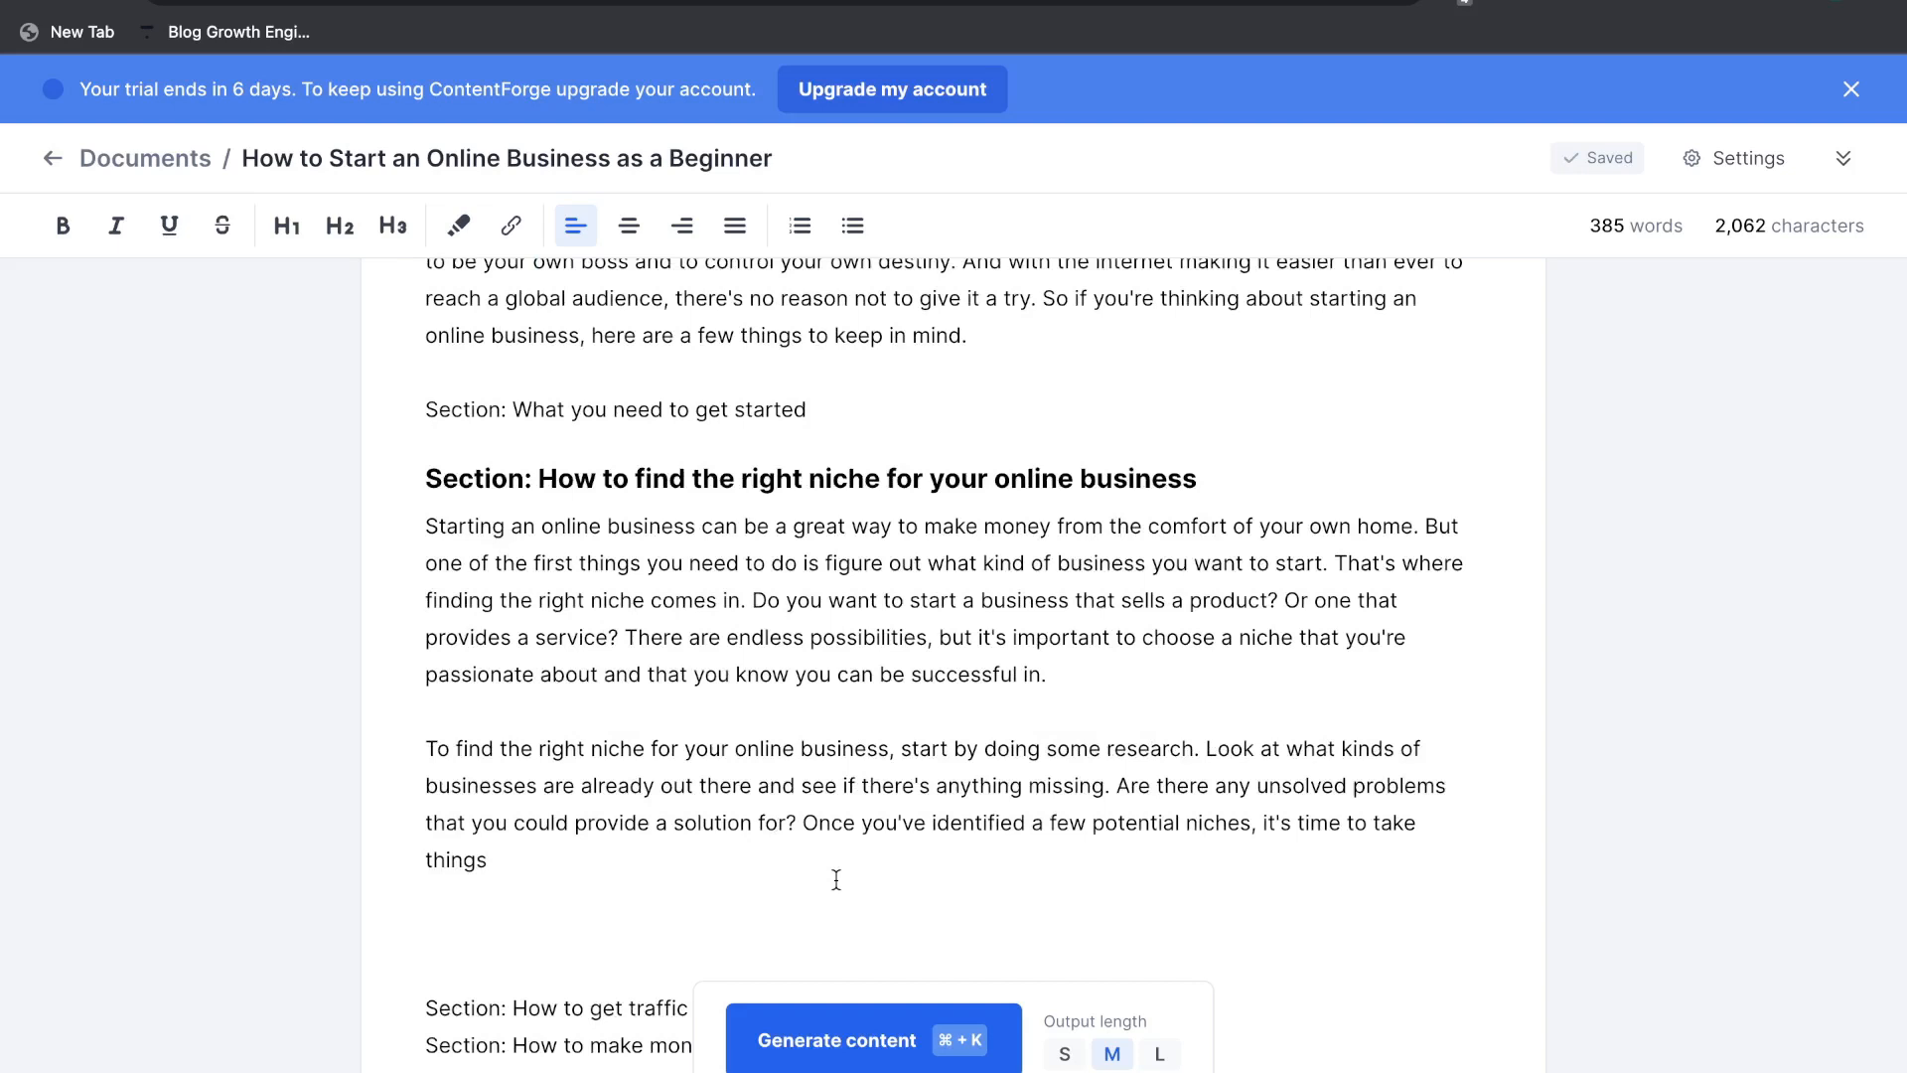
mouse_move(868, 1039)
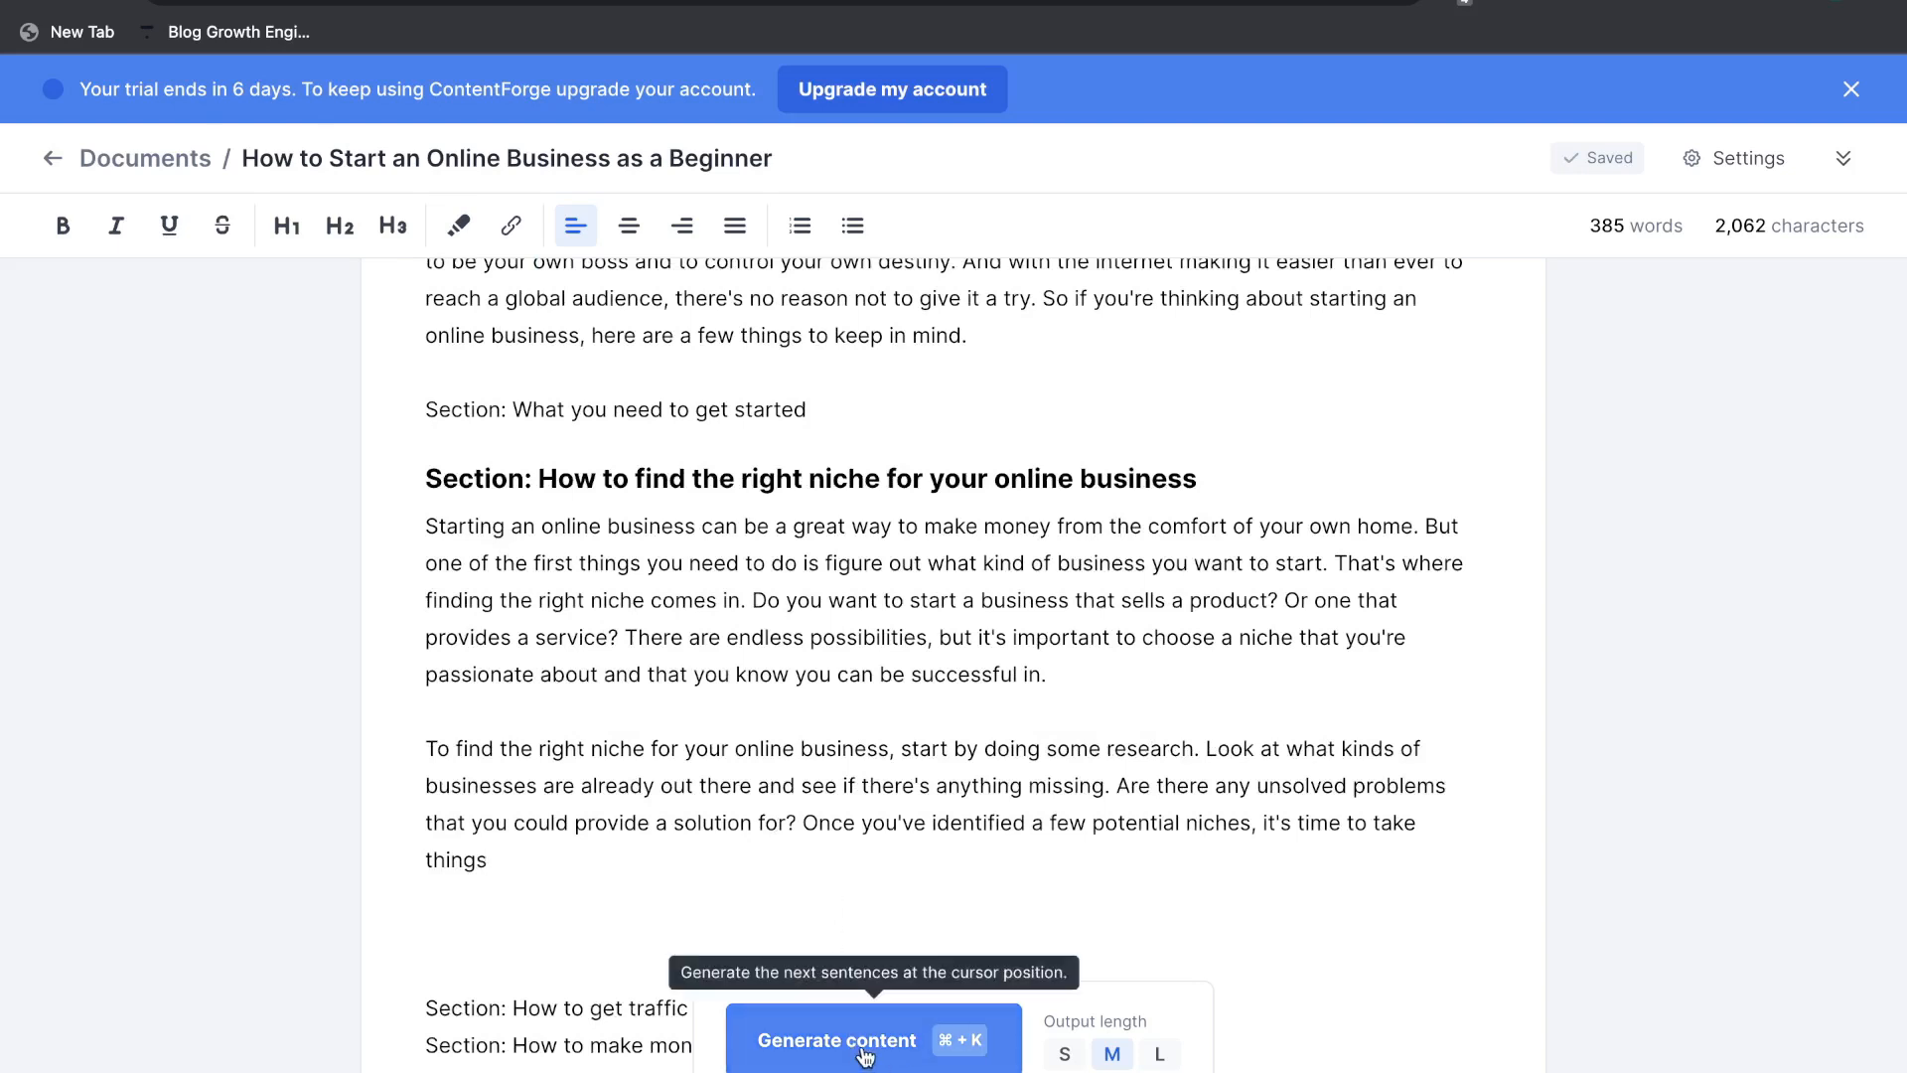
left_click(872, 1039)
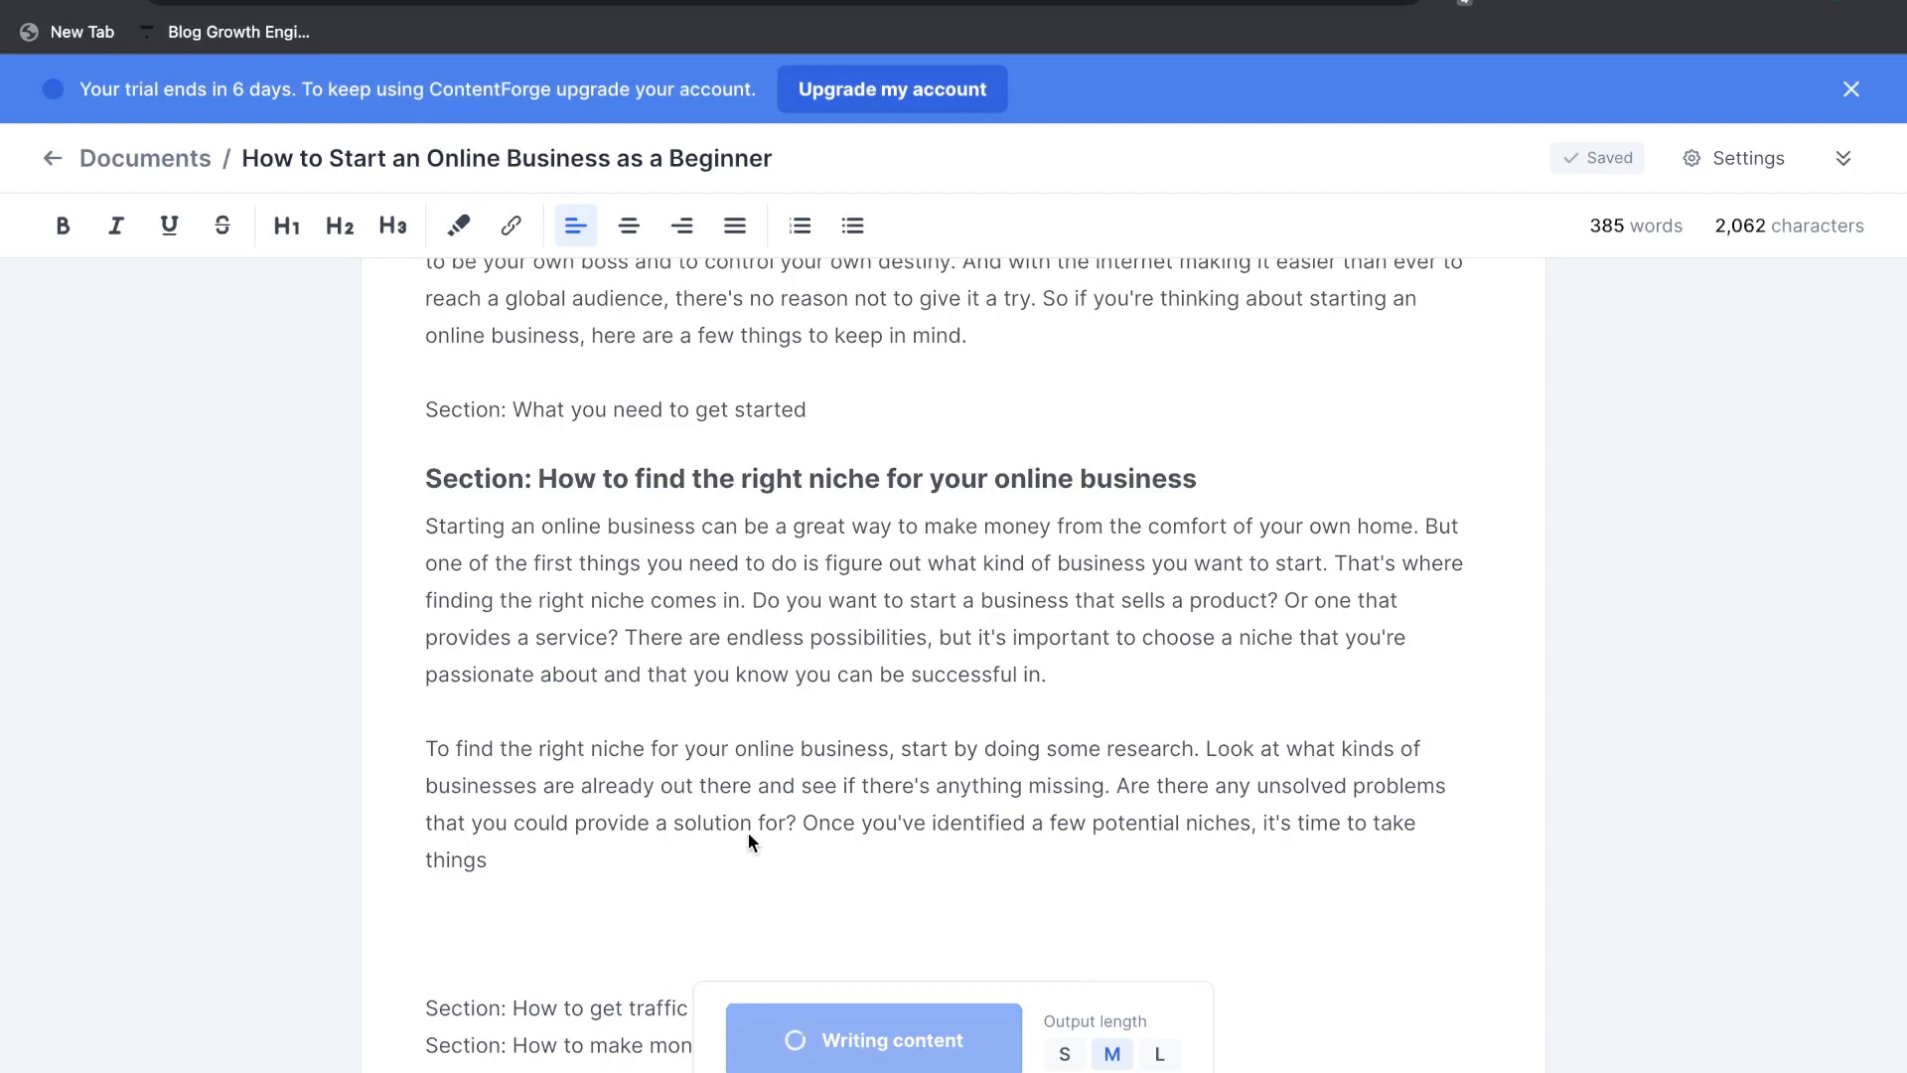
mouse_move(862, 840)
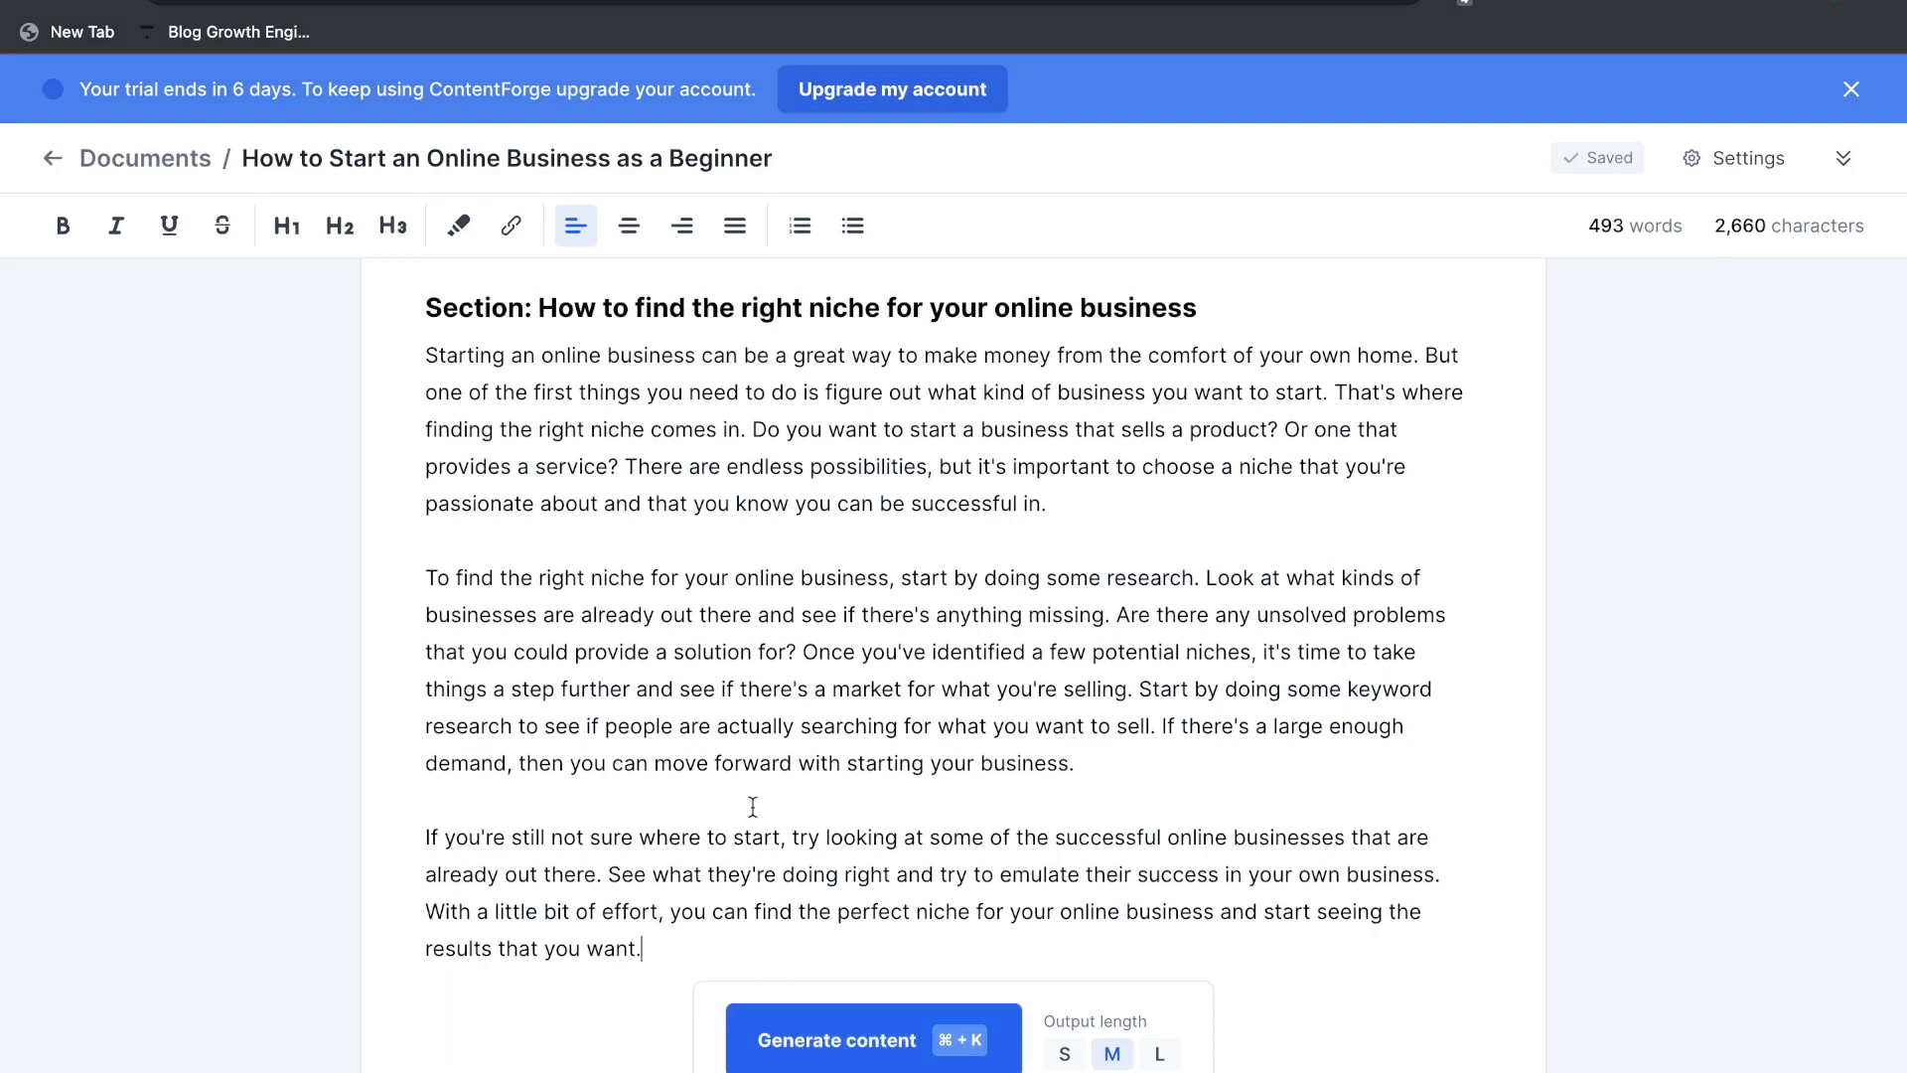
mouse_move(625, 349)
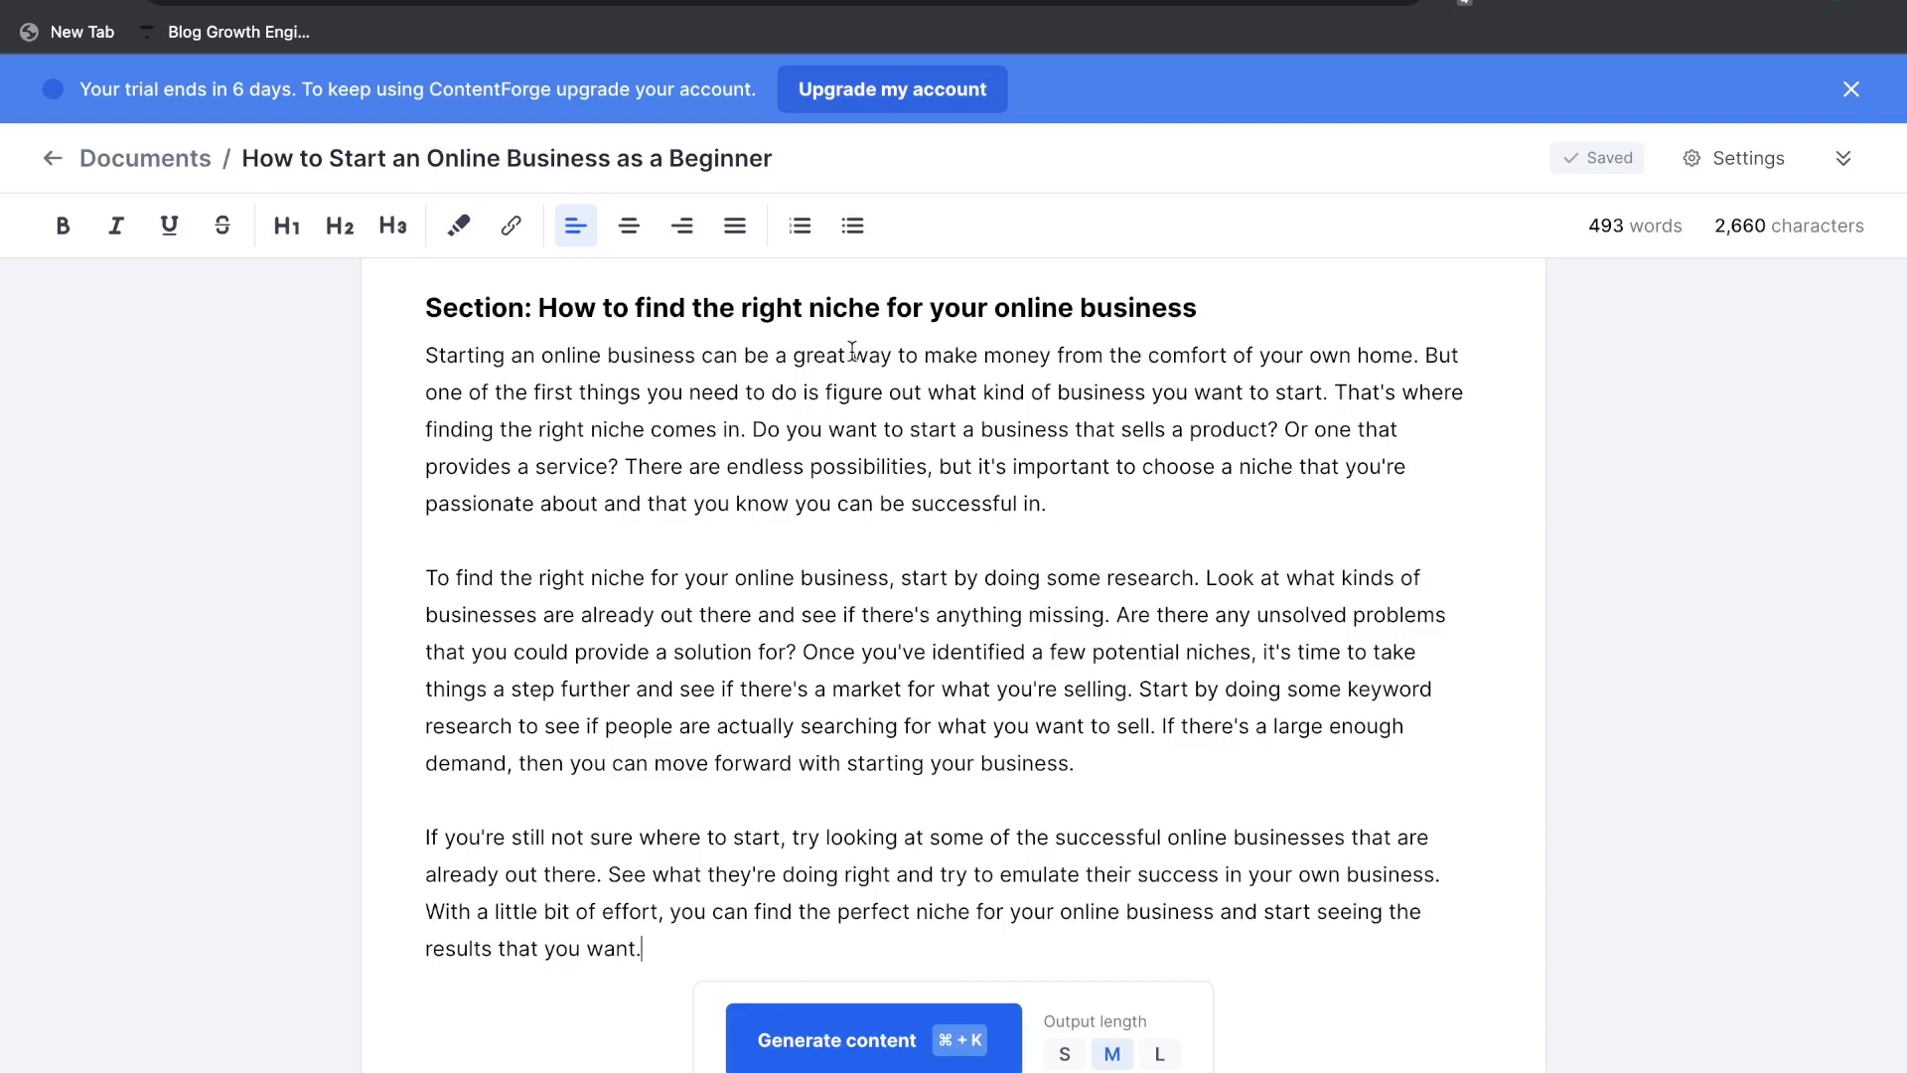
mouse_move(912, 443)
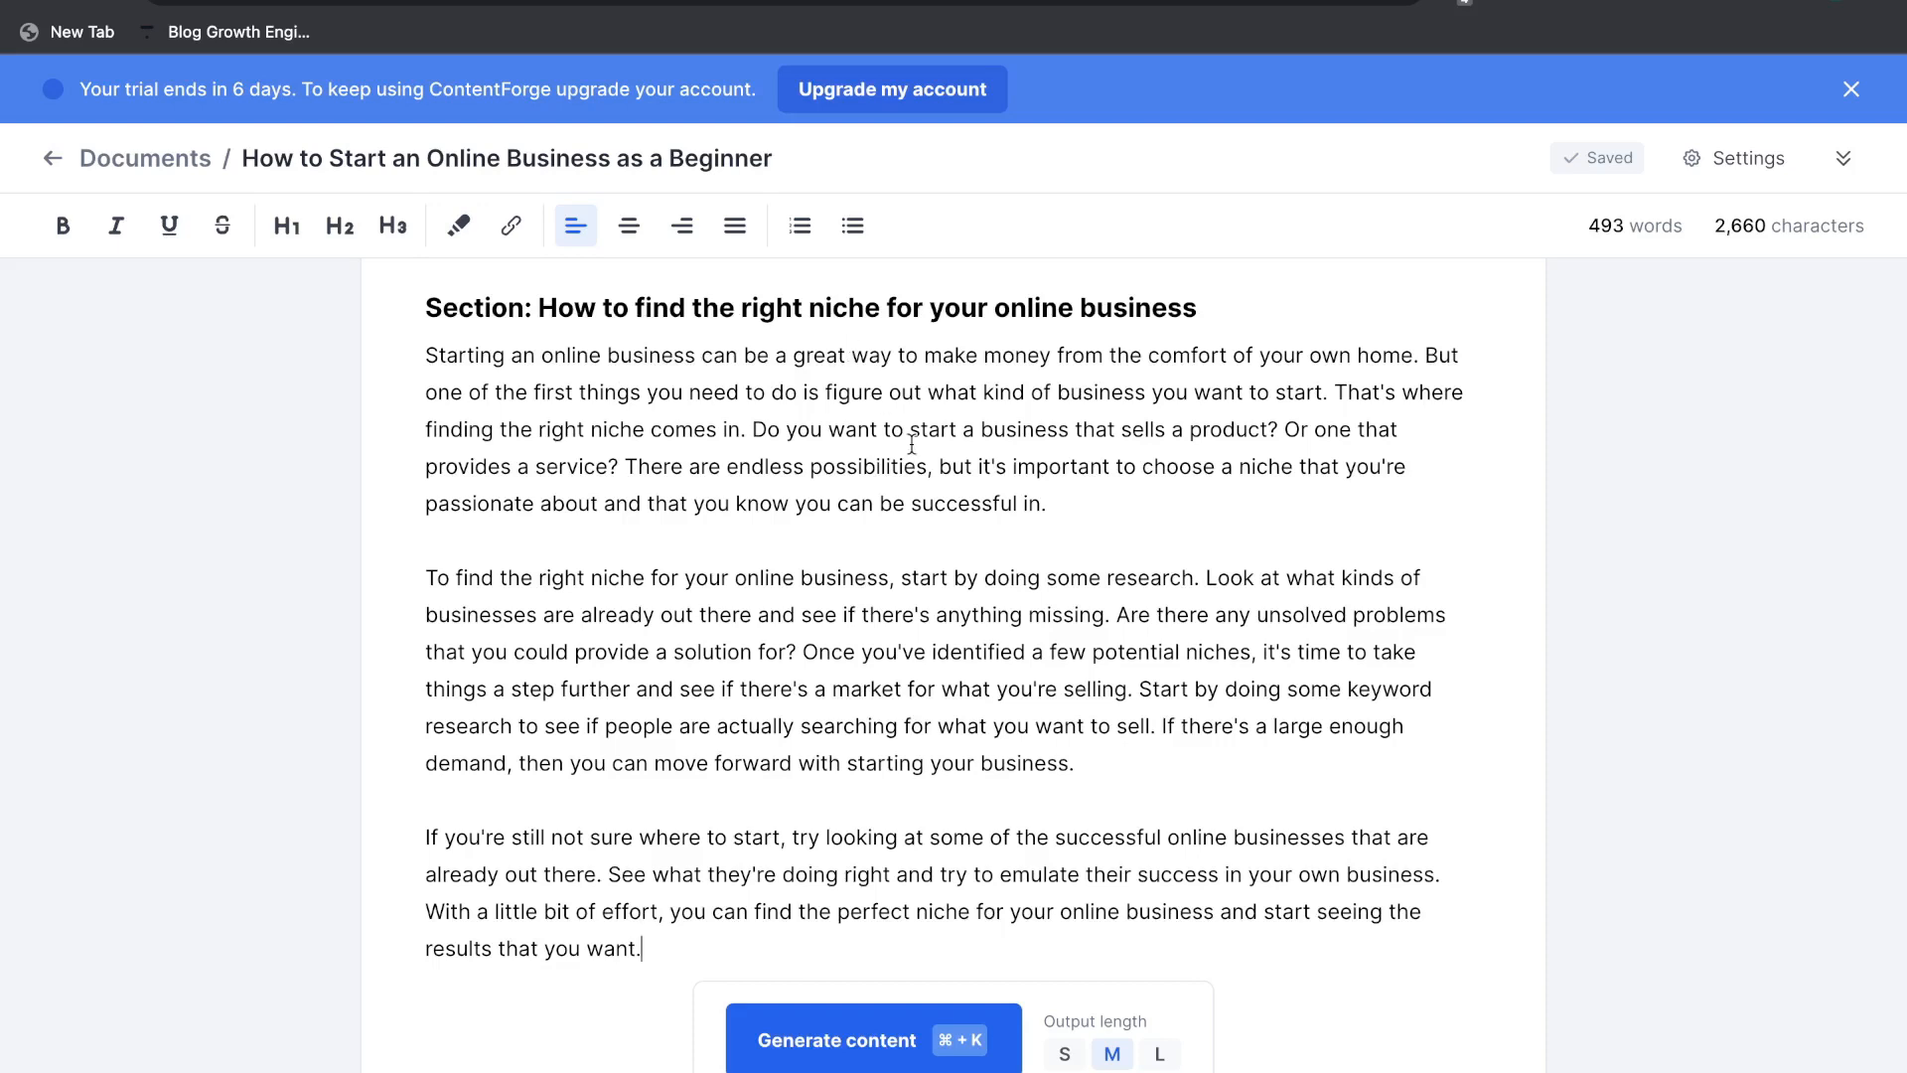
left_click_drag(902, 578, 1164, 578)
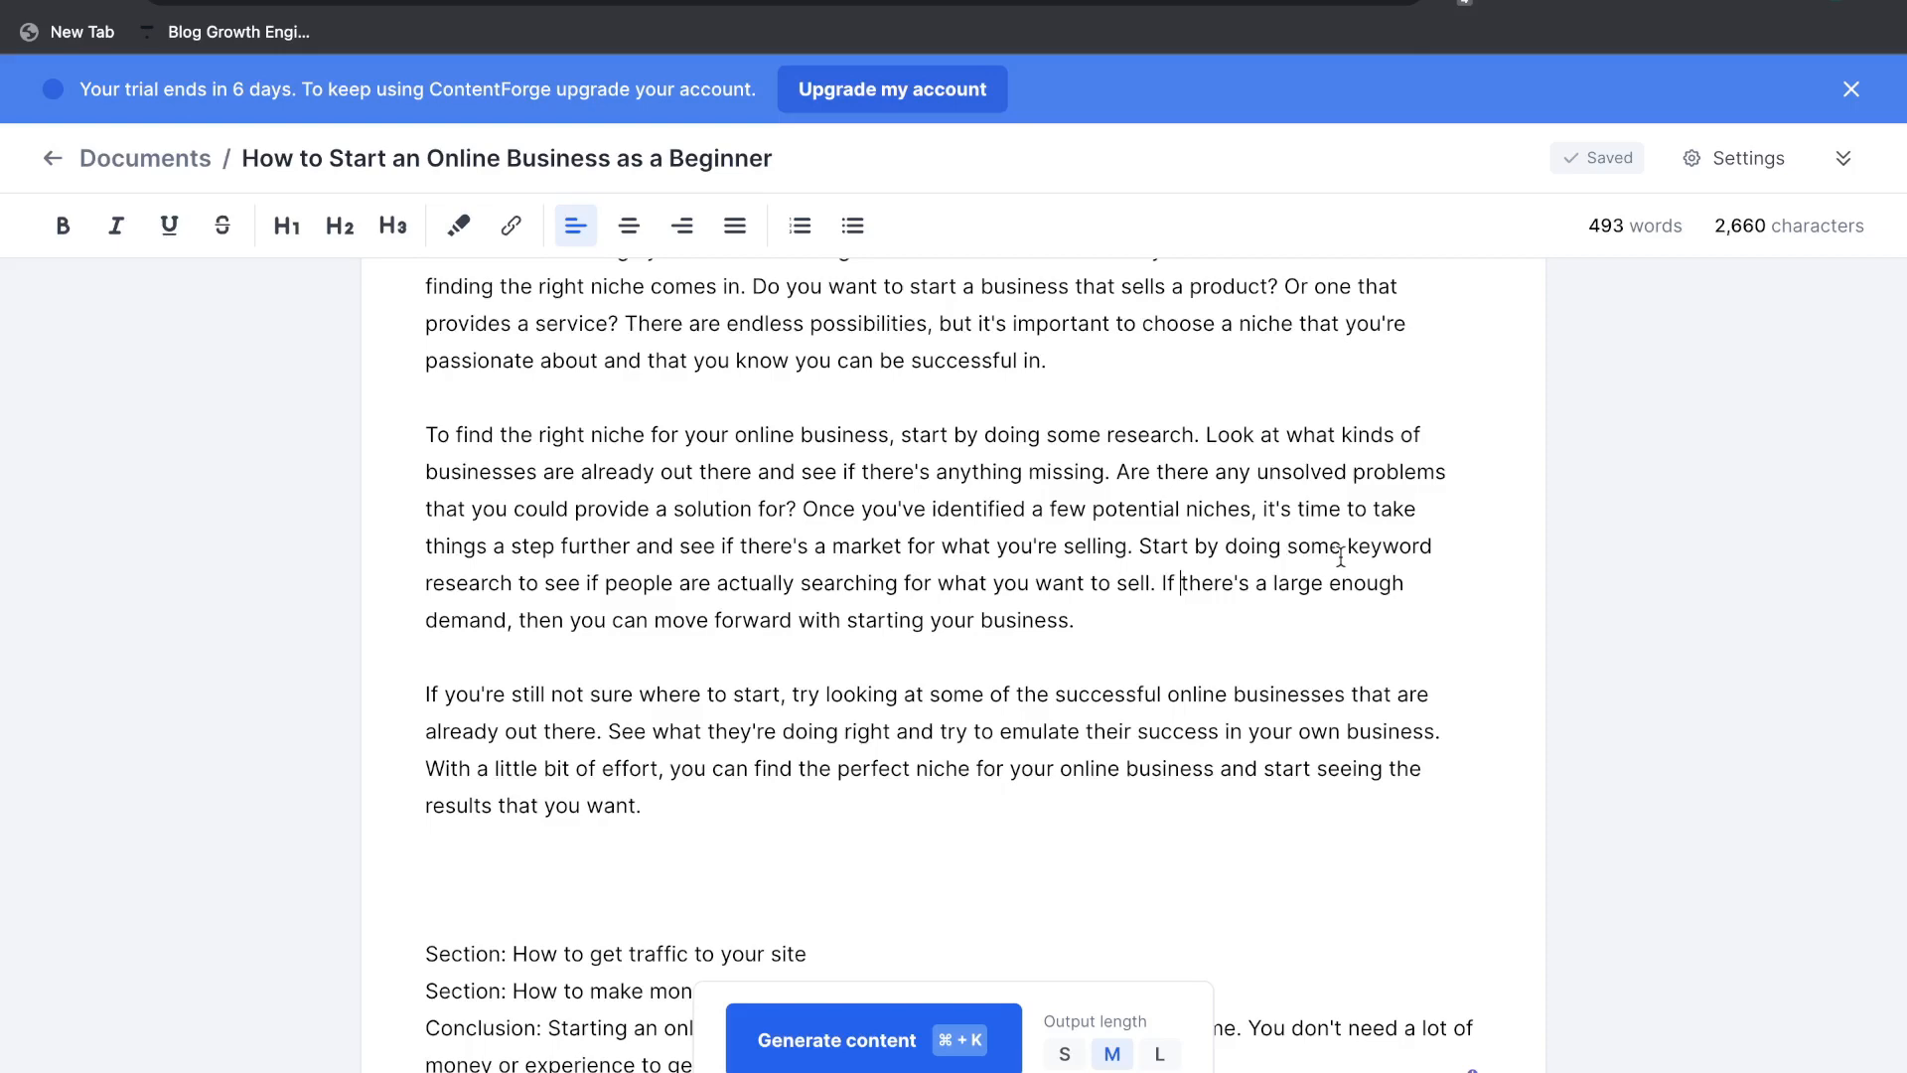
mouse_move(1054, 496)
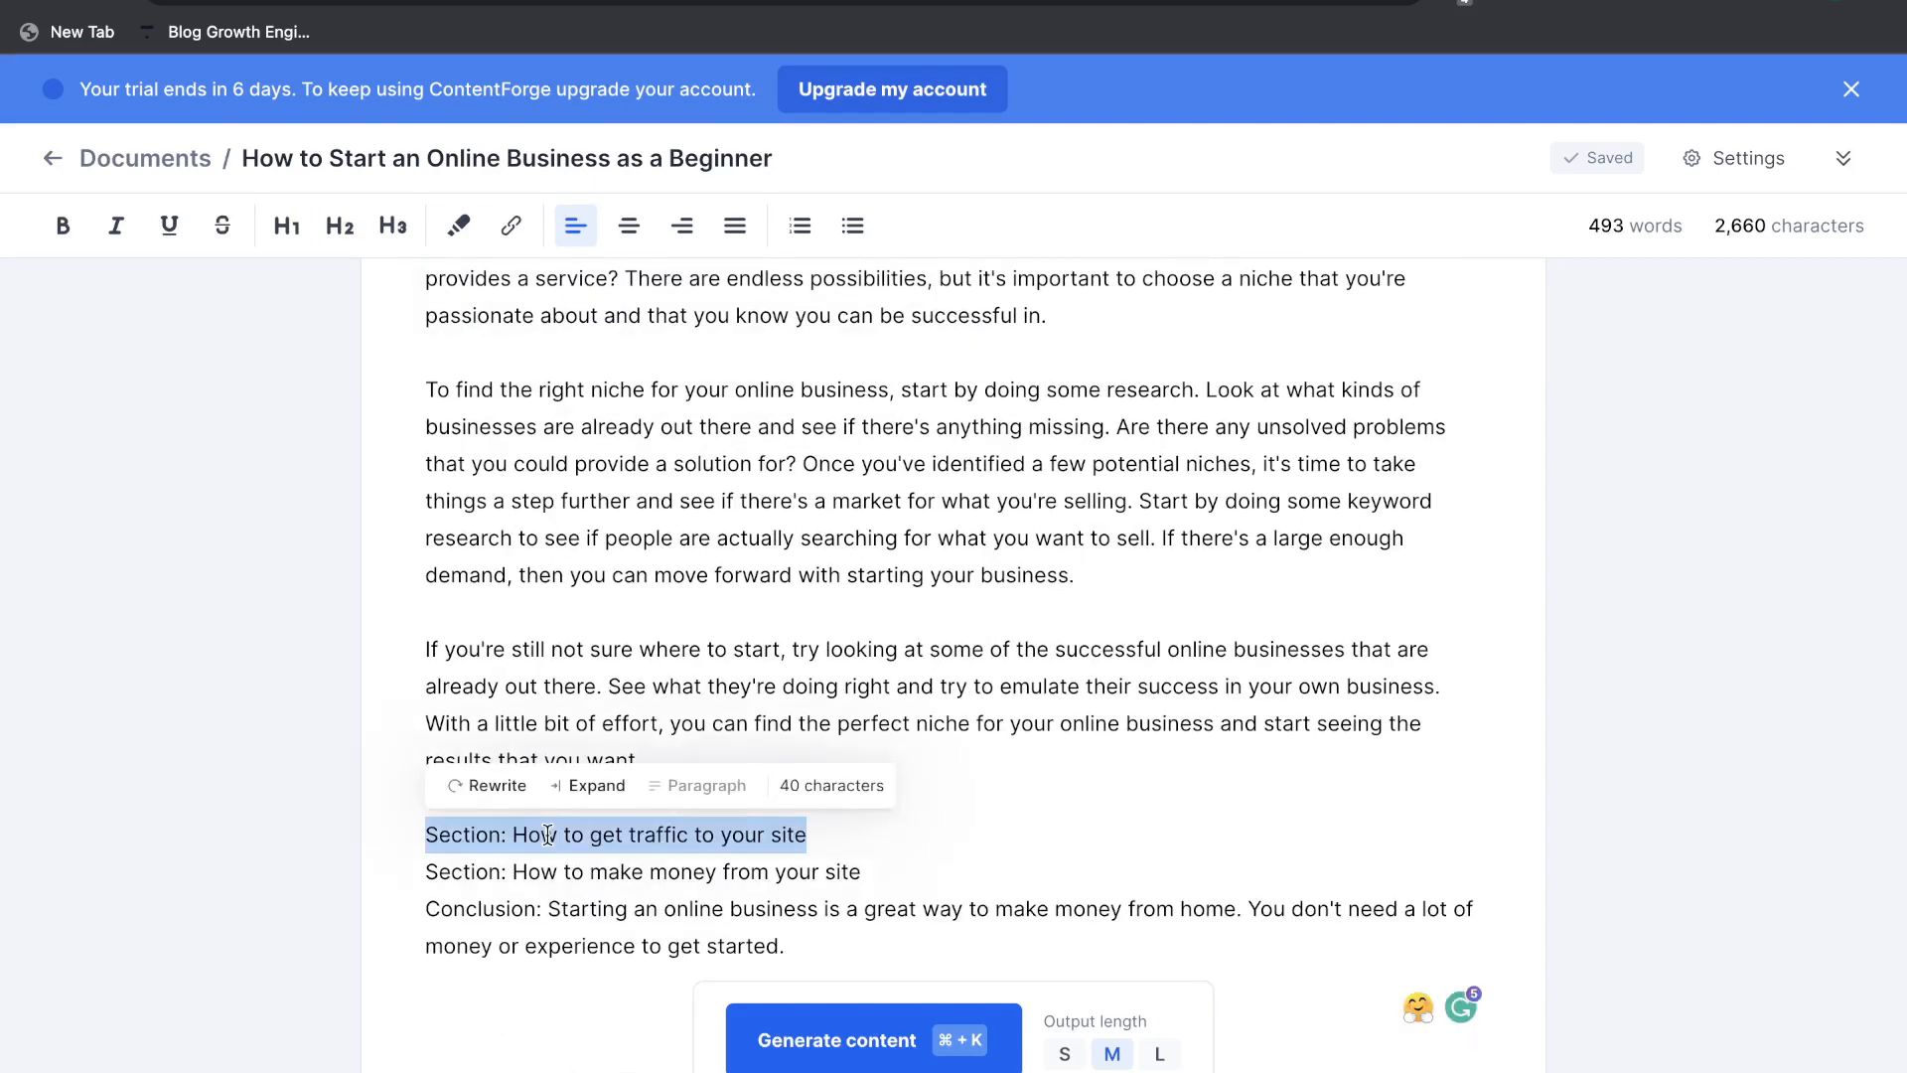
- Turn the traffic line into an H2 ending 'if you just started it' with an AI intro paragraph beneath
left_click(338, 226)
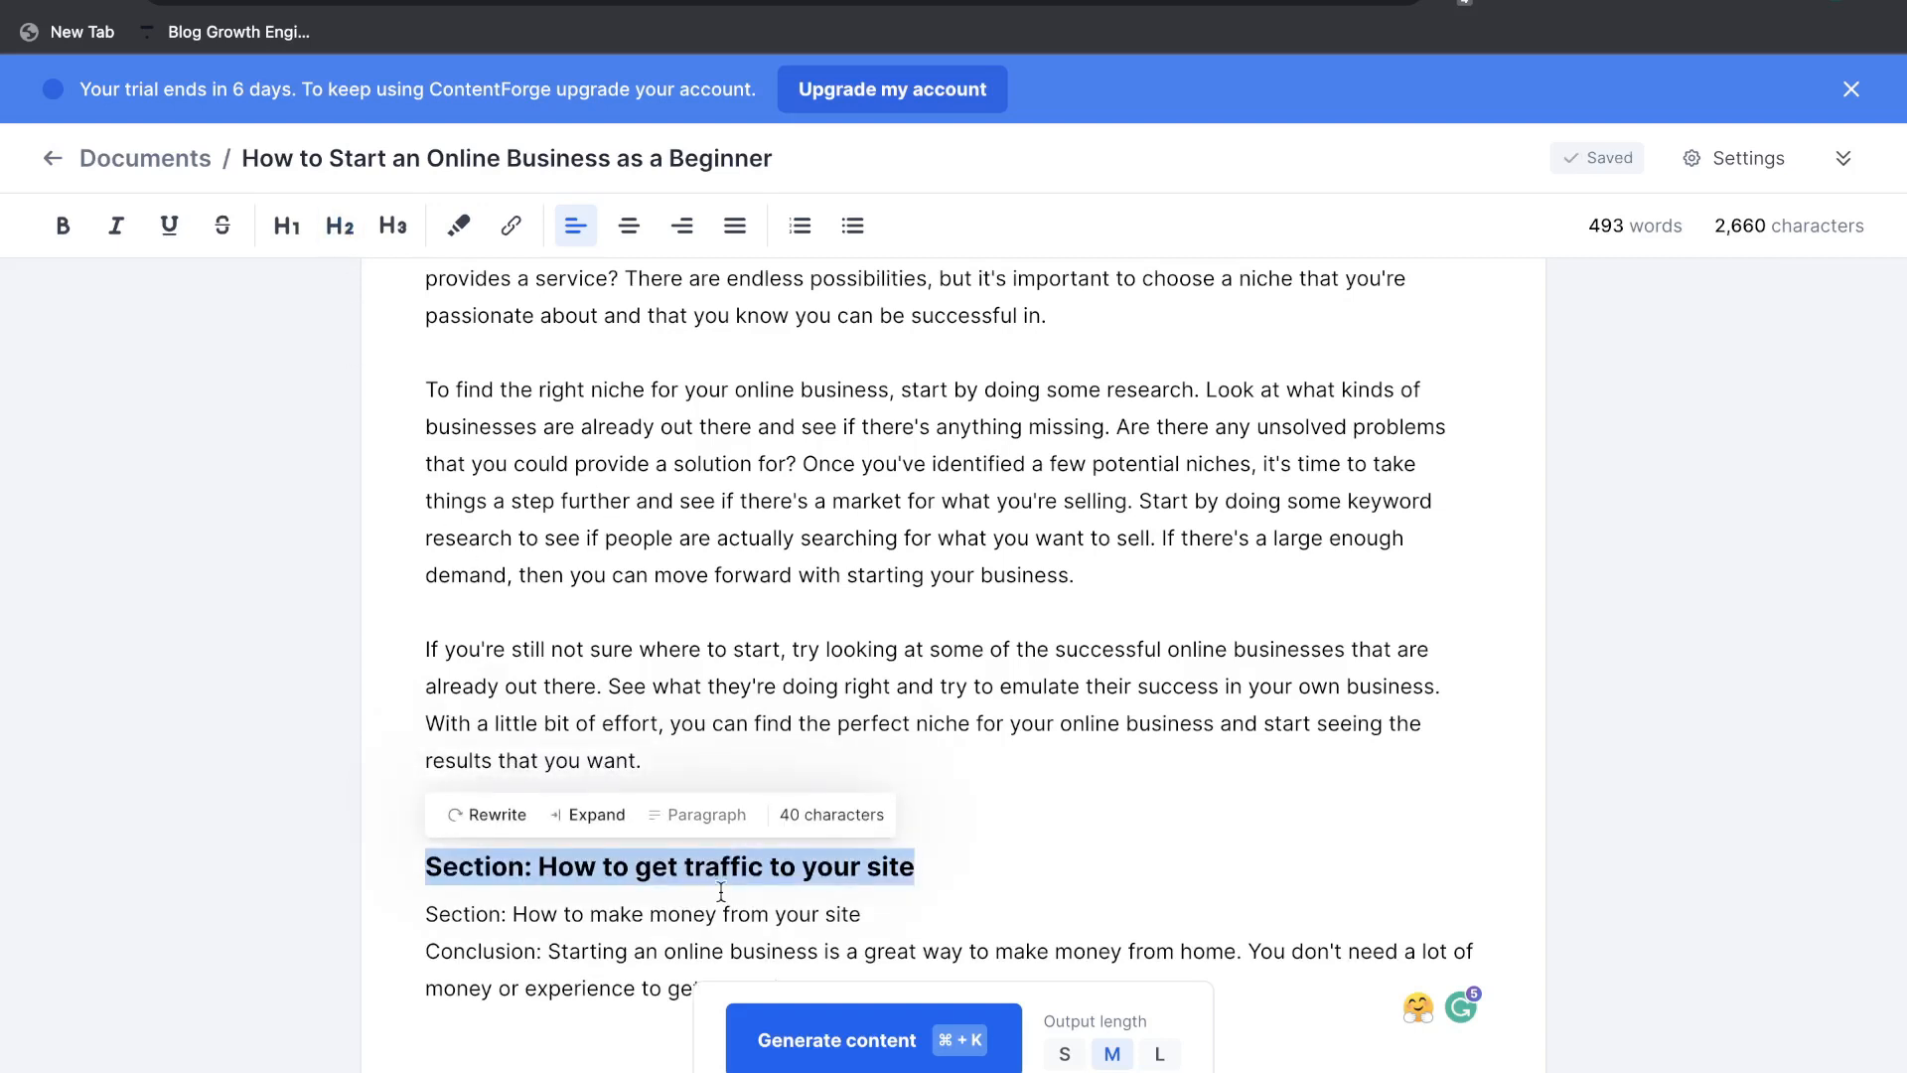
left_click(340, 226)
type(" if you just started it")
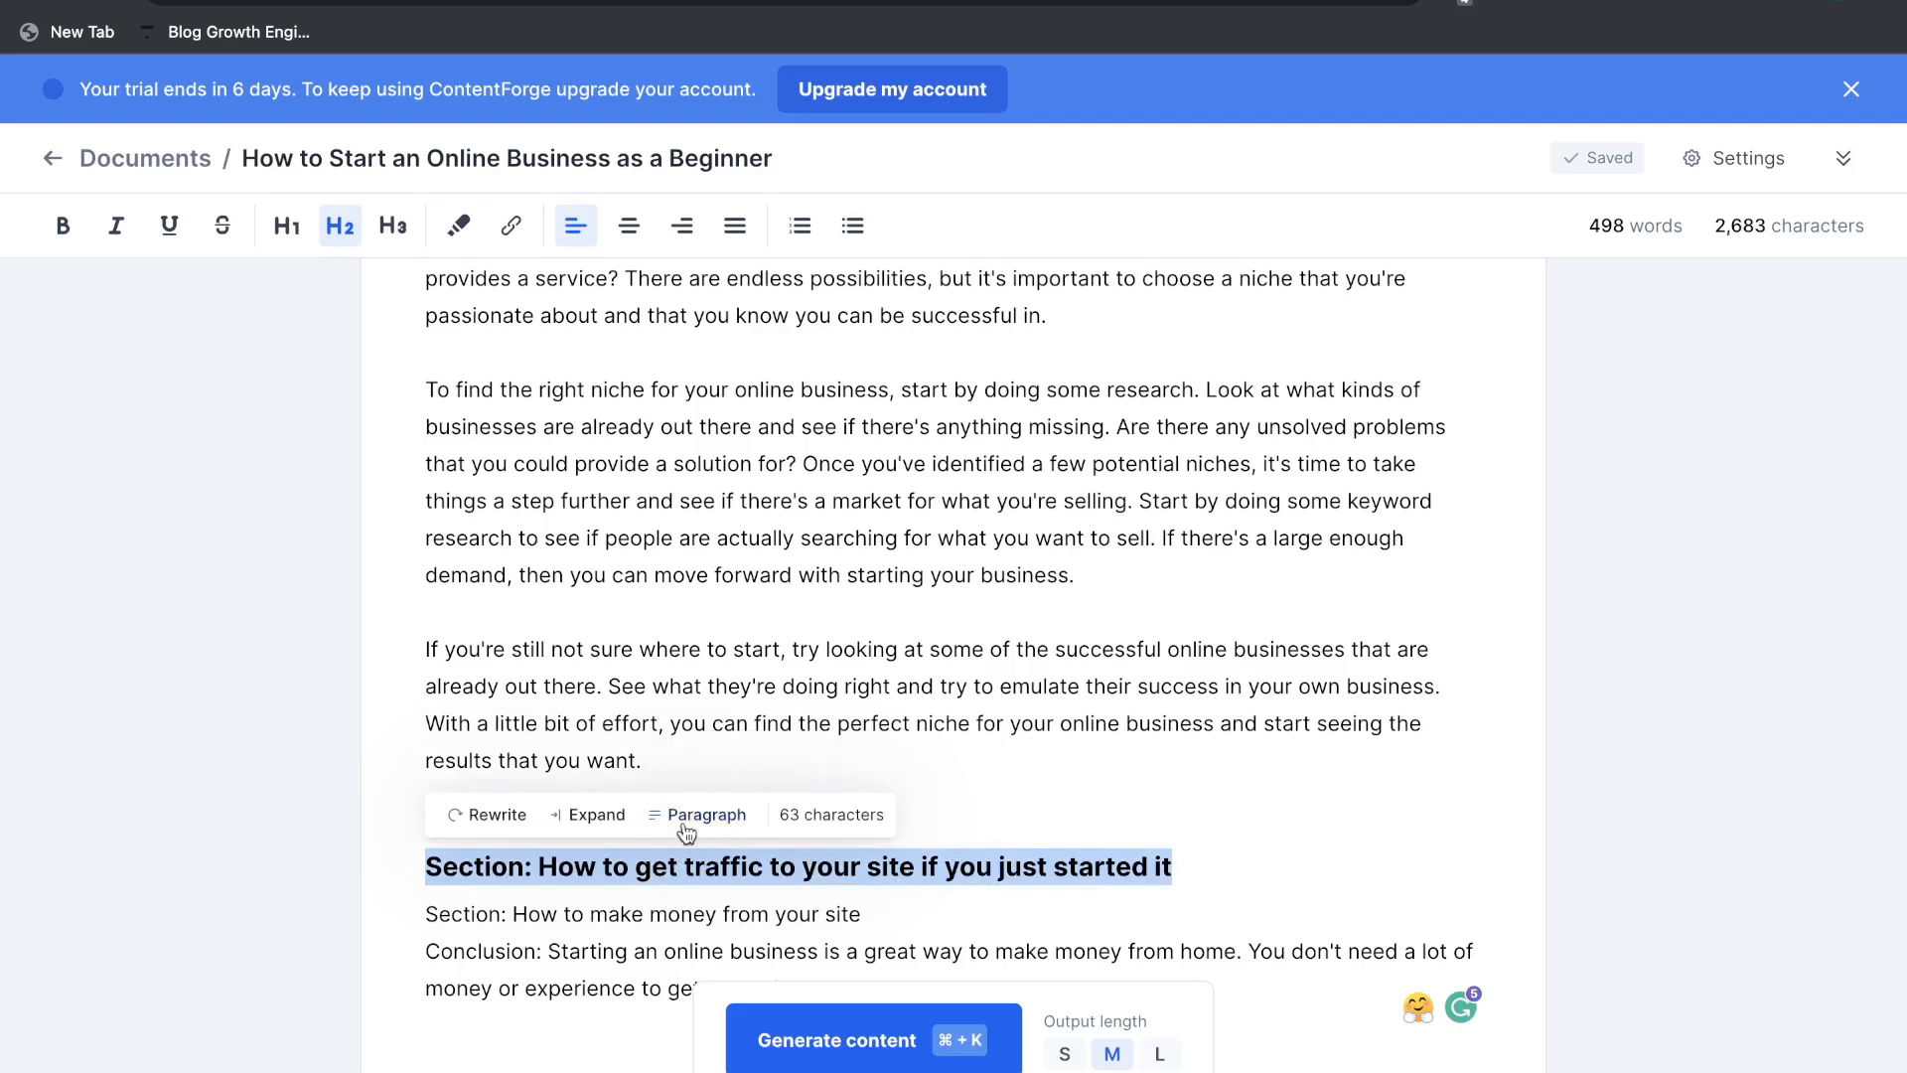
left_click(870, 1038)
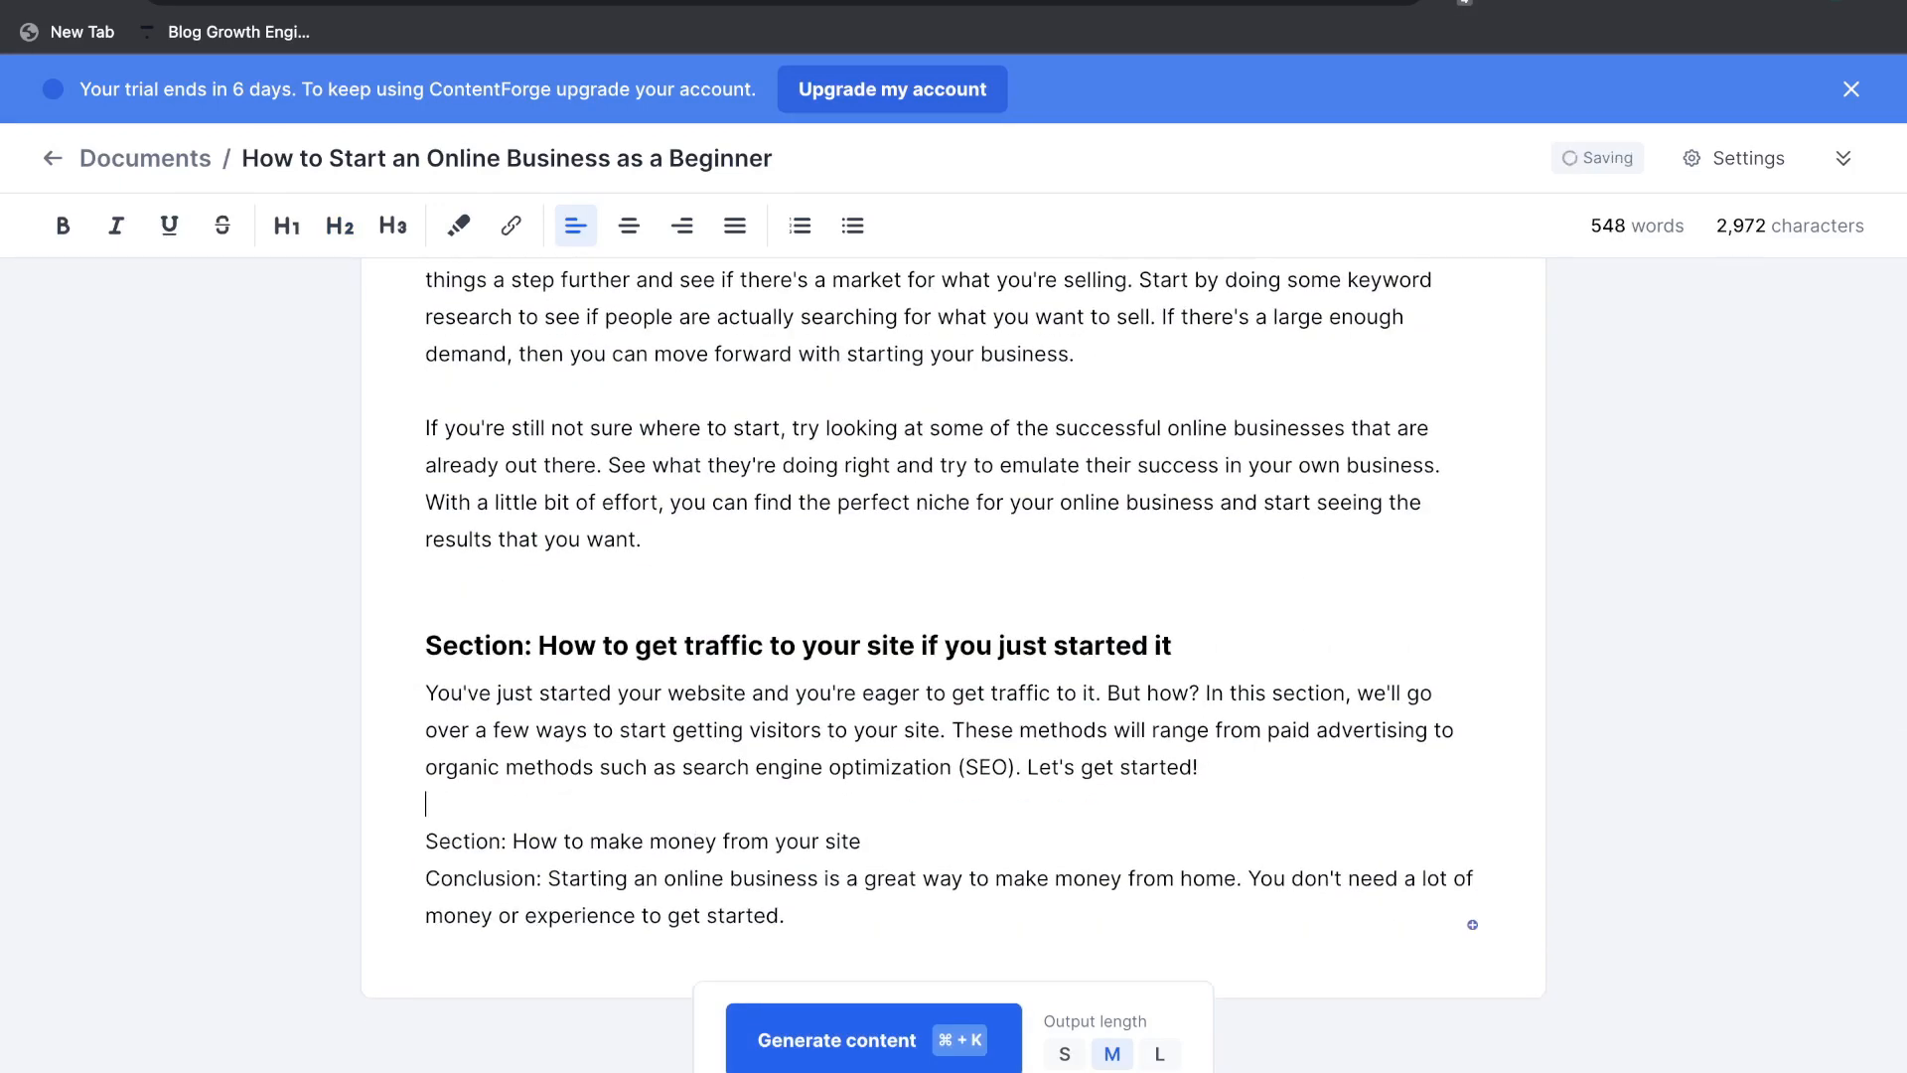
left_click(1849, 88)
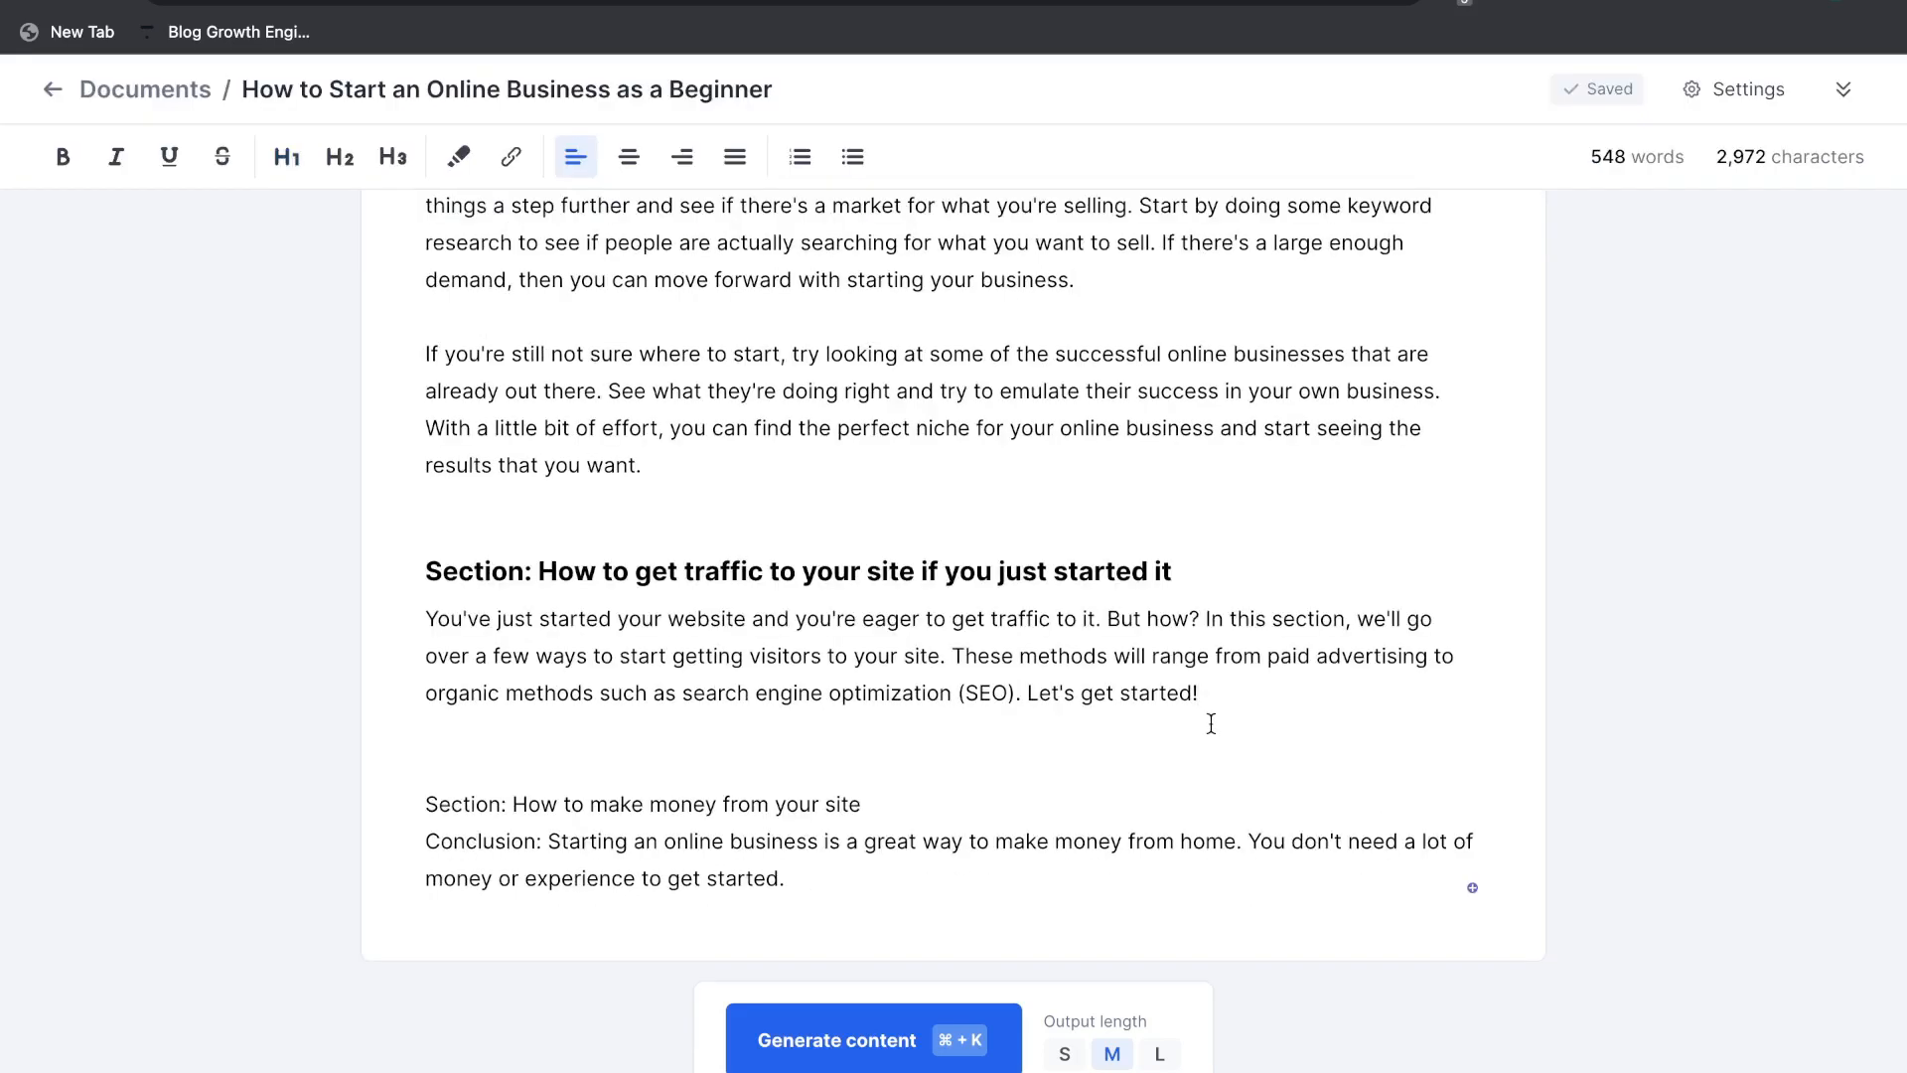
mouse_move(1166, 723)
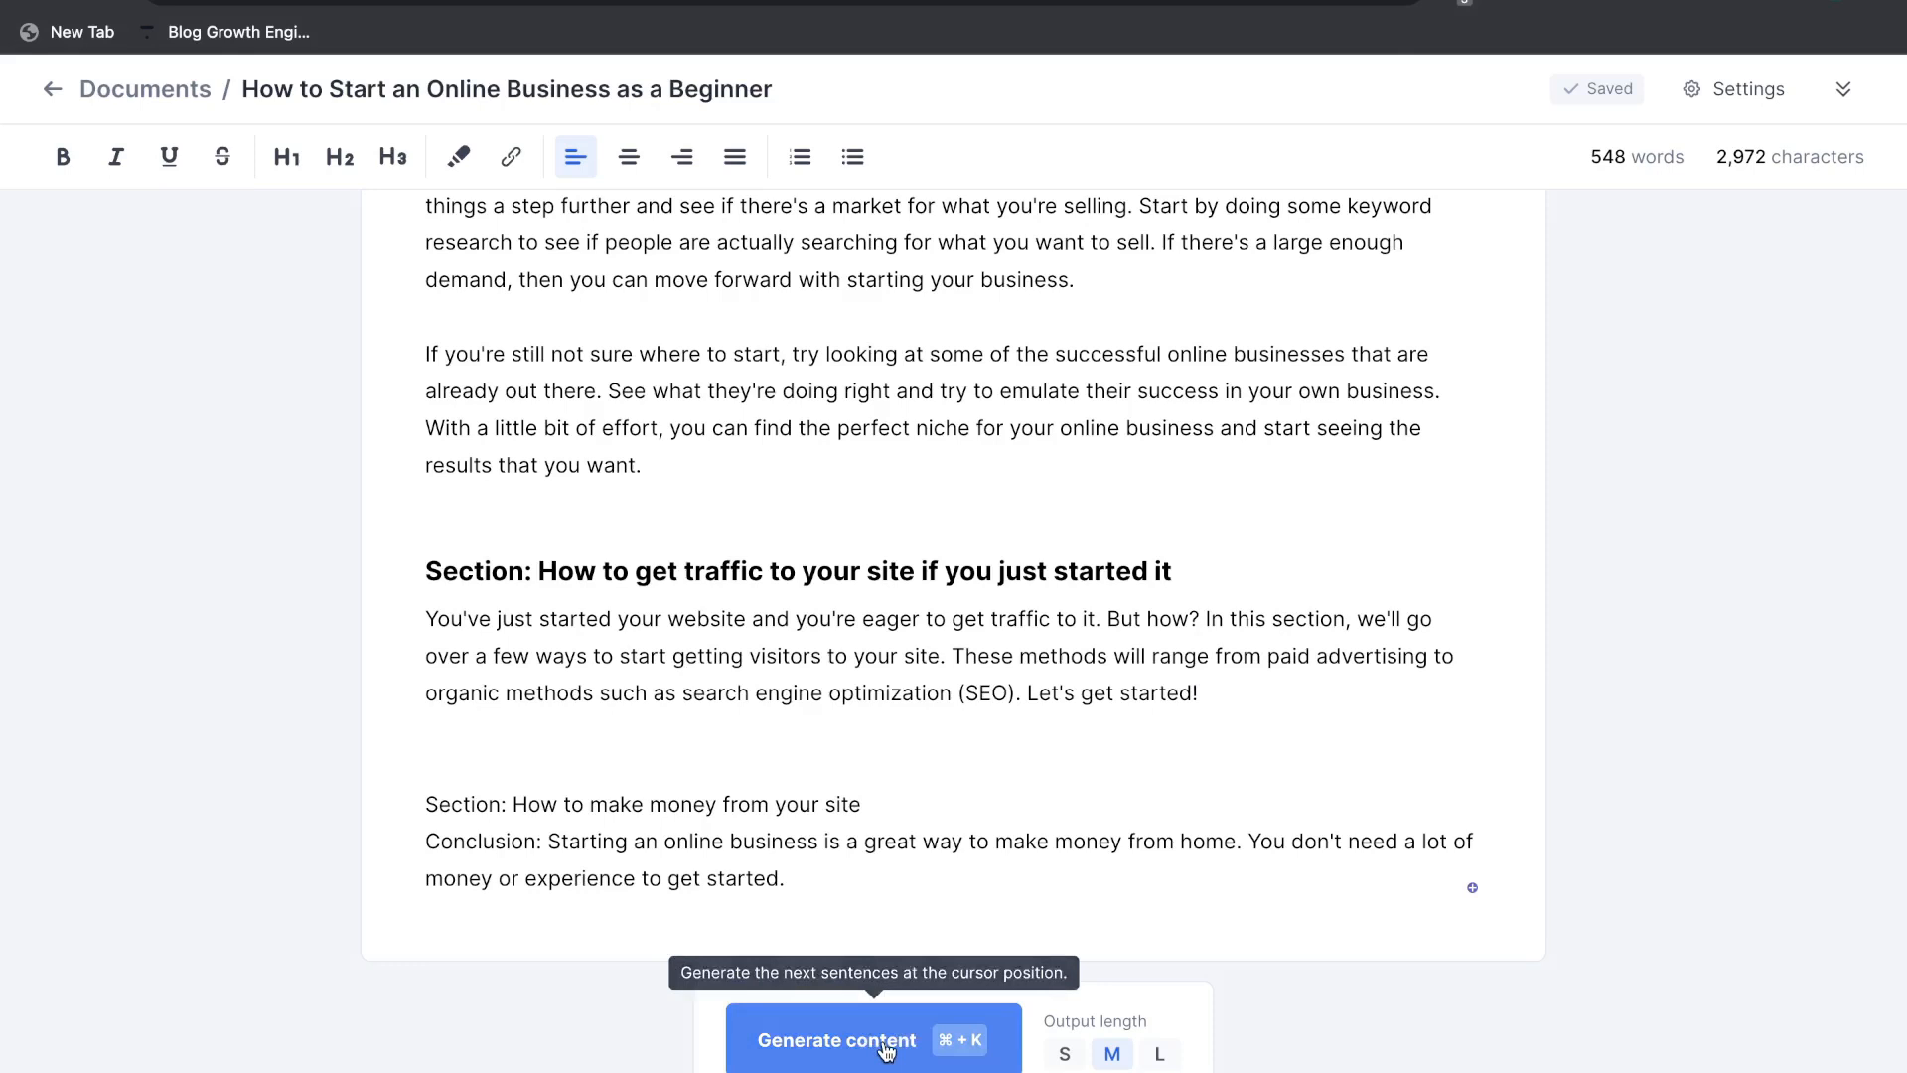
- Generate the traffic section body with Paid Advertising, SEO and Social Media subsections
left_click(872, 1039)
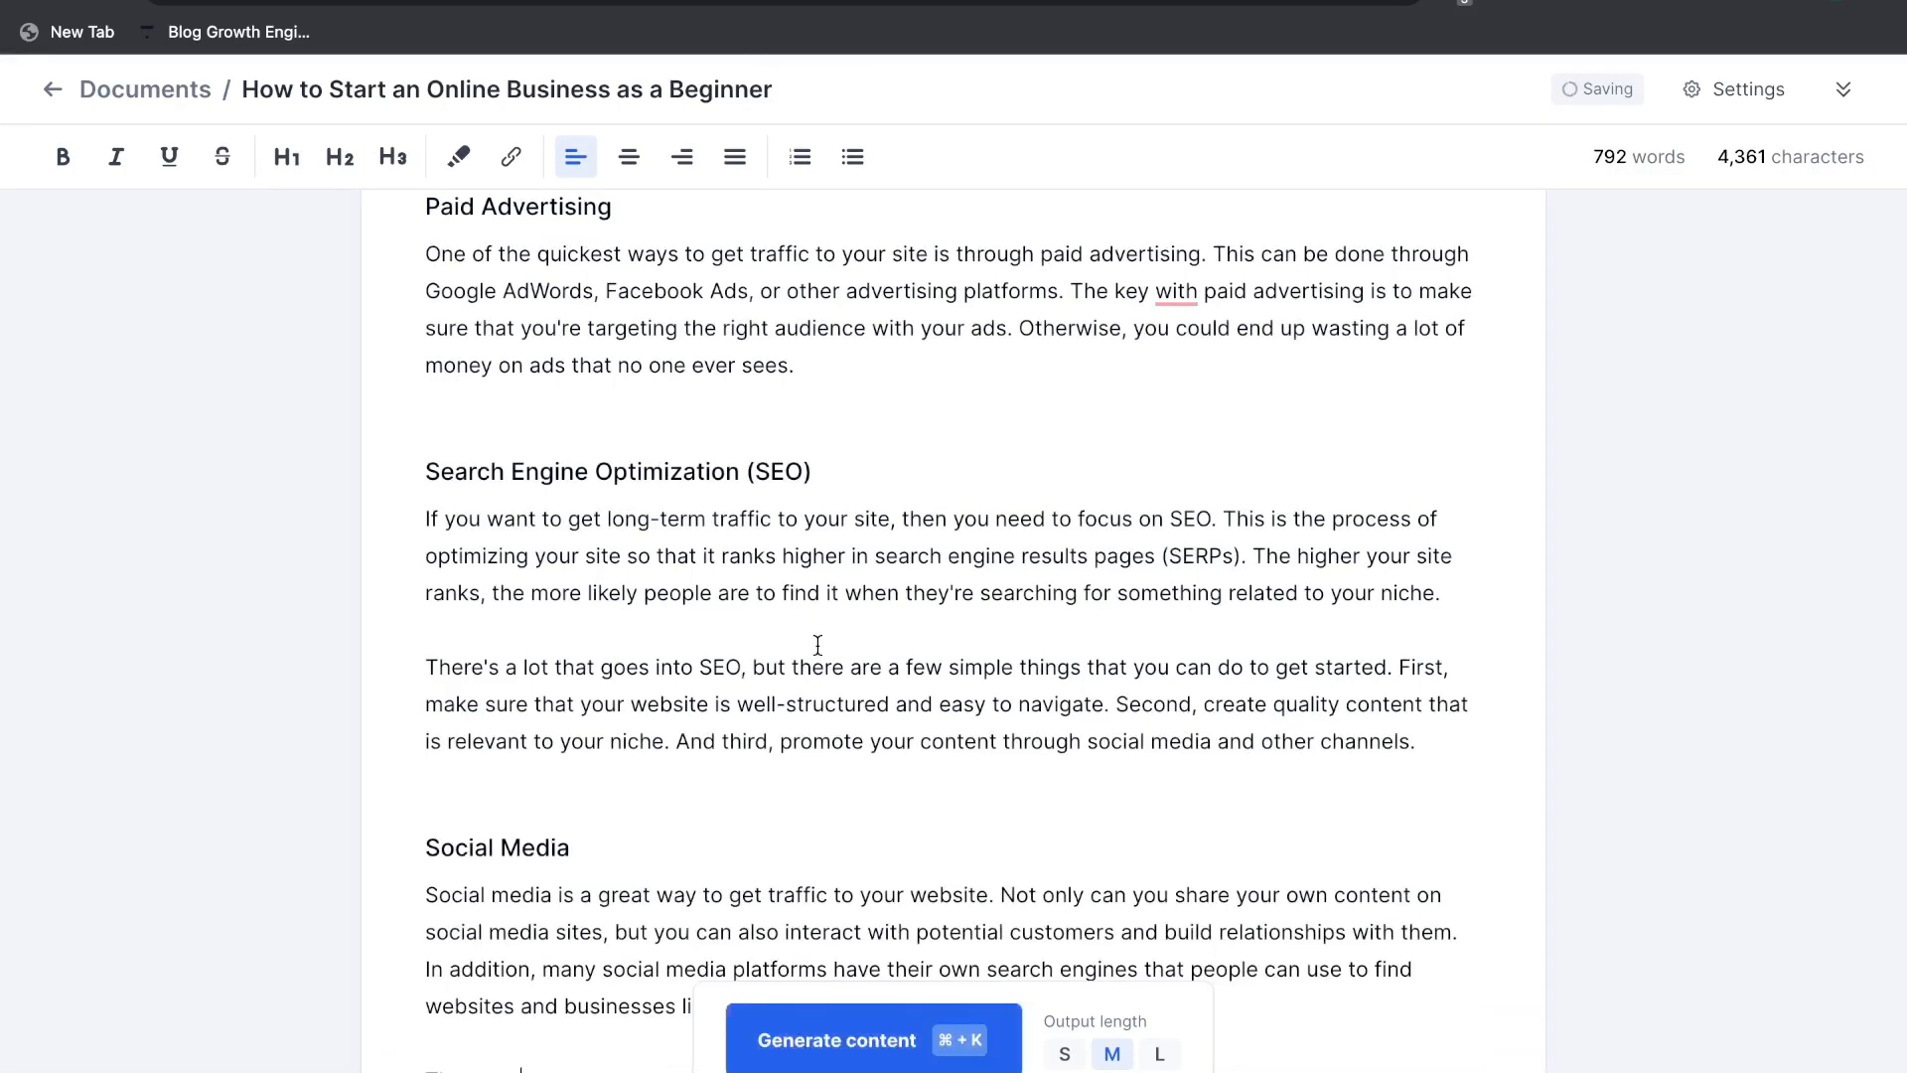
left_click(872, 1039)
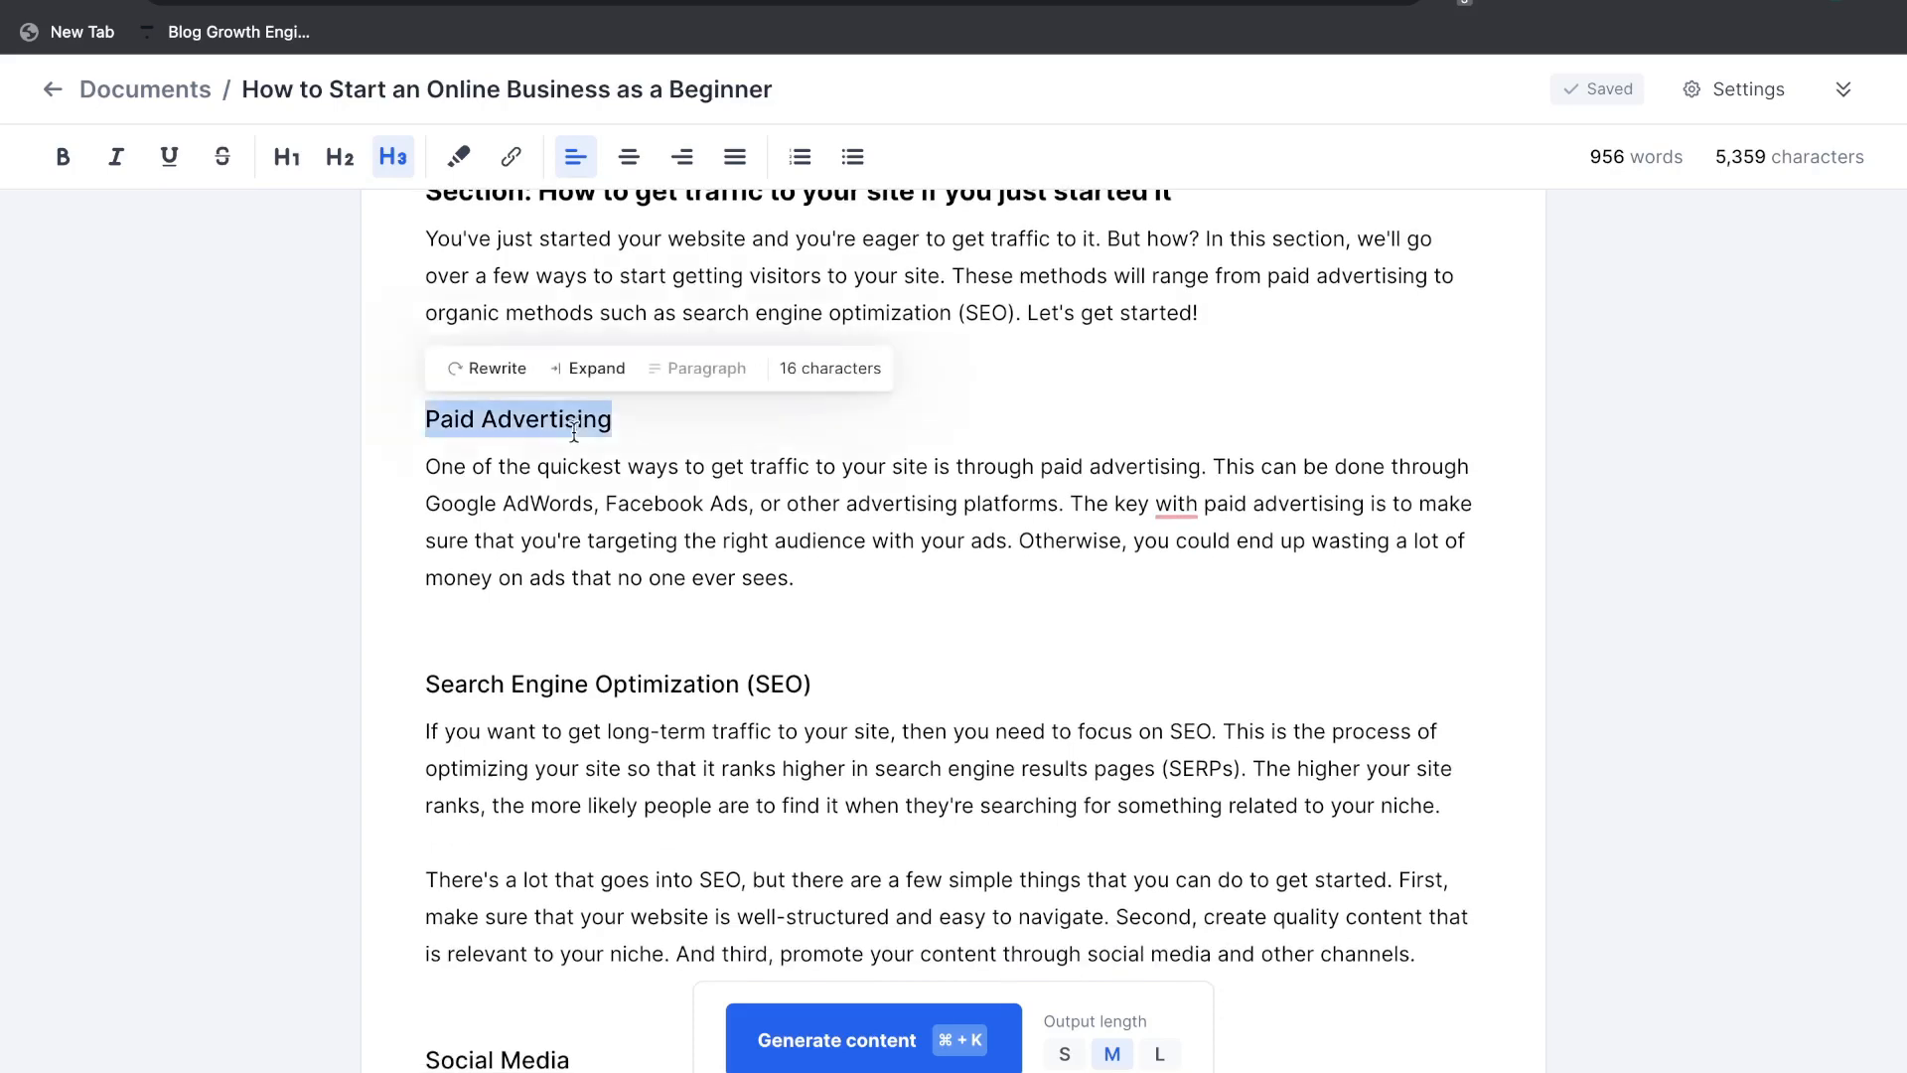
scroll("down", 3)
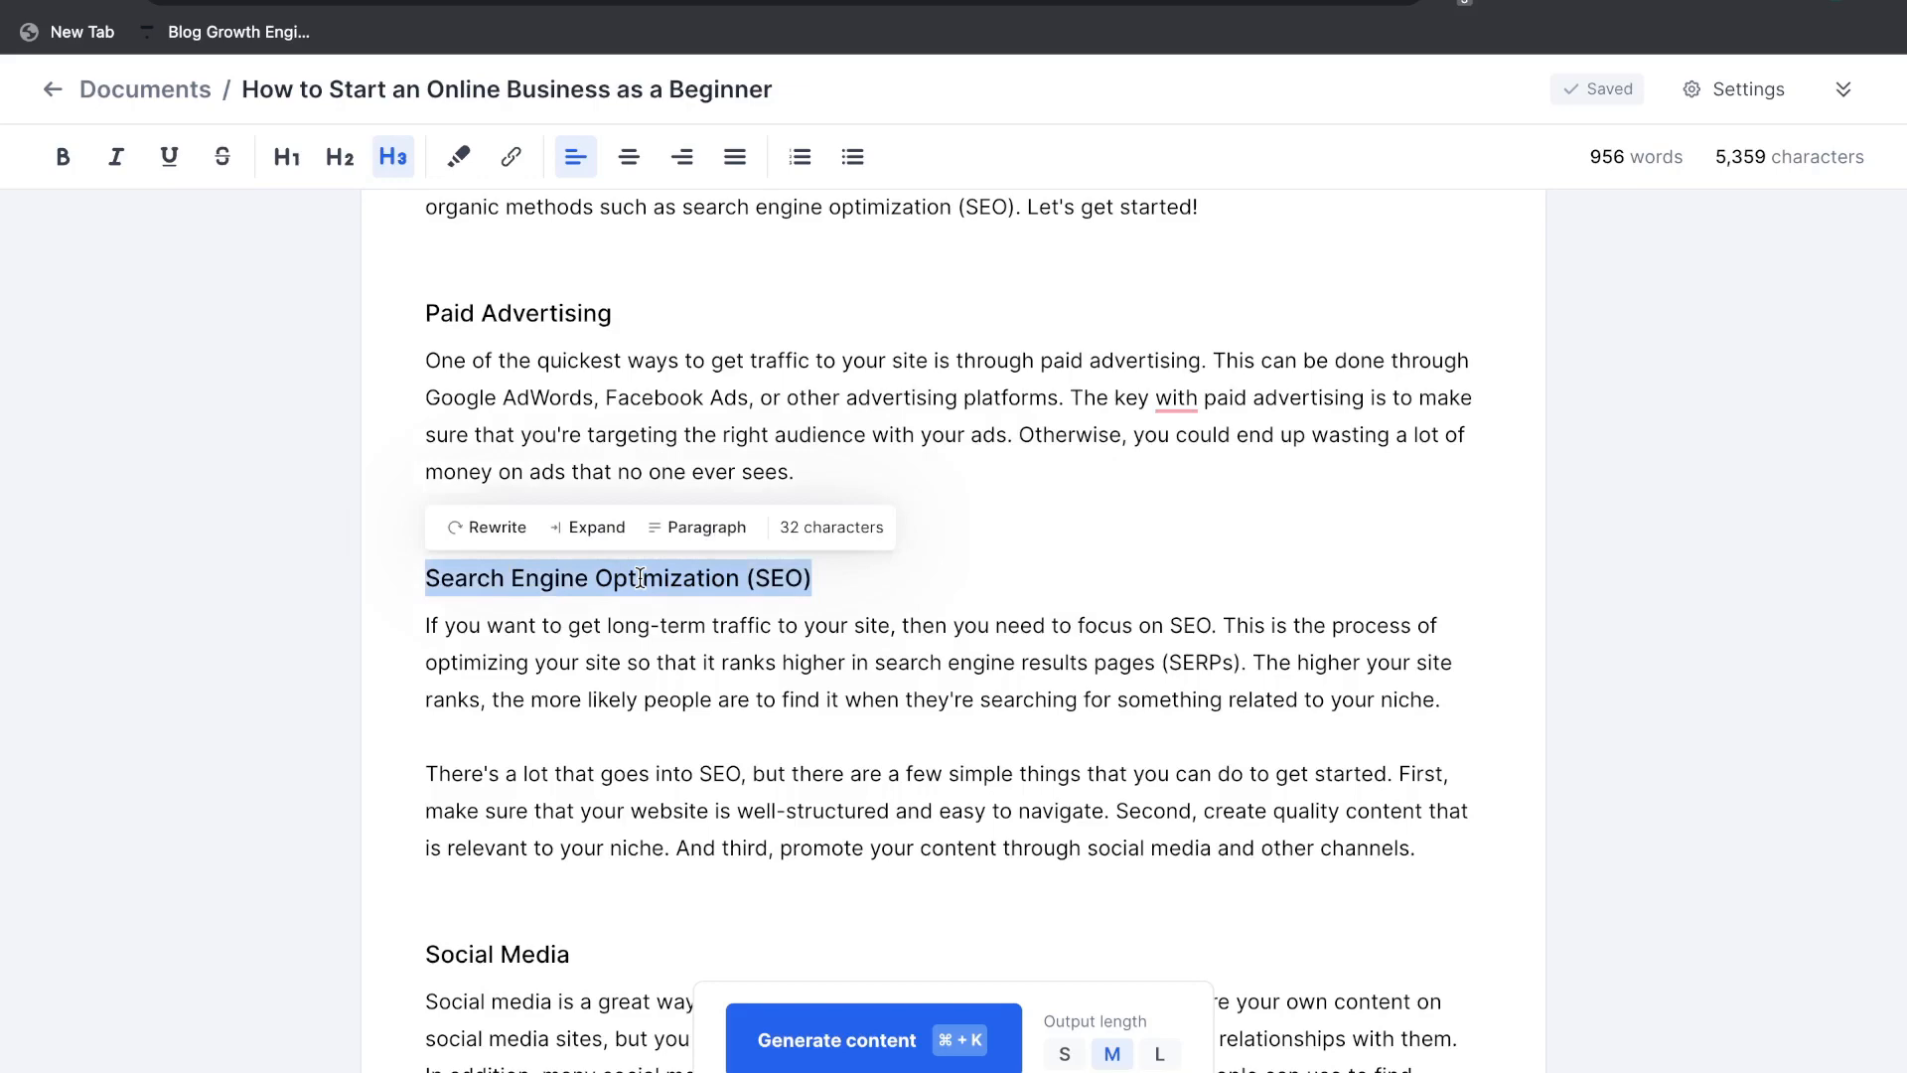
scroll("down", 3)
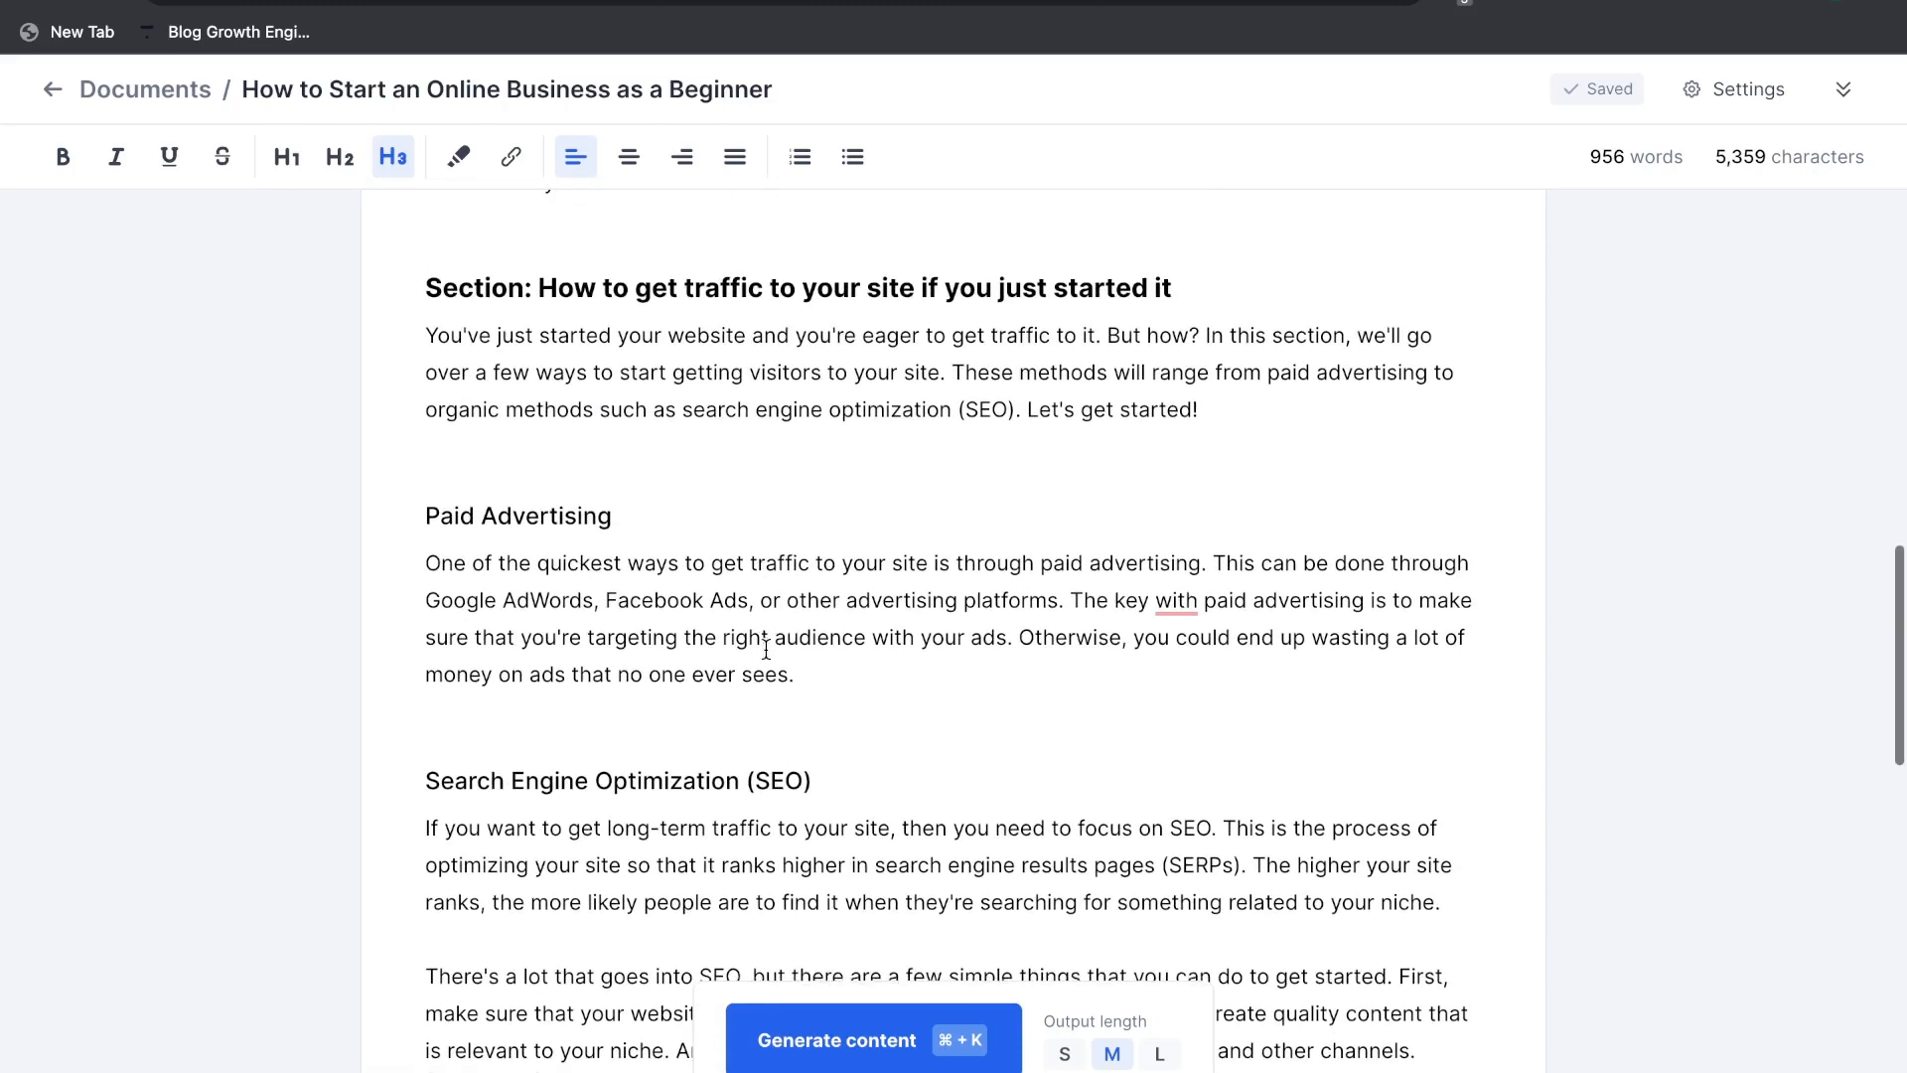
scroll("down", 3)
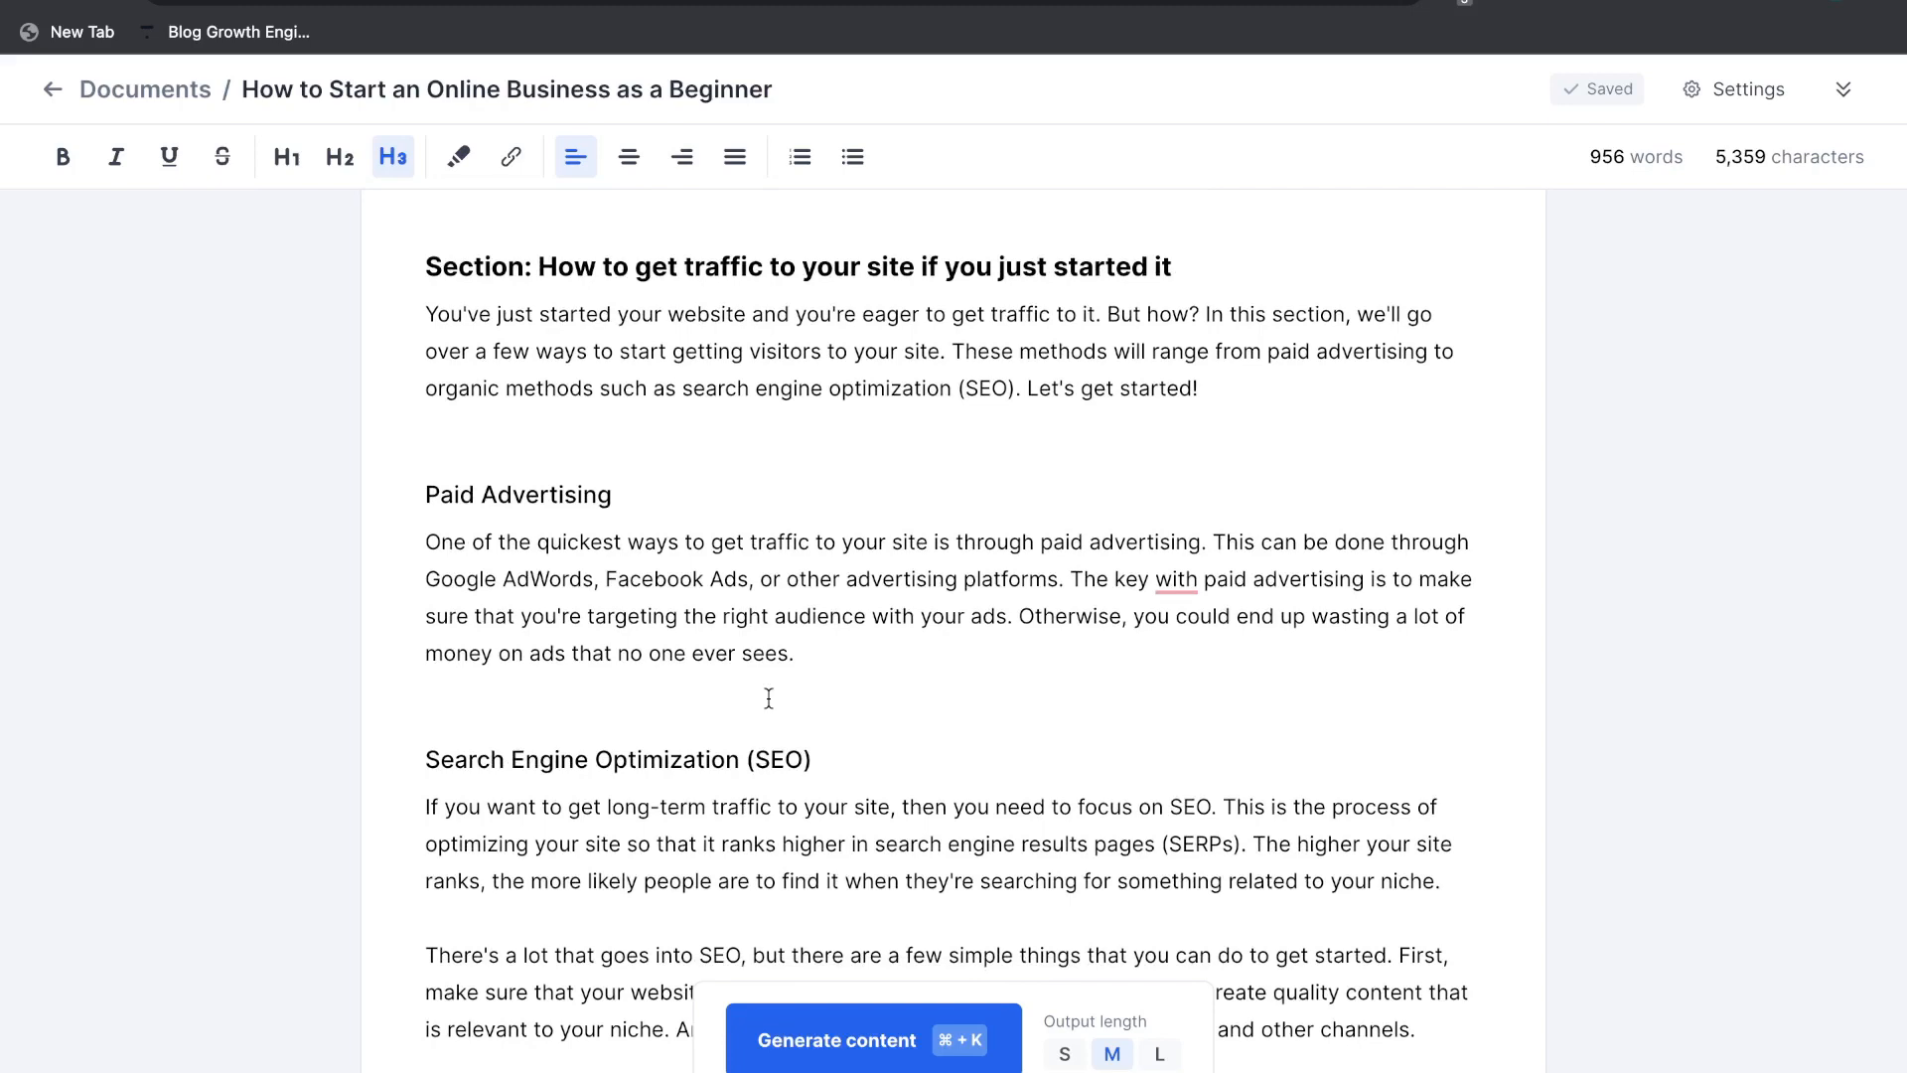
scroll("down", 3)
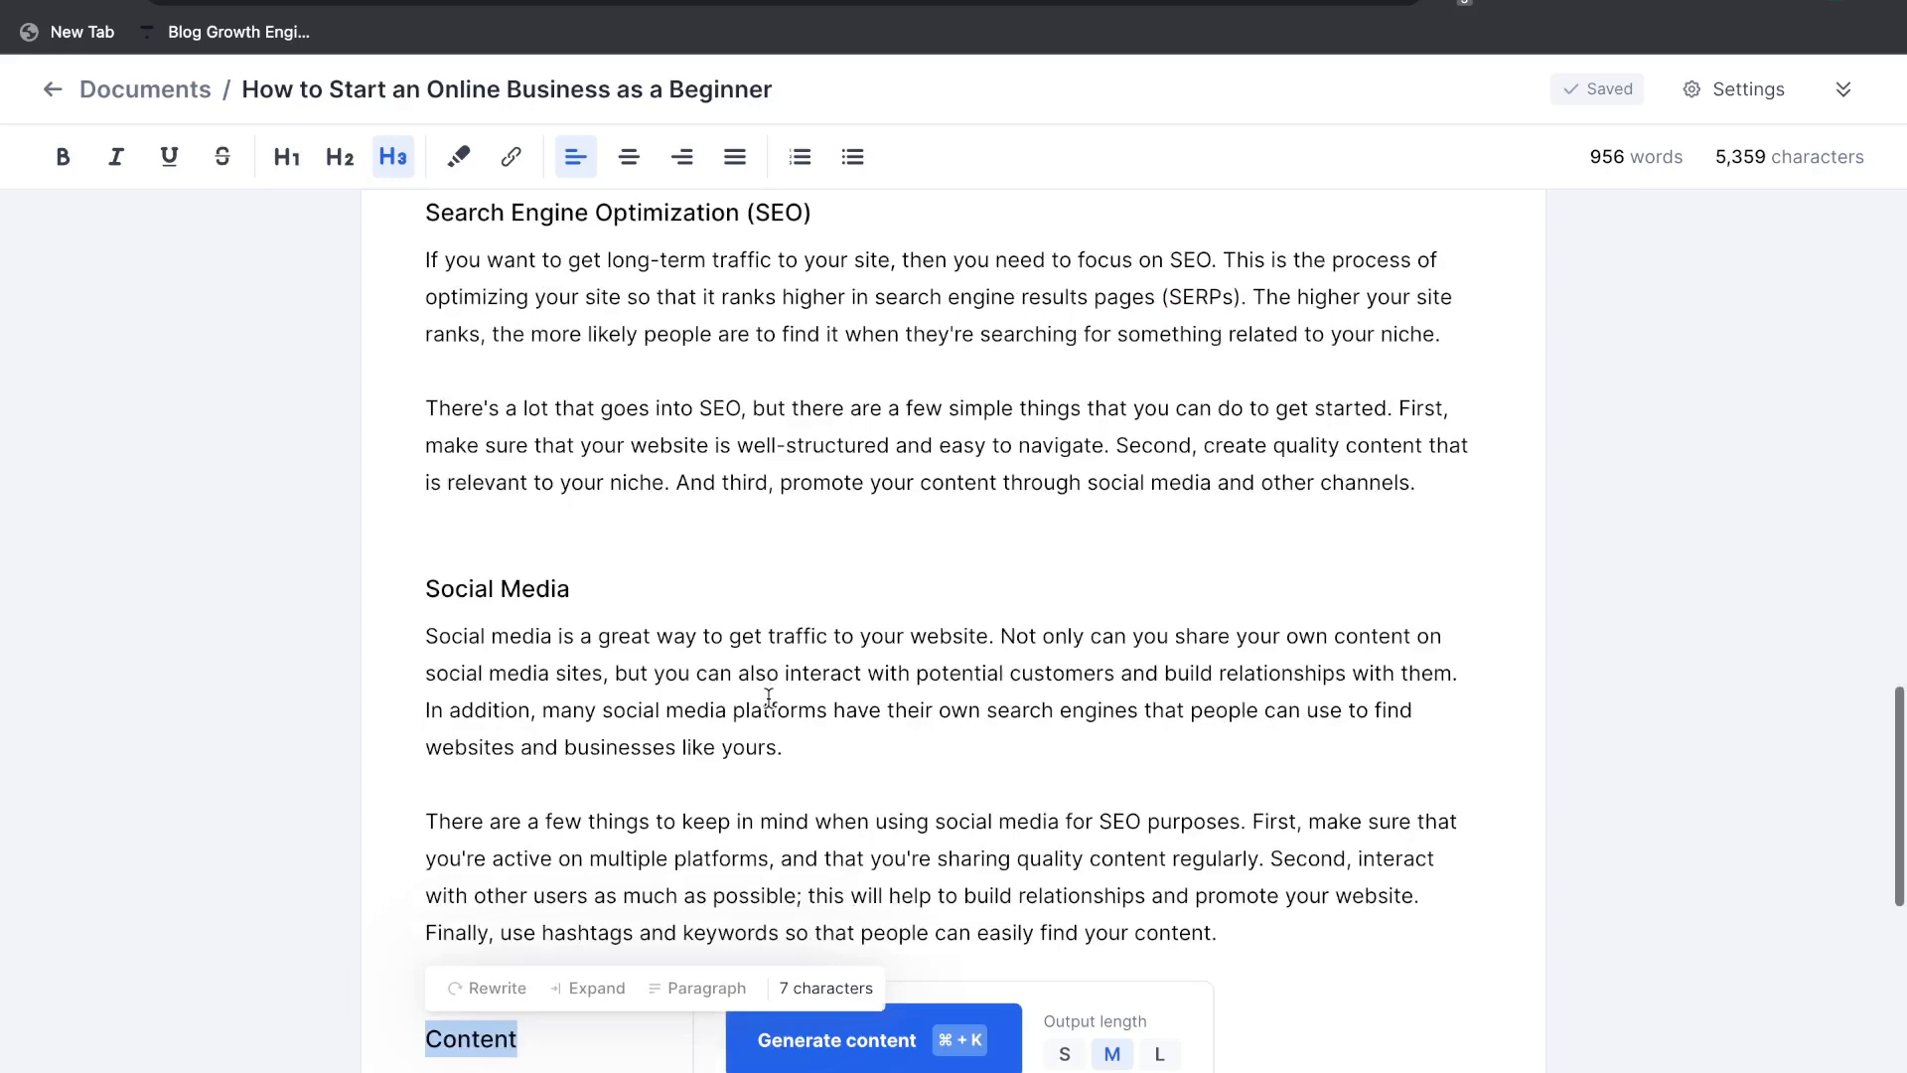
scroll("down", 3)
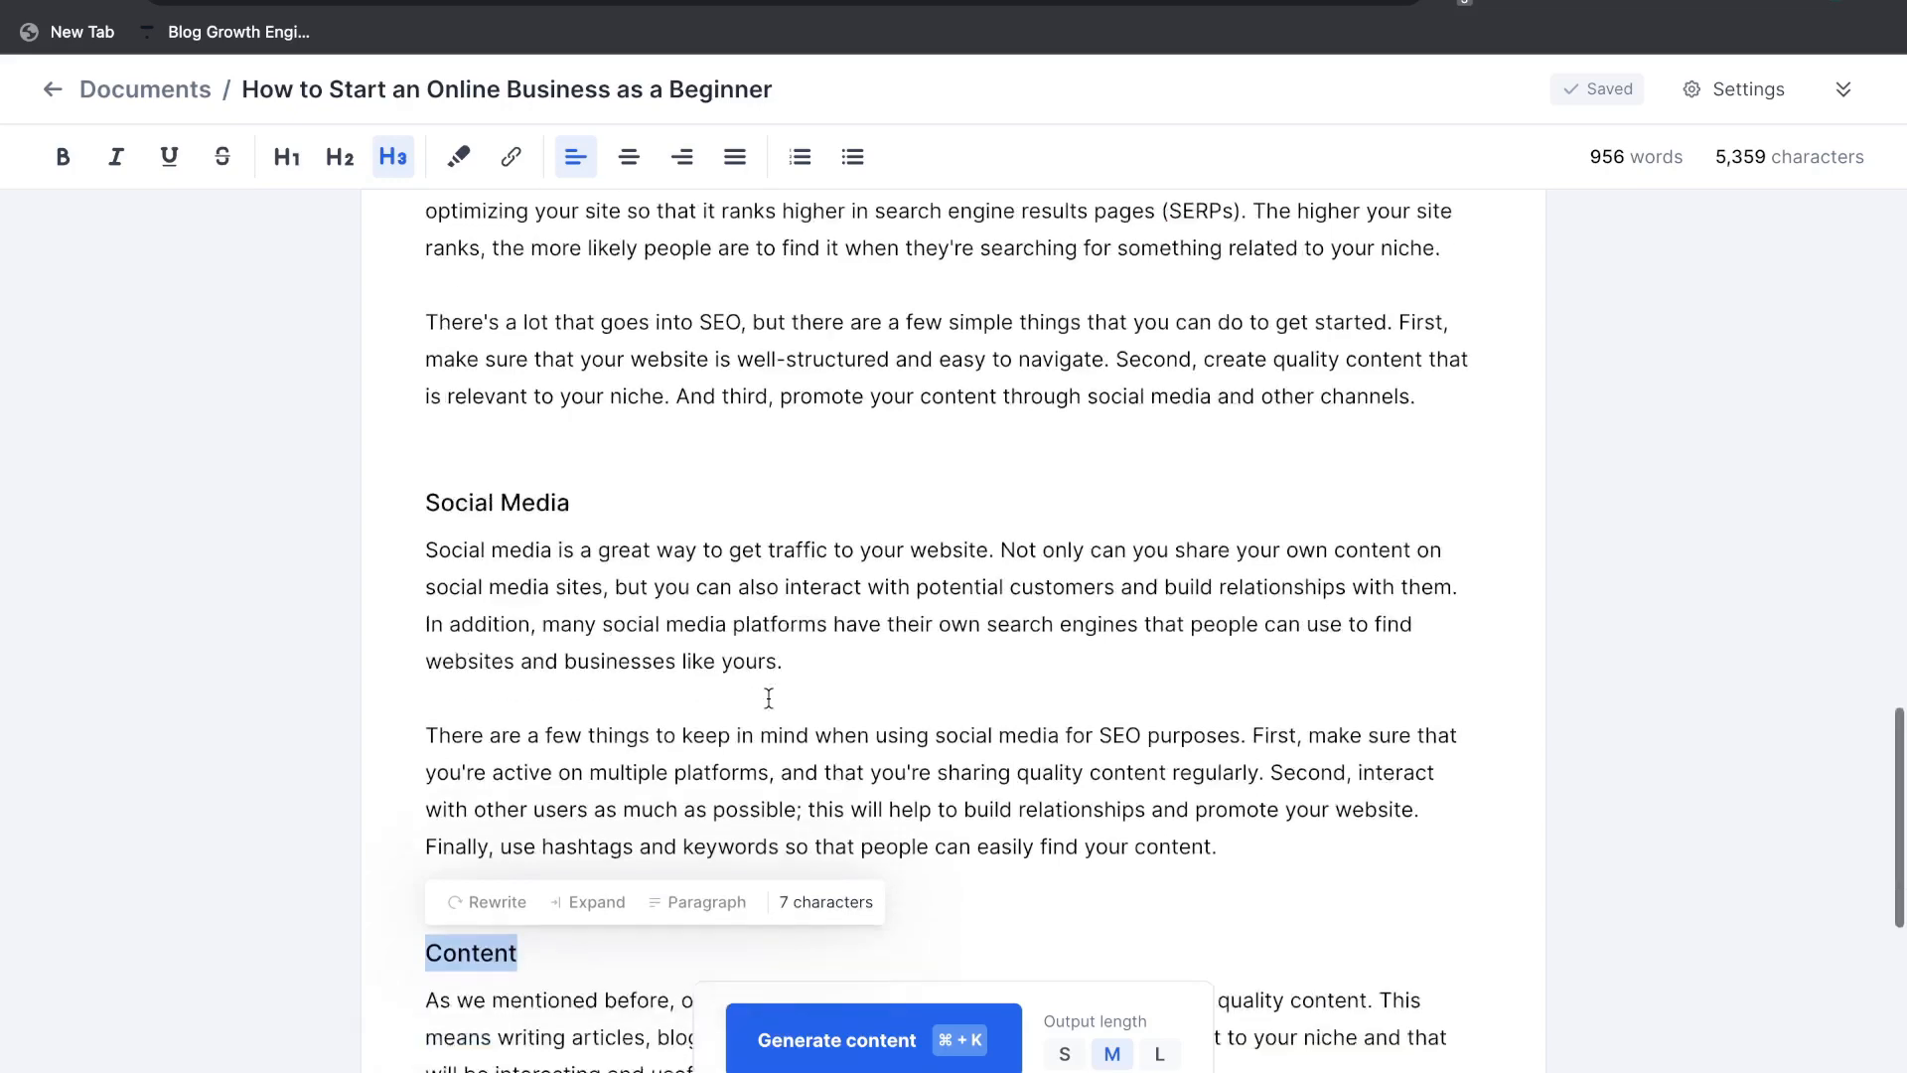
scroll("down", 3)
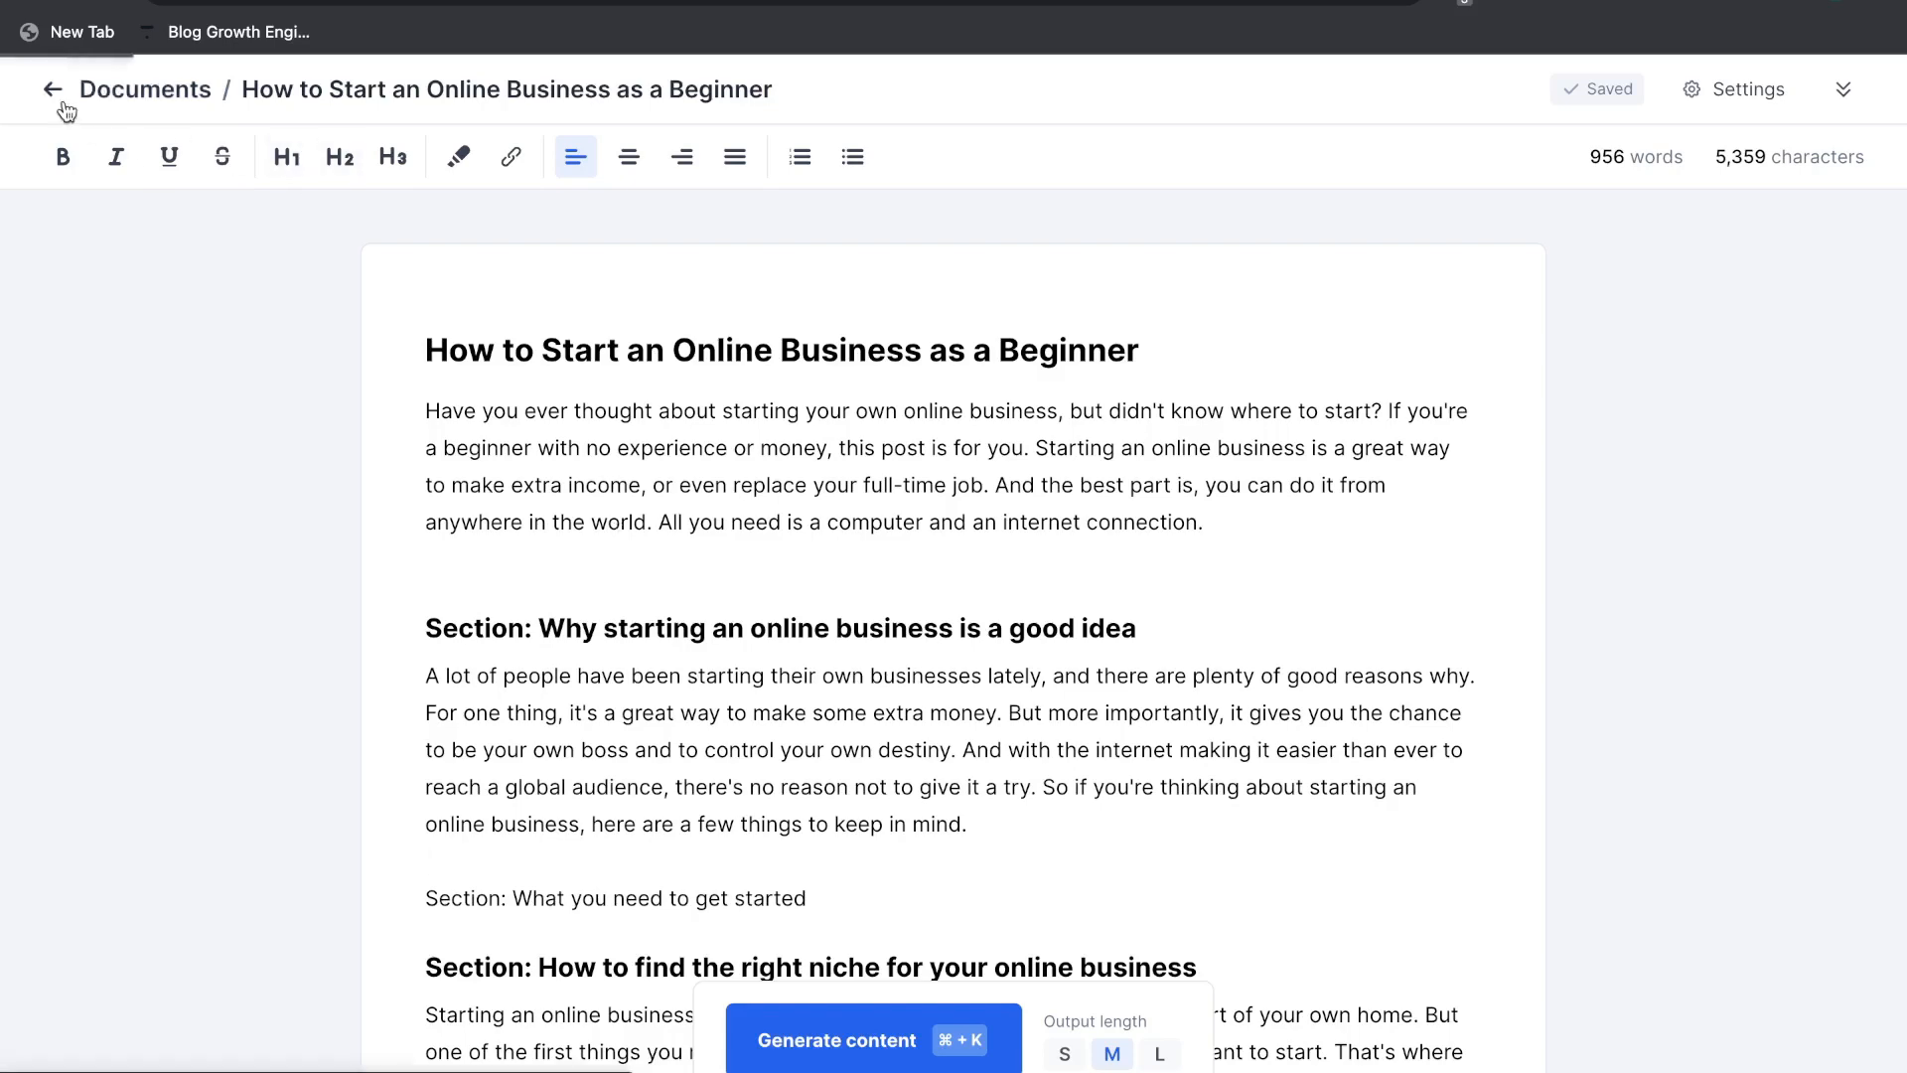
- Leave the document and preview the Product Description, Product Listicle and Blog Post Intro tools
left_click(52, 90)
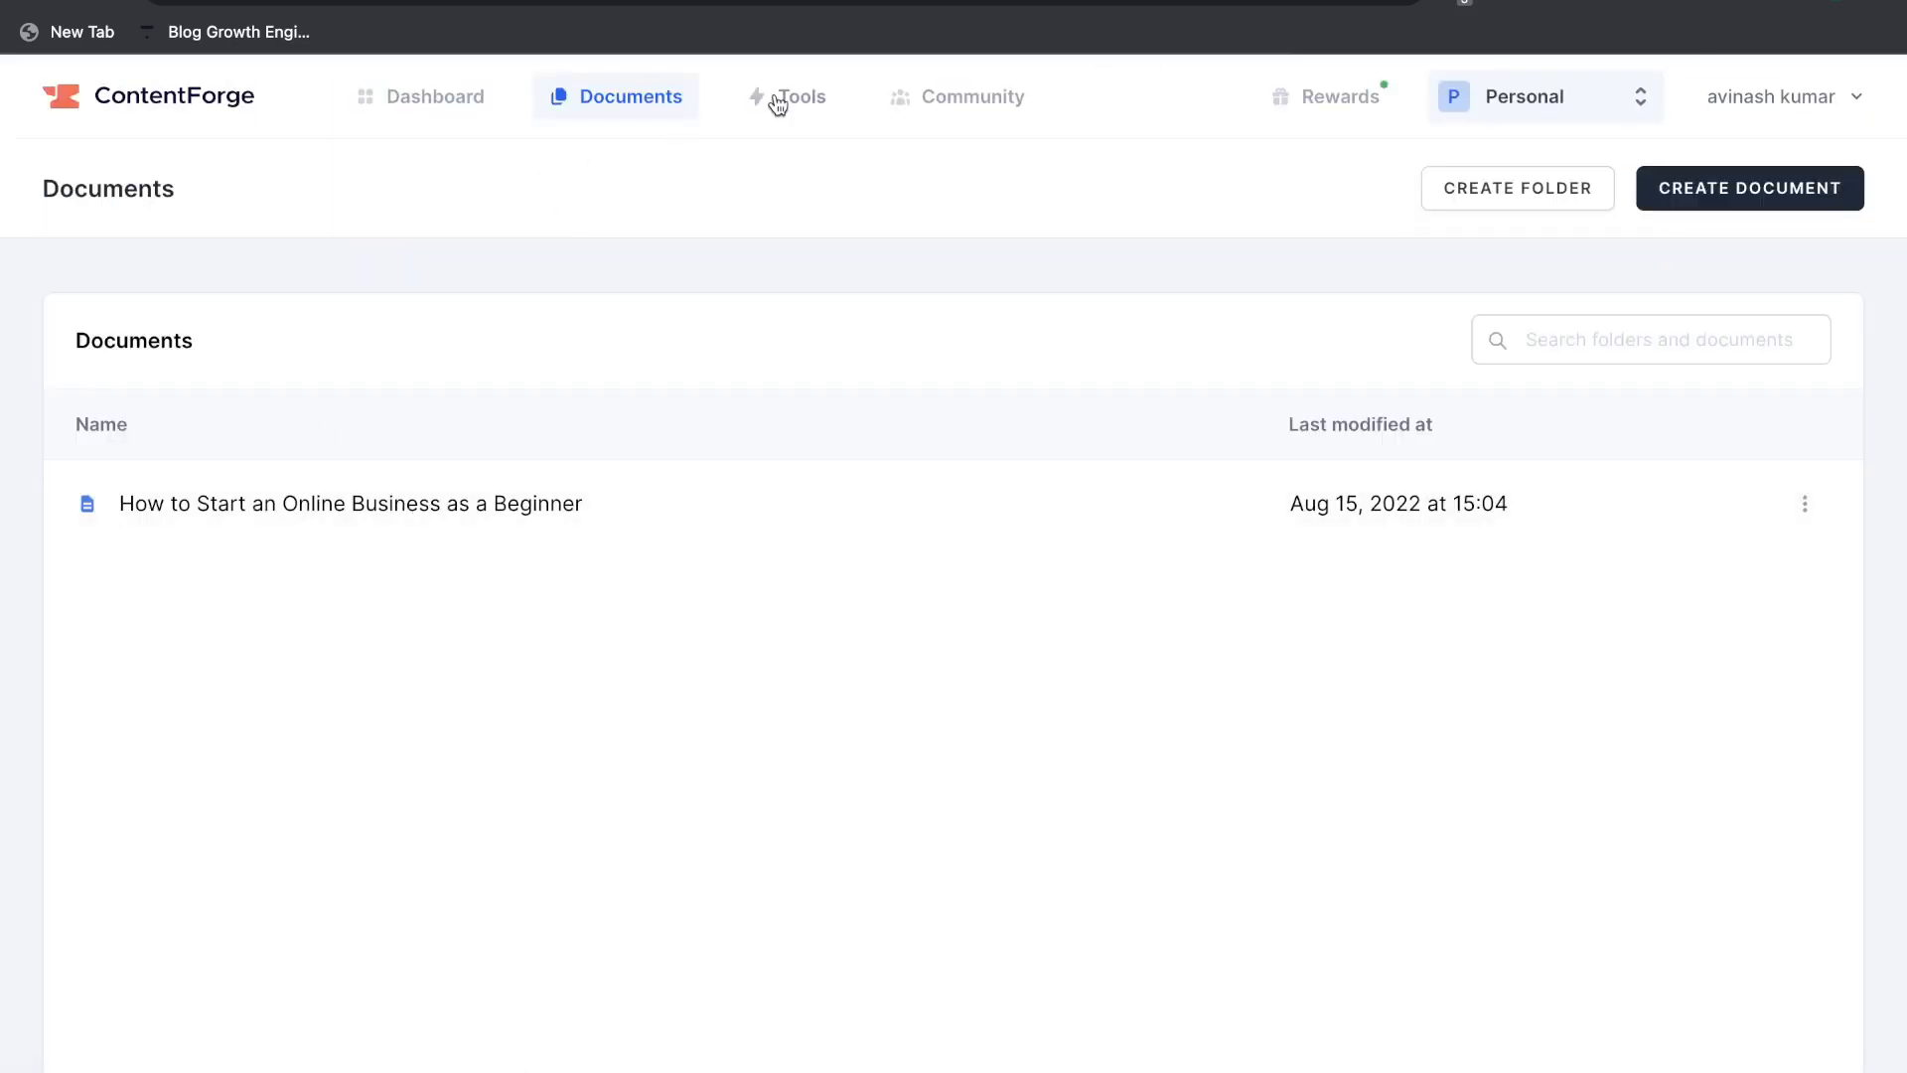
left_click(798, 96)
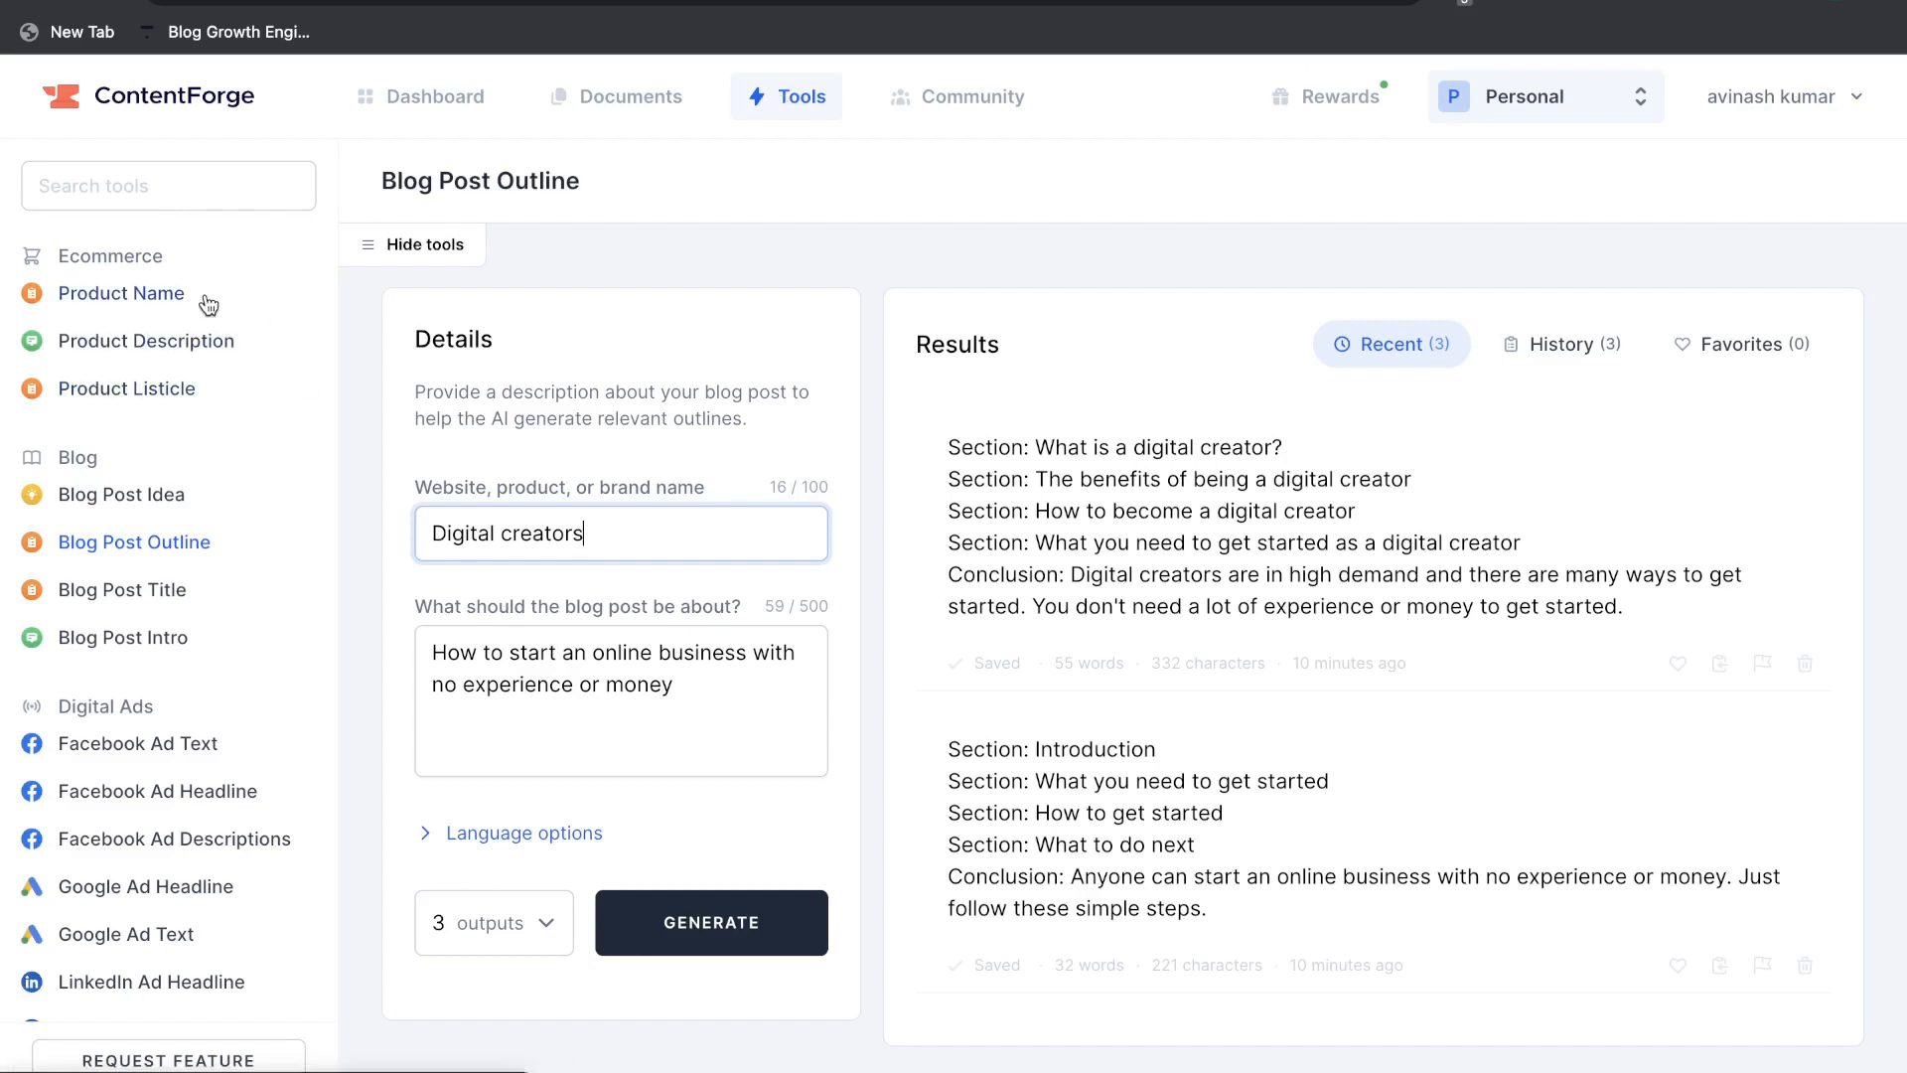
mouse_move(228, 391)
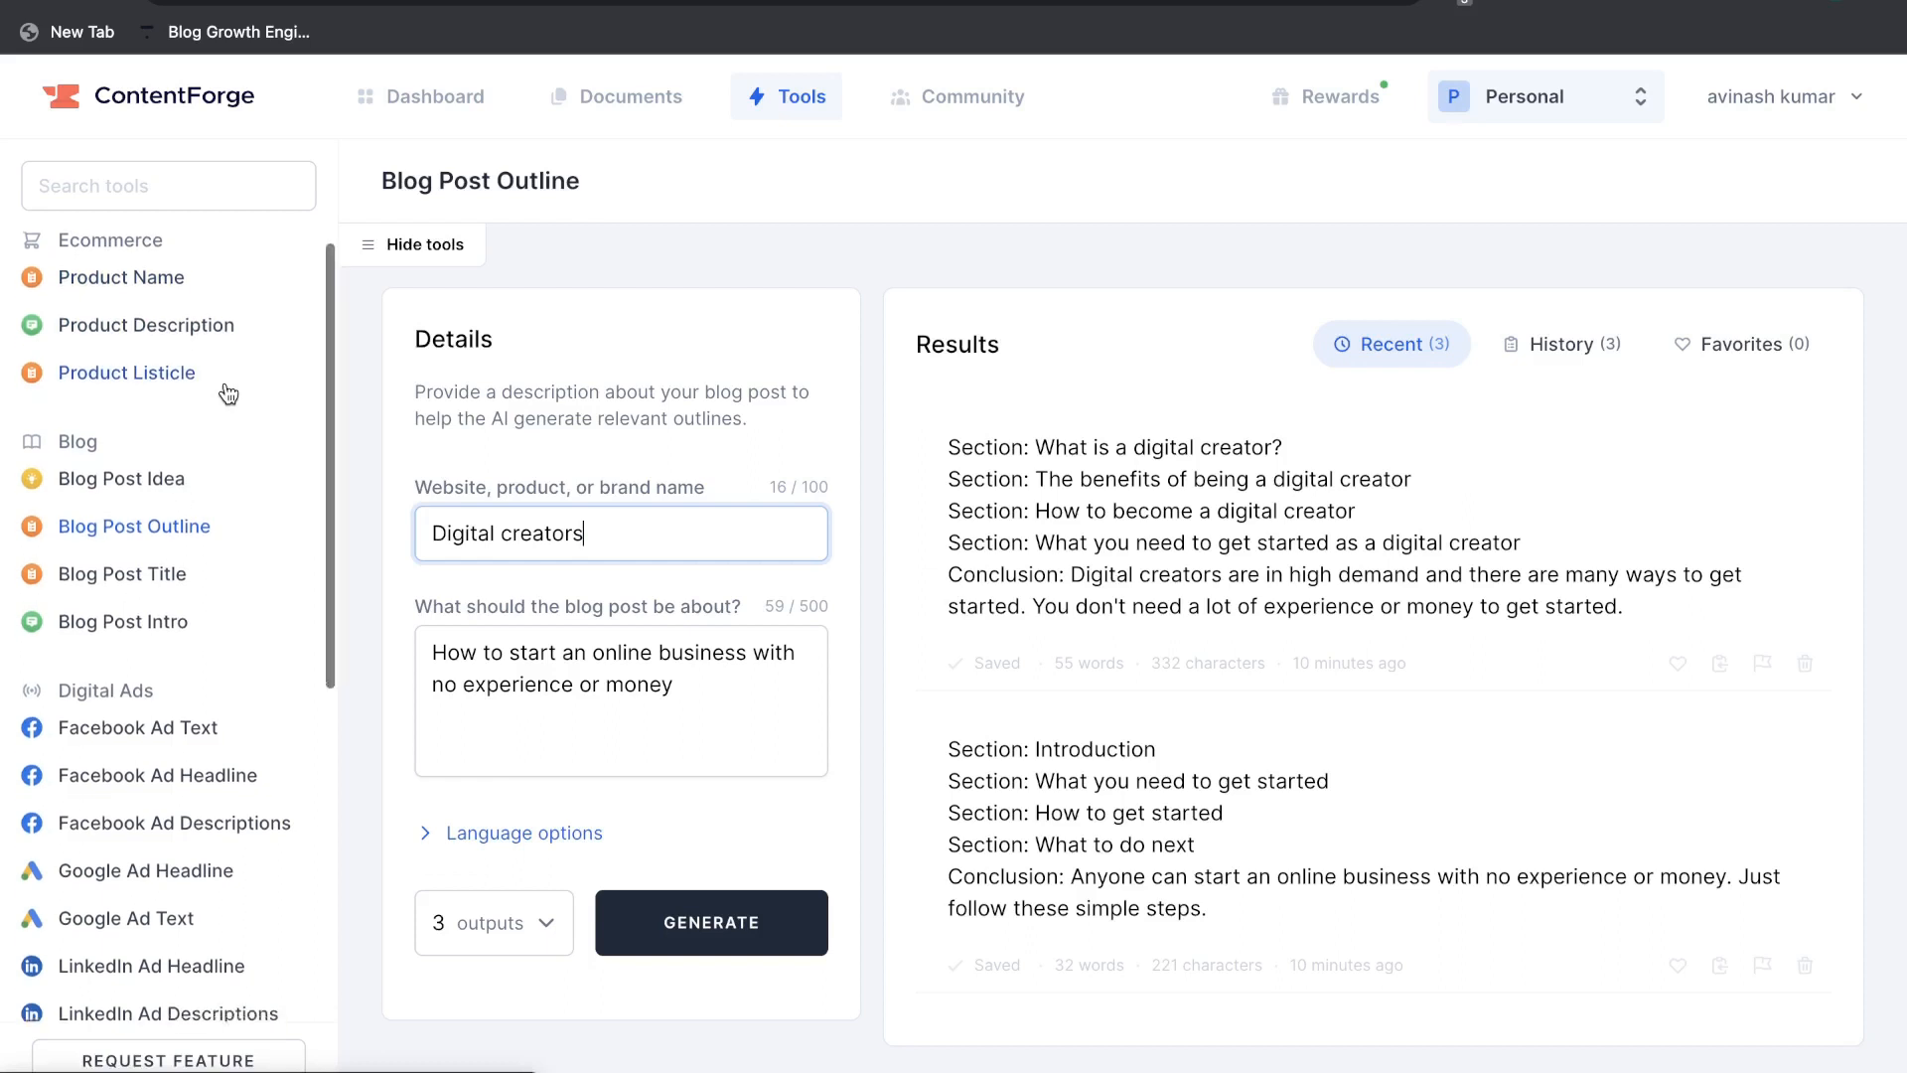
scroll("down", 3)
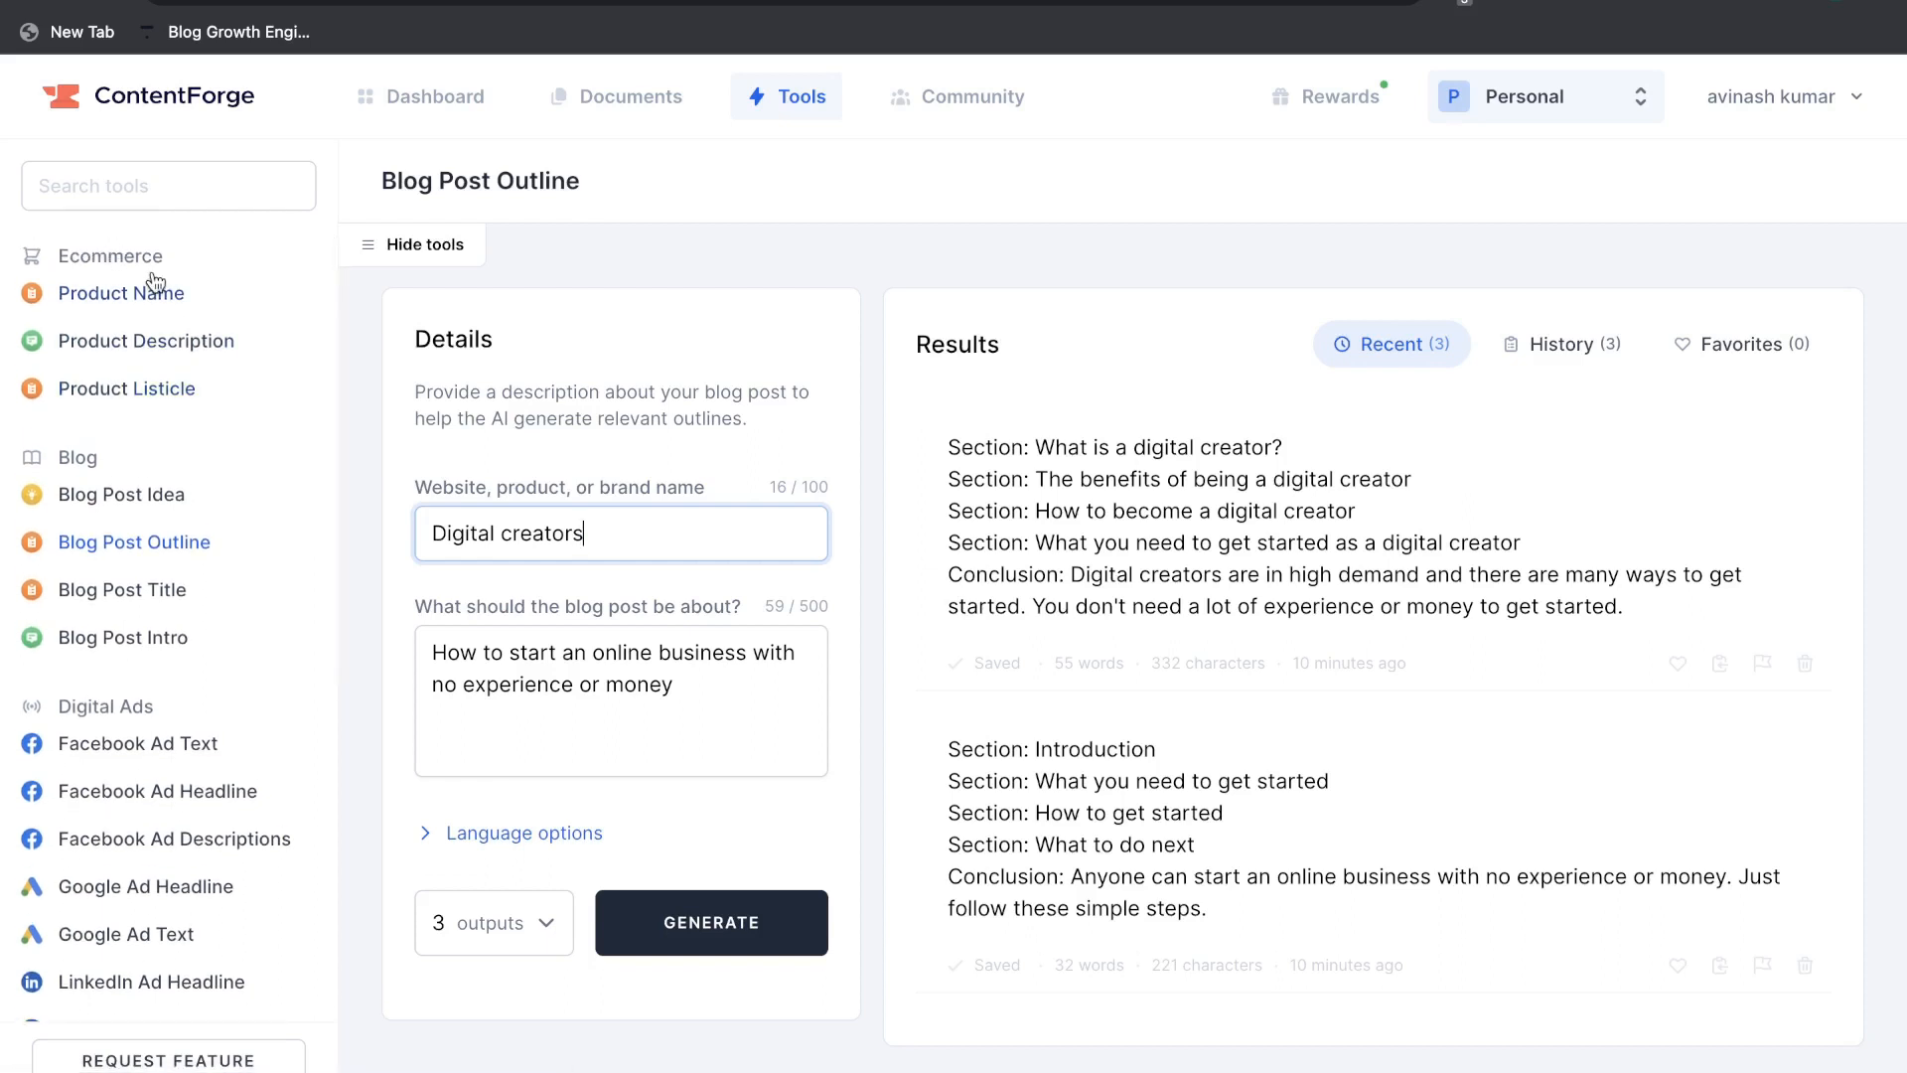
left_click(145, 339)
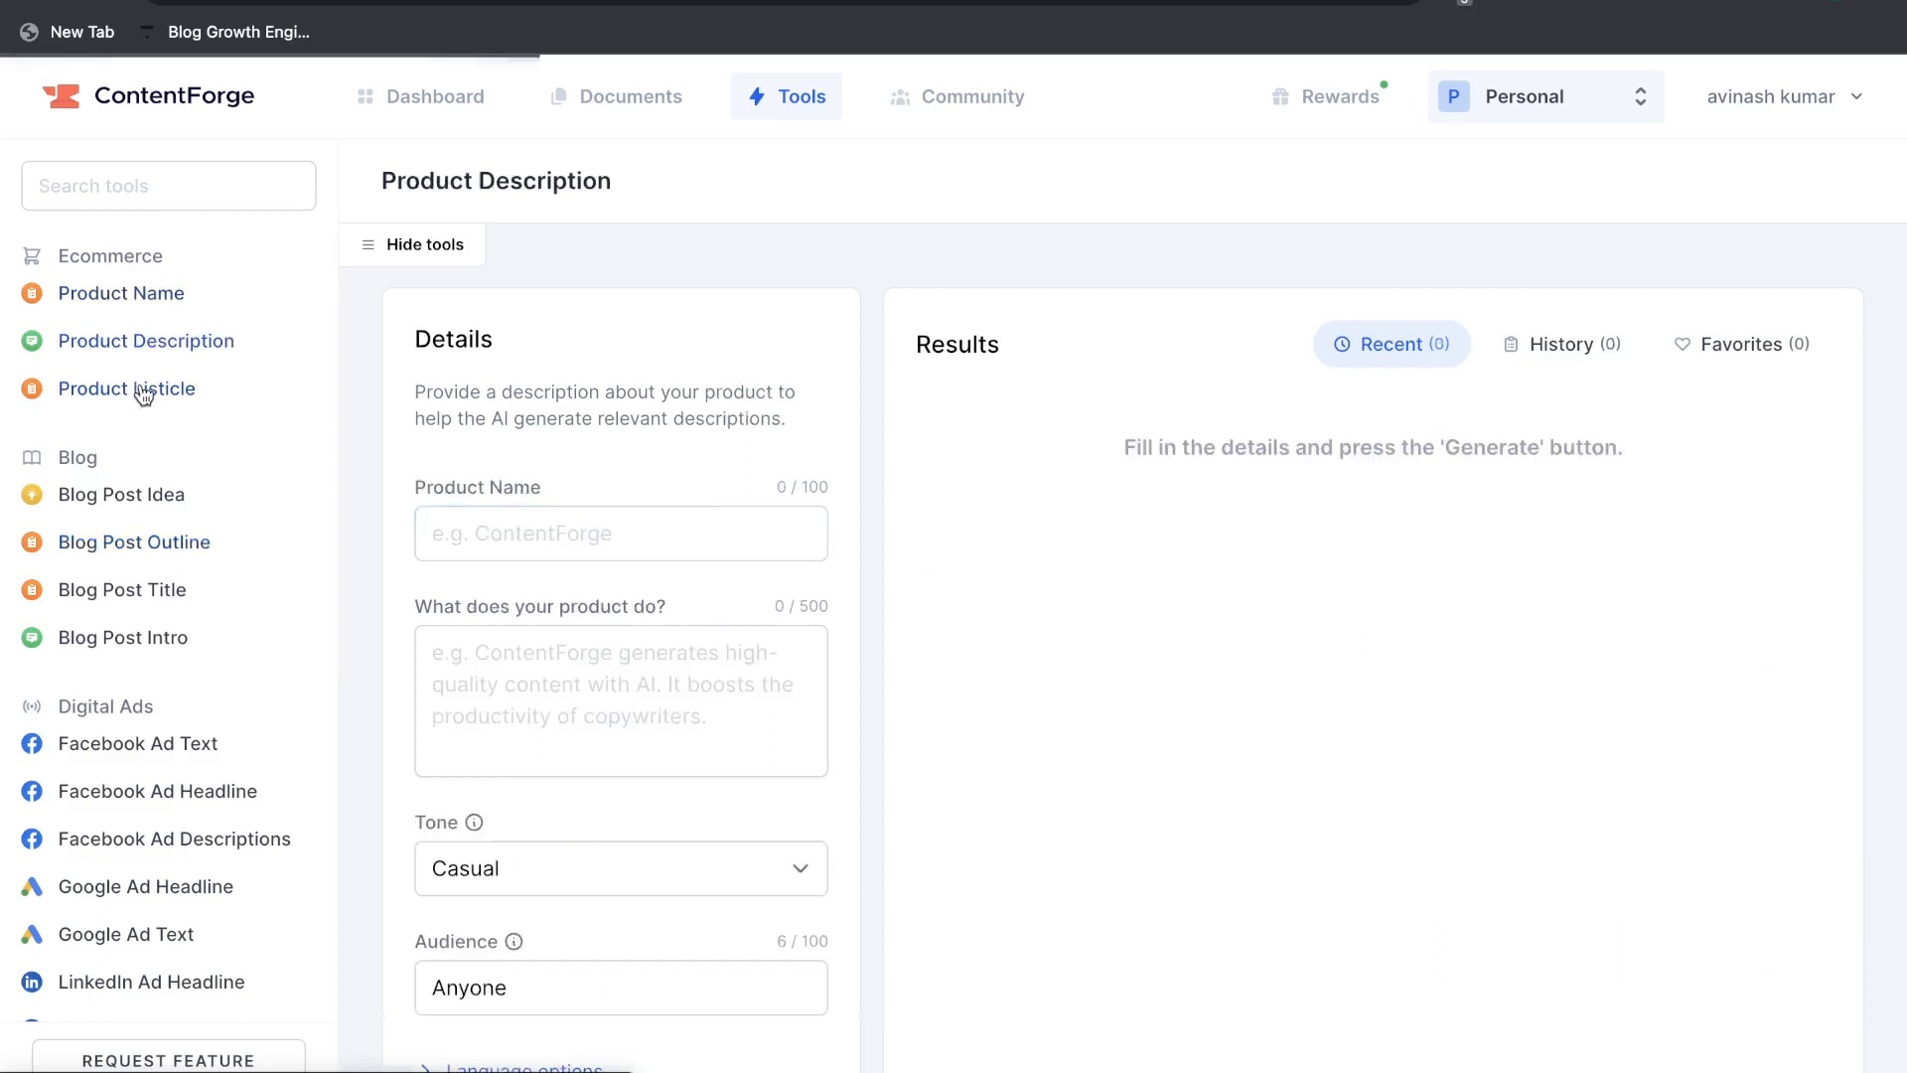
left_click(127, 389)
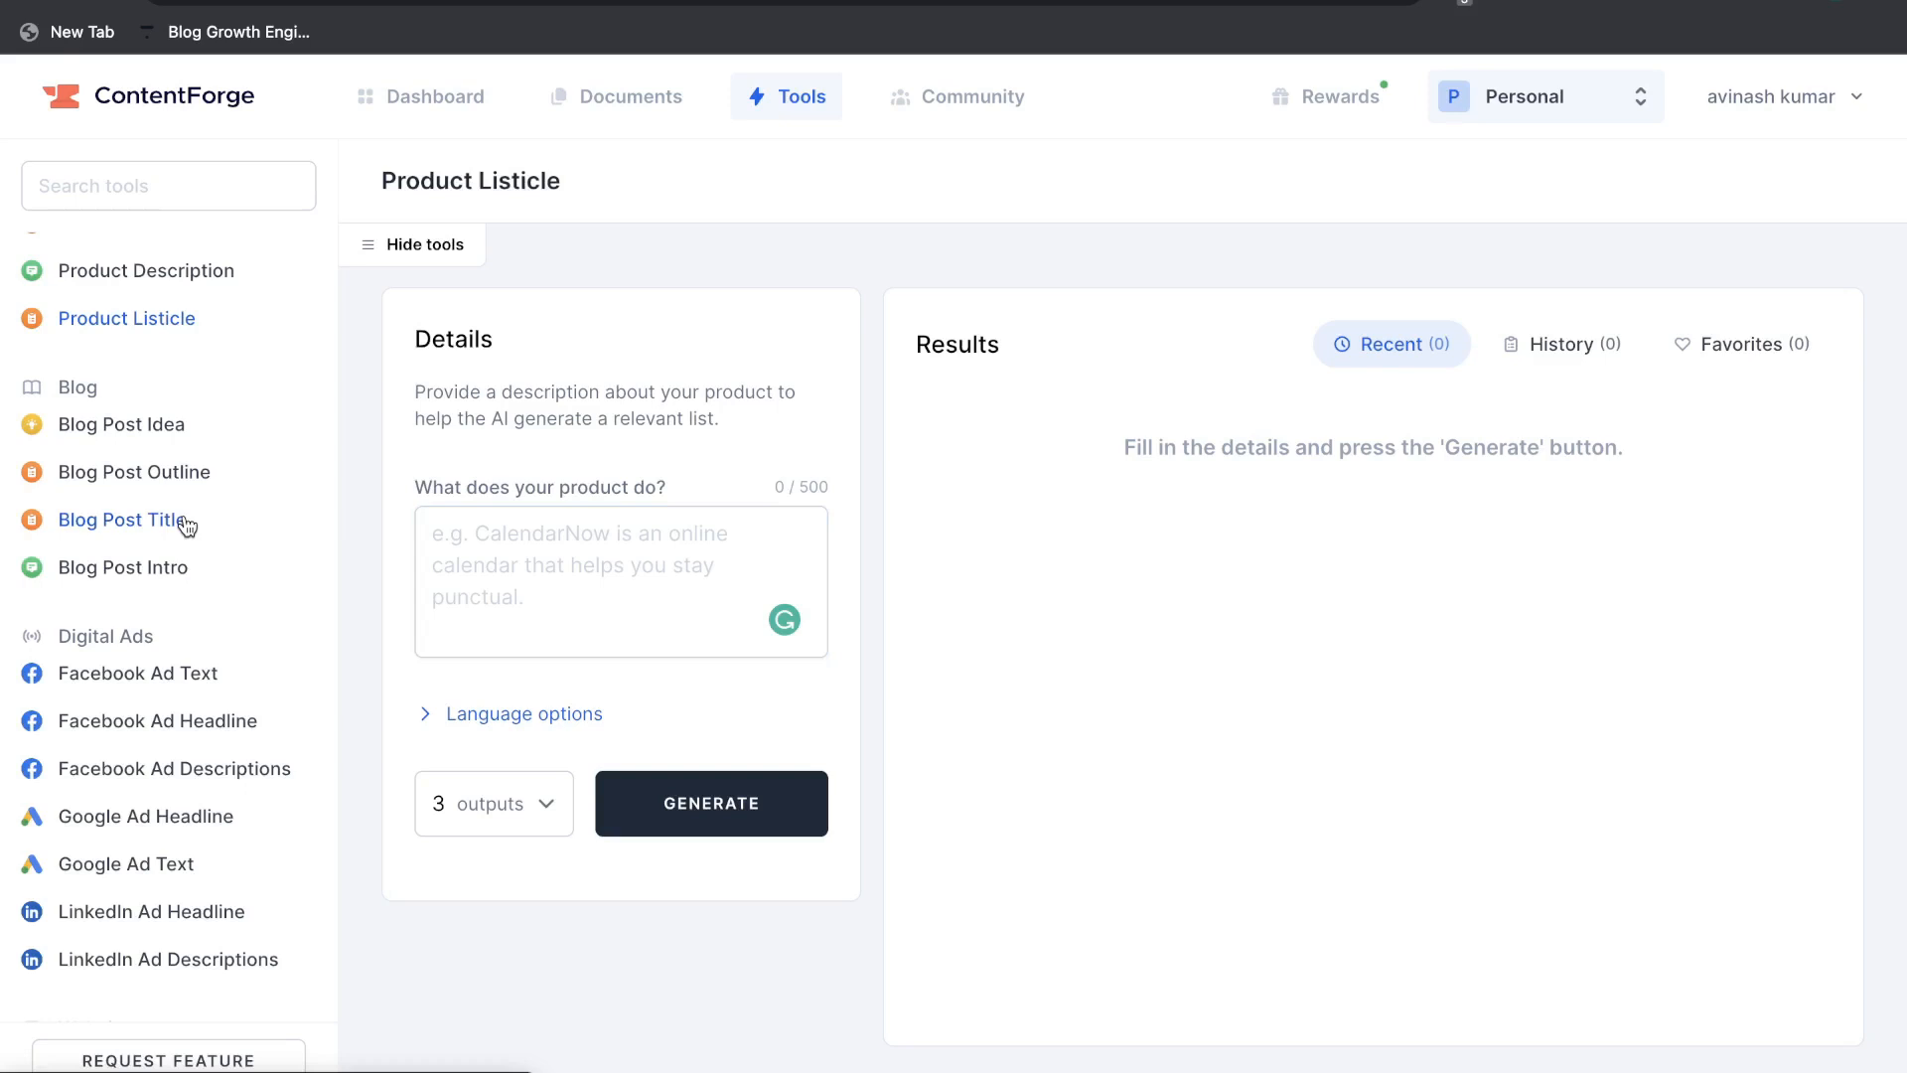
left_click(121, 566)
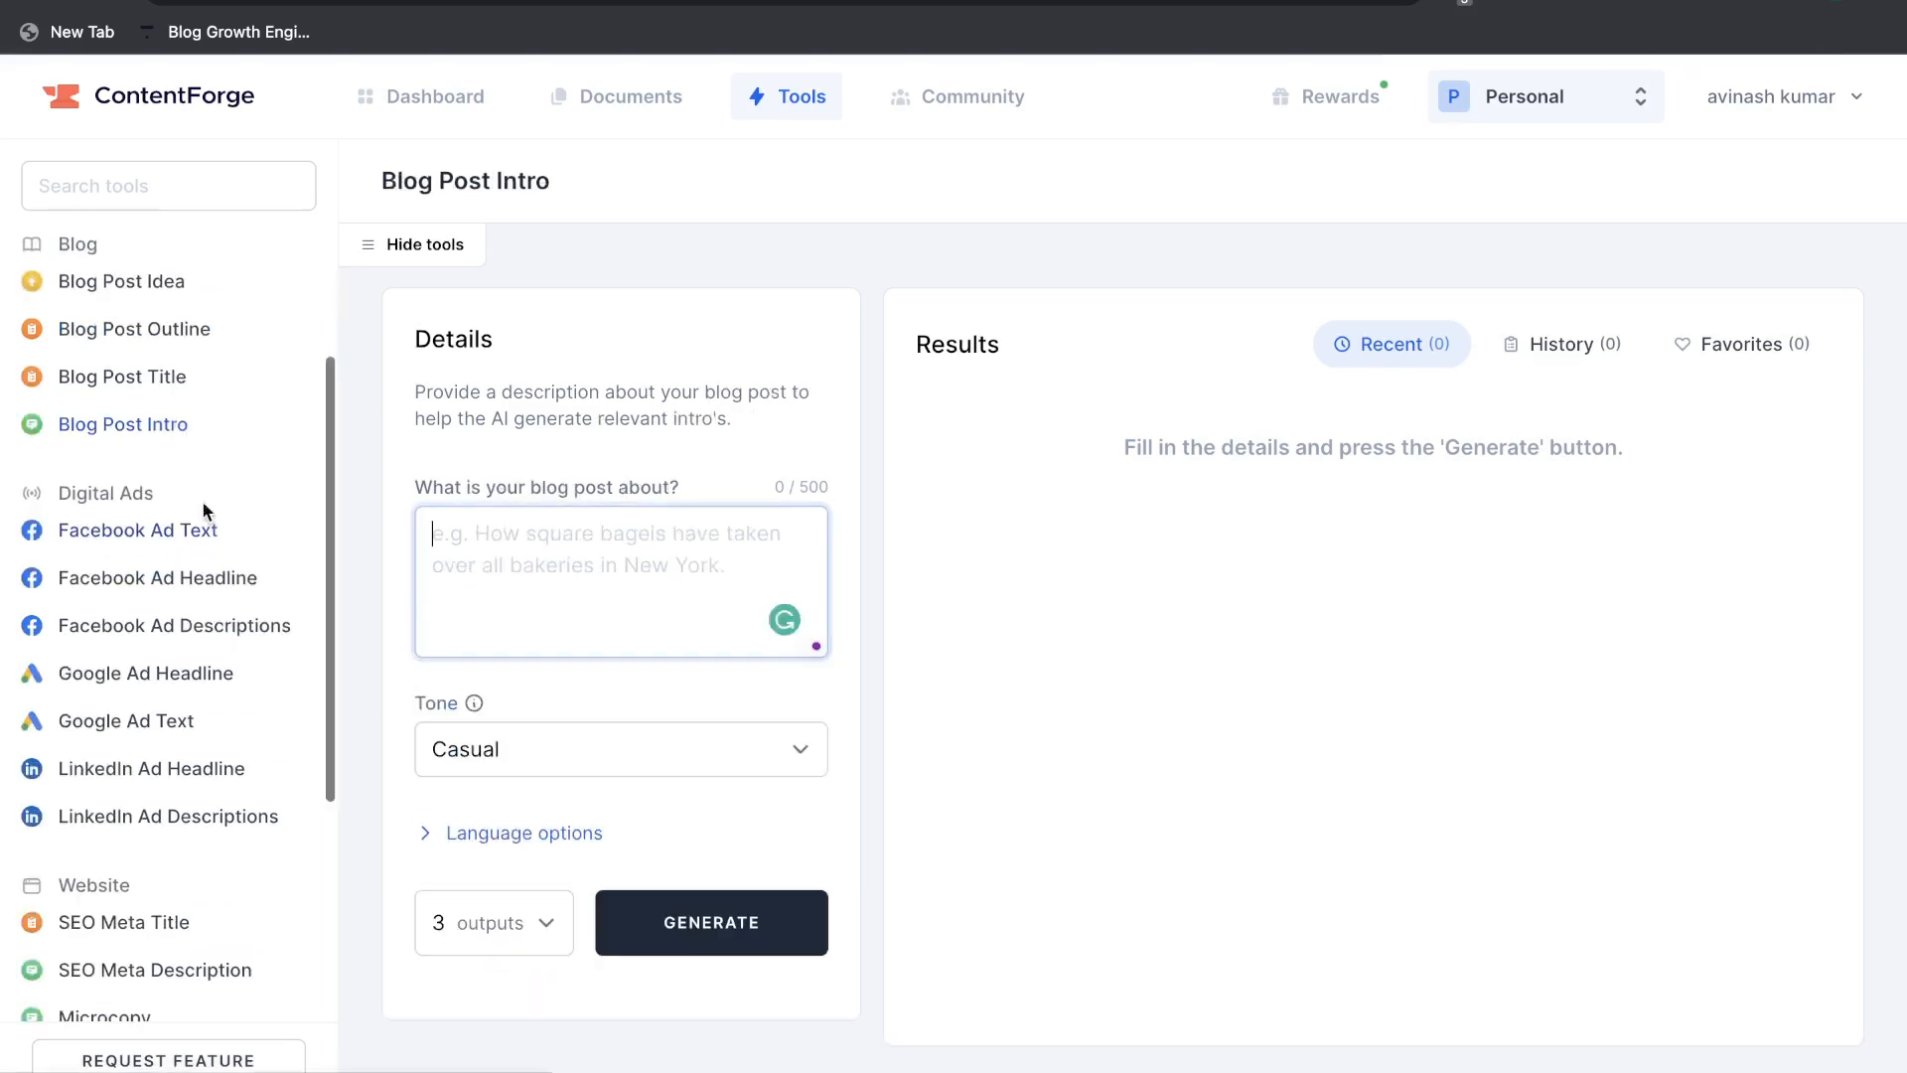
- Preview Sentence Rewriter and land on the Facebook Ad Text tool filled in for Digital creators
scroll("down", 3)
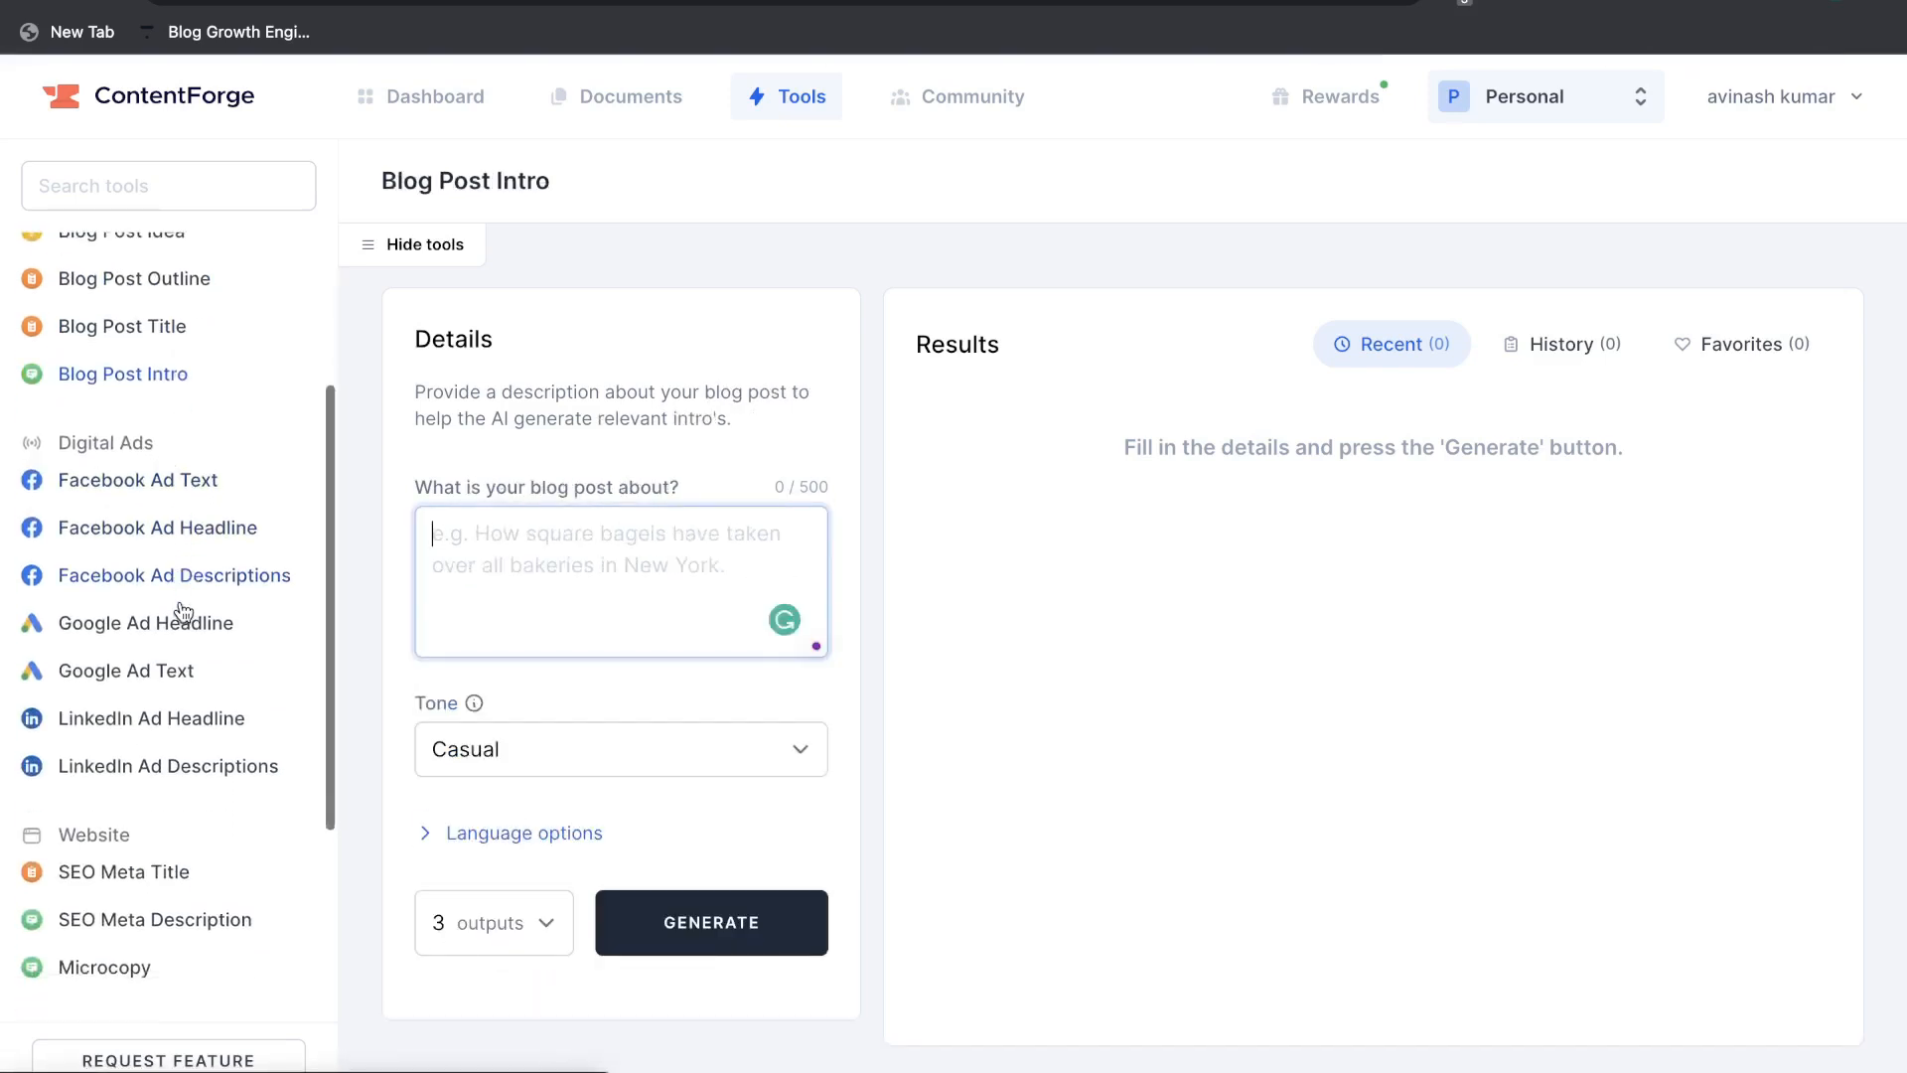
scroll("down", 3)
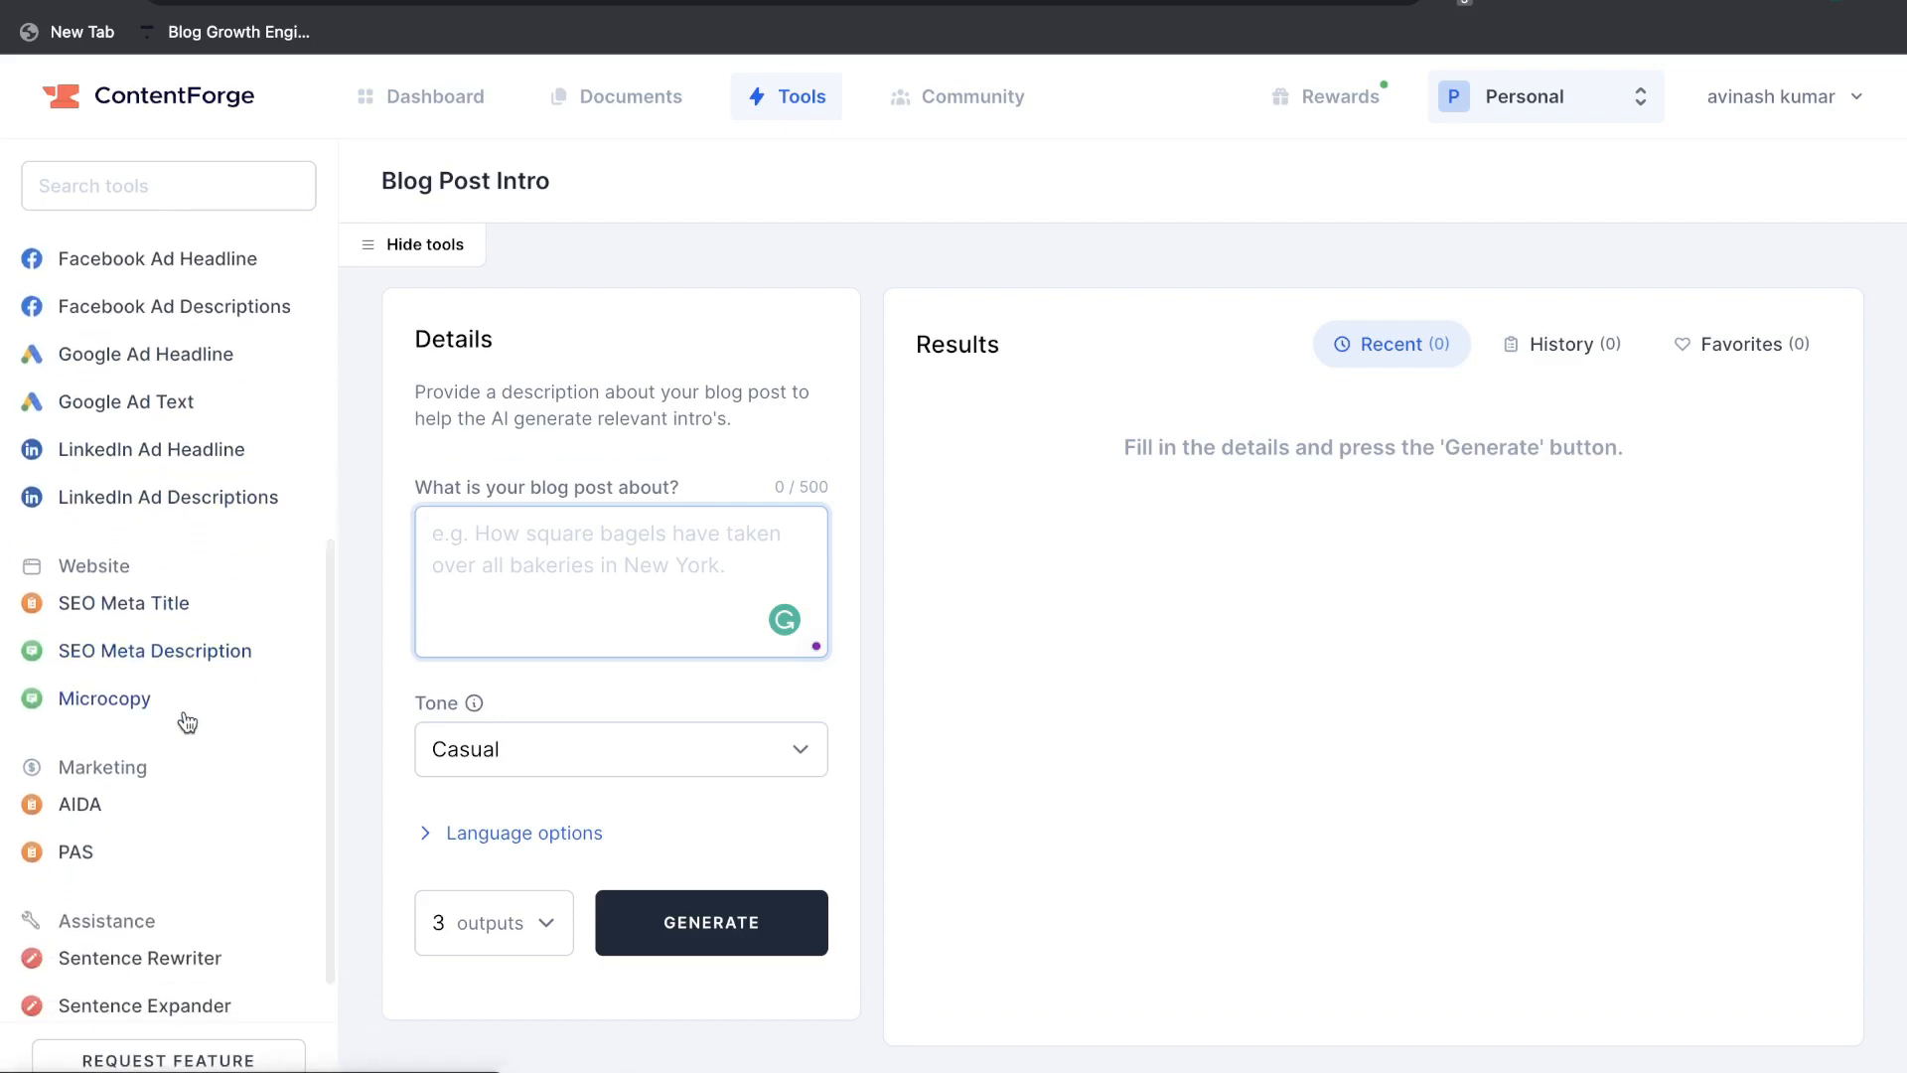
scroll("down", 3)
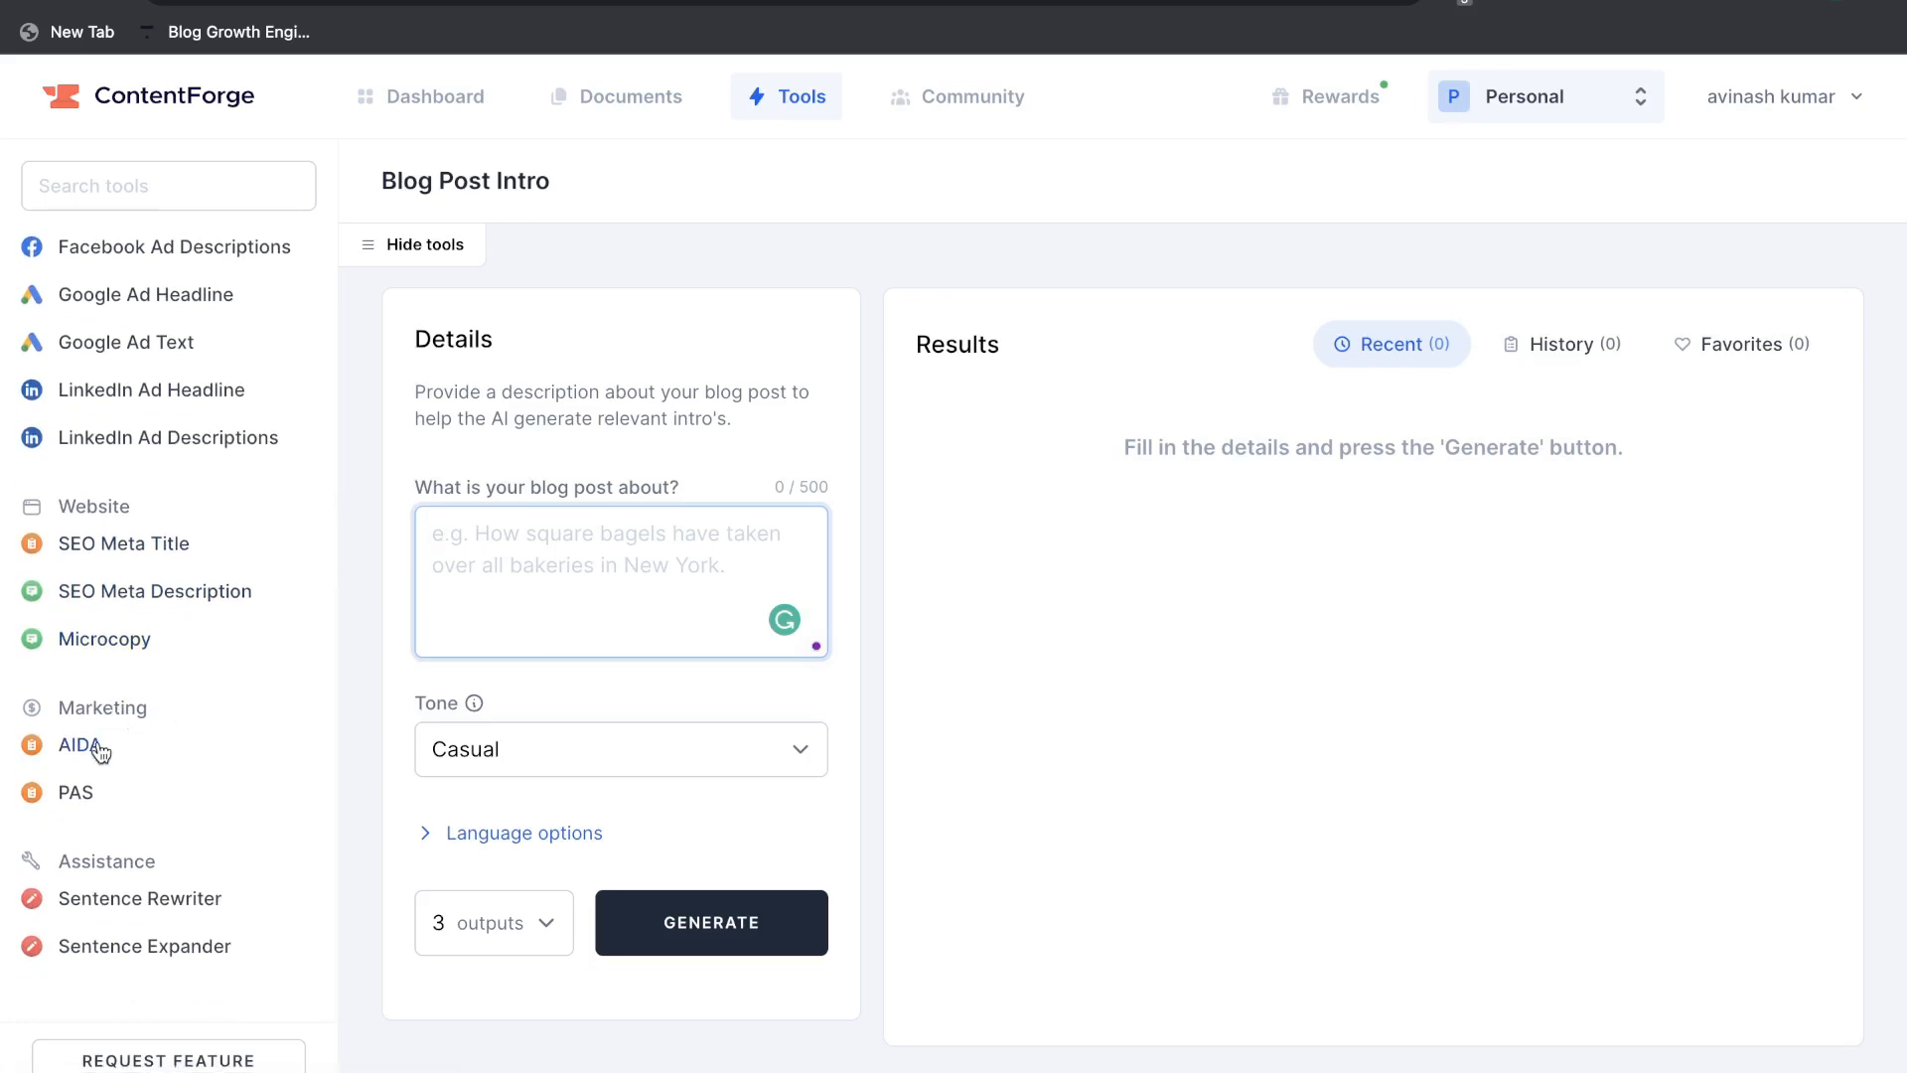
left_click(139, 898)
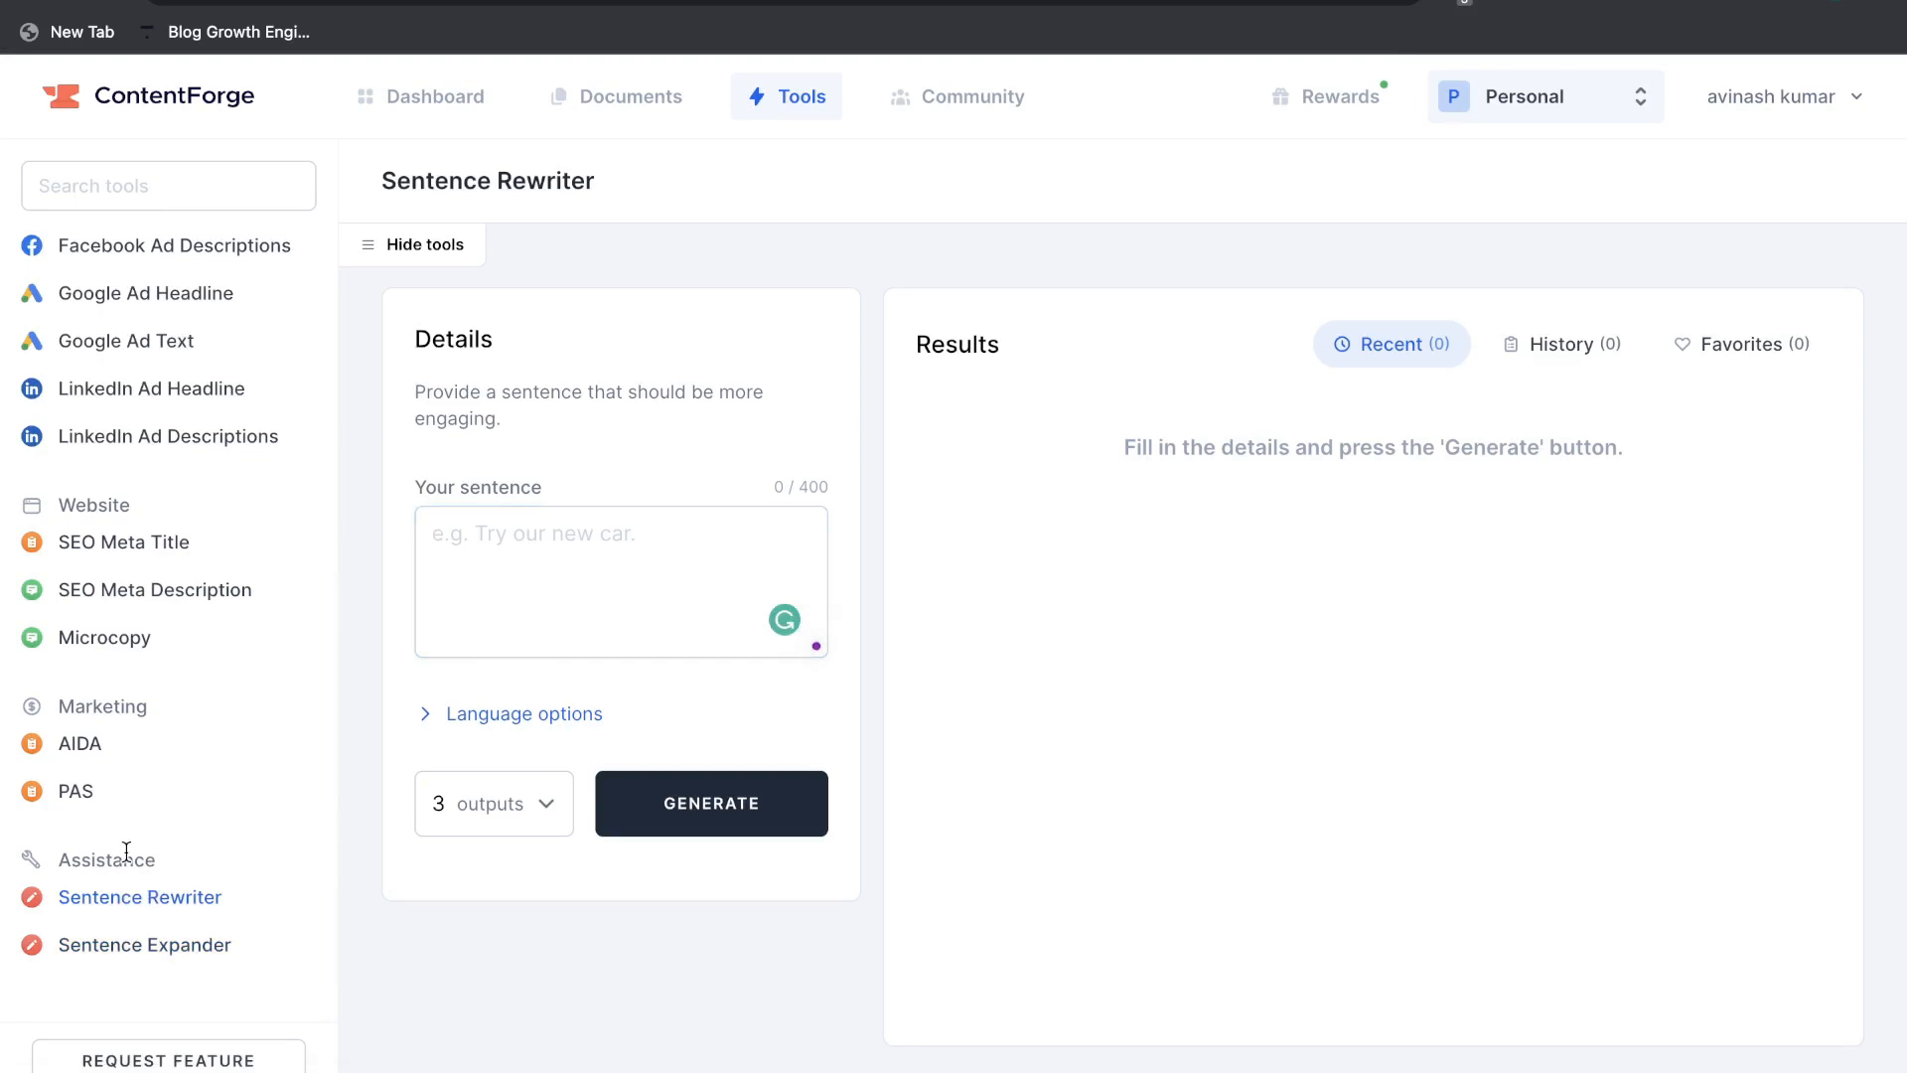
mouse_move(143, 946)
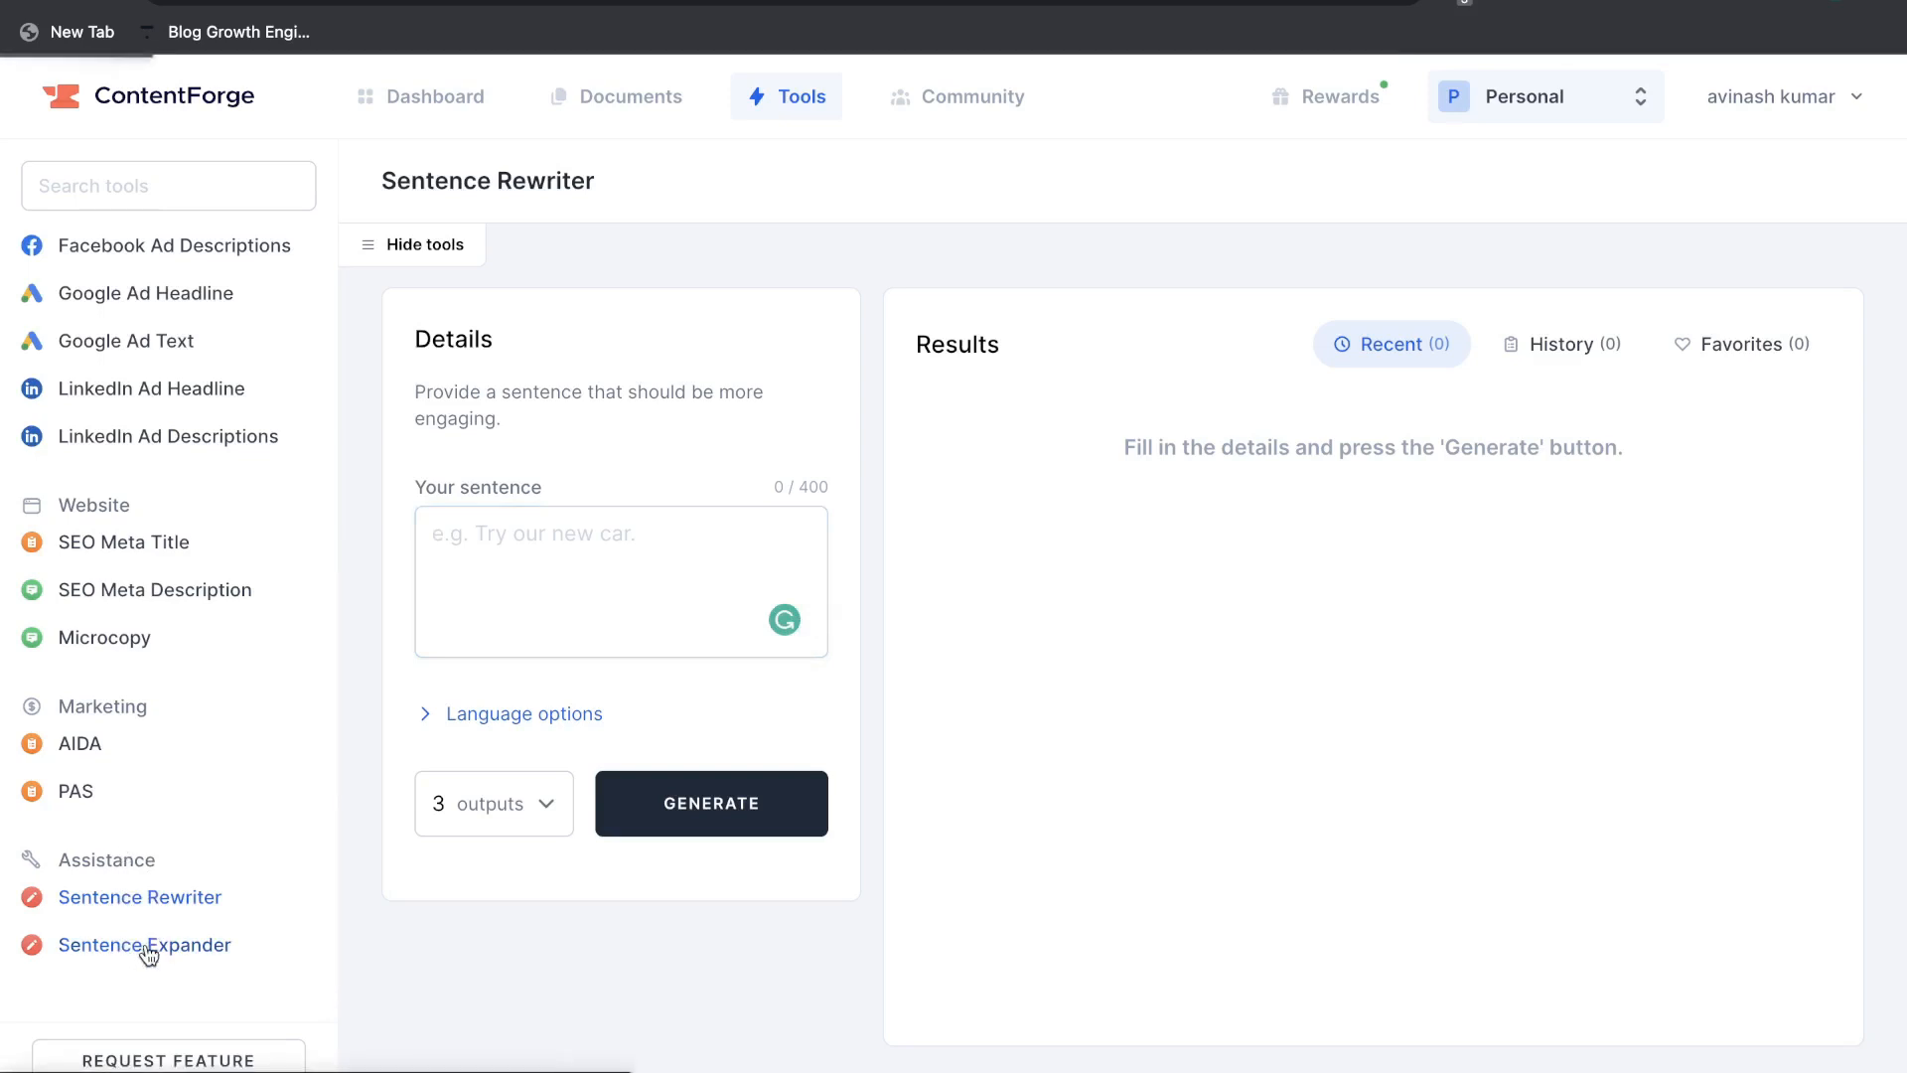
left_click(139, 588)
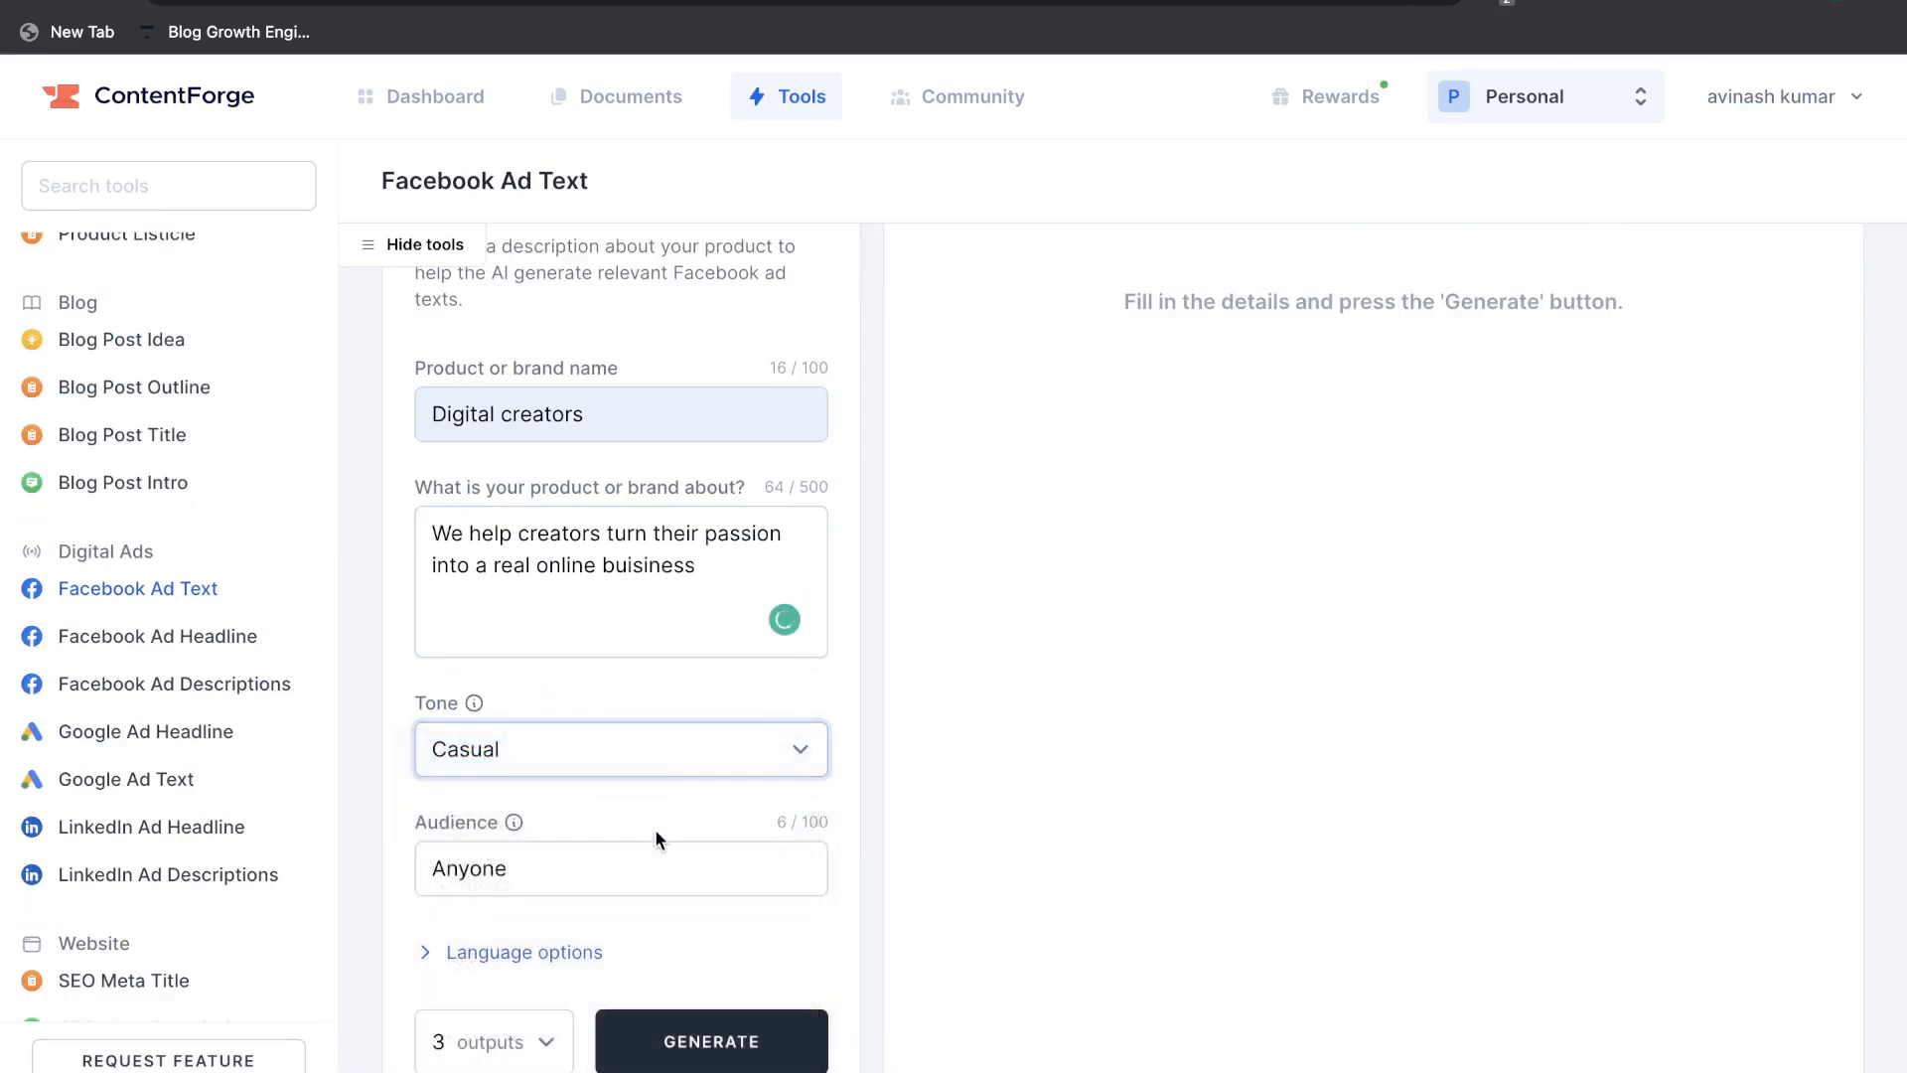
- Generate six Facebook ad texts about helping digital creators turn passion into an online business
left_click(711, 1041)
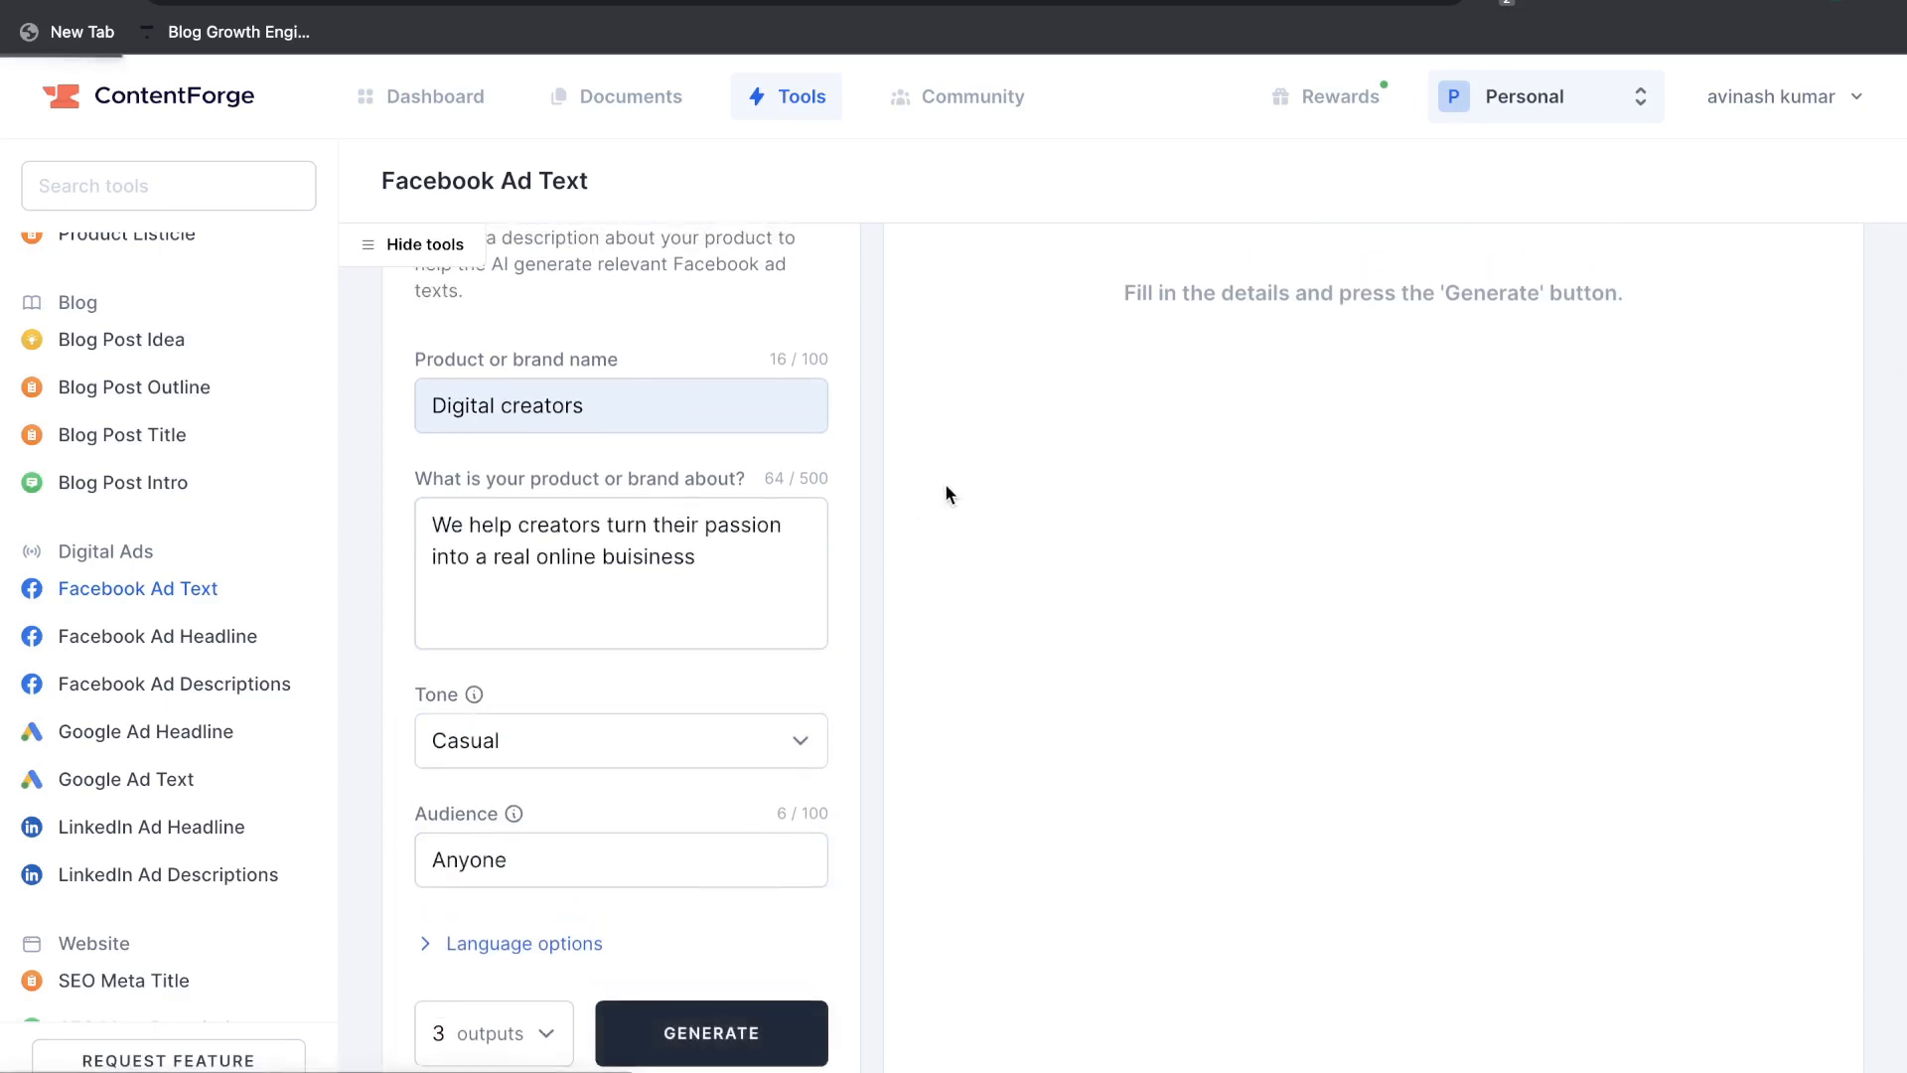
left_click(711, 1033)
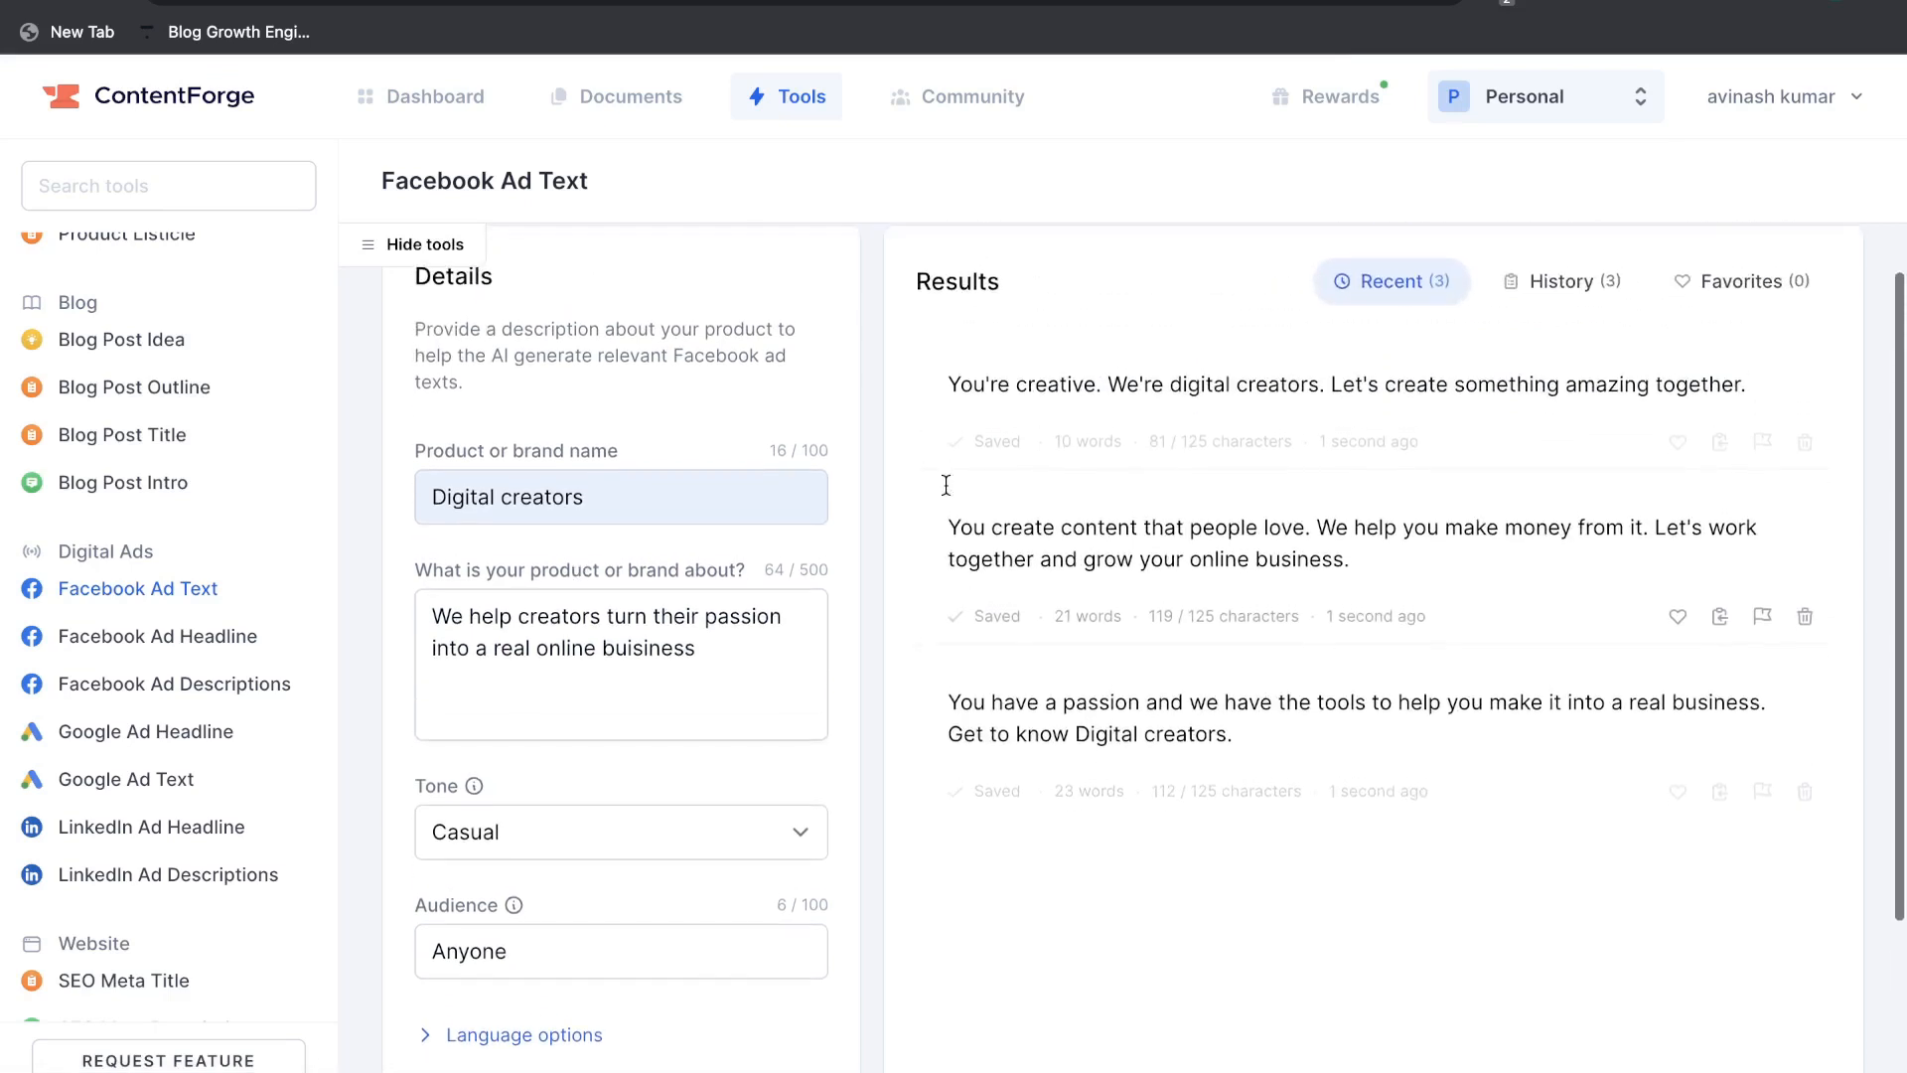
scroll("down", 3)
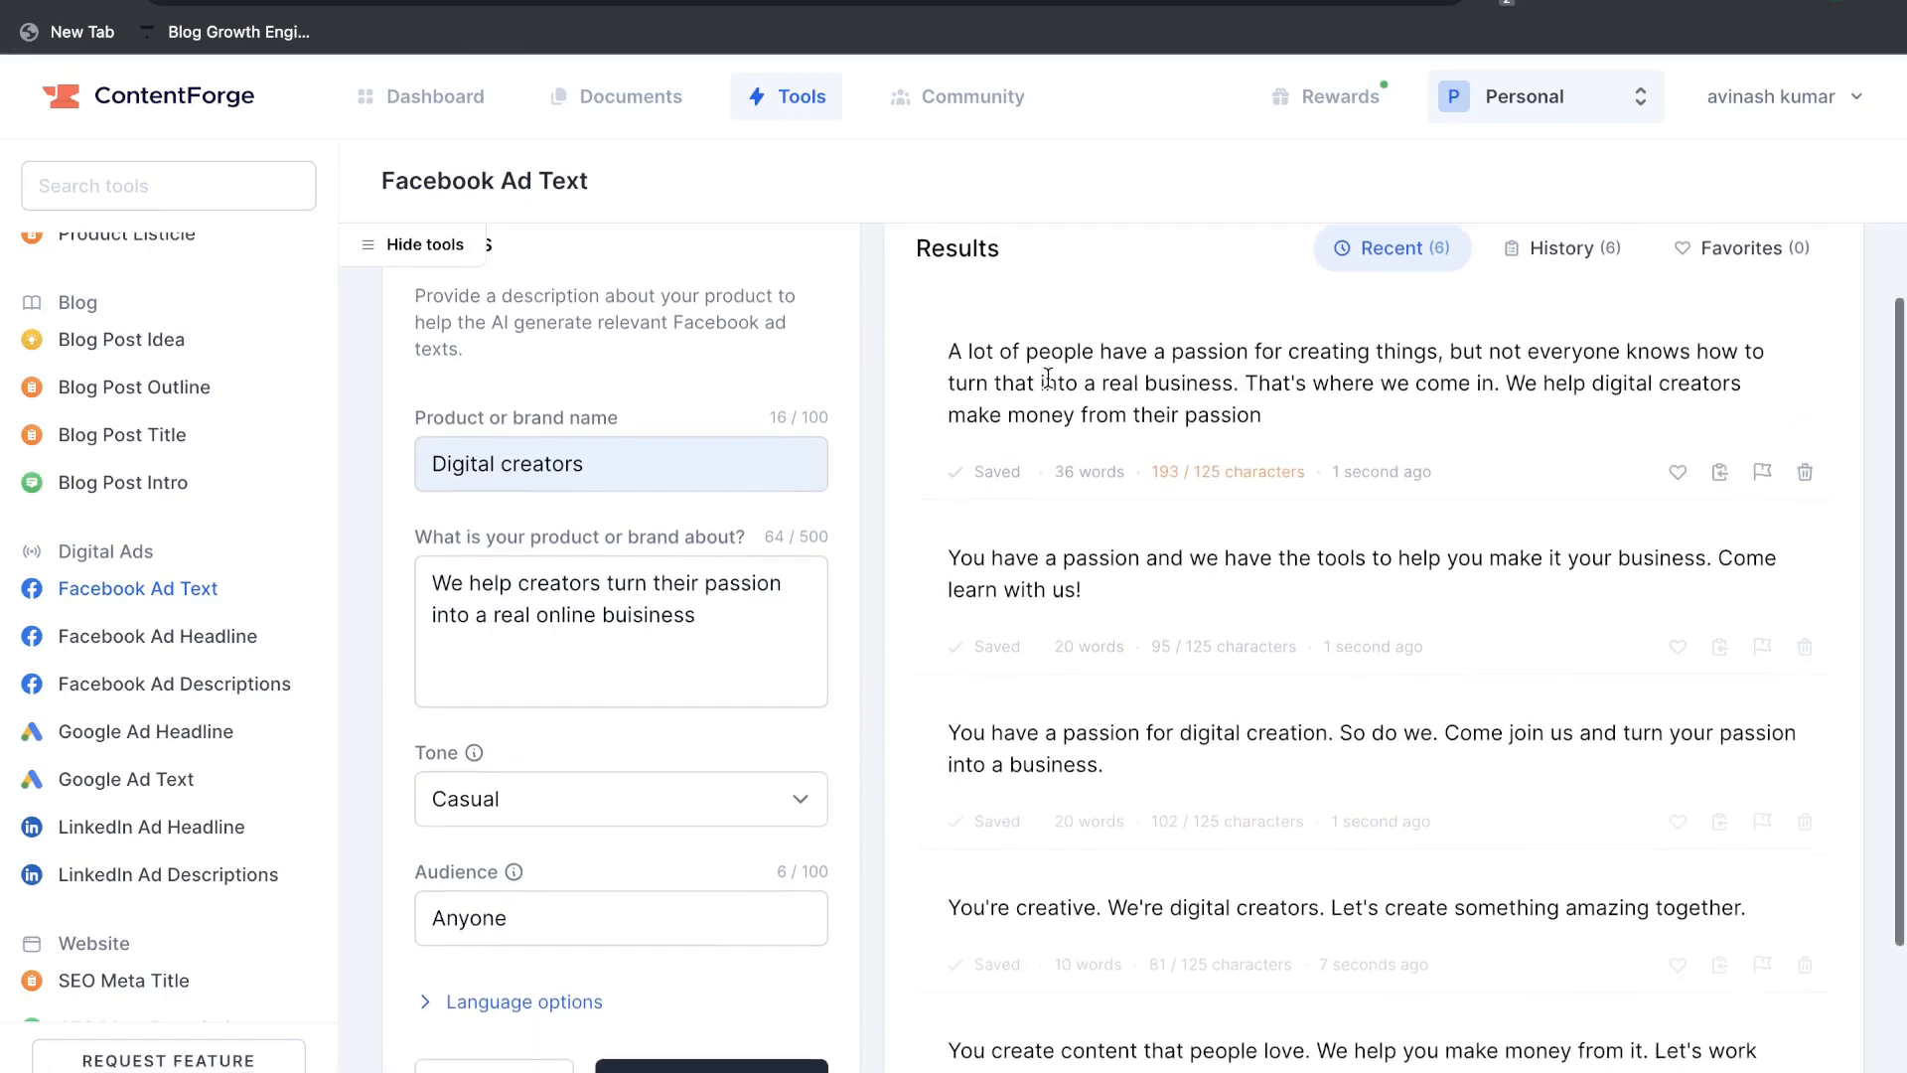
scroll("down", 3)
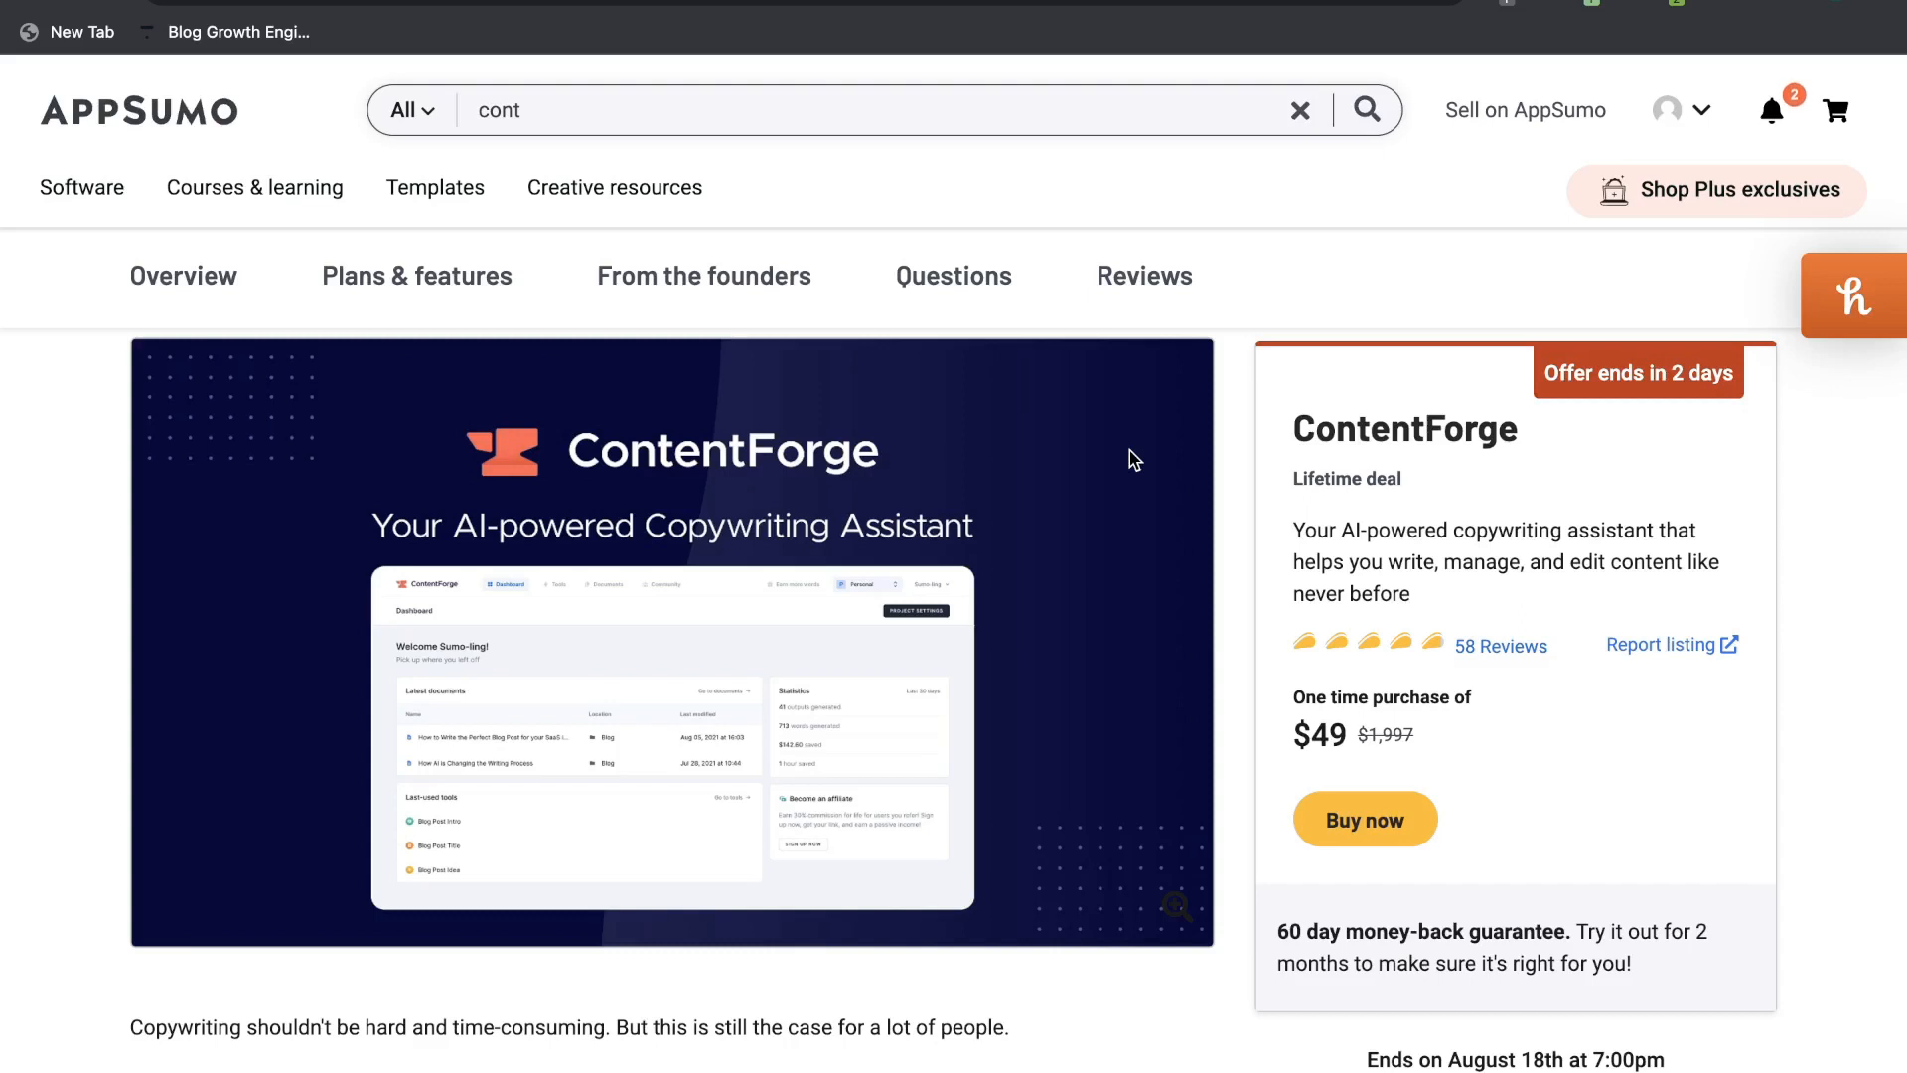
- Scroll the AppSumo ContentForge deal into its product intro showing the $49 offer countdown
scroll("down", 3)
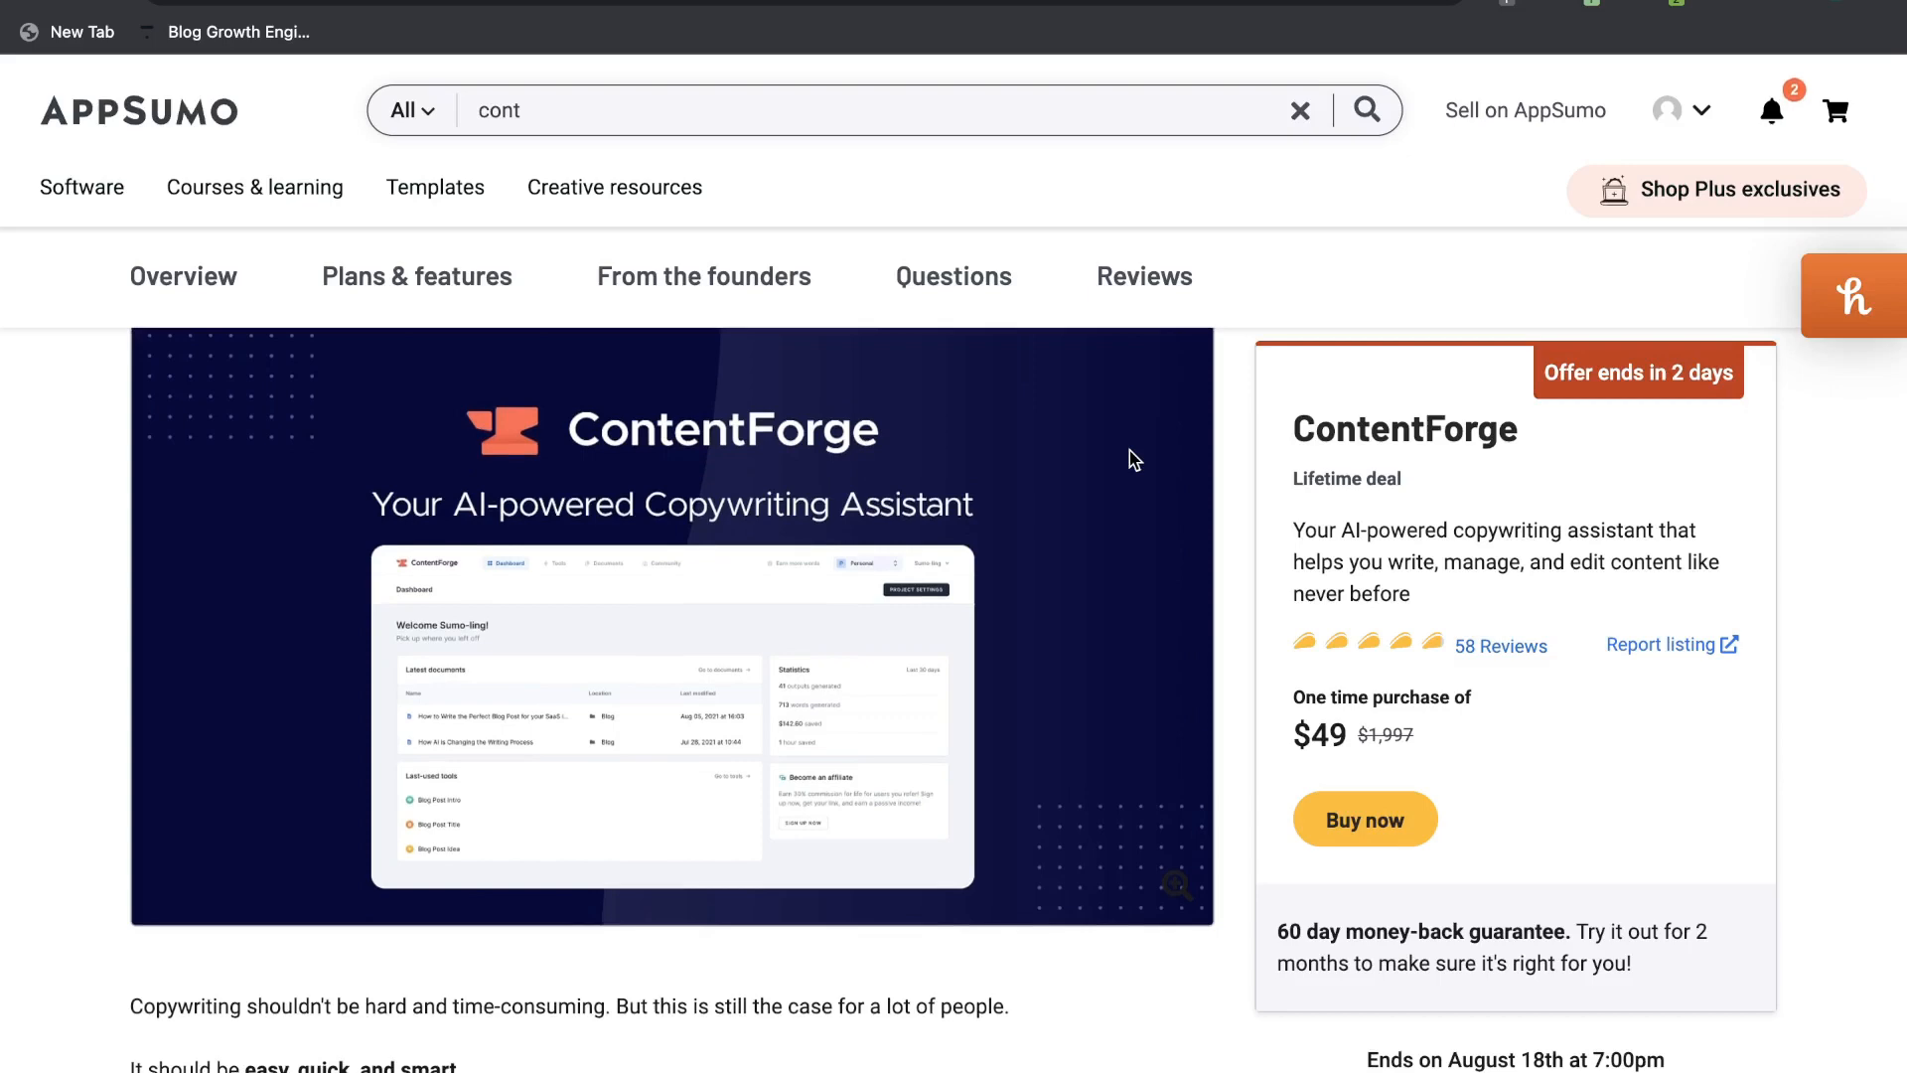
scroll("down", 3)
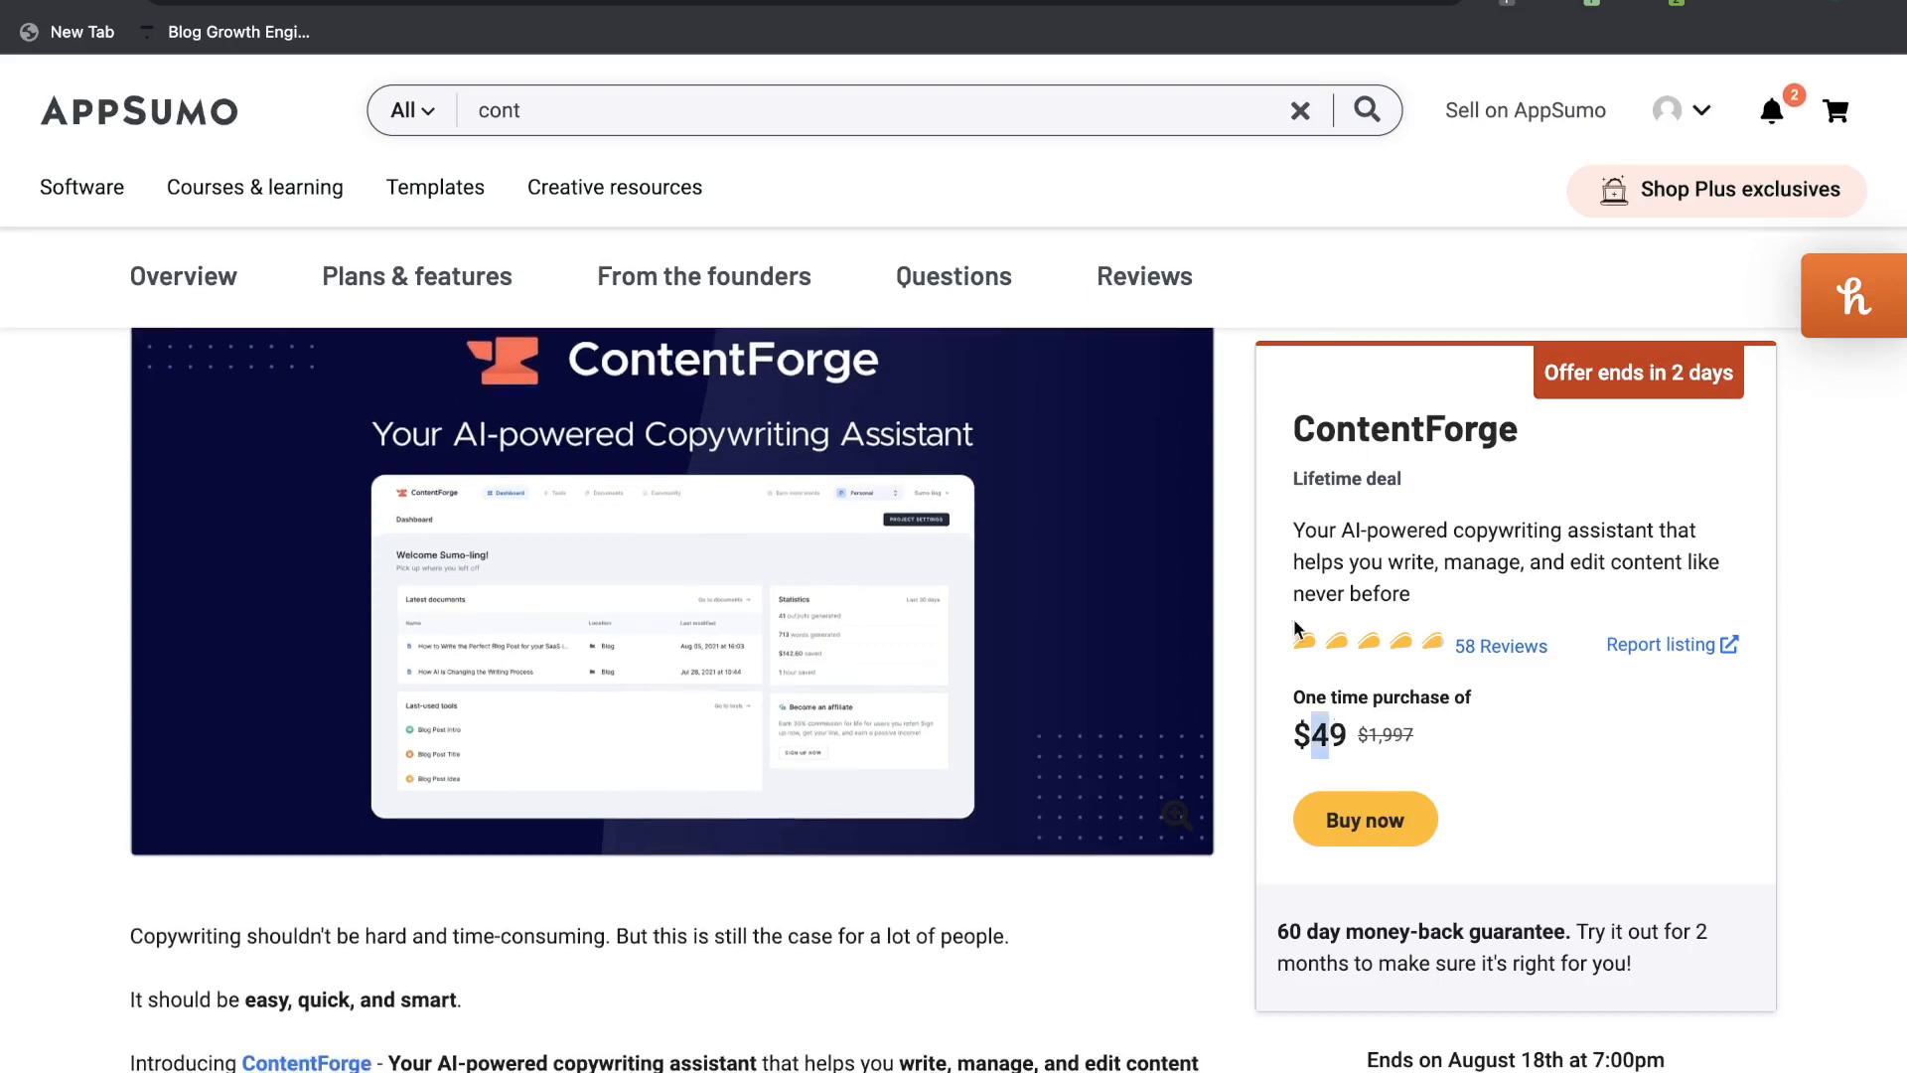
scroll("down", 3)
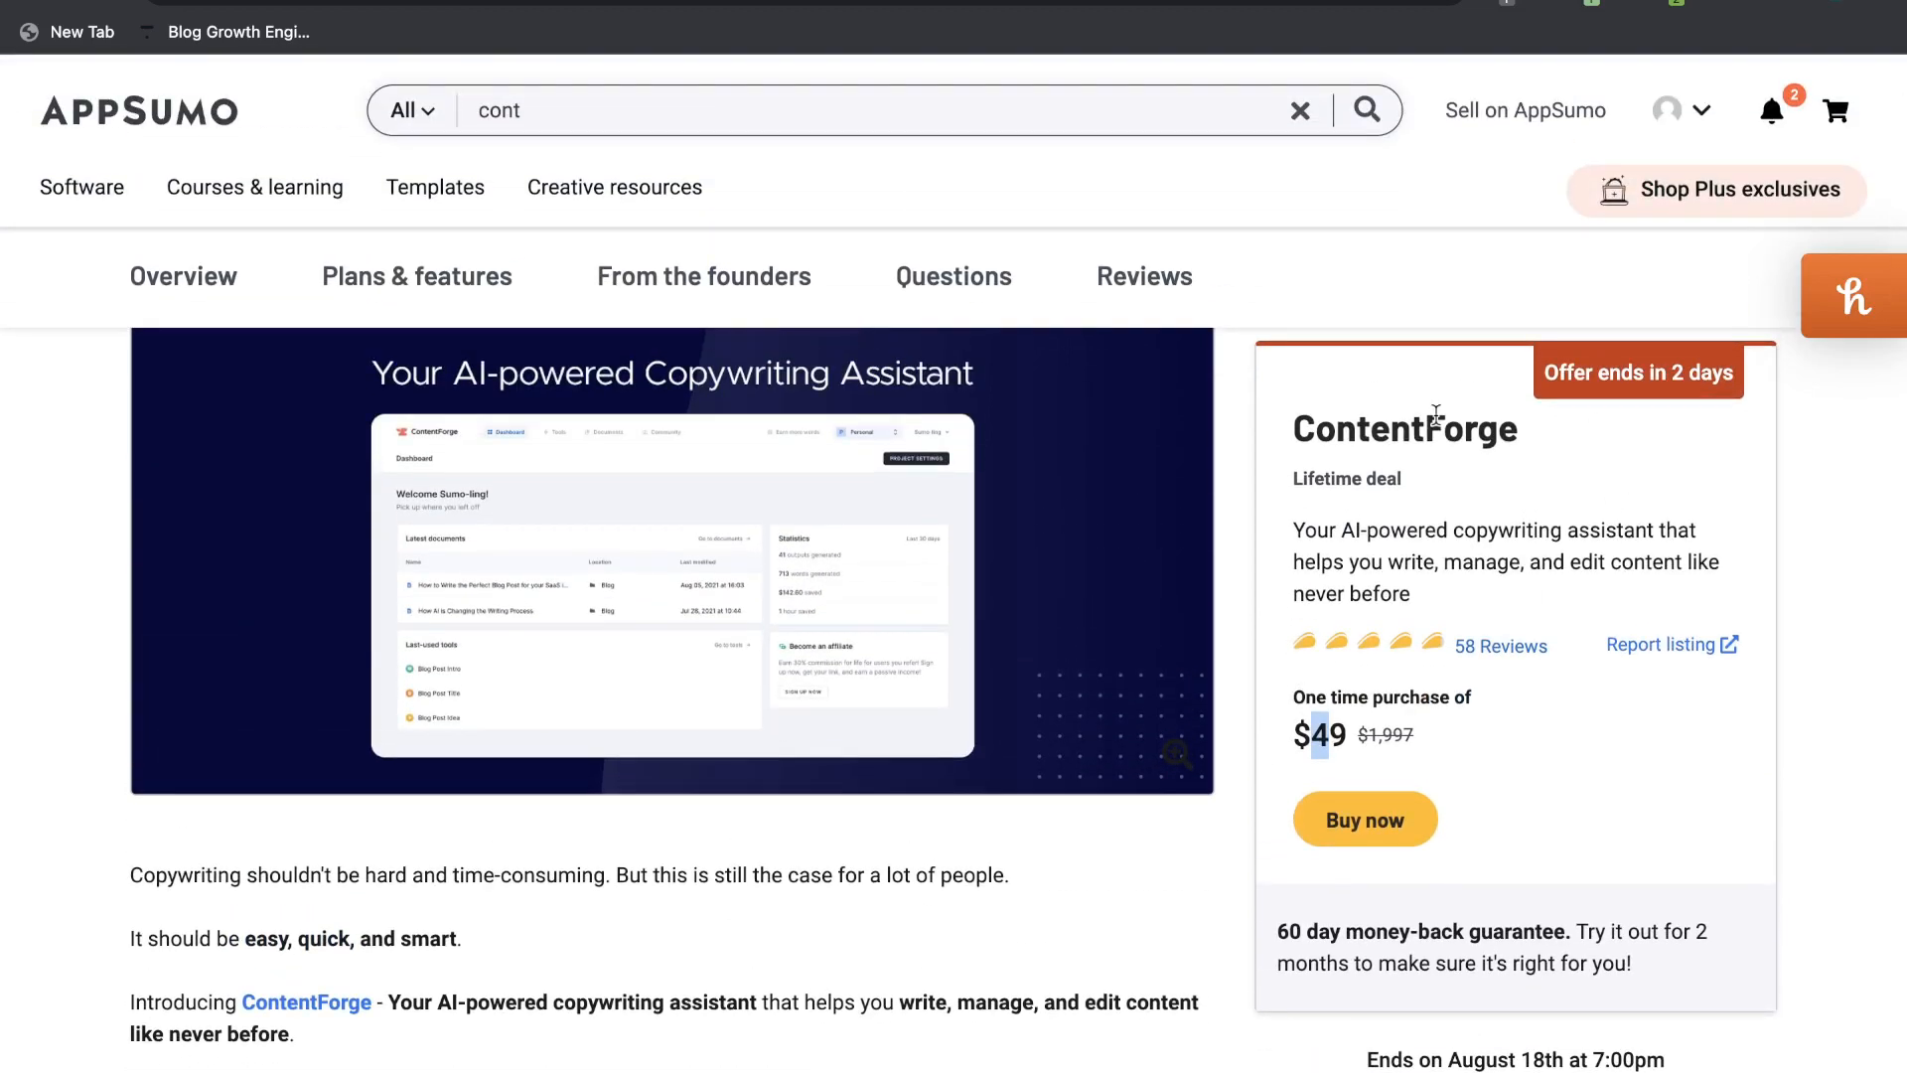
mouse_move(1309, 473)
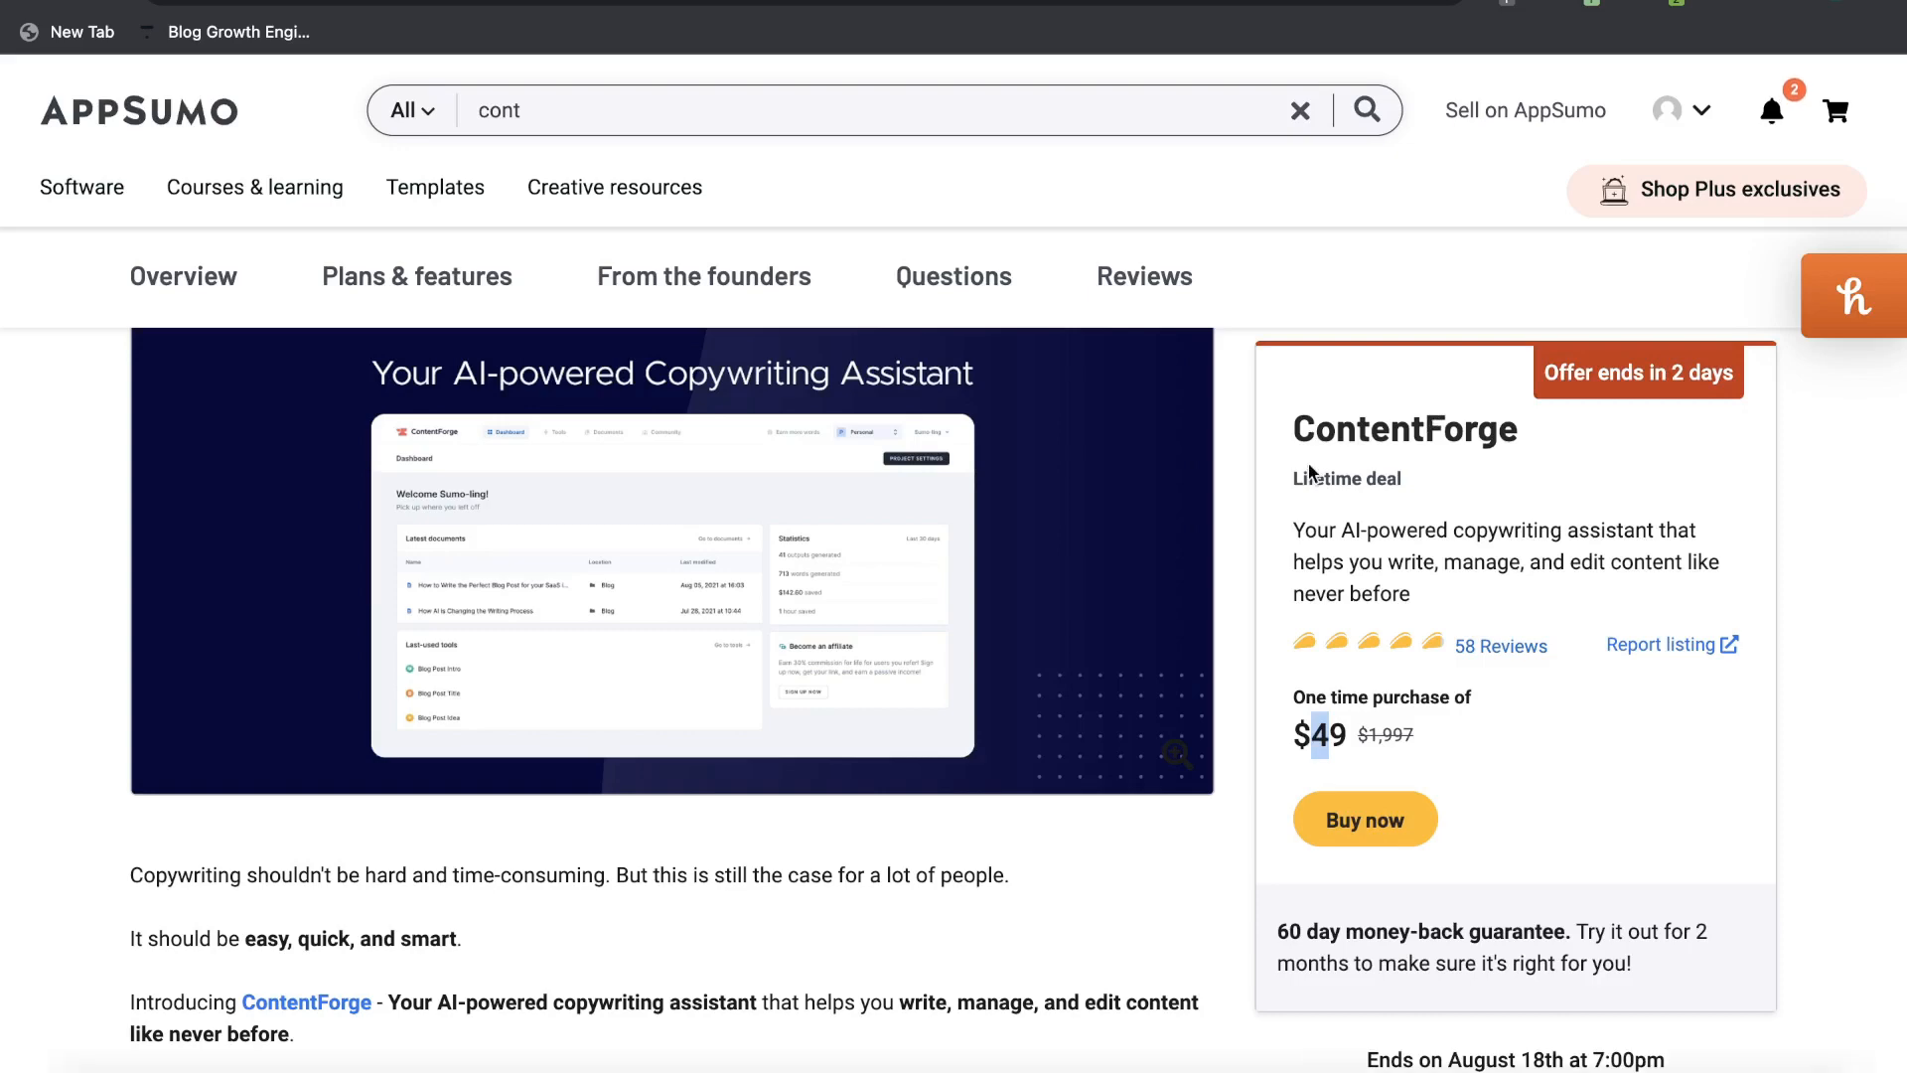
mouse_move(1261, 506)
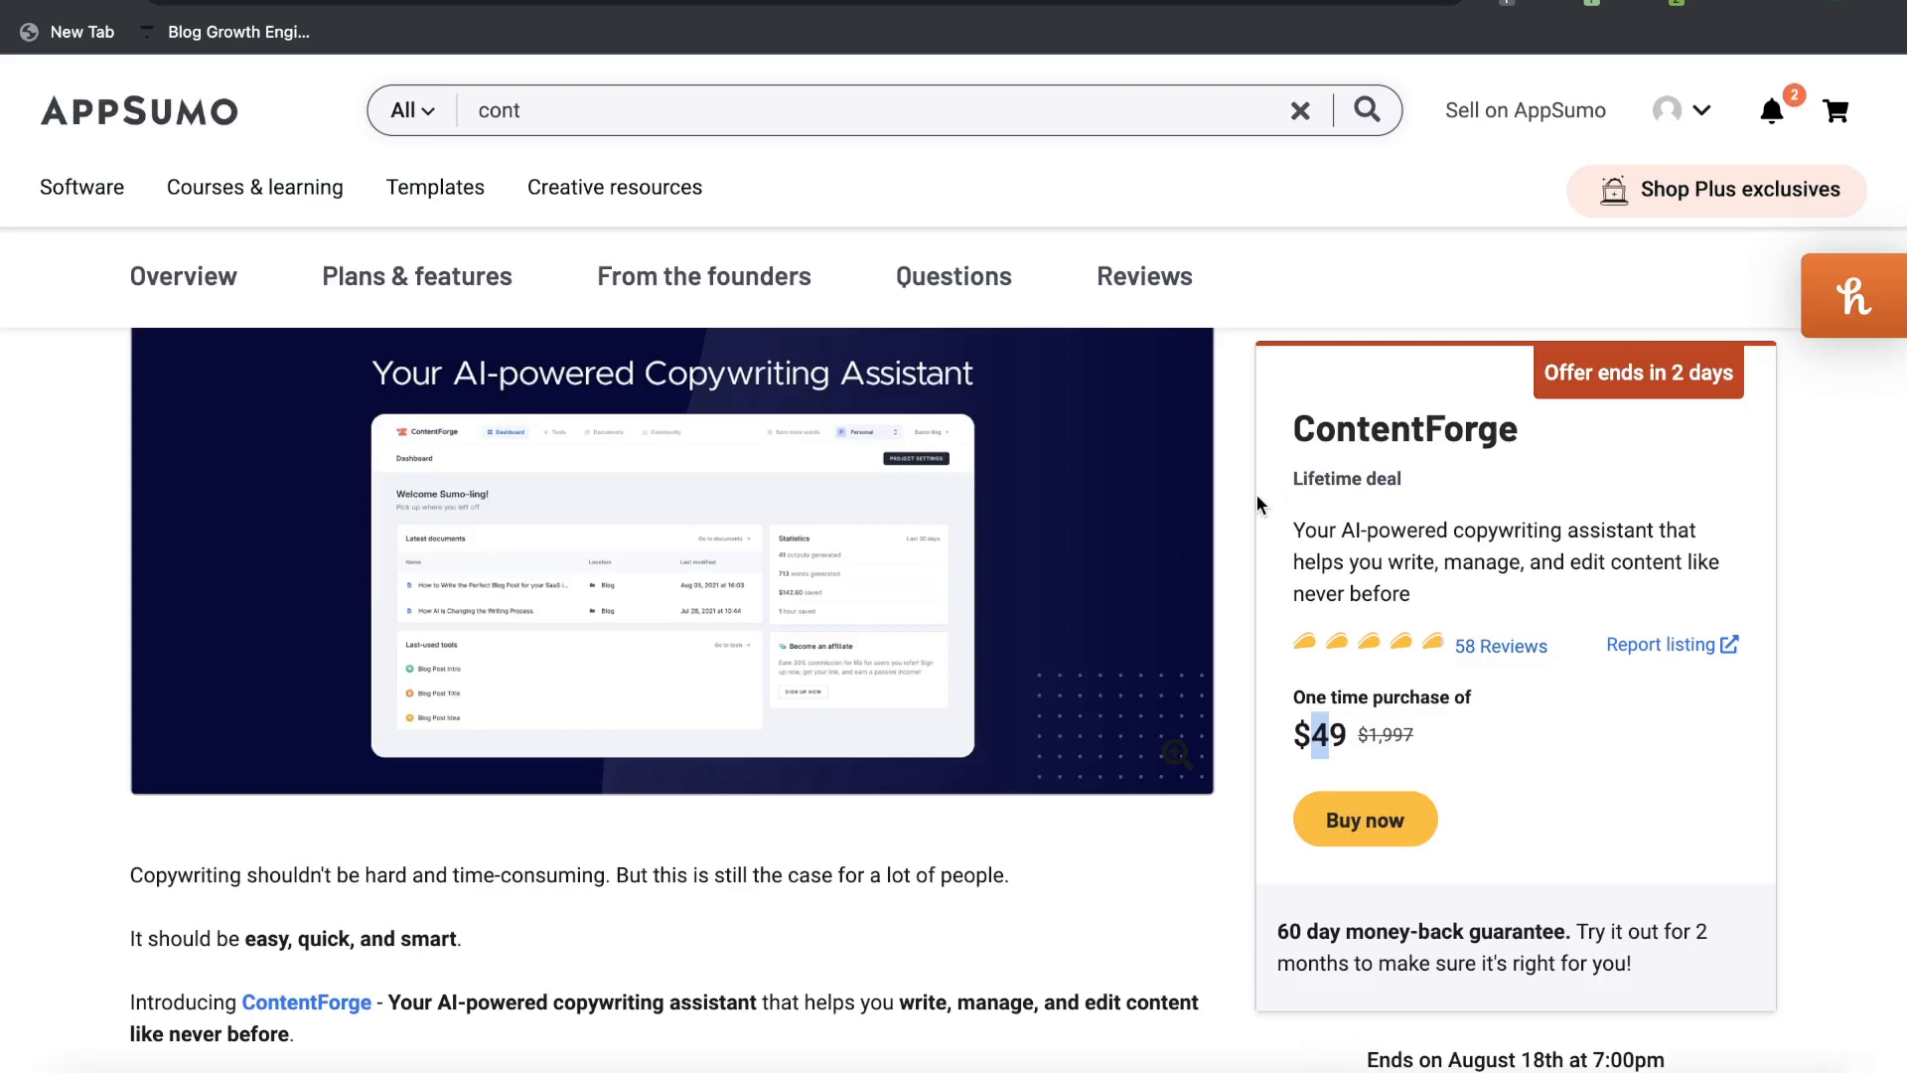
scroll("down", 3)
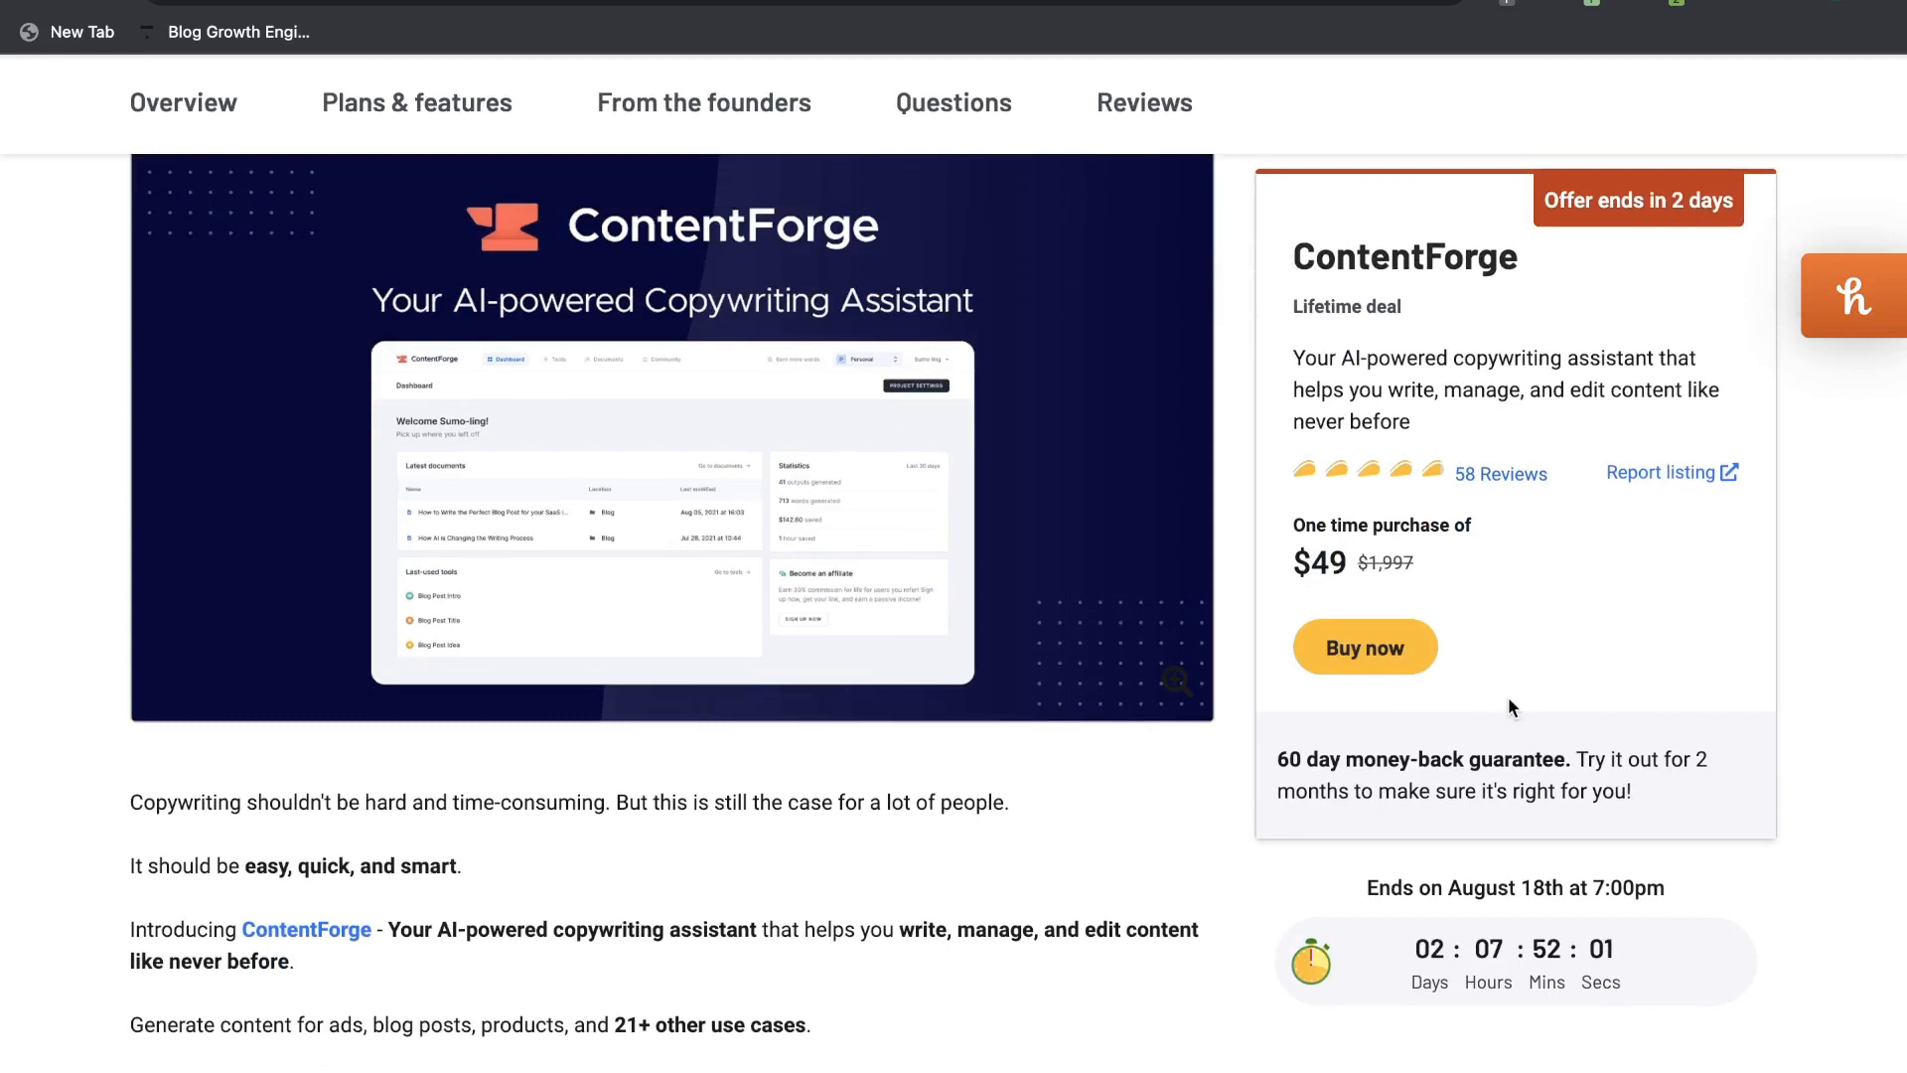
scroll("down", 3)
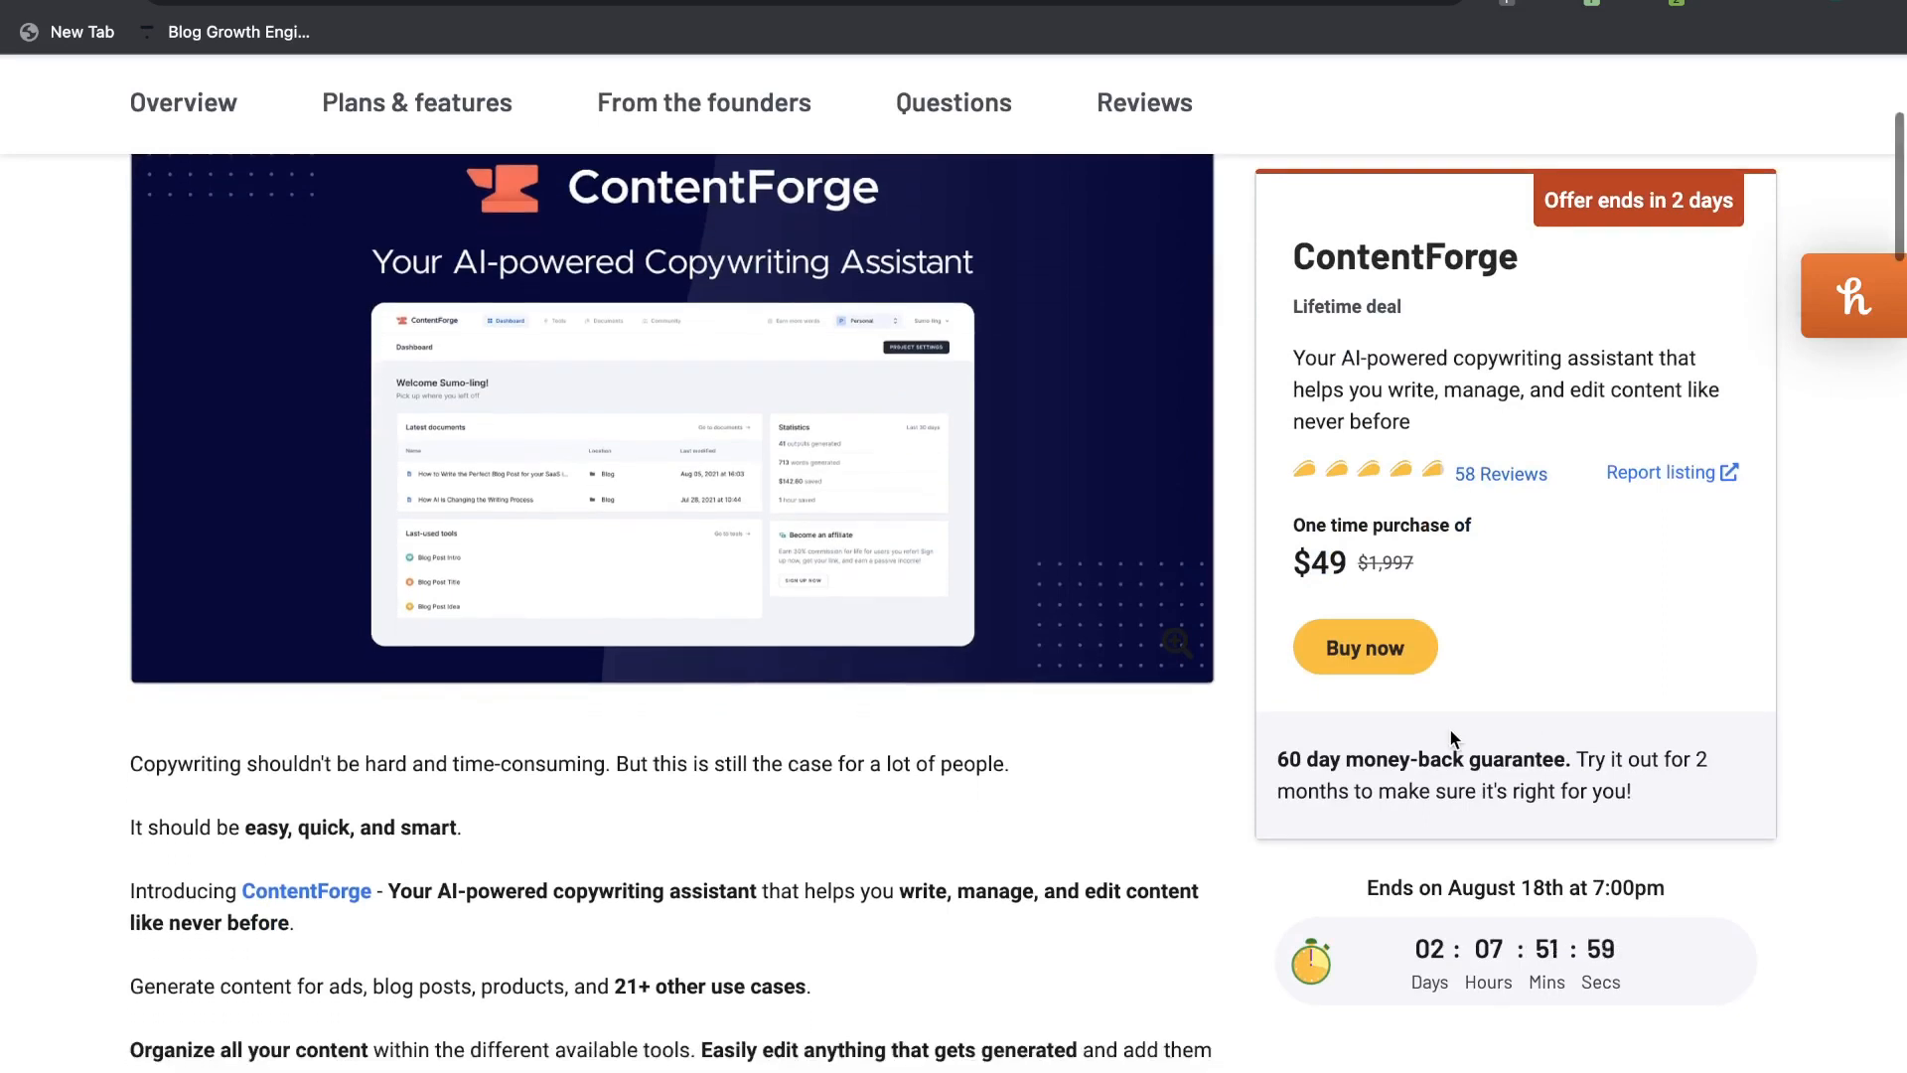
scroll("down", 3)
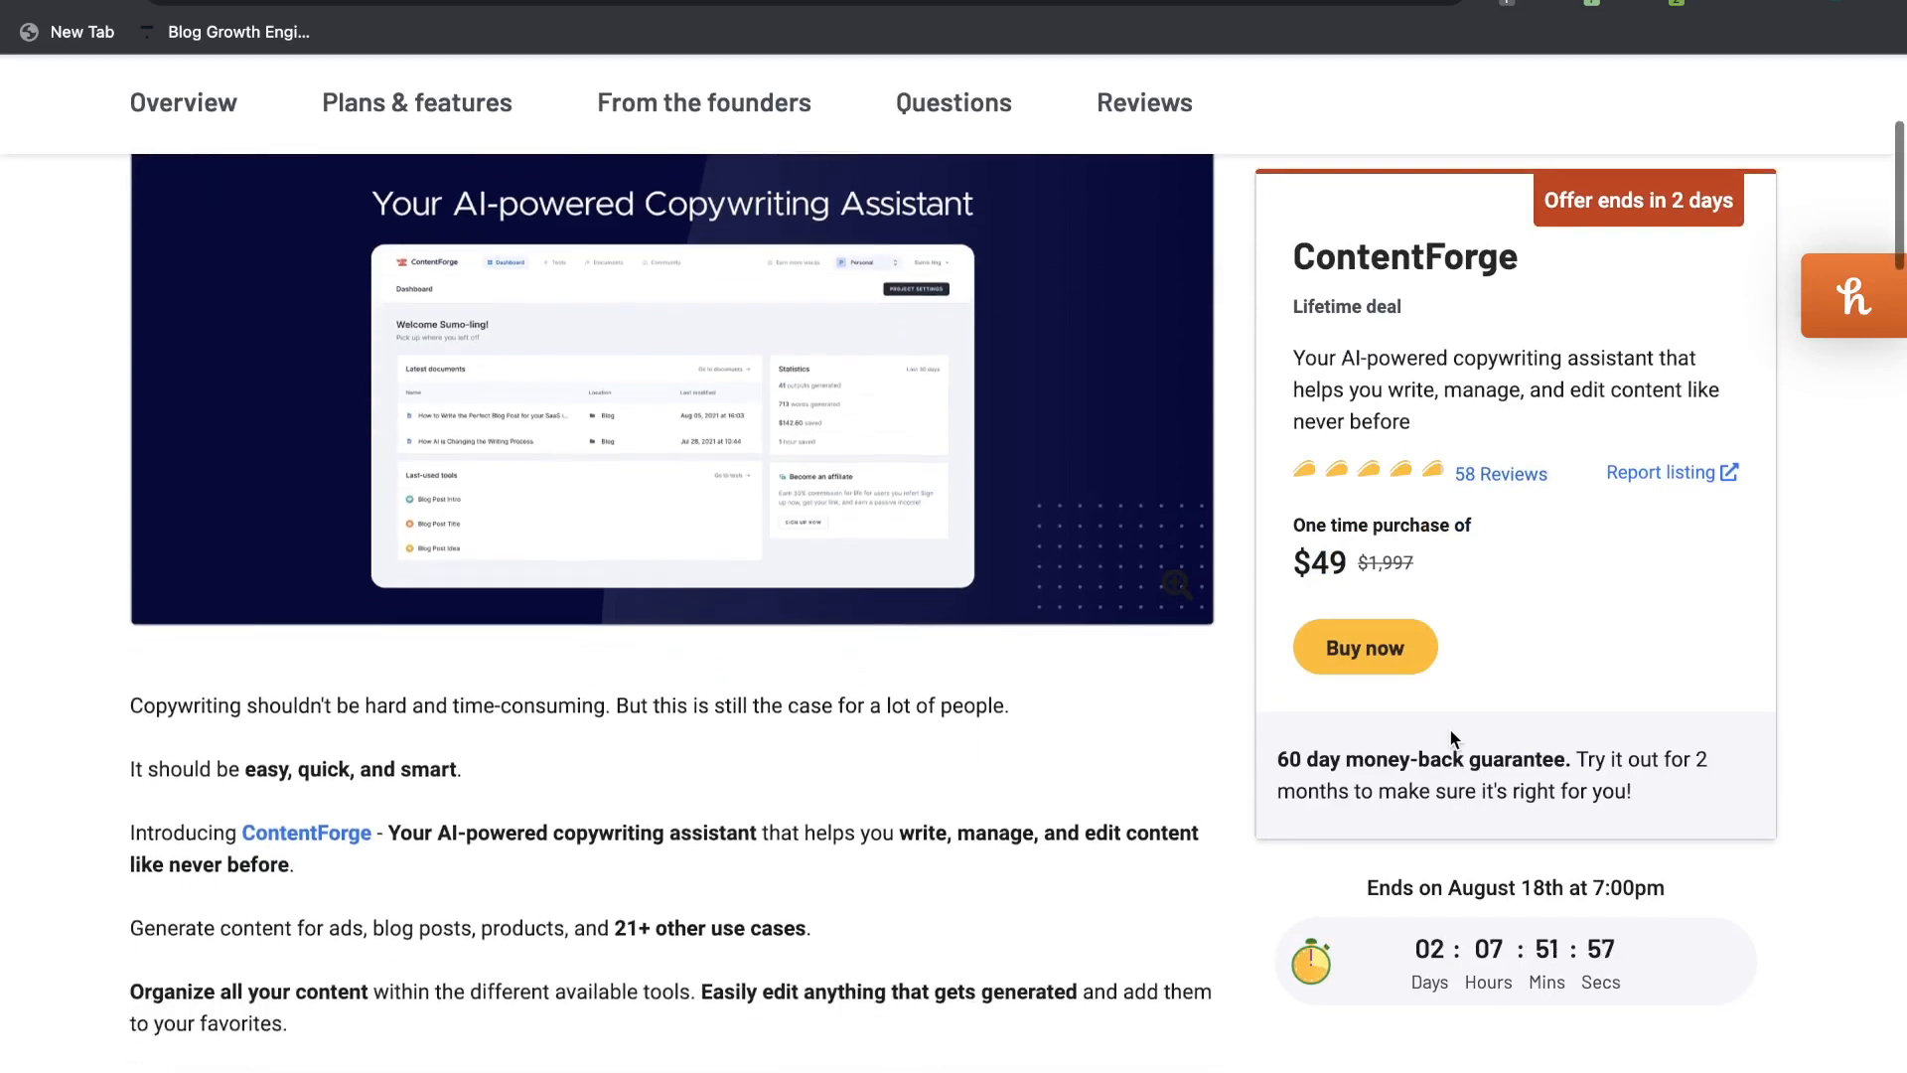